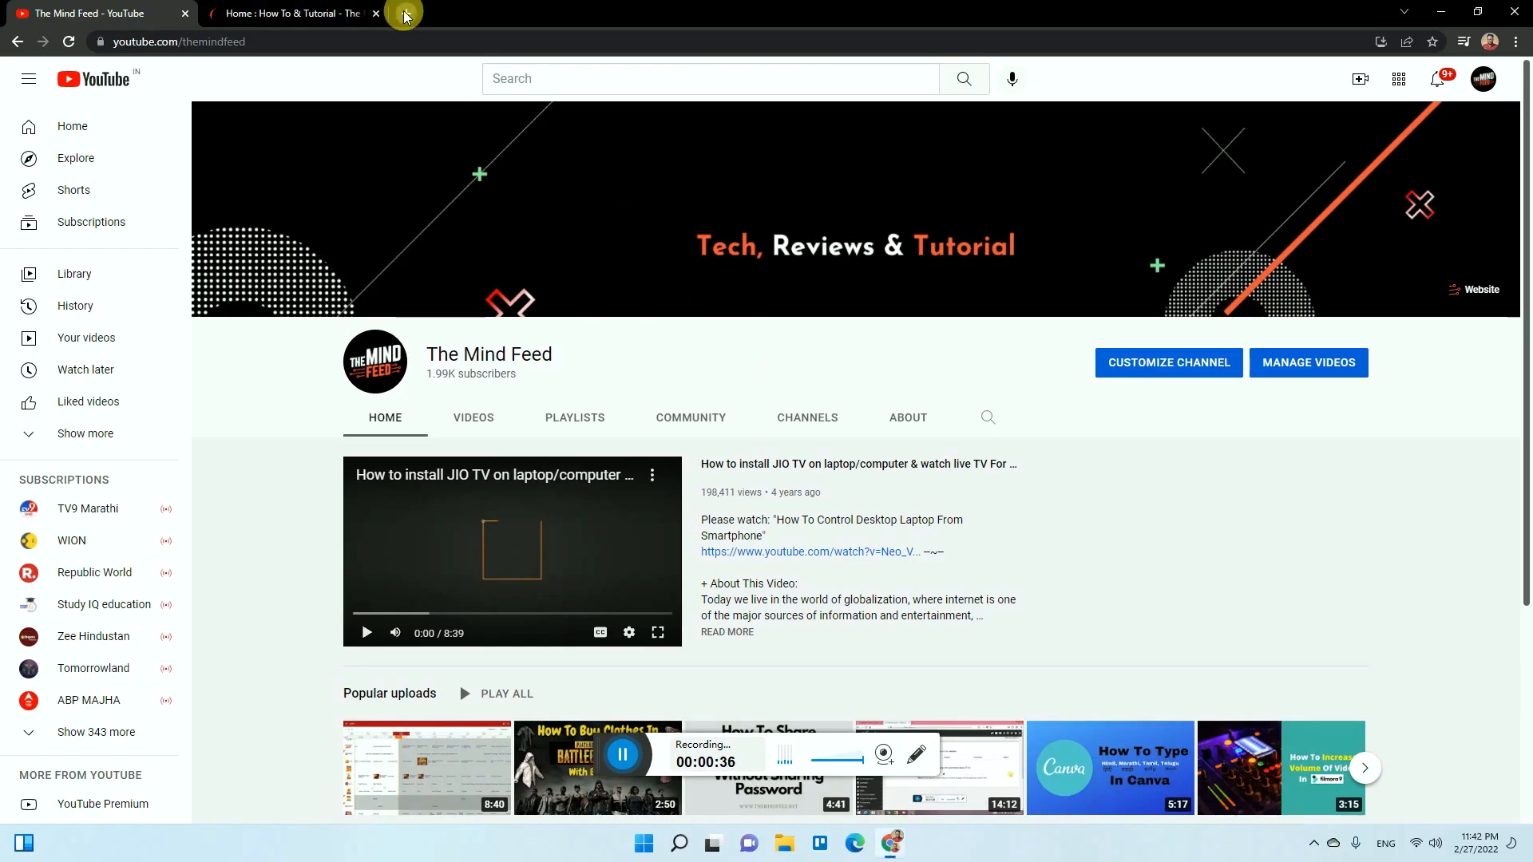
- Reach the Kodular home page from a Google search and answer Later to the news prompt
click(407, 13)
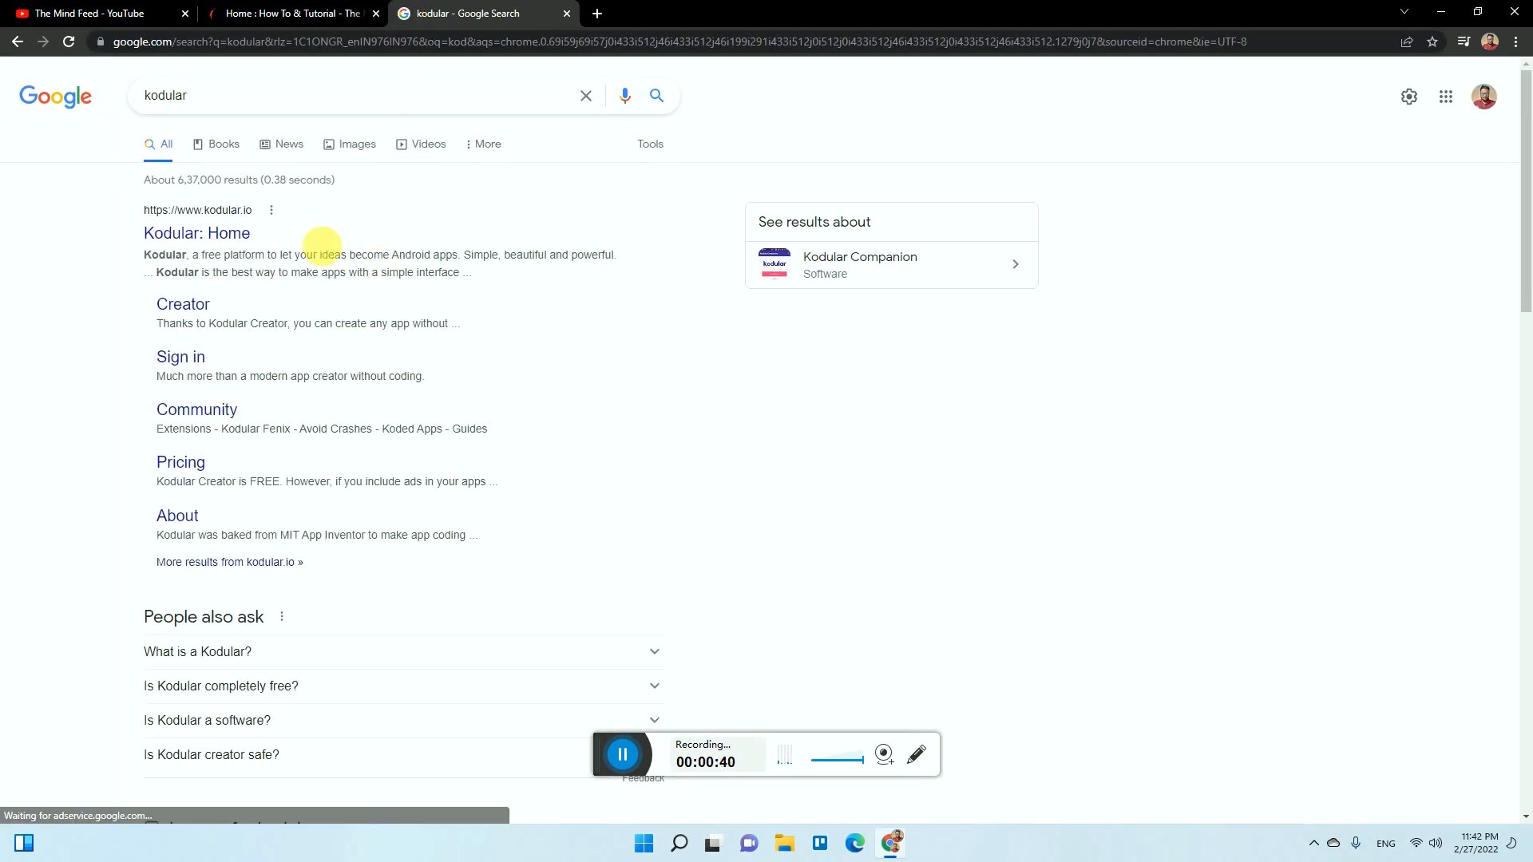
click(198, 233)
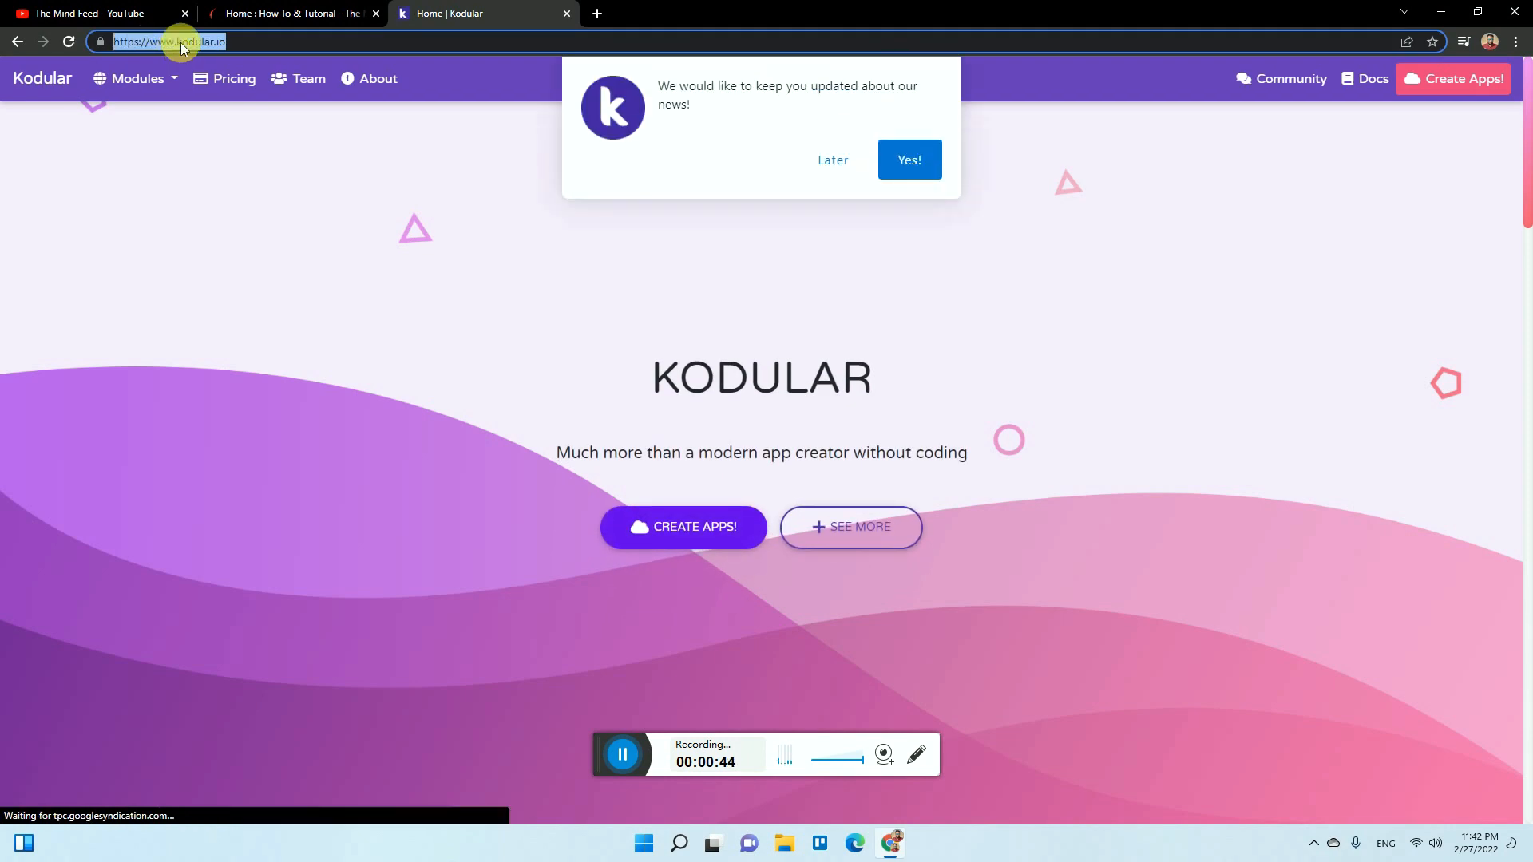
mouse_move(827, 163)
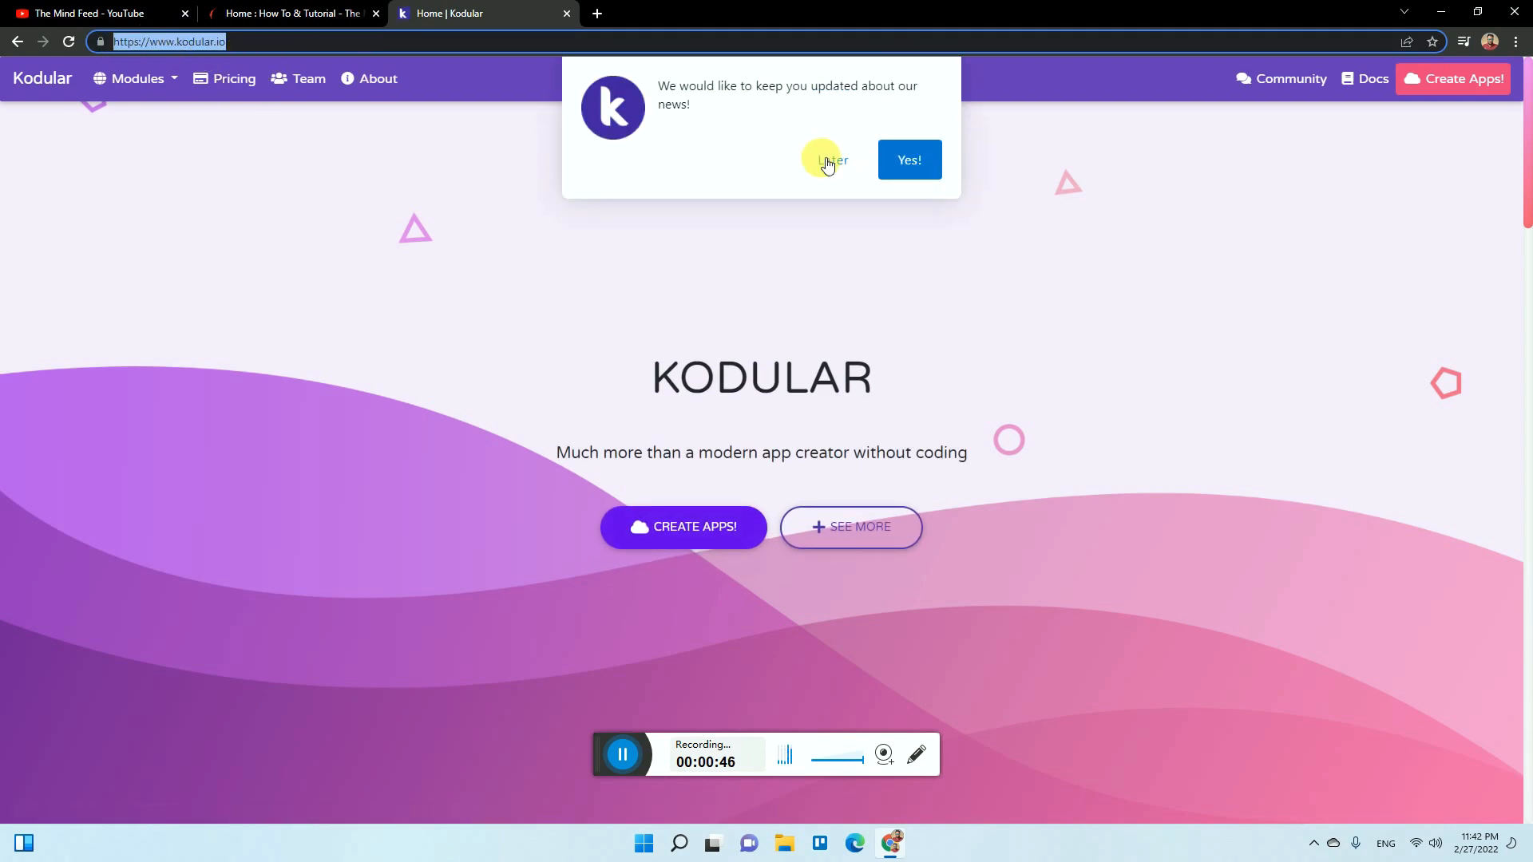
click(830, 160)
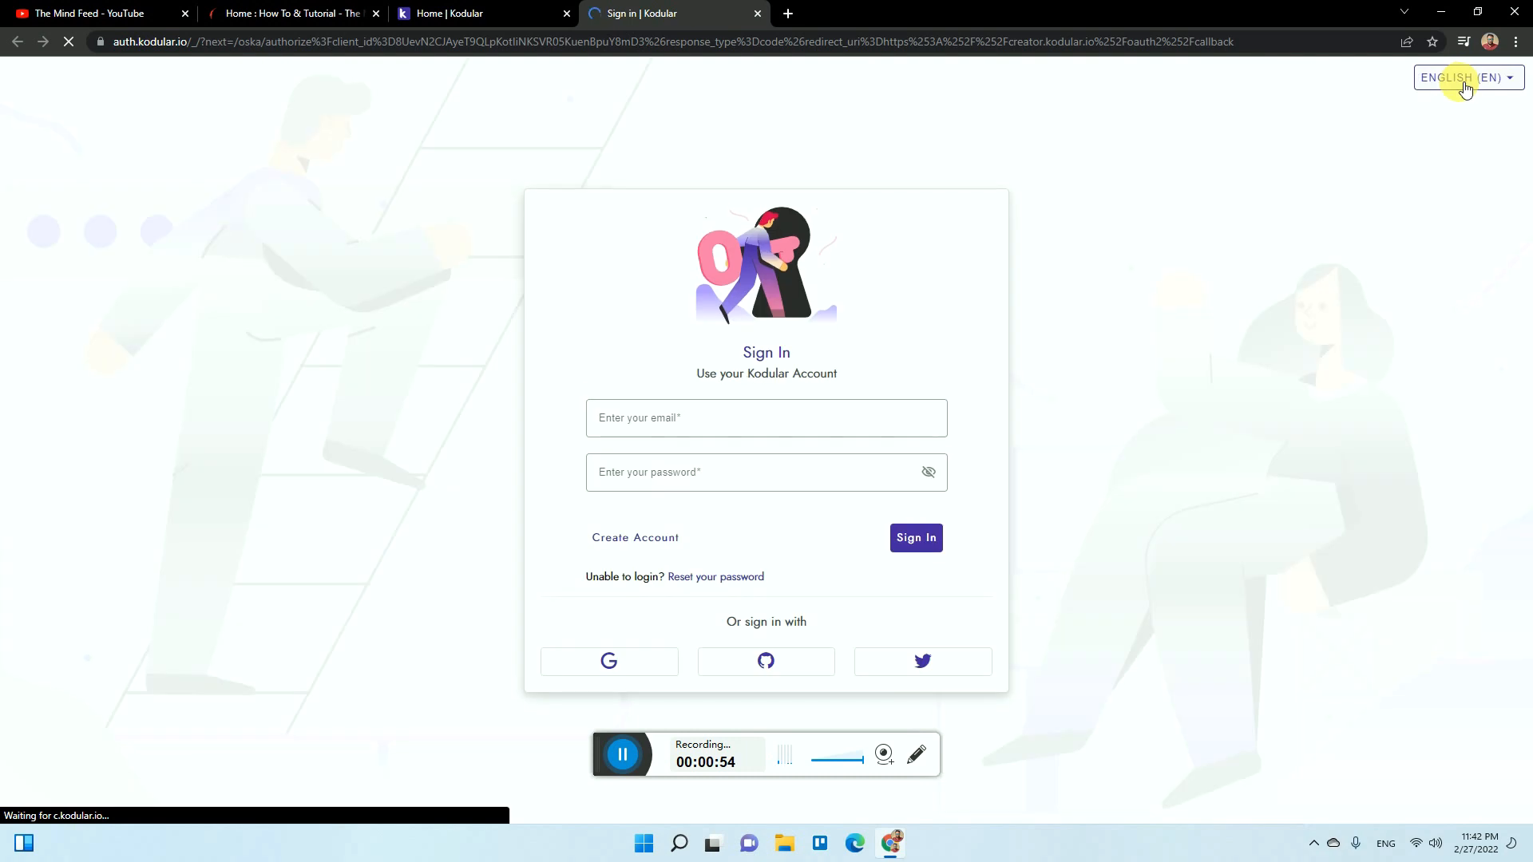
- Sign in with the listed Google account, authorize Kodular Creator and accept its terms of service
click(767, 418)
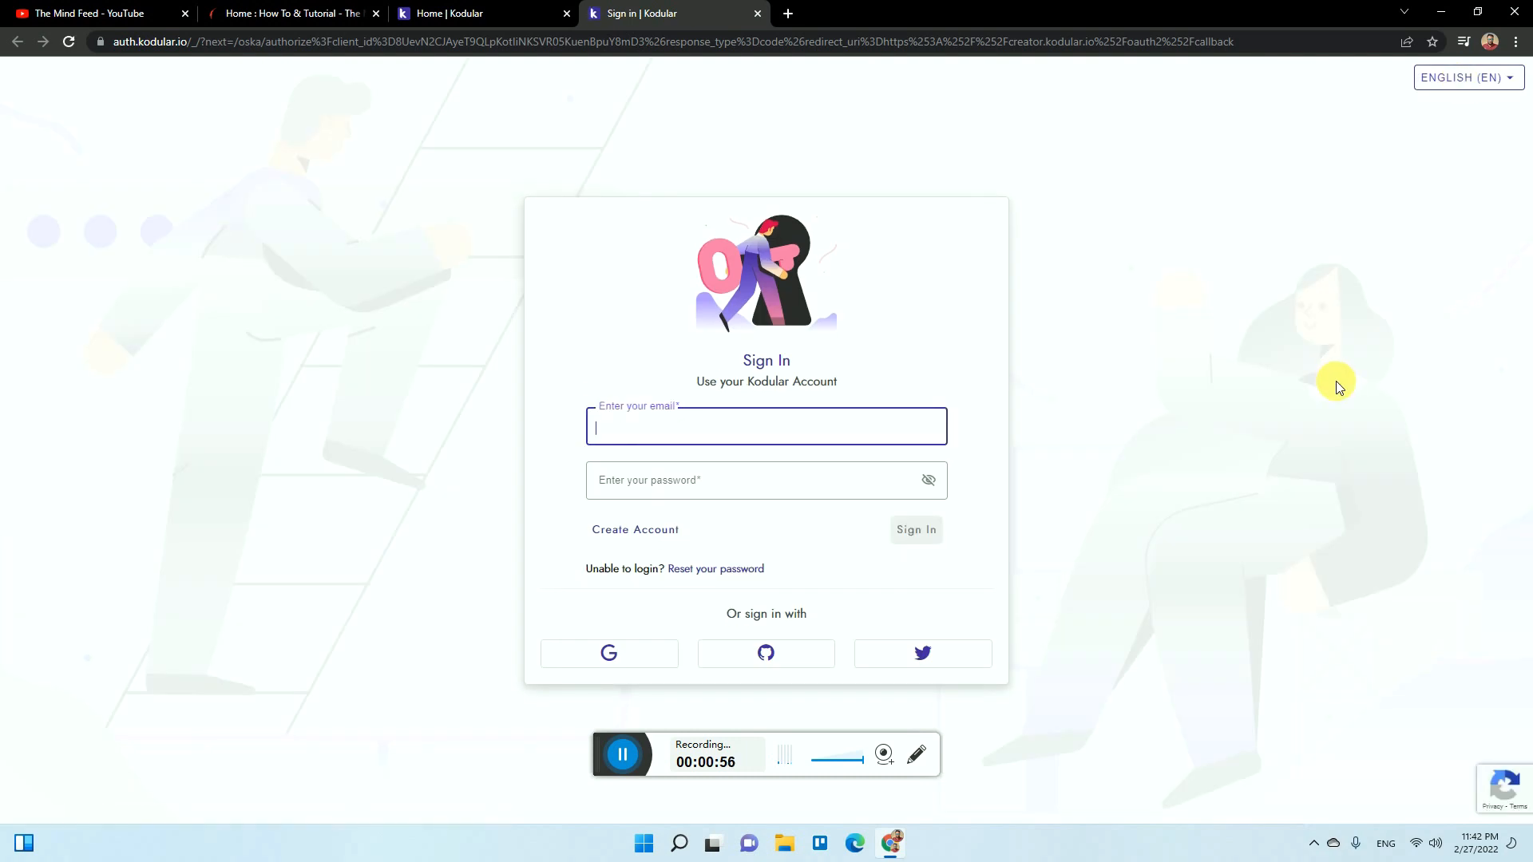
mouse_move(729, 457)
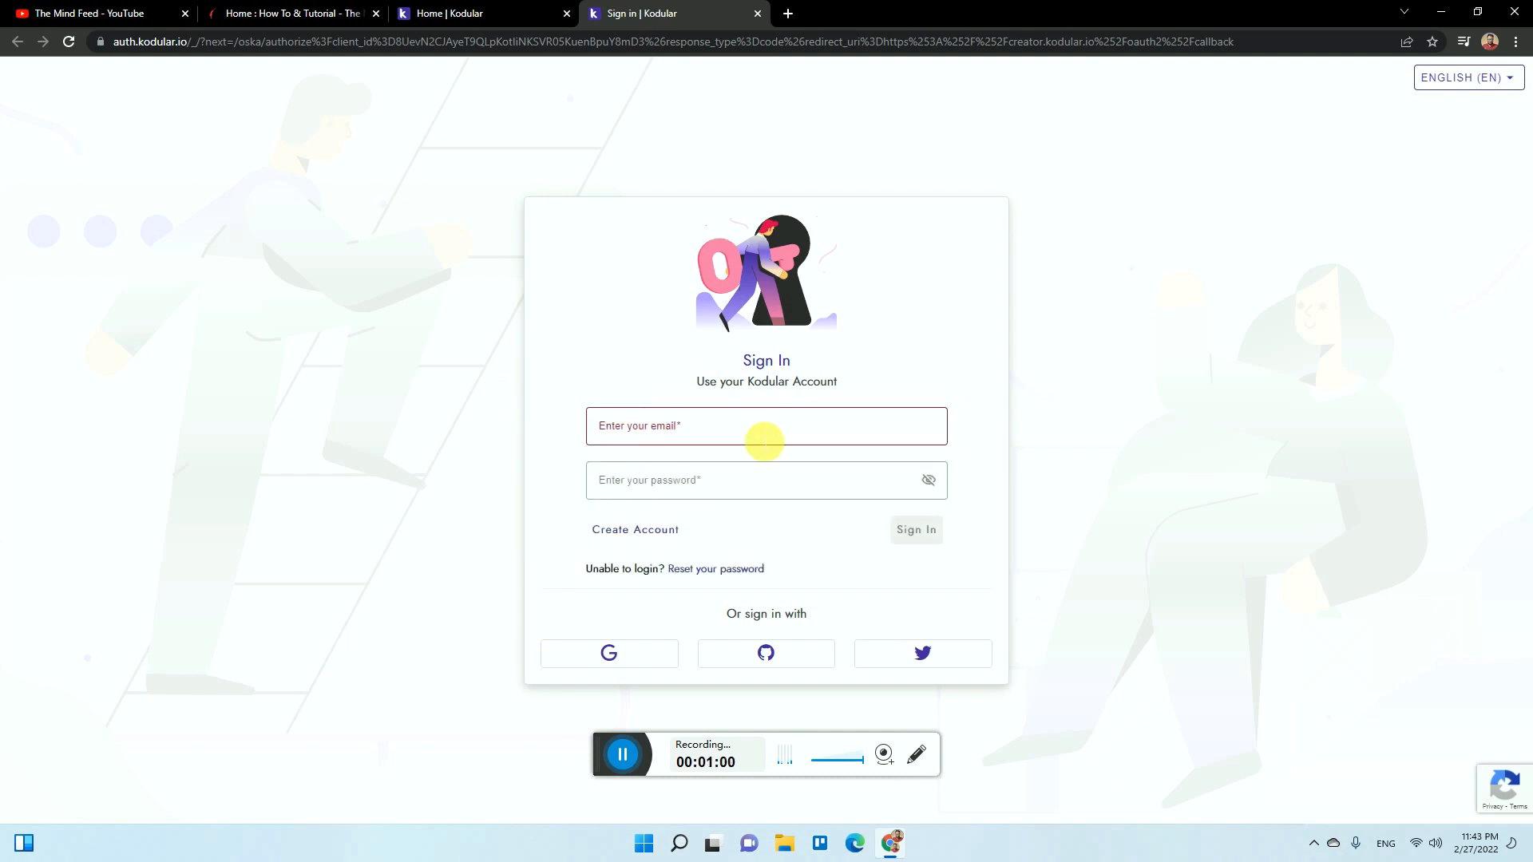
mouse_move(594, 592)
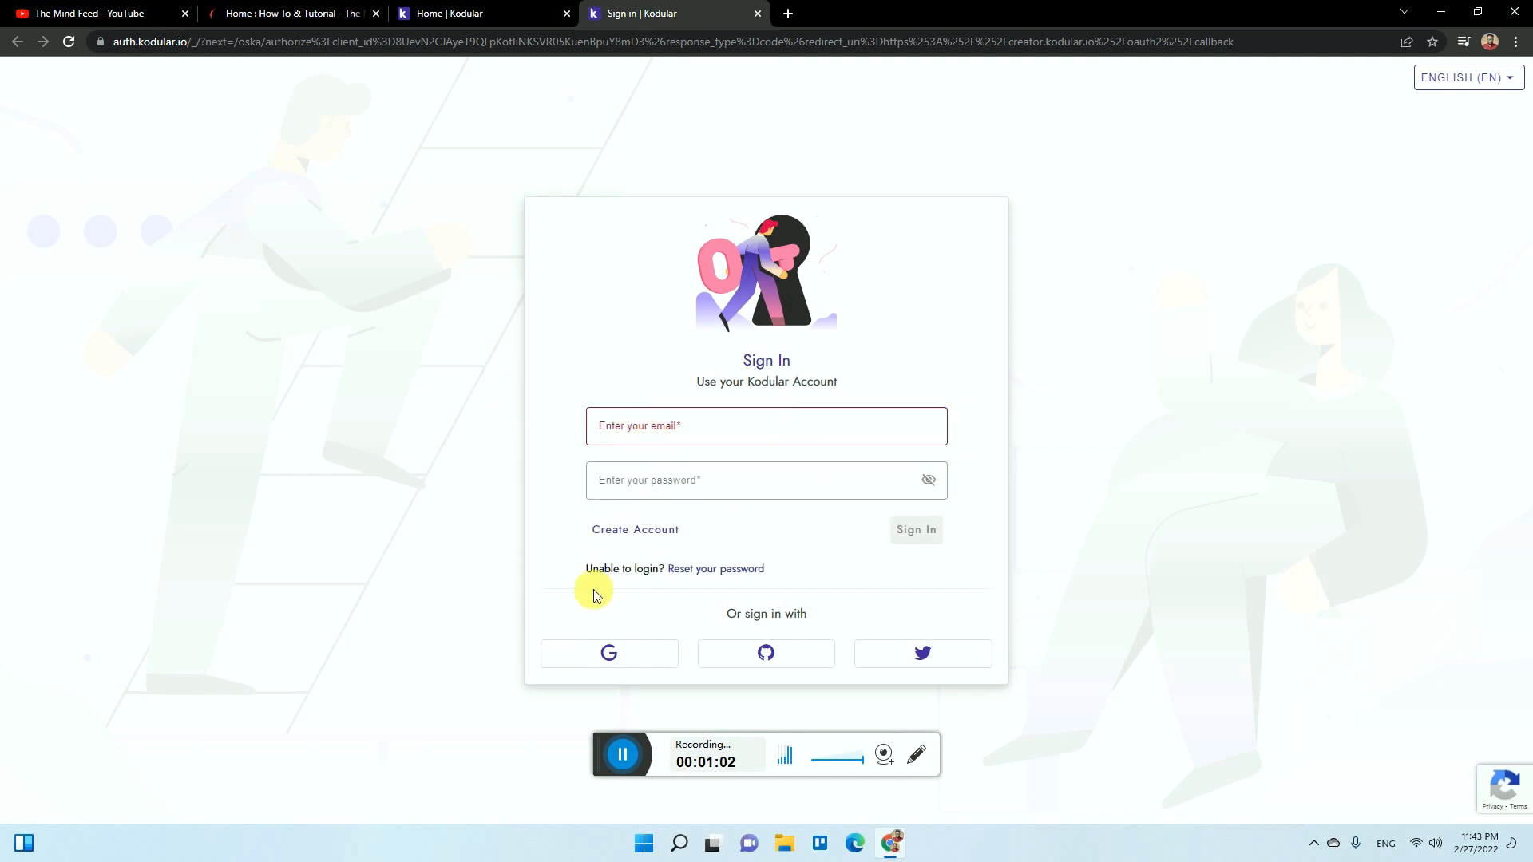
mouse_move(613, 536)
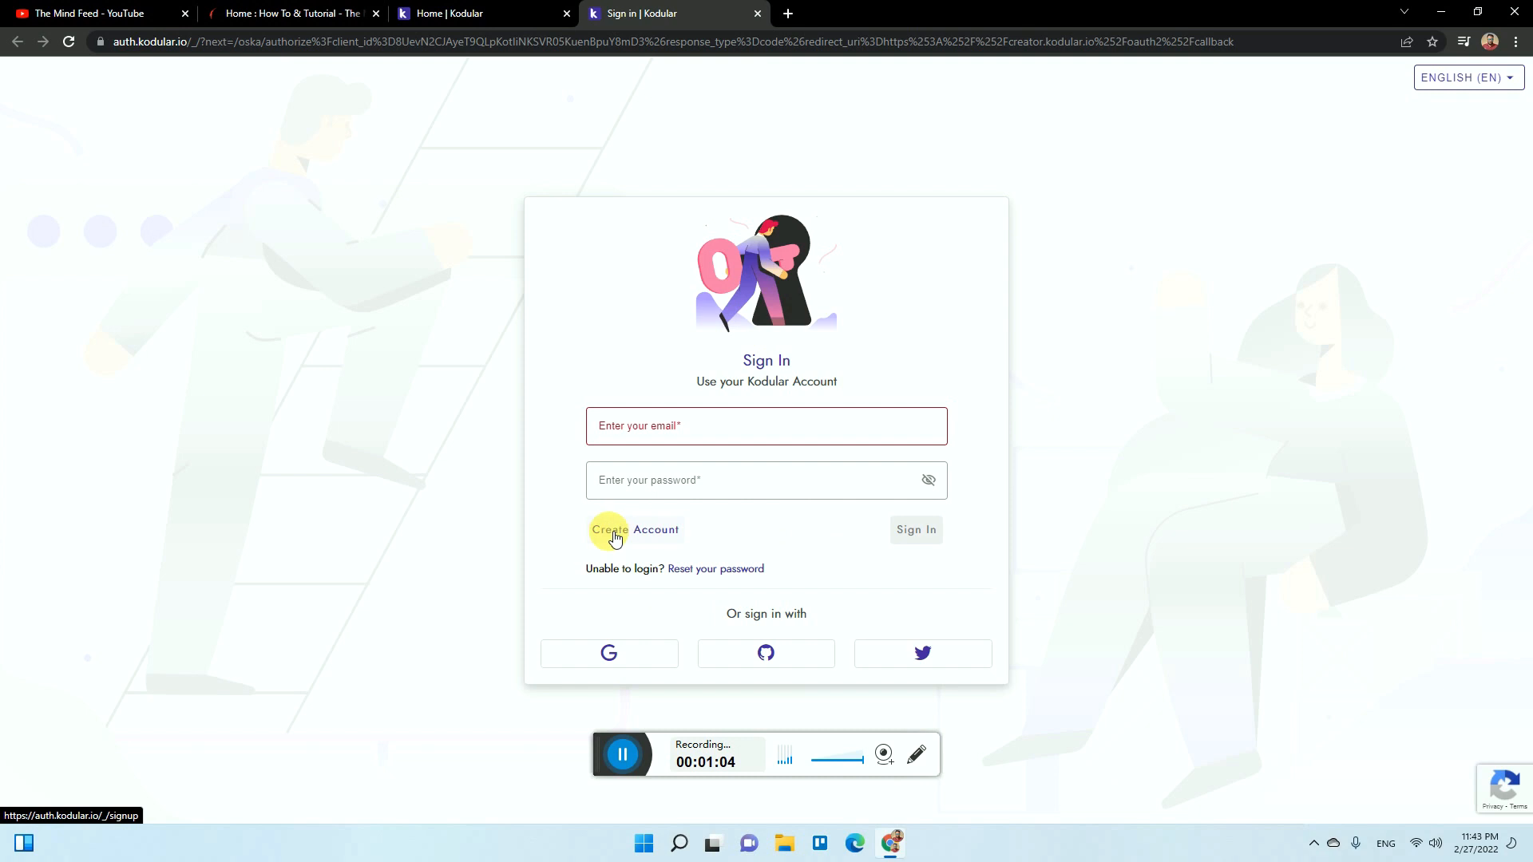
click(610, 654)
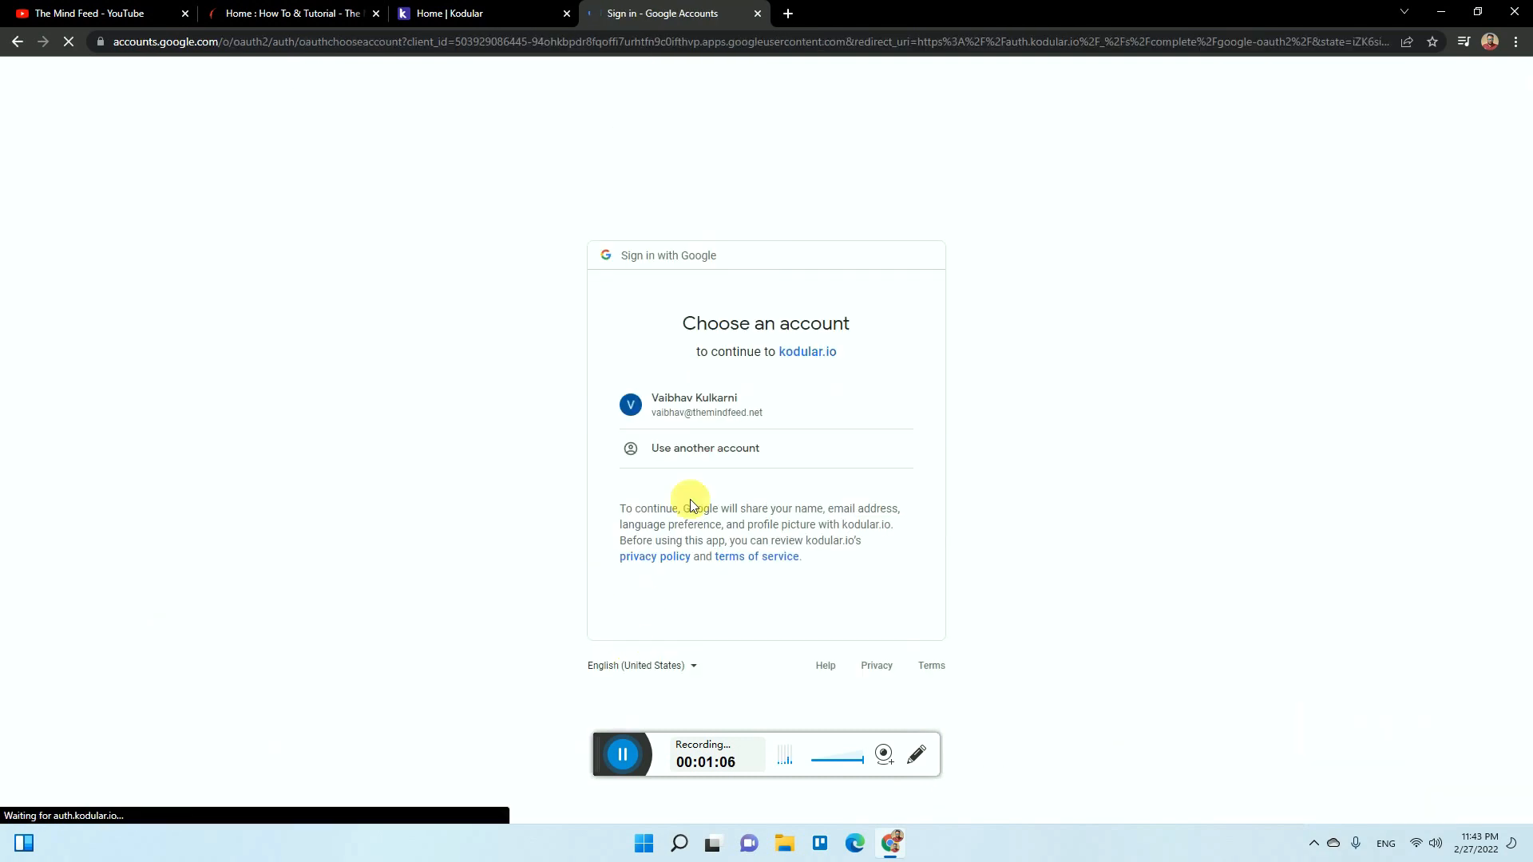
click(733, 404)
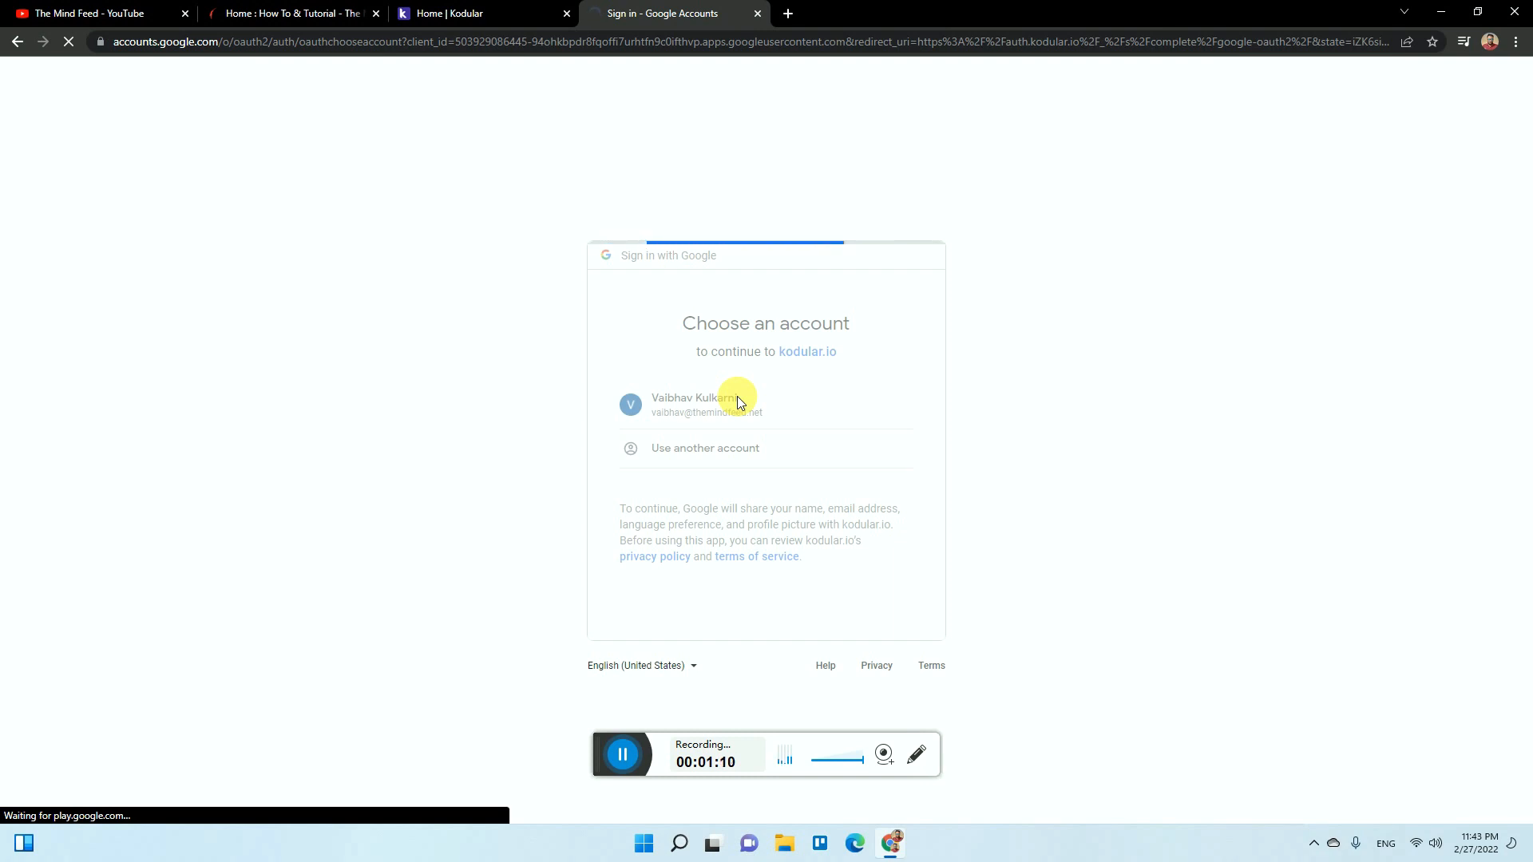
click(706, 404)
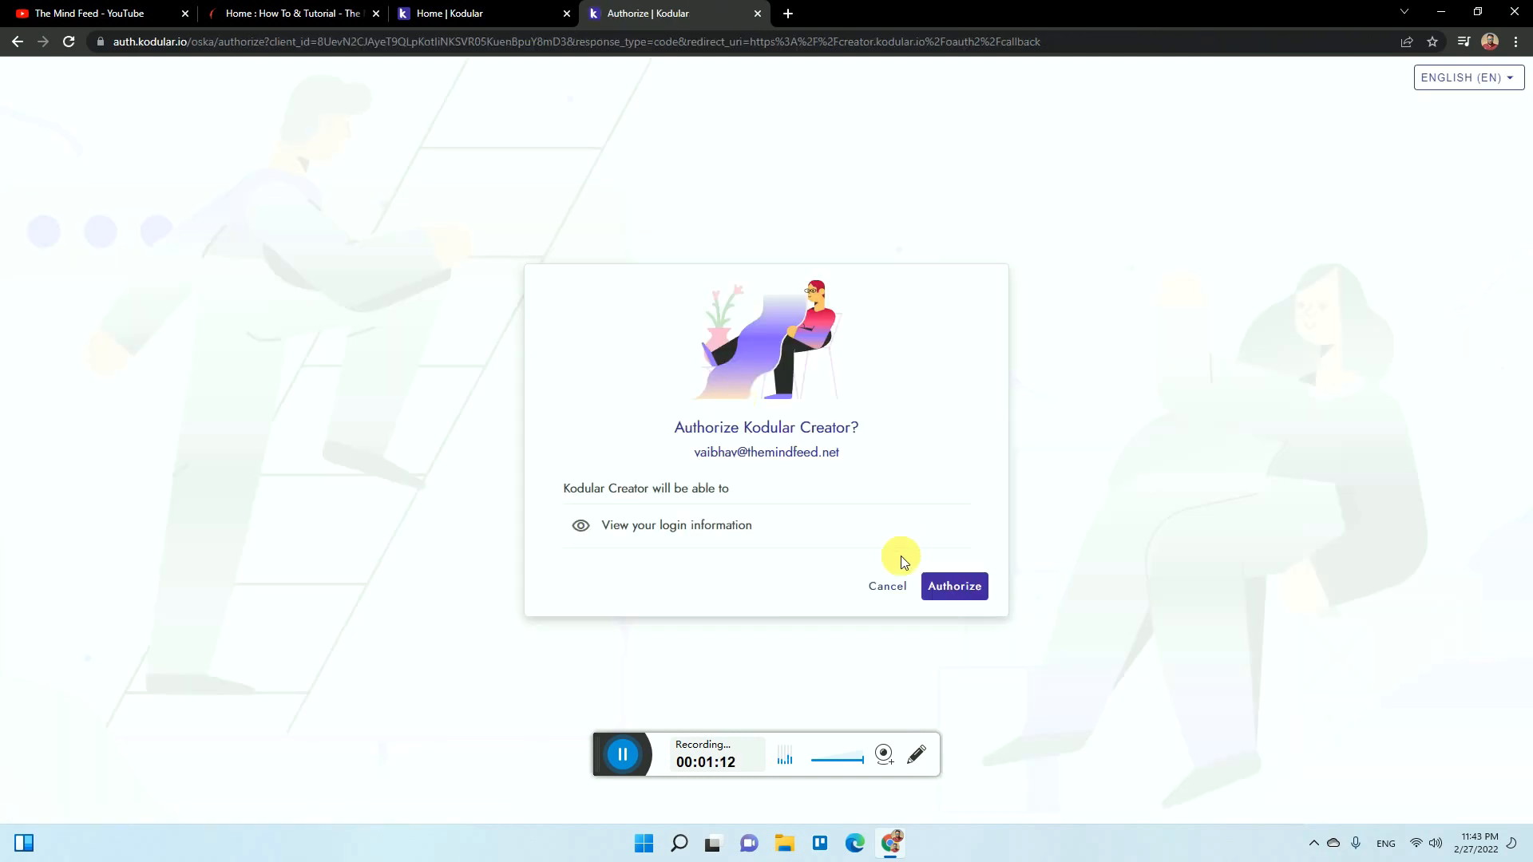
click(954, 586)
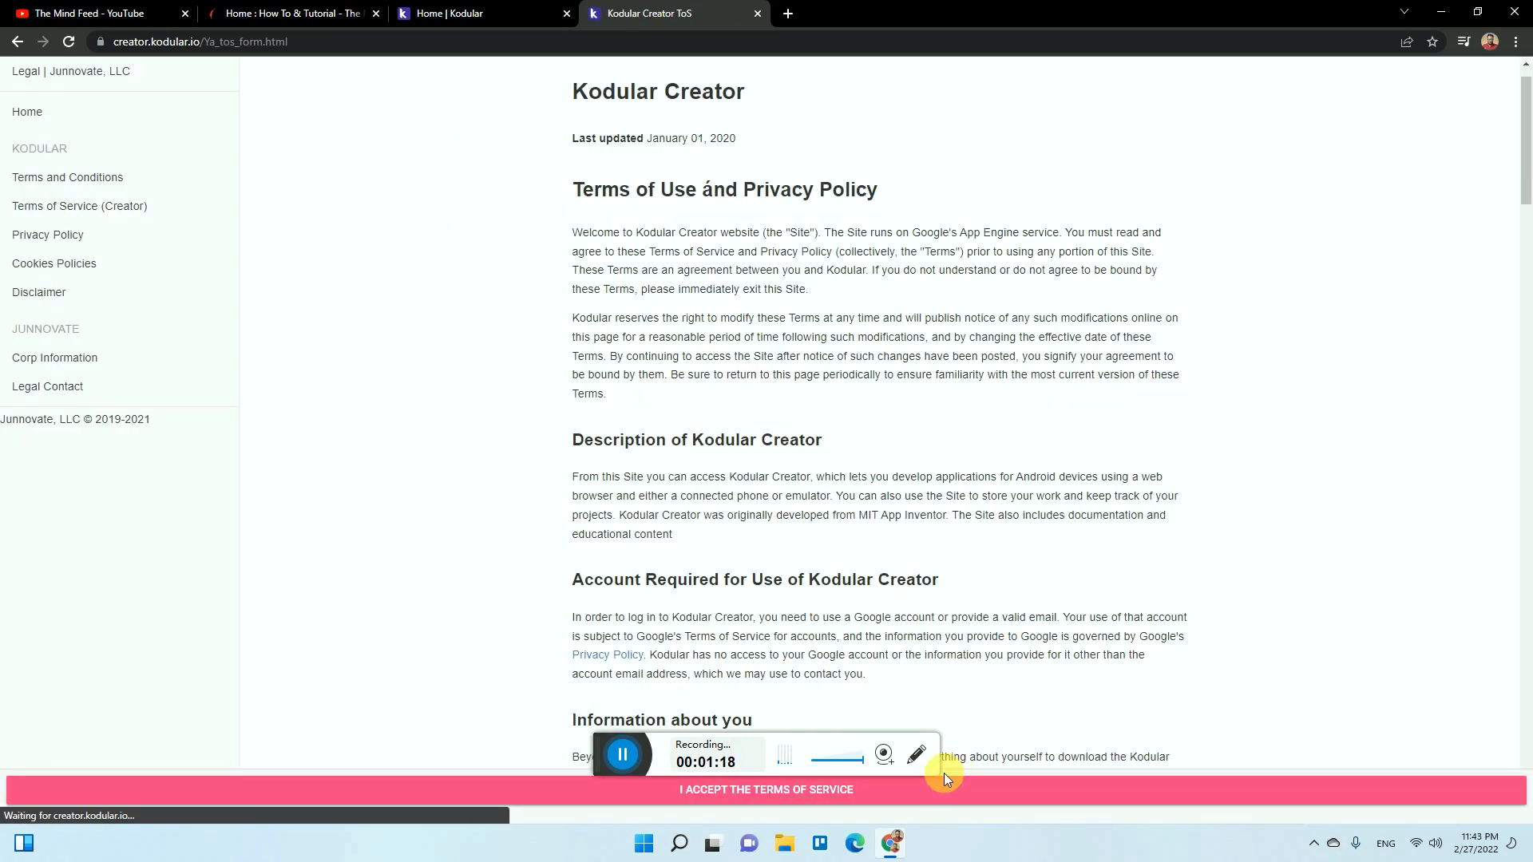
click(764, 789)
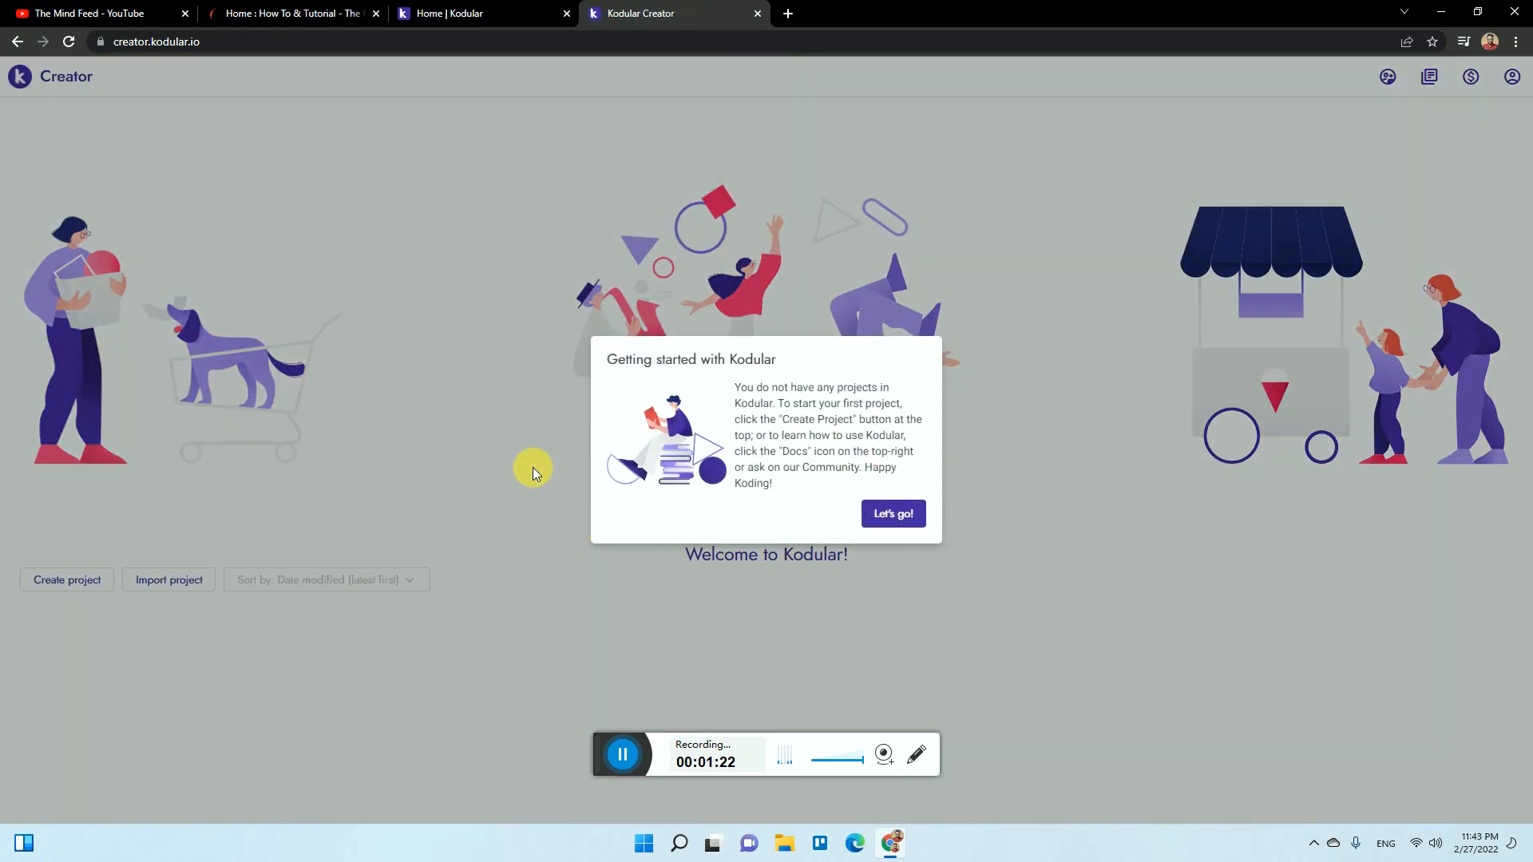
- Dismiss the getting-started tip and name a new project The_Mind_Feed
click(894, 514)
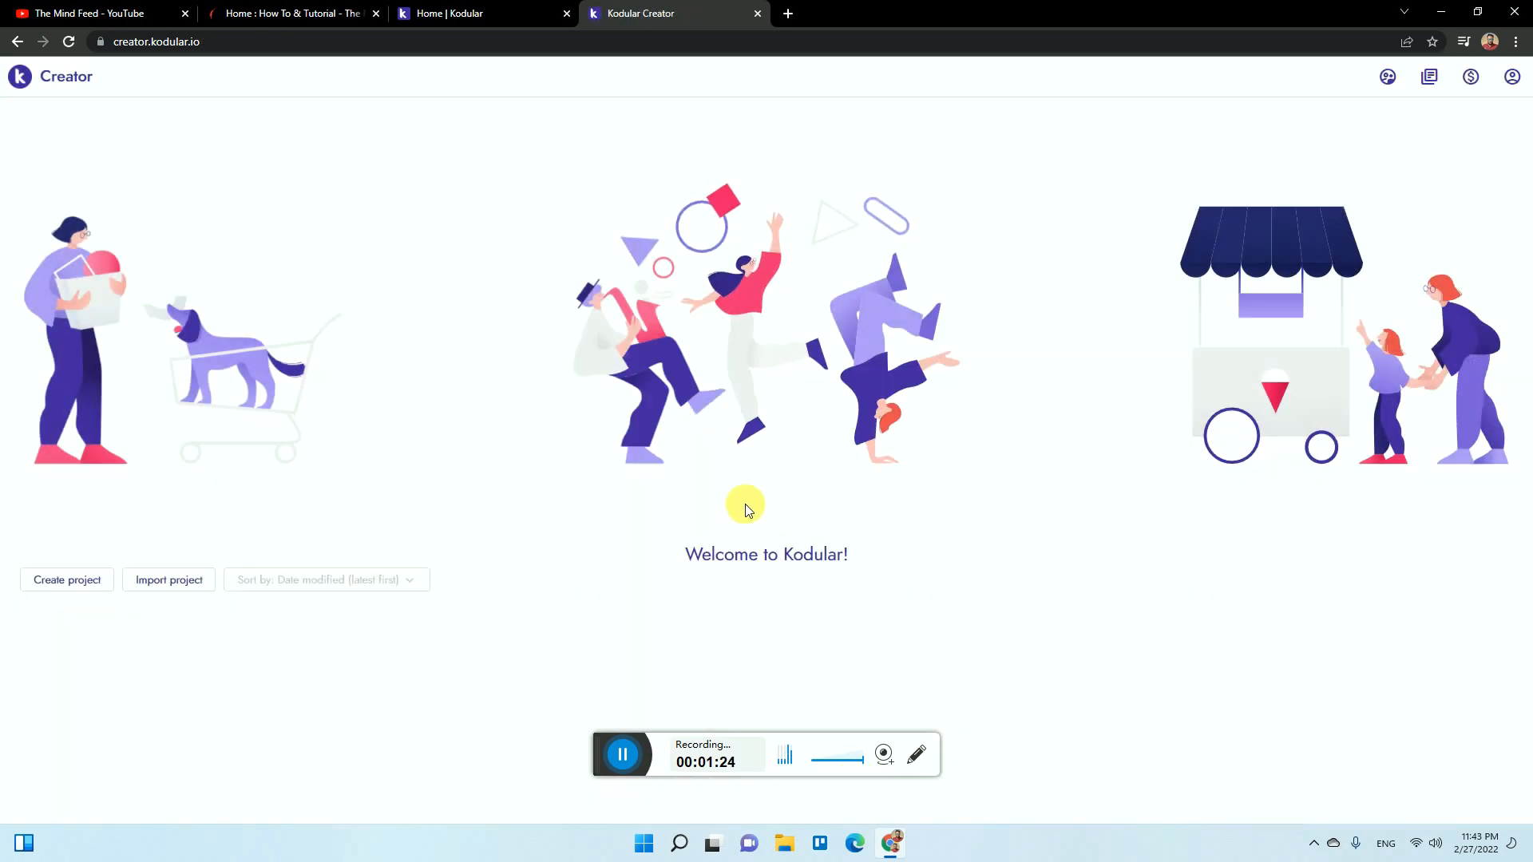
mouse_move(1373, 284)
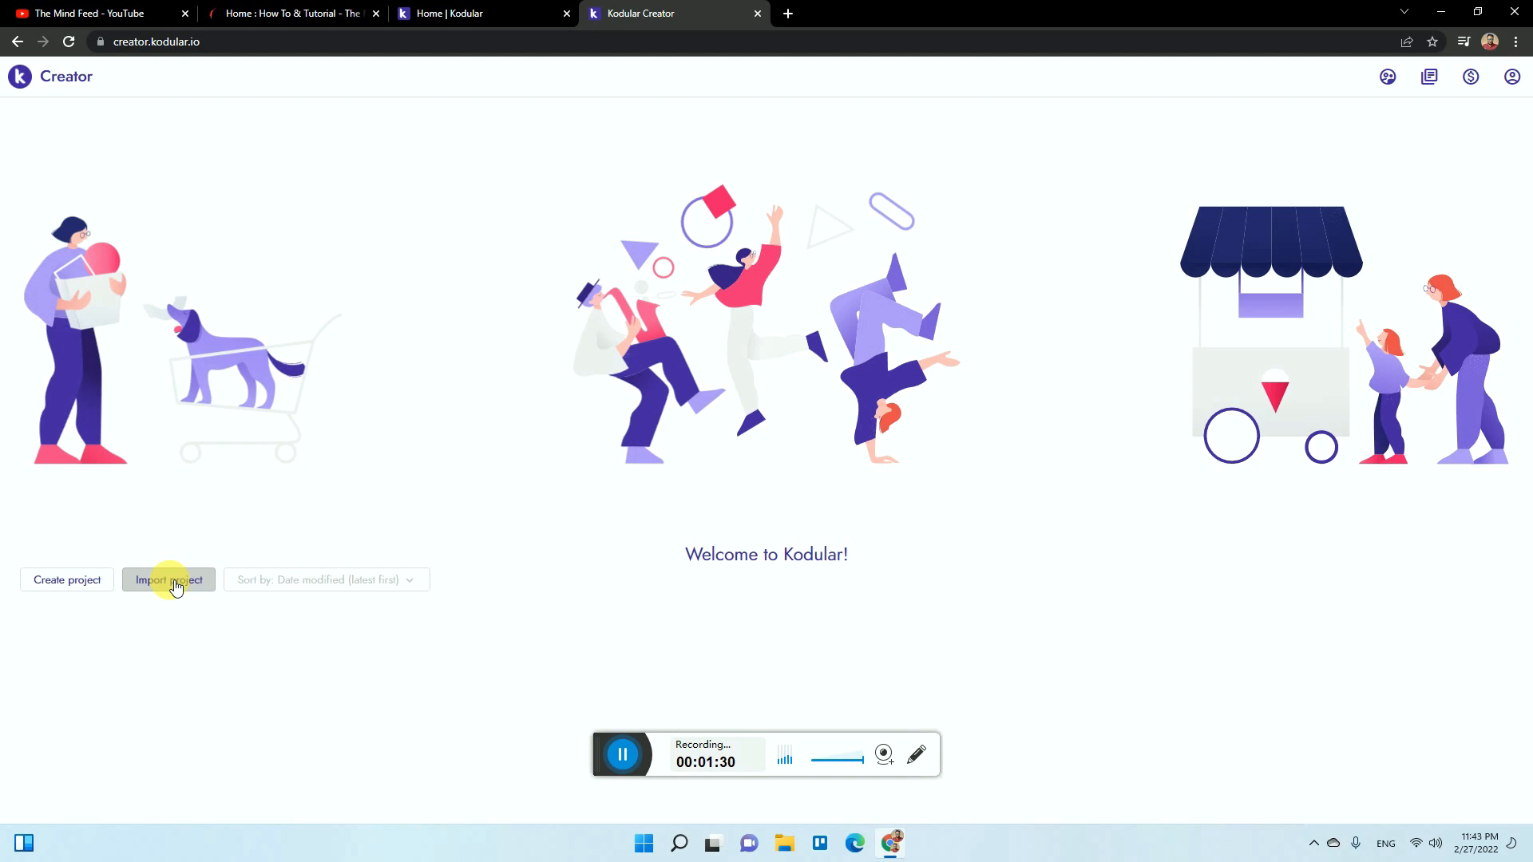
mouse_move(94, 588)
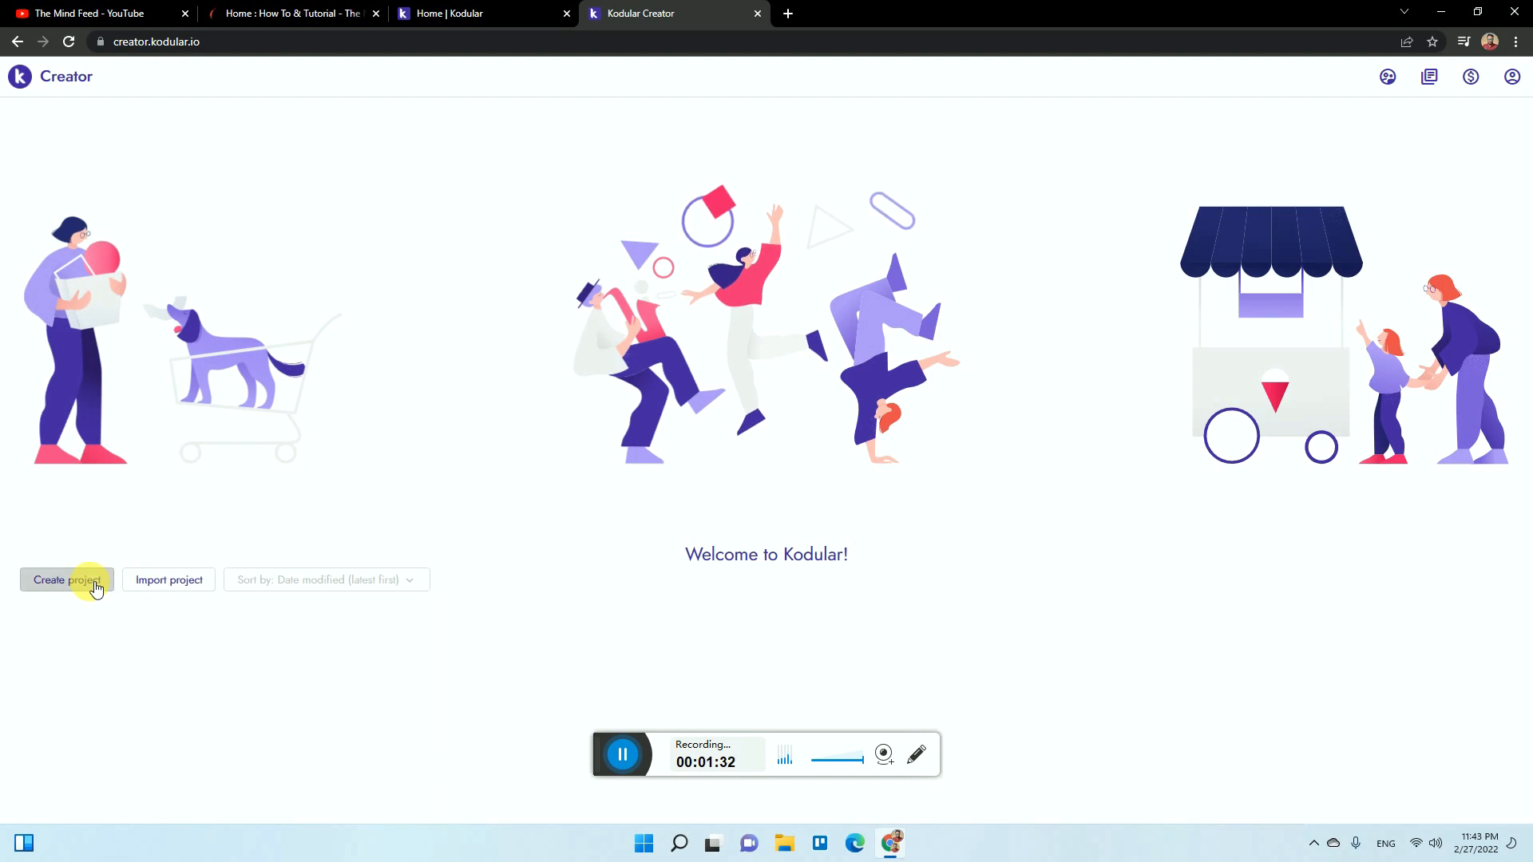
click(68, 579)
text(The Mind)
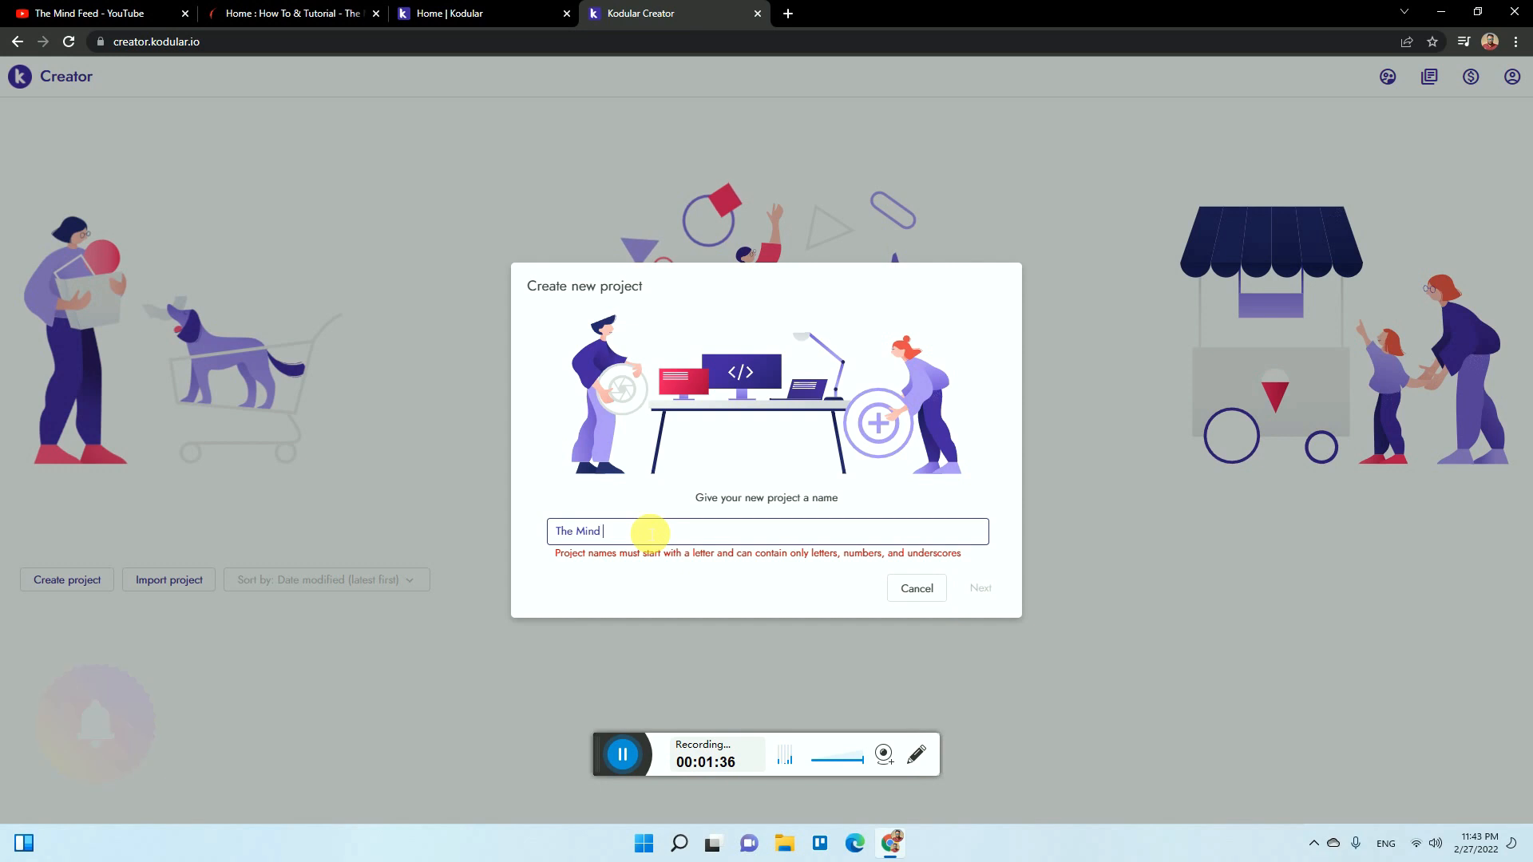
text(Feed)
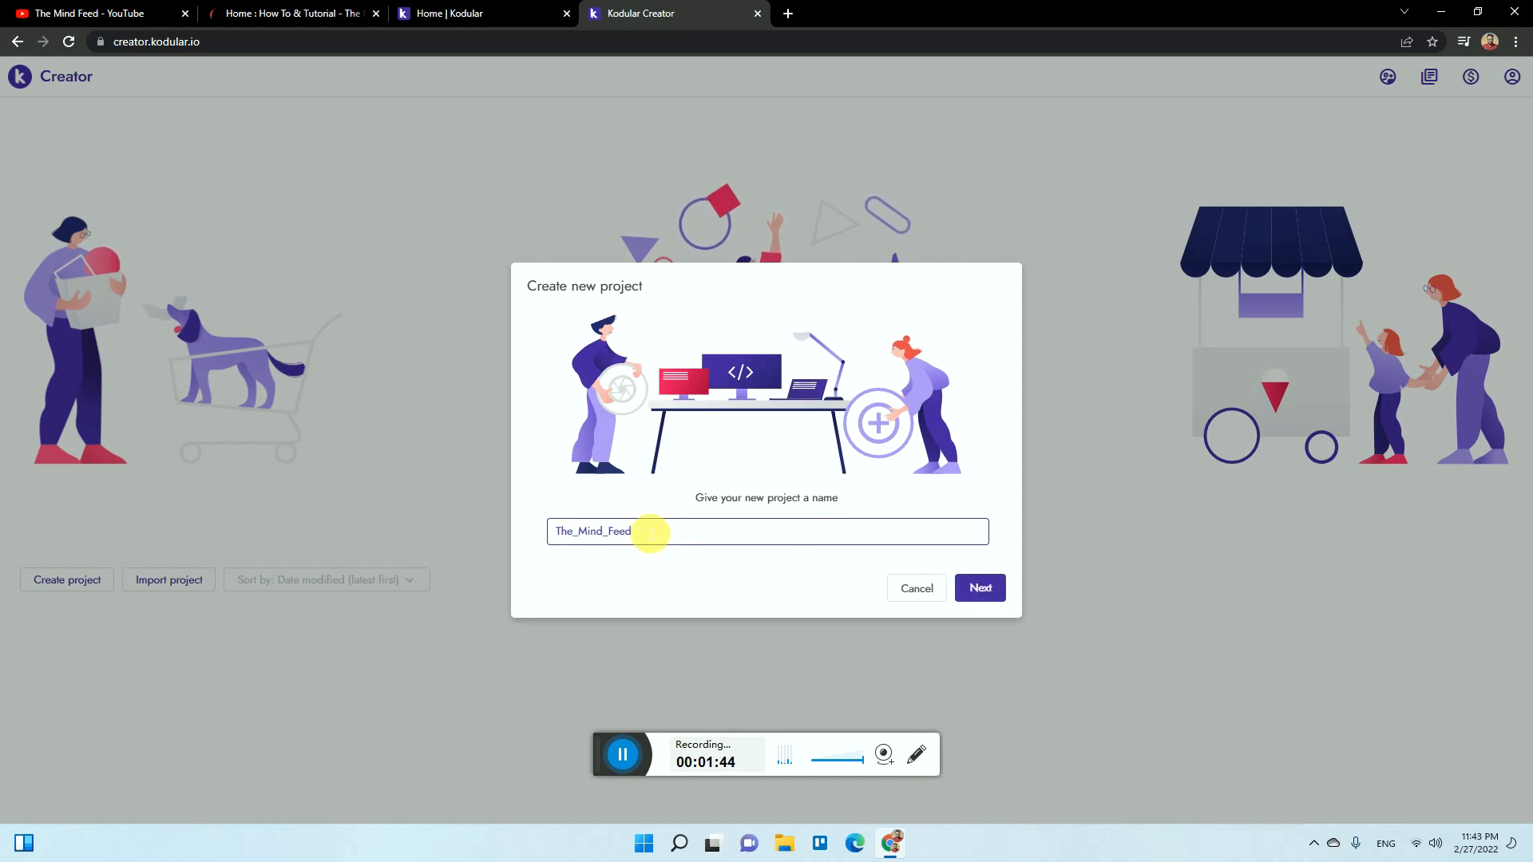
- In project configuration, review themes and set minimum SDK to Android 8.0 (API 26)
click(980, 588)
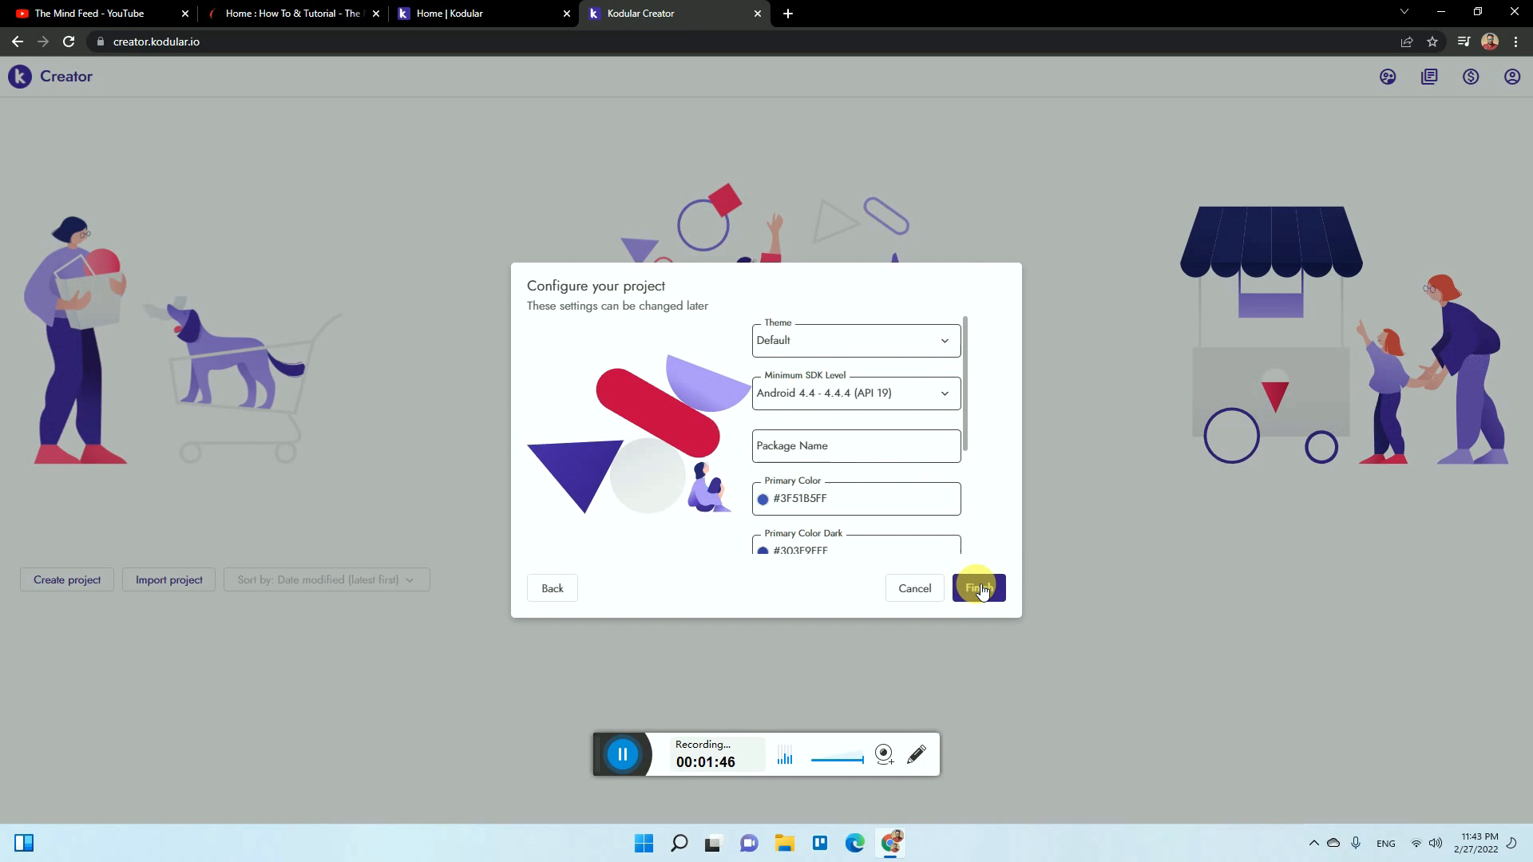
click(856, 340)
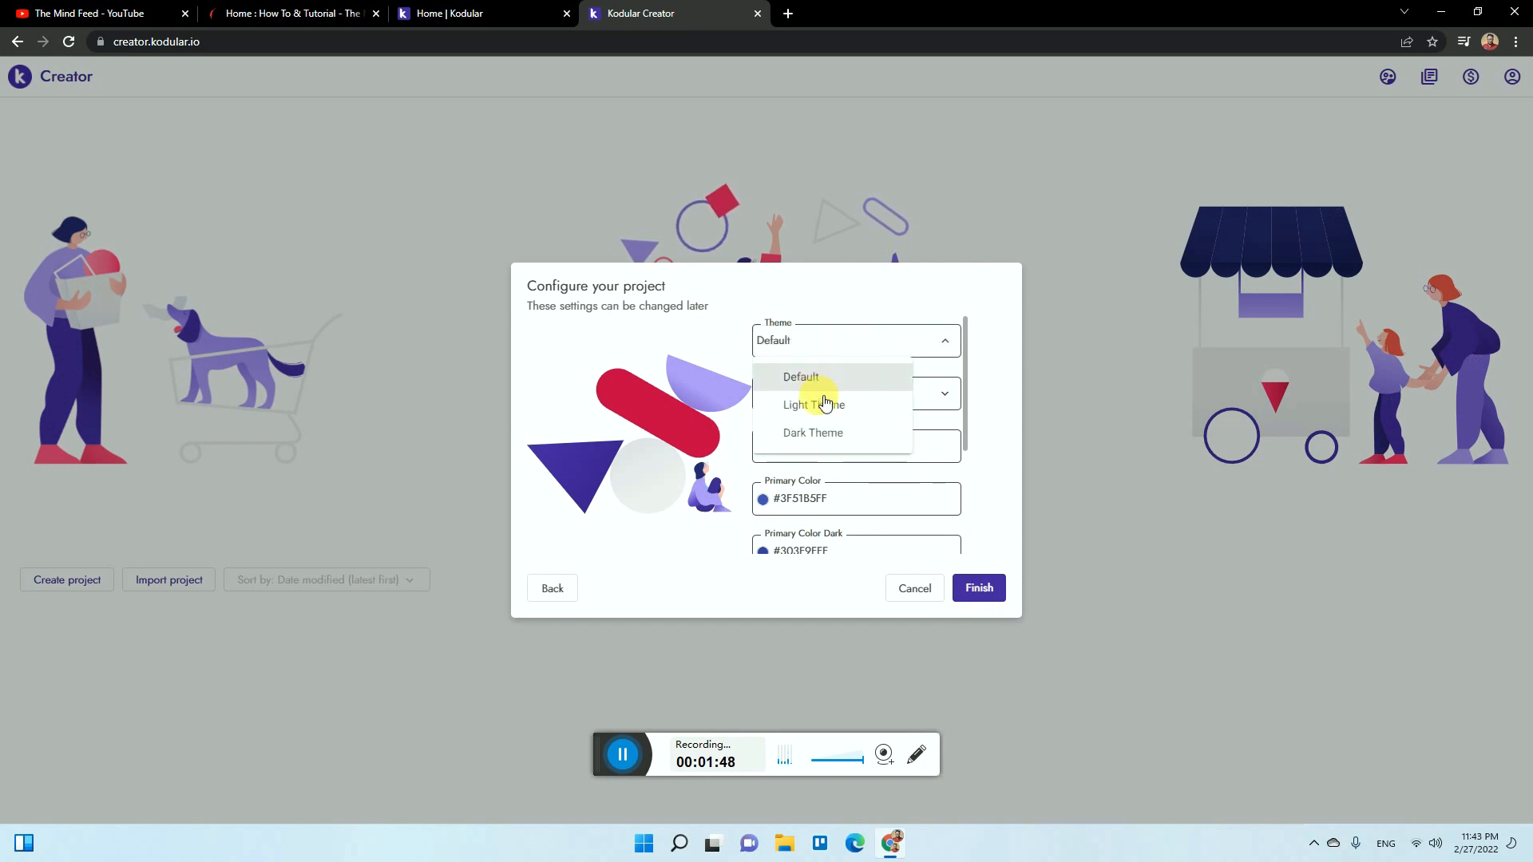
mouse_move(819, 460)
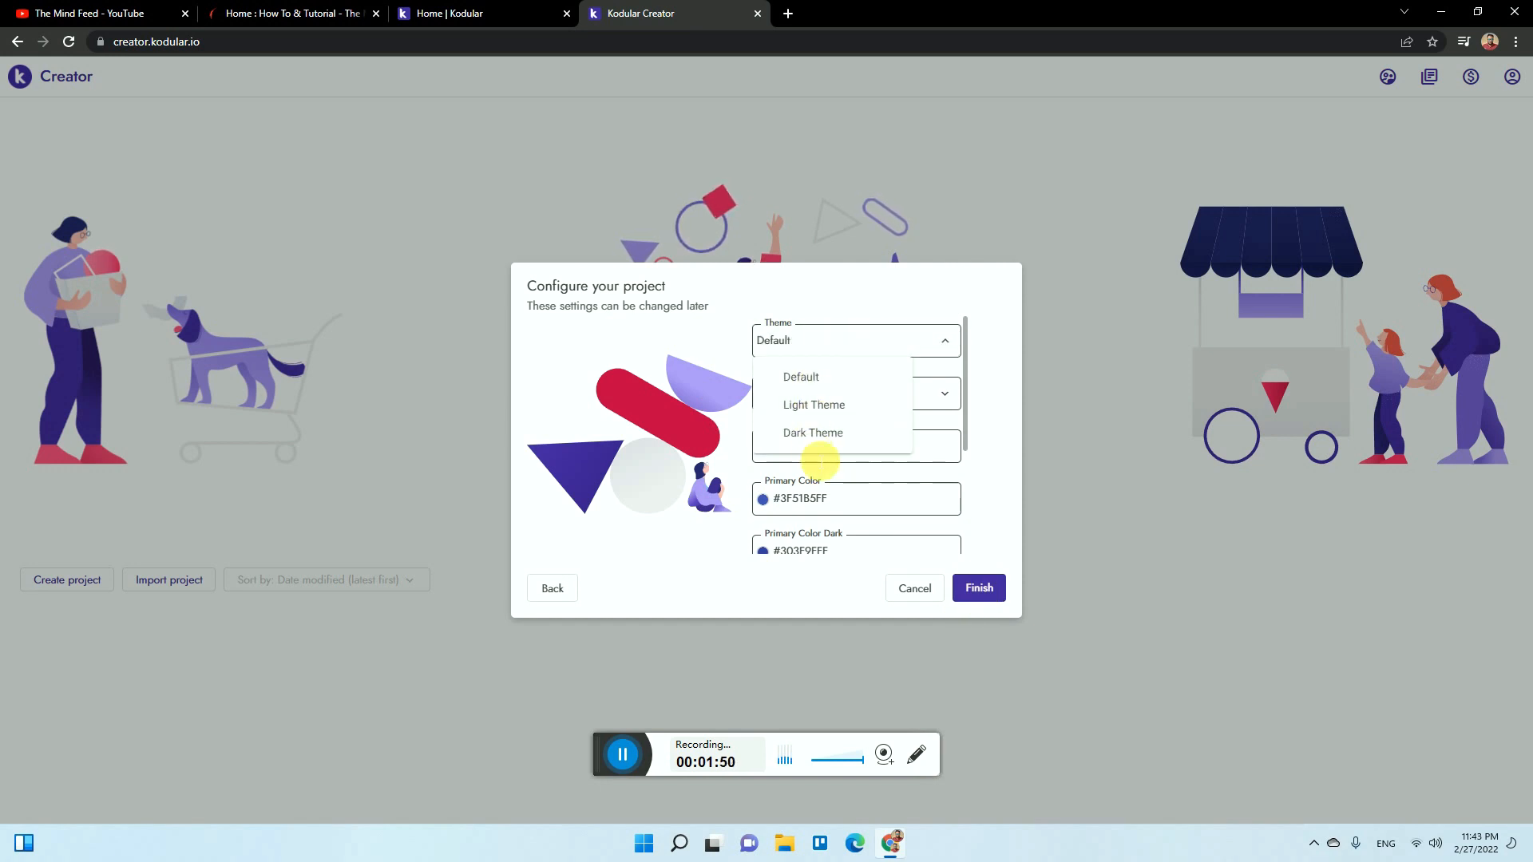
mouse_move(815, 406)
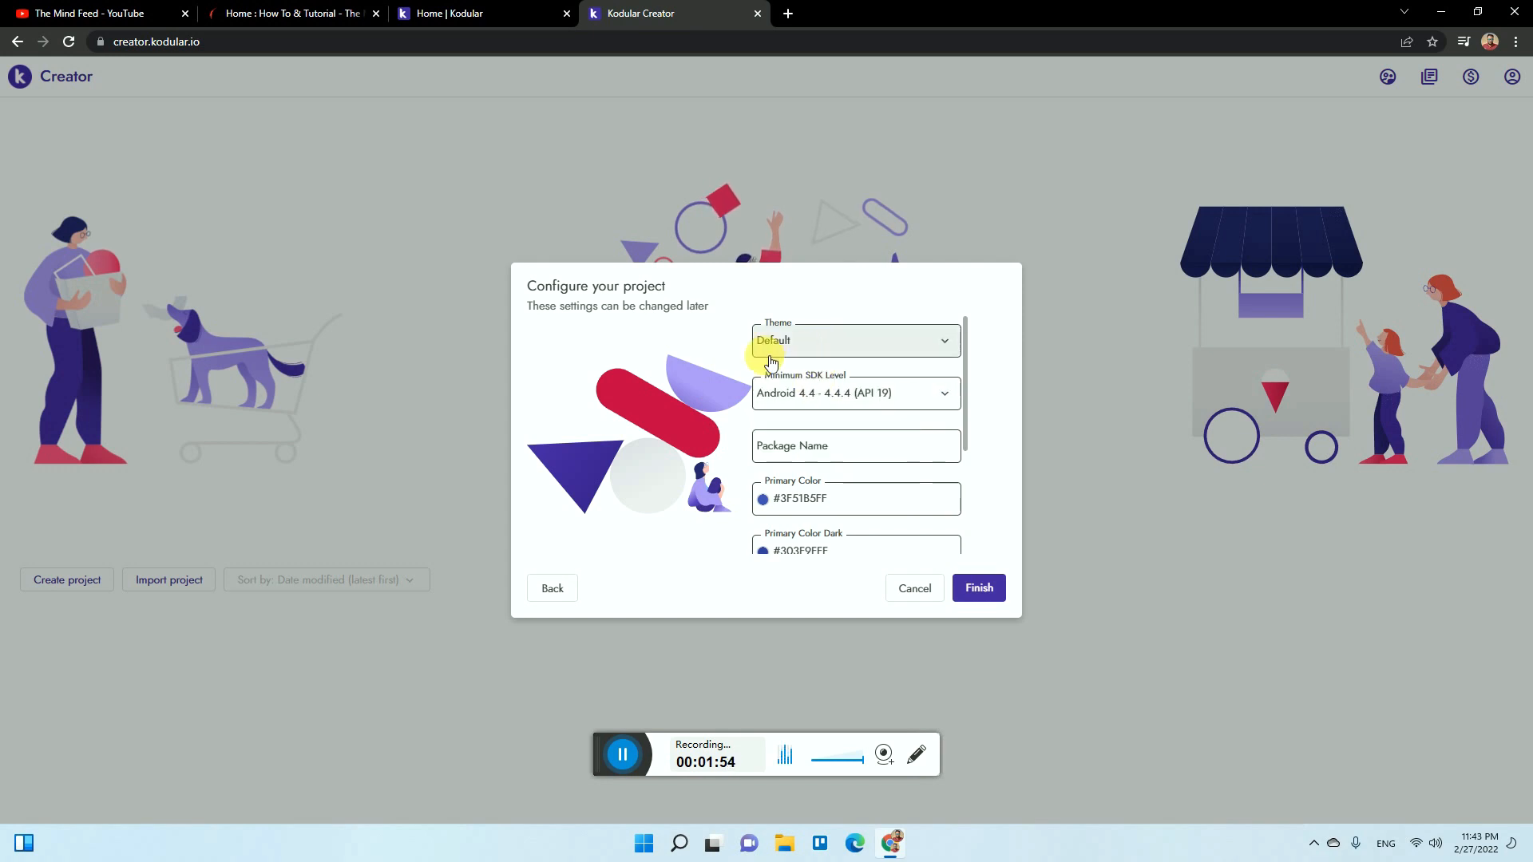
click(854, 393)
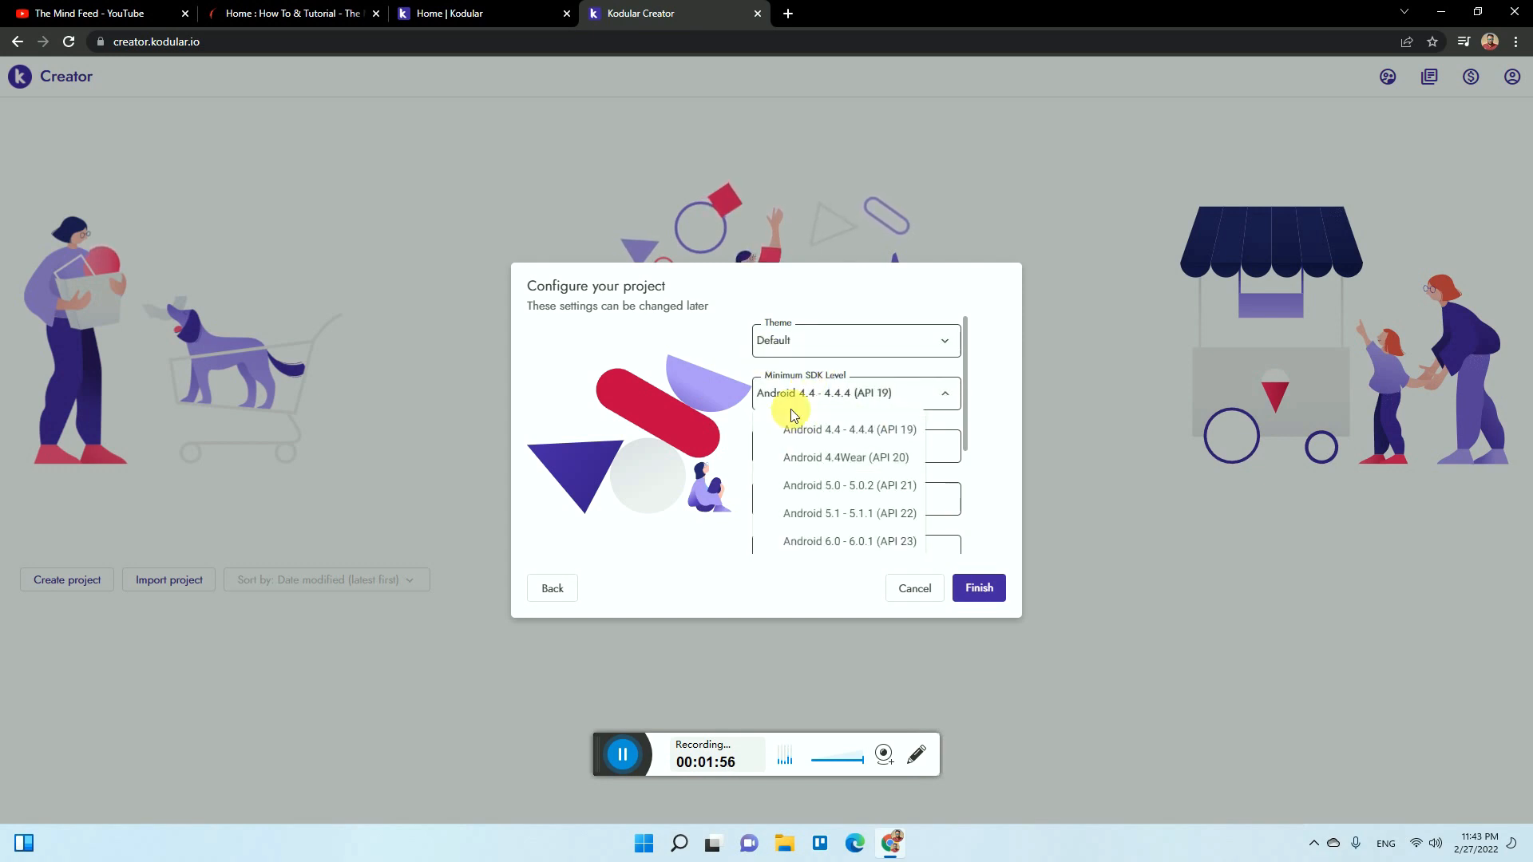
mouse_move(862, 438)
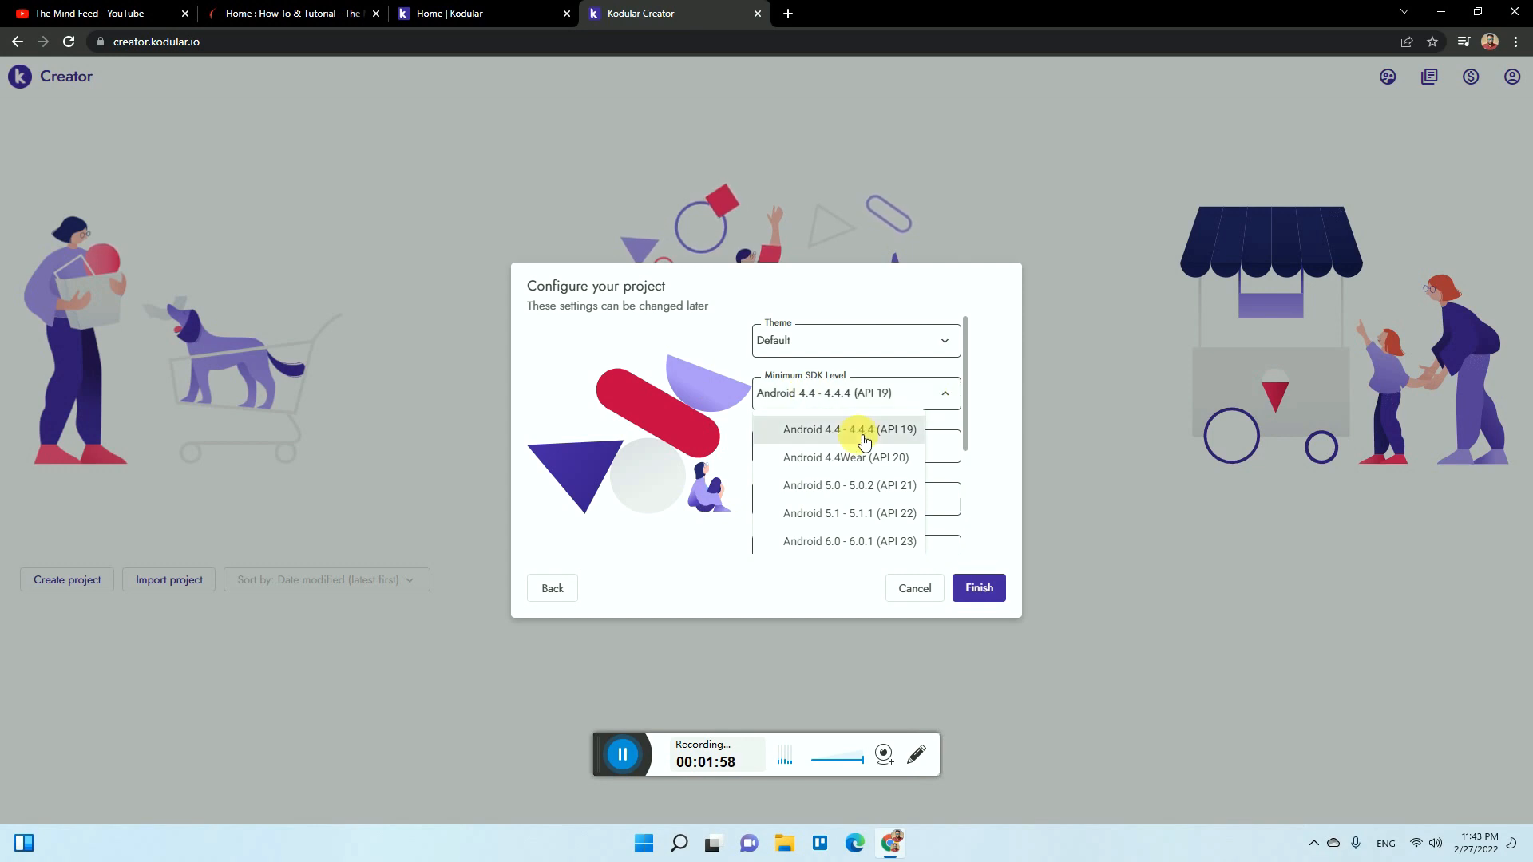
mouse_move(850, 495)
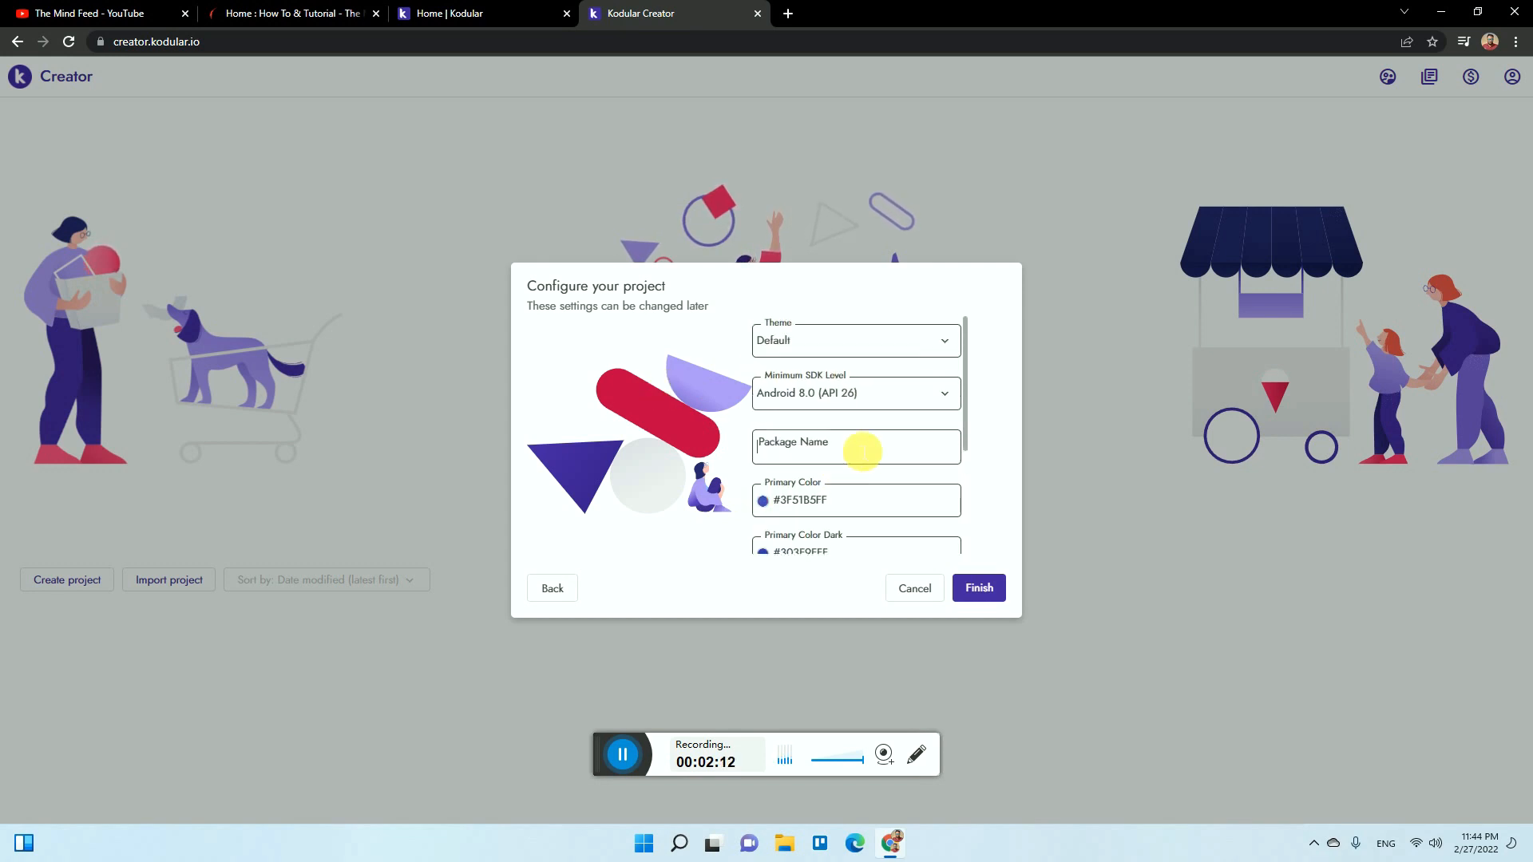
click(856, 393)
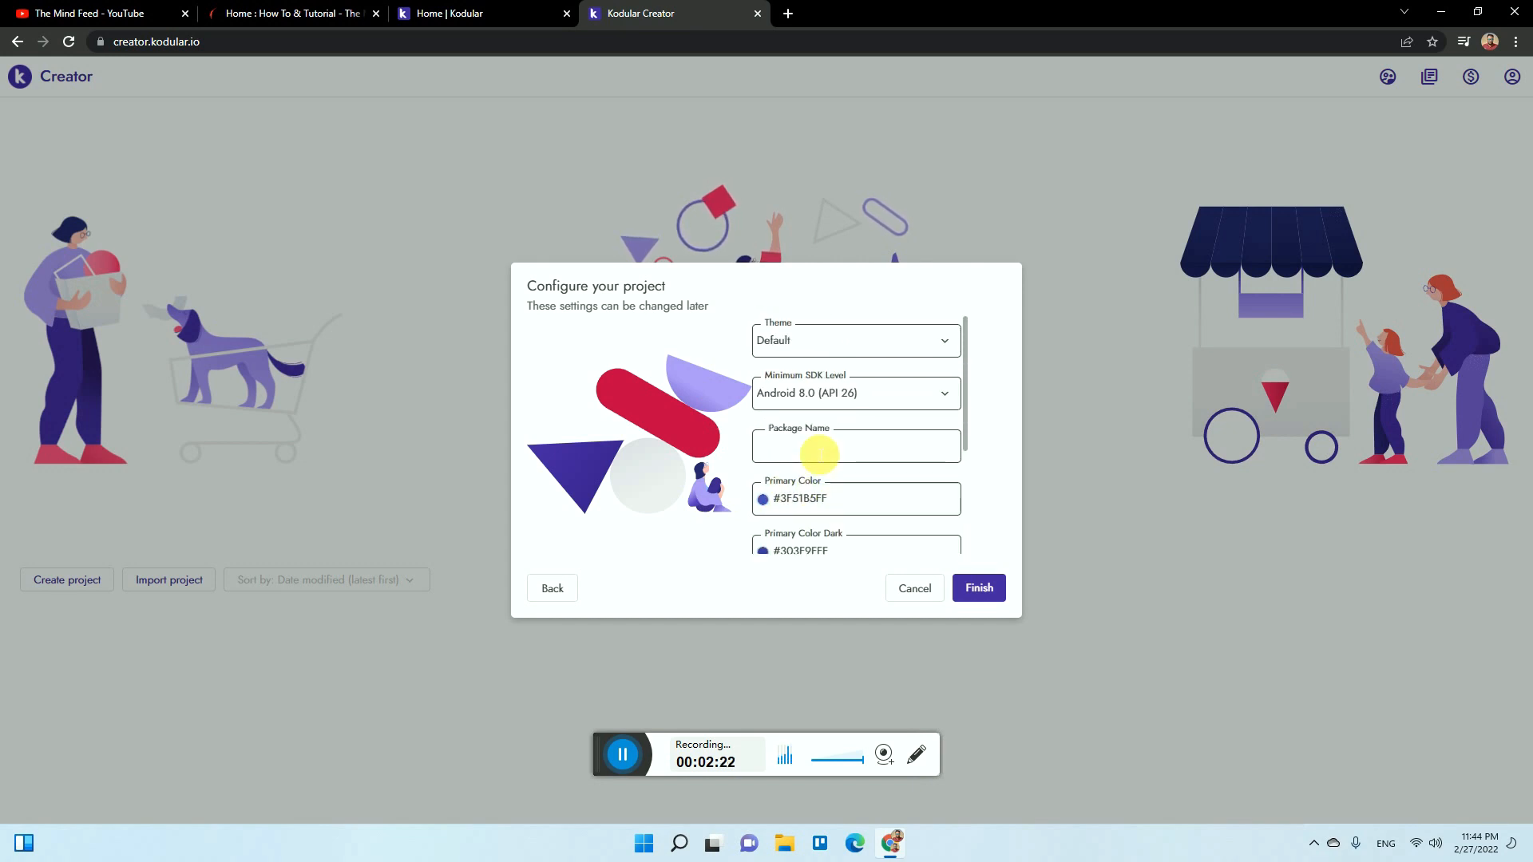
click(288, 12)
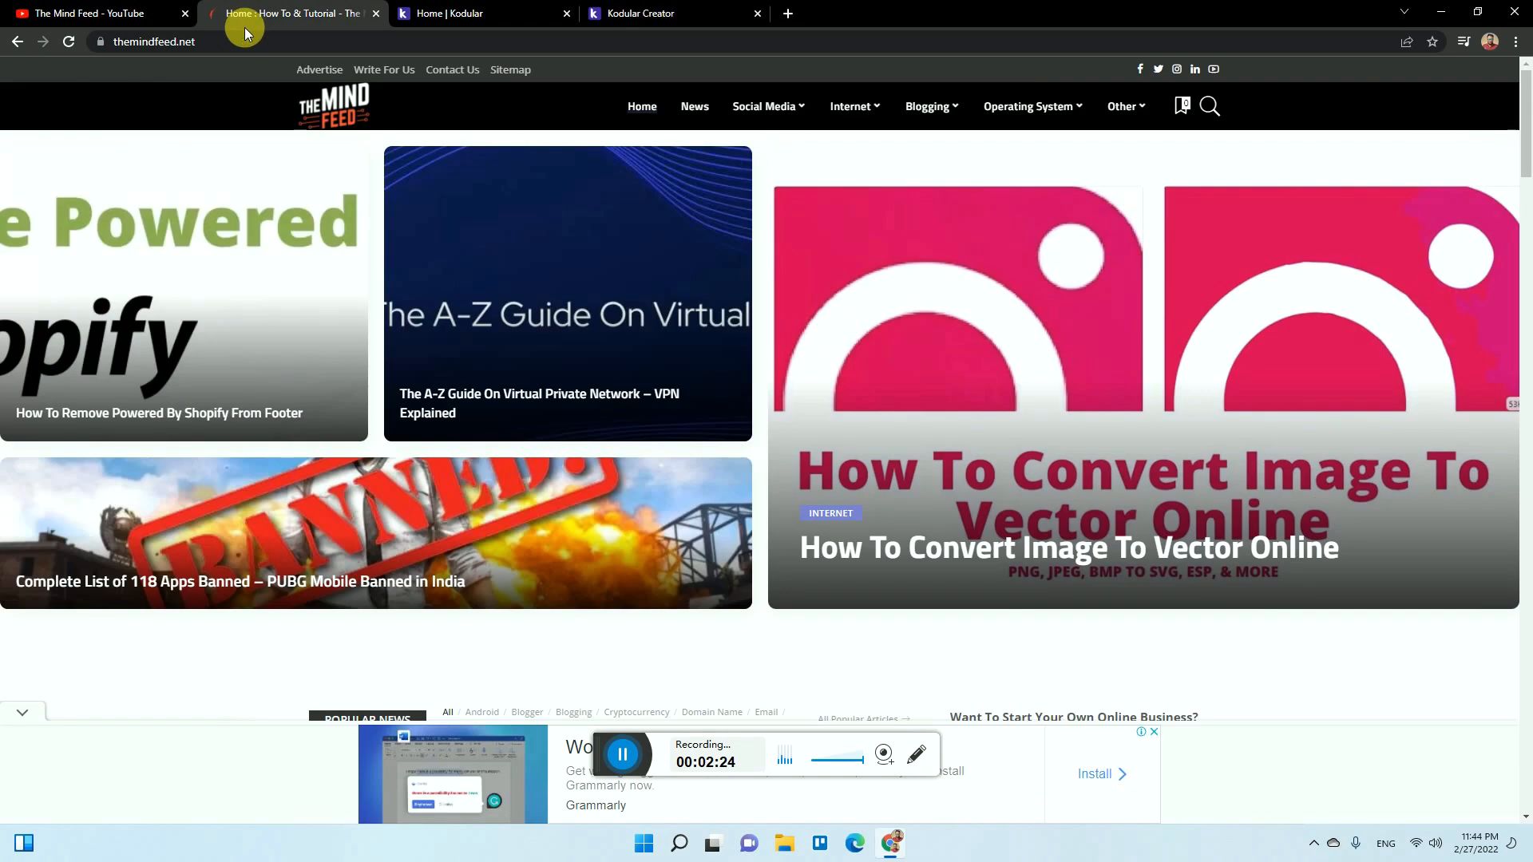
click(160, 42)
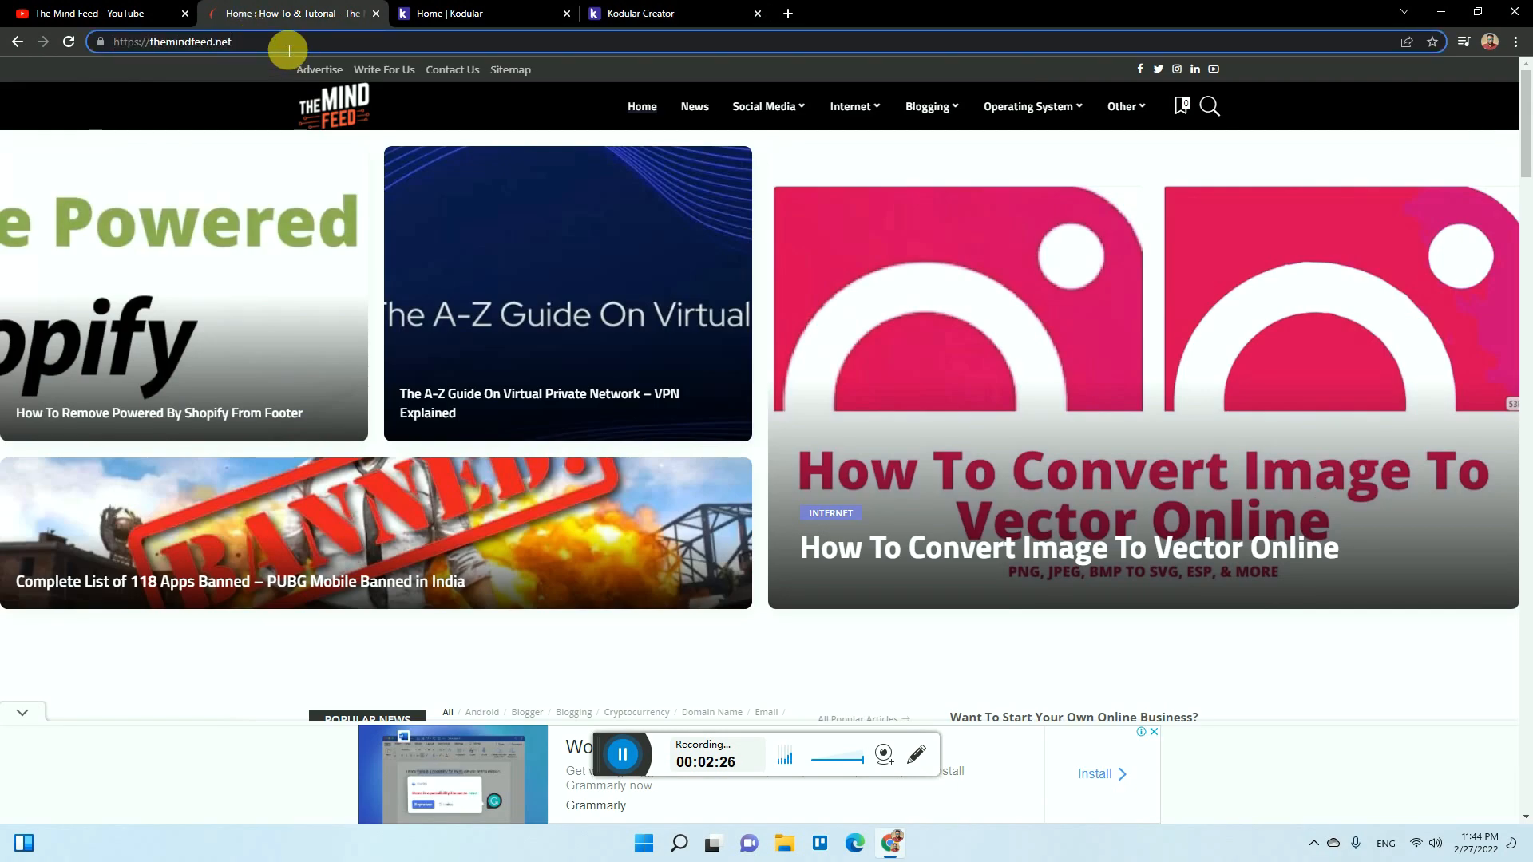
click(648, 12)
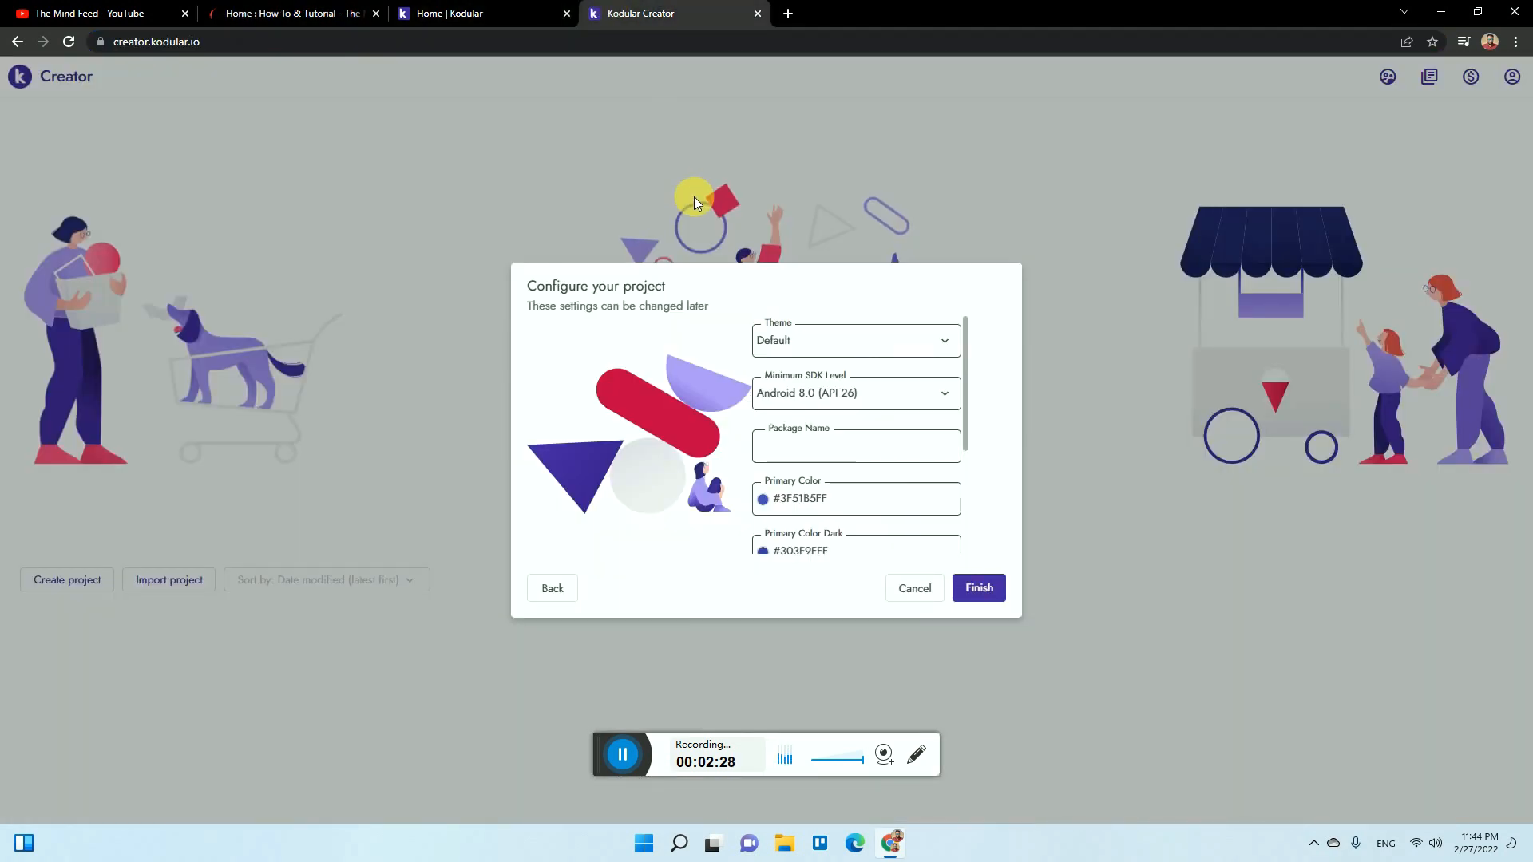
text(net.t)
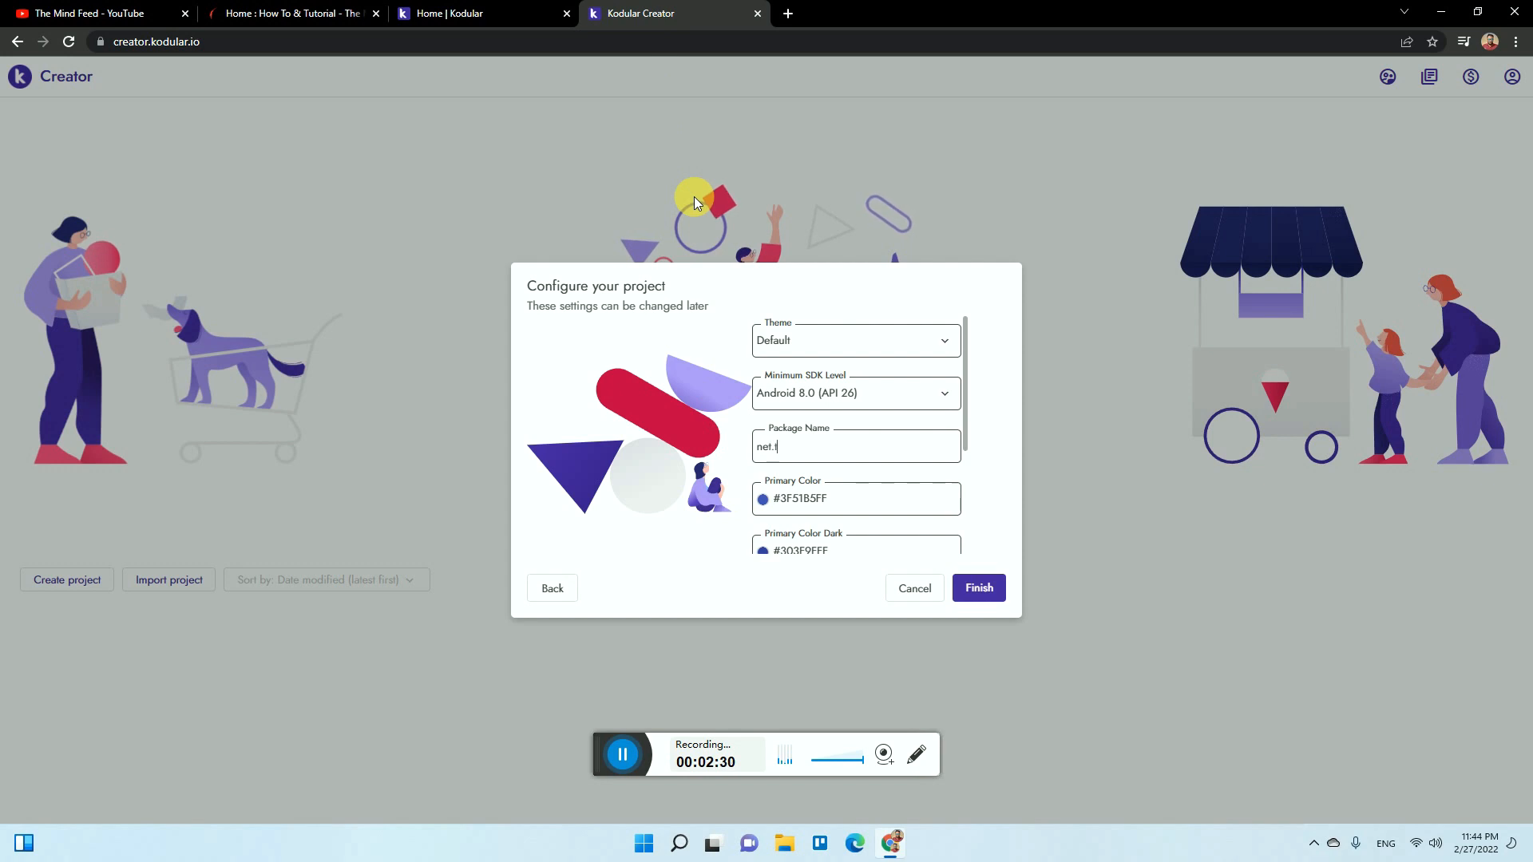
text(hemindfeed.www)
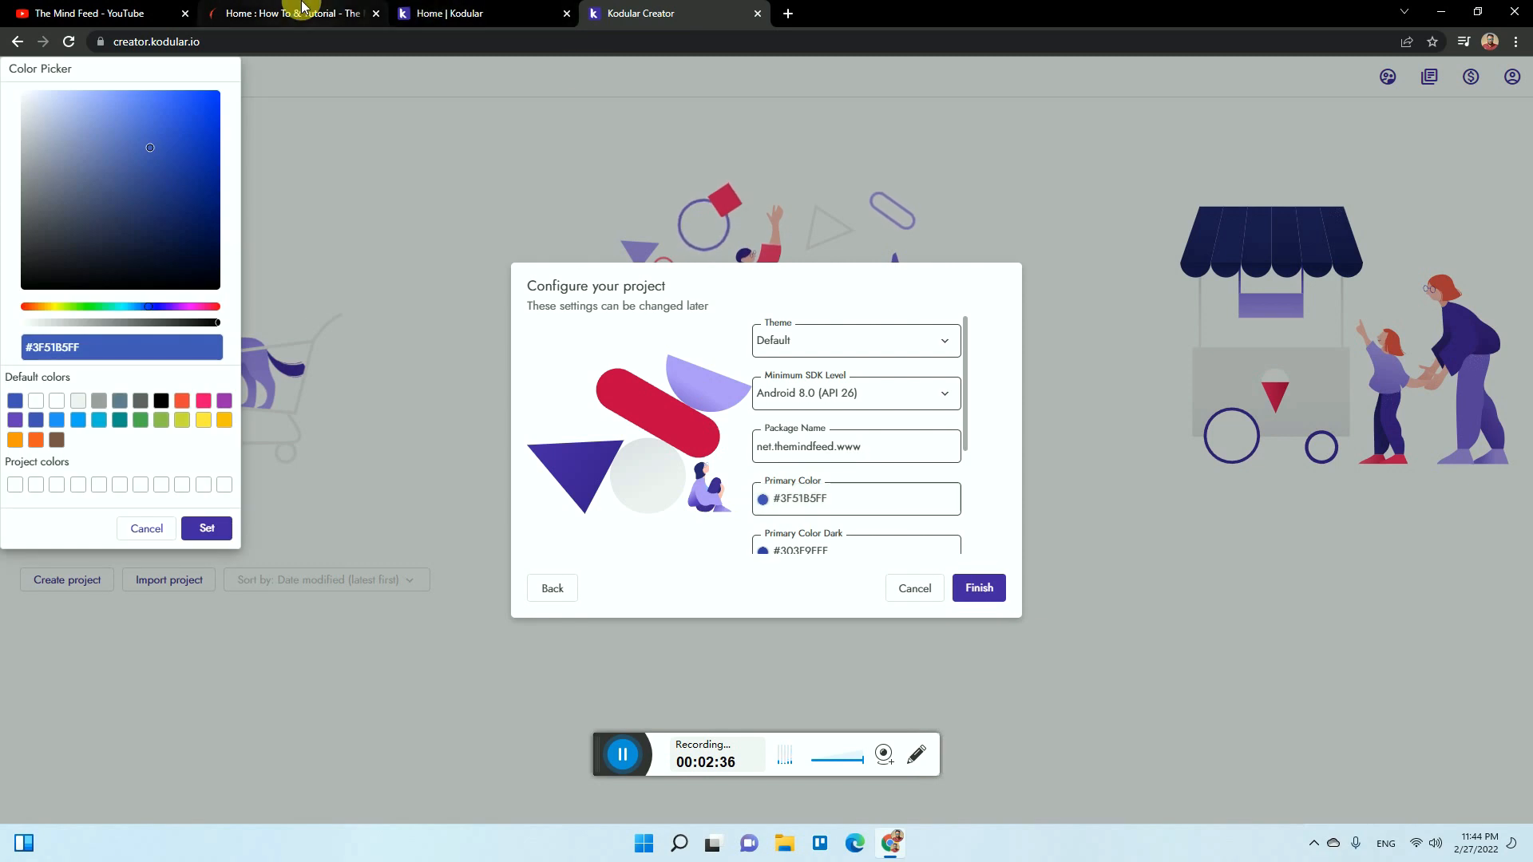
- Pick a black primary, red dark primary and grey accent colour, then finish creating the project
click(297, 13)
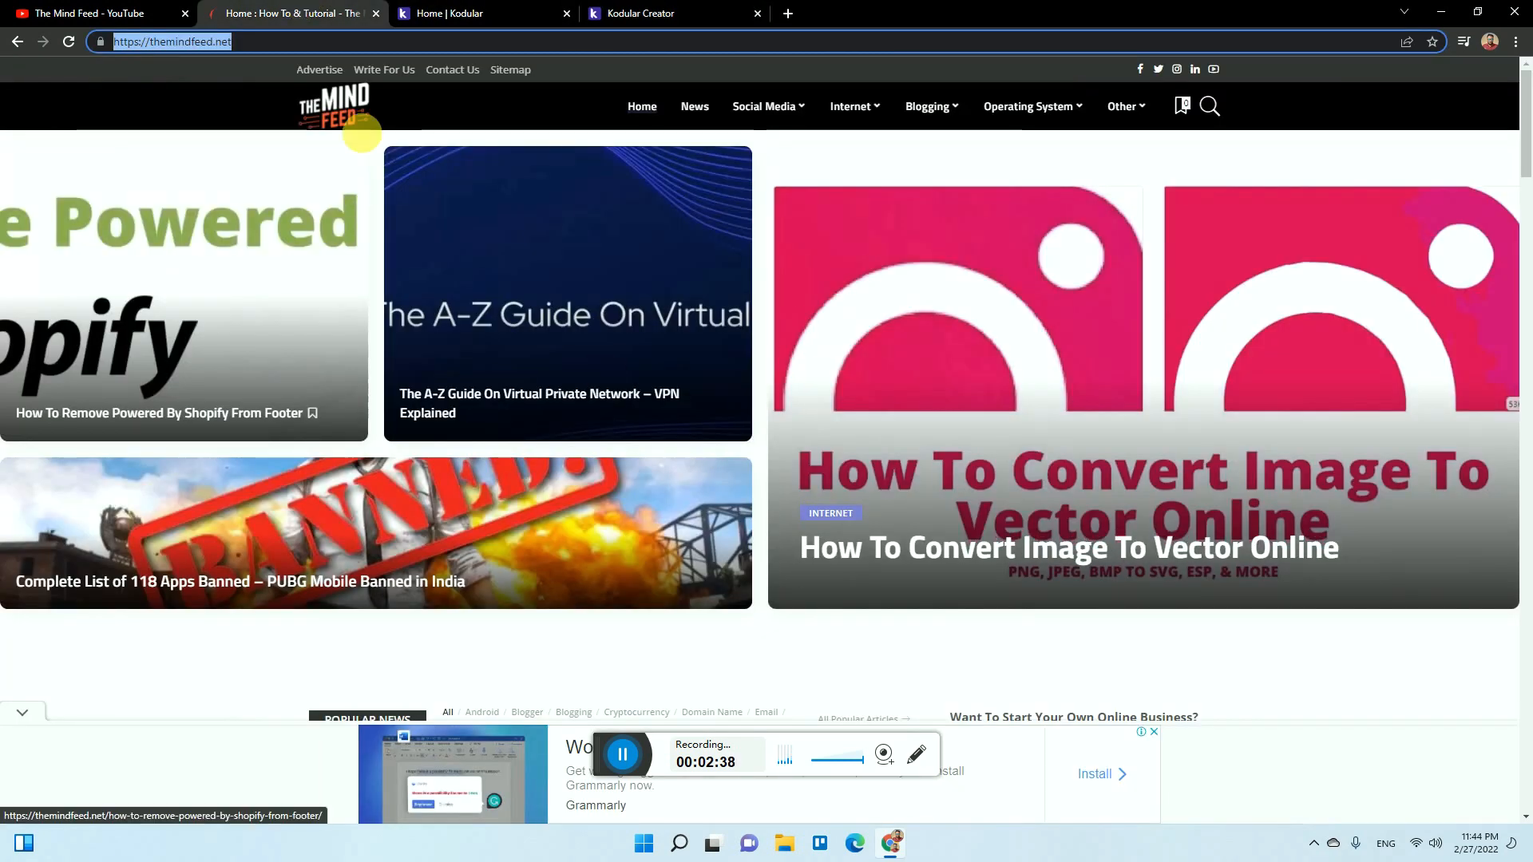
click(639, 13)
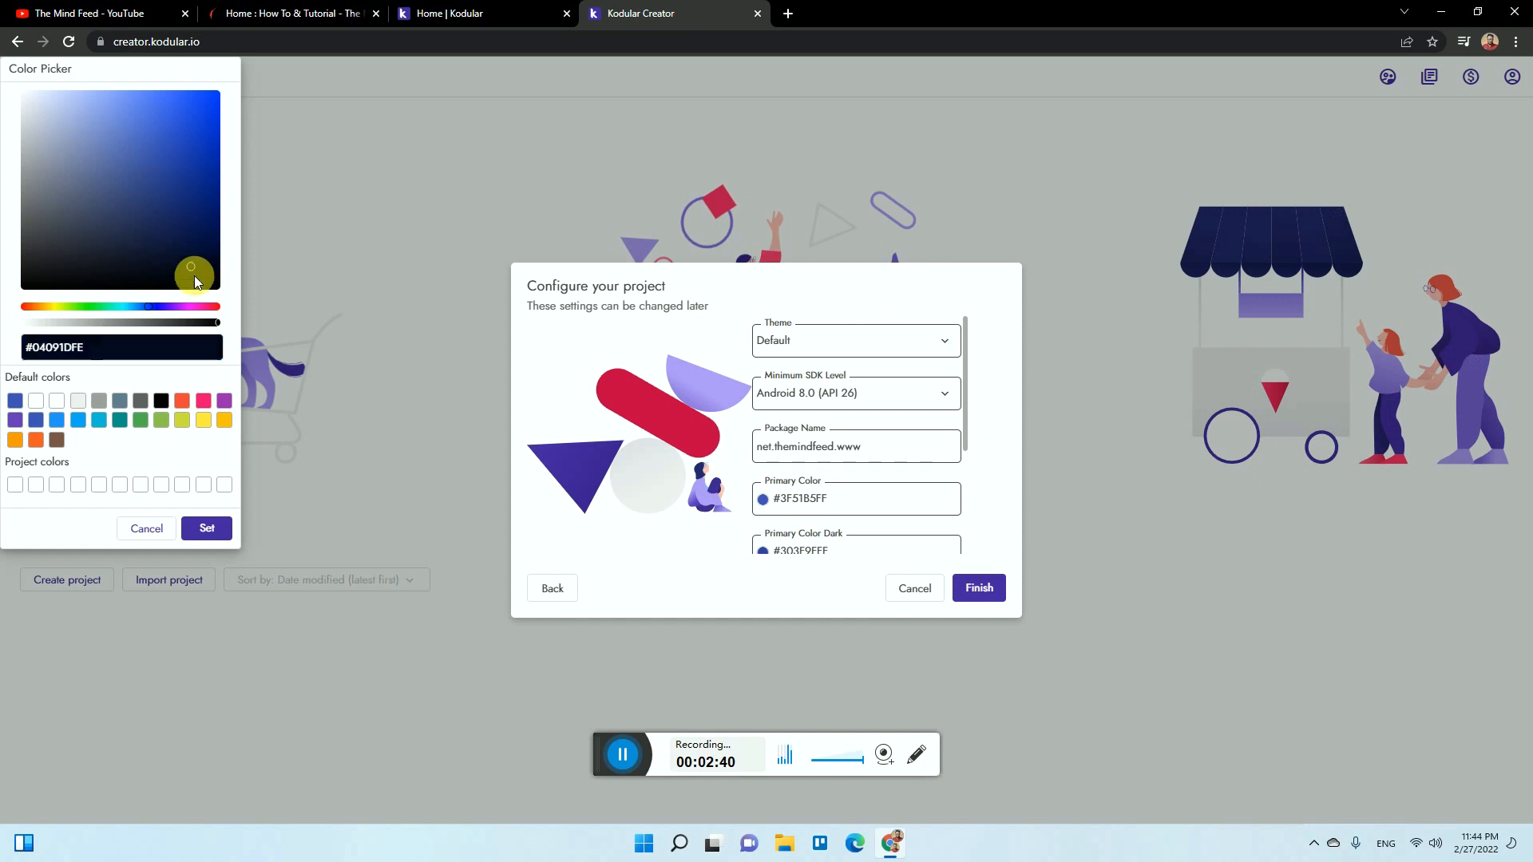
click(206, 529)
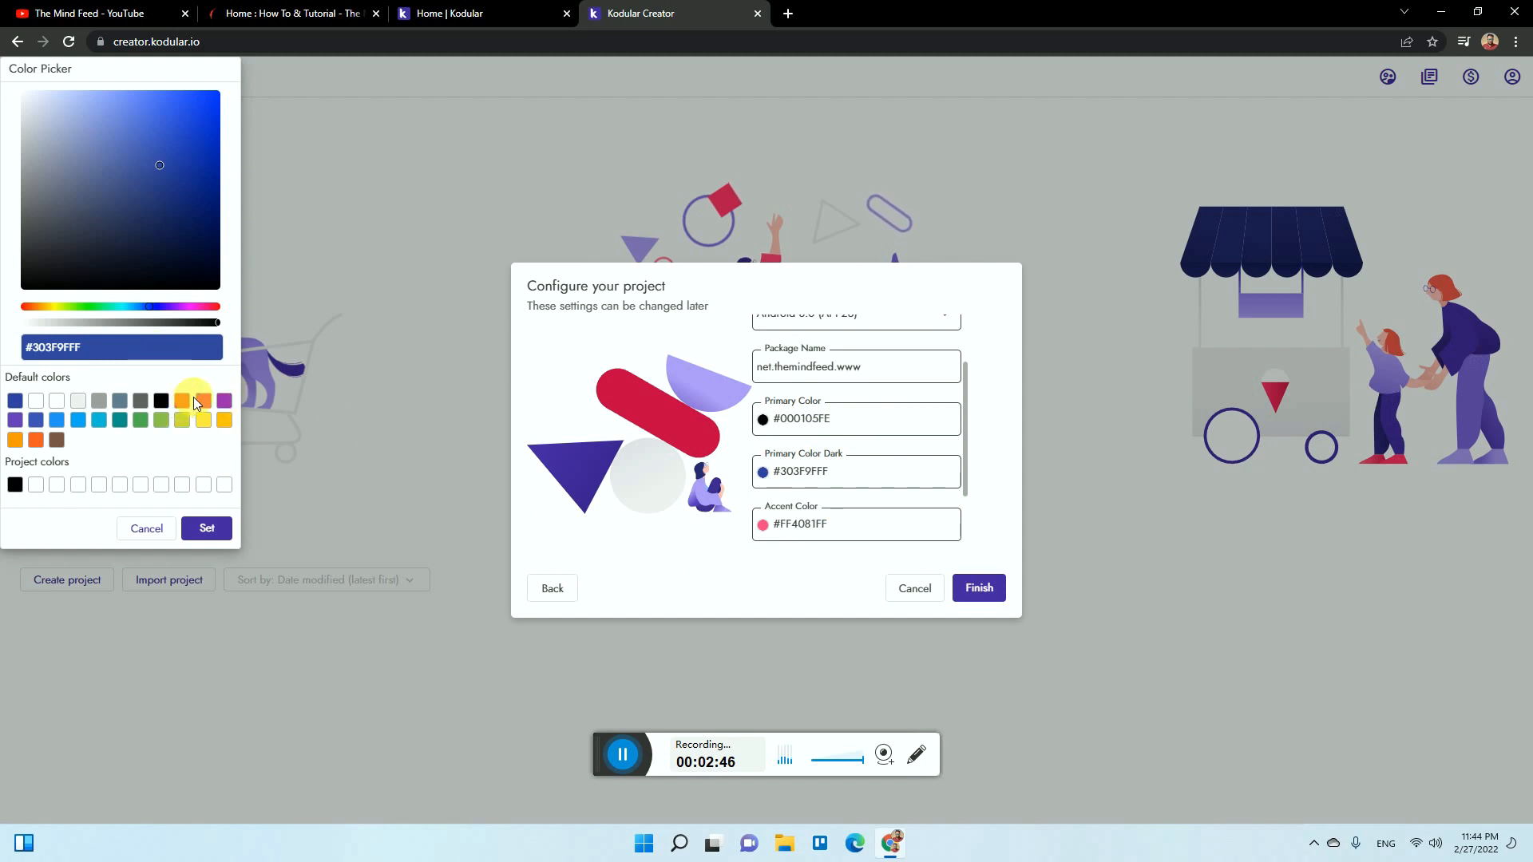
click(217, 322)
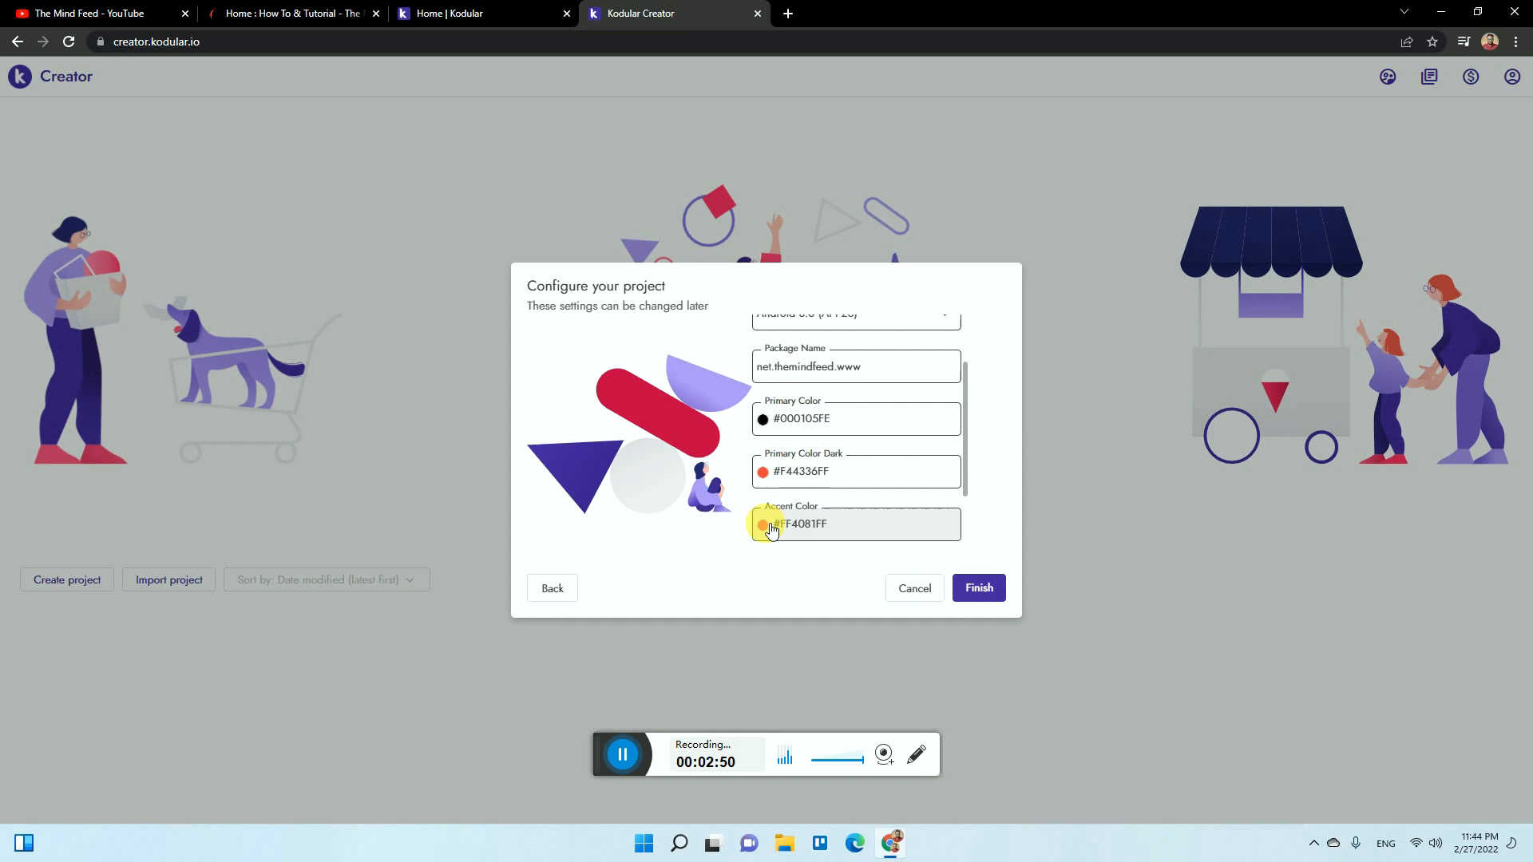
click(763, 524)
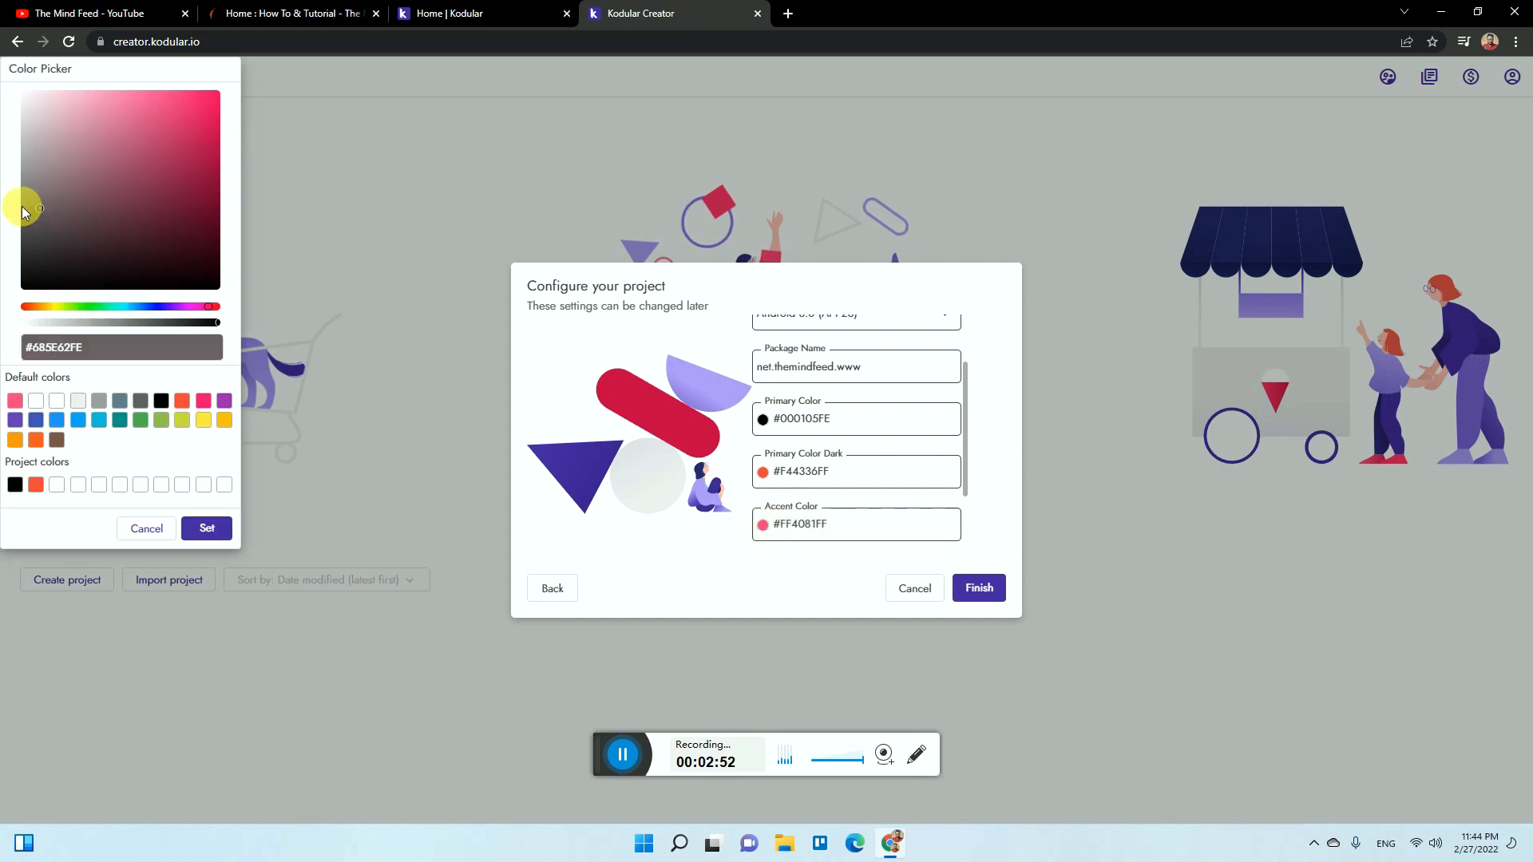
click(206, 528)
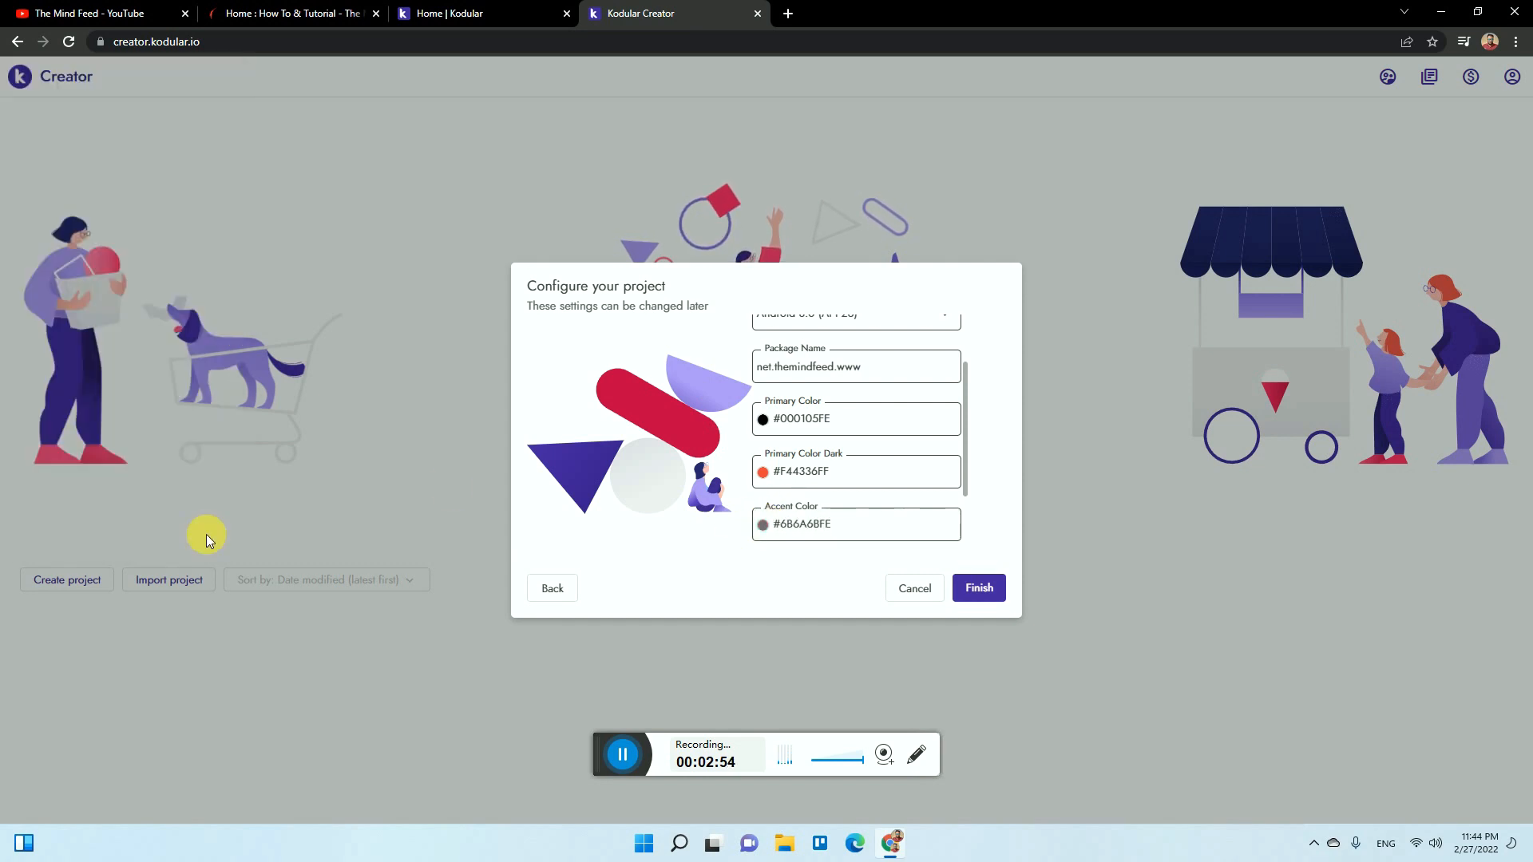
scroll(down, 3)
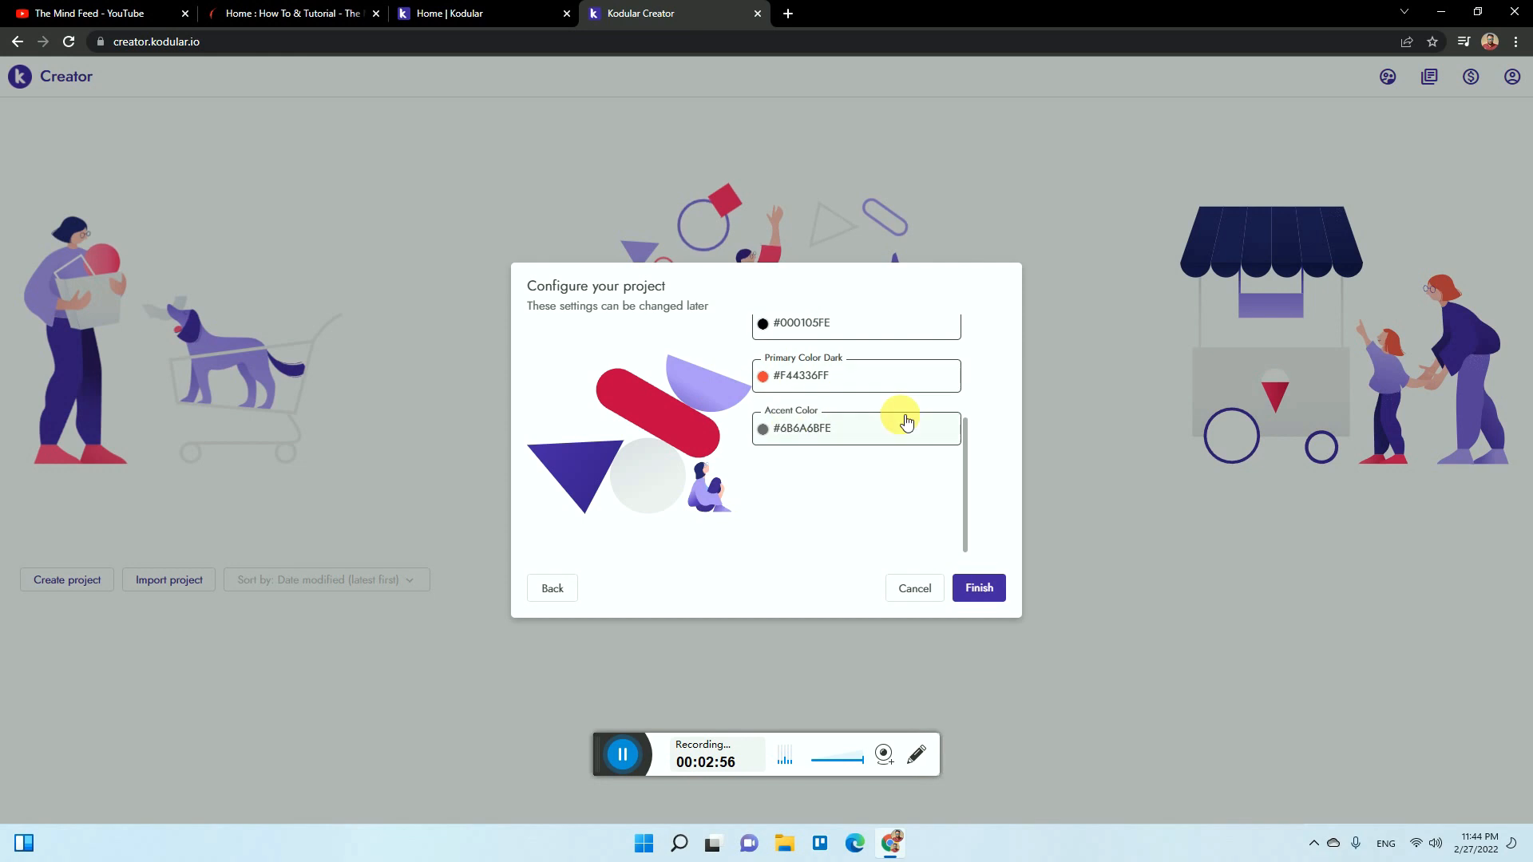
click(977, 588)
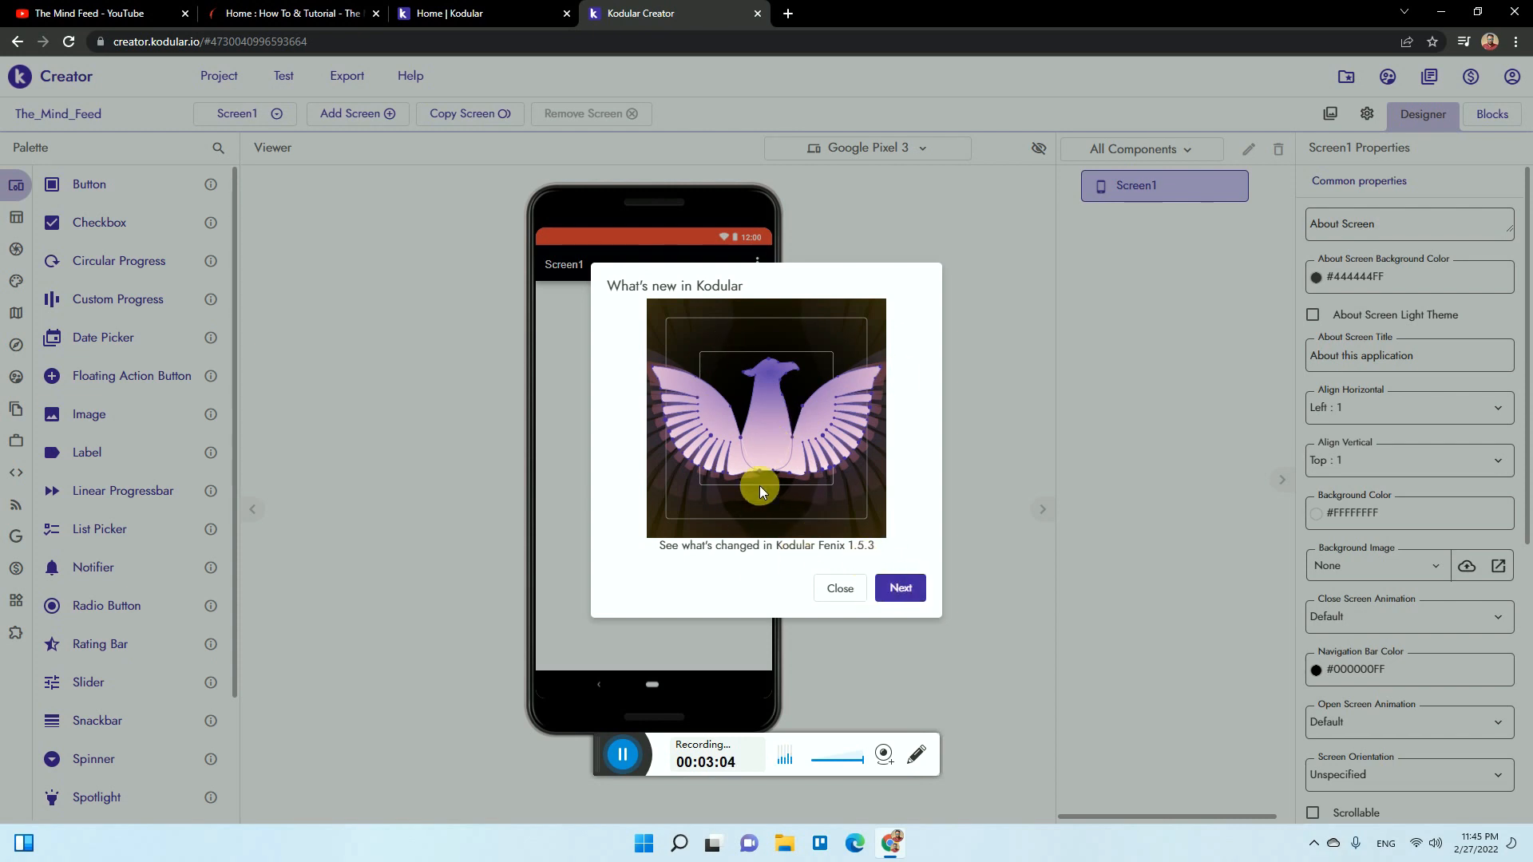
- Dismiss the what's-new notice and switch The_Mind_Feed to its Blocks editor
click(840, 588)
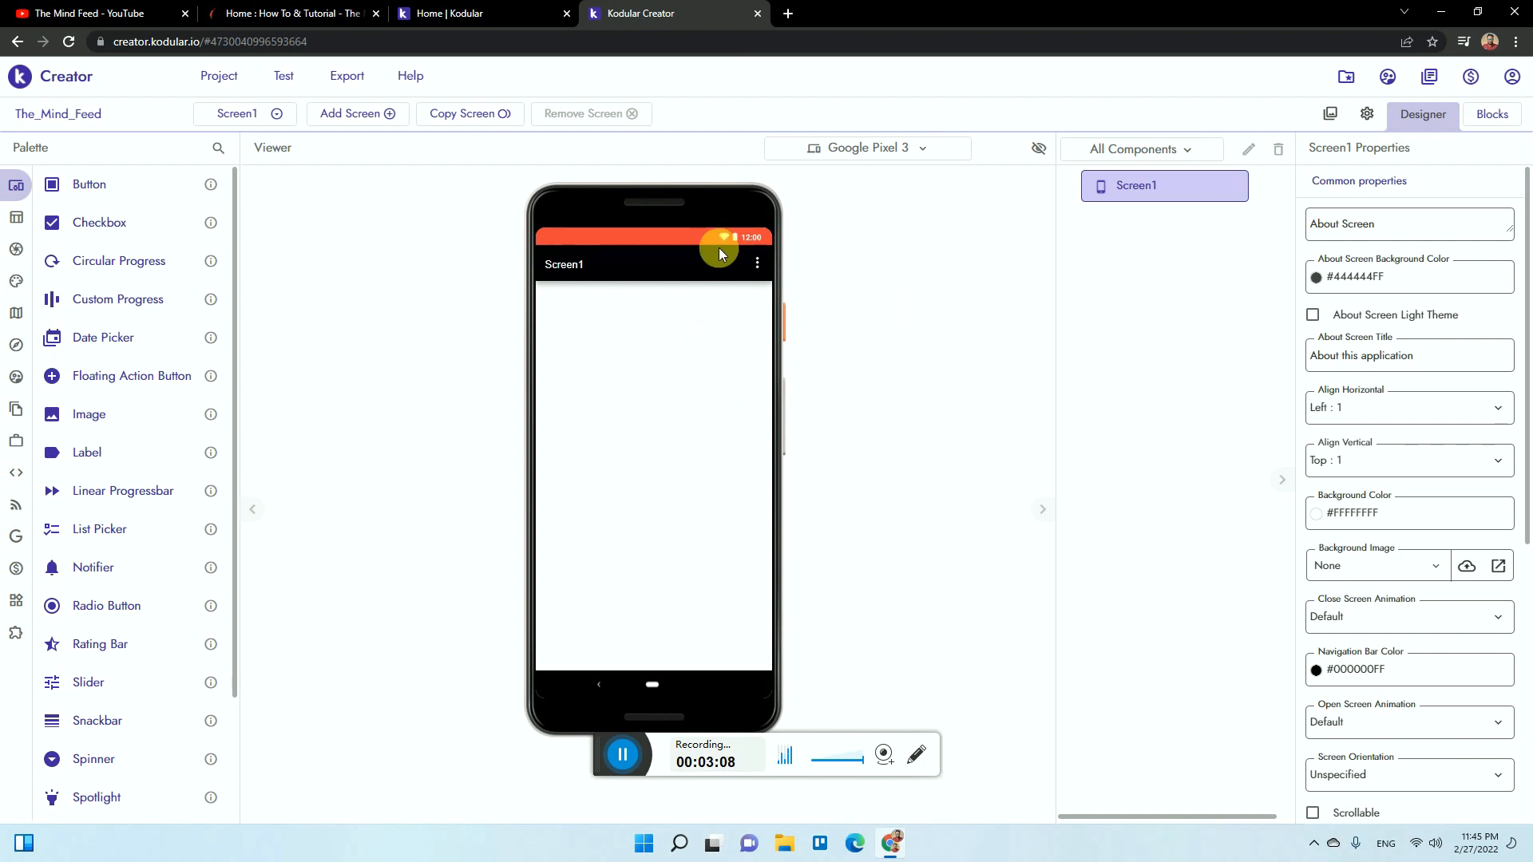
mouse_move(202, 632)
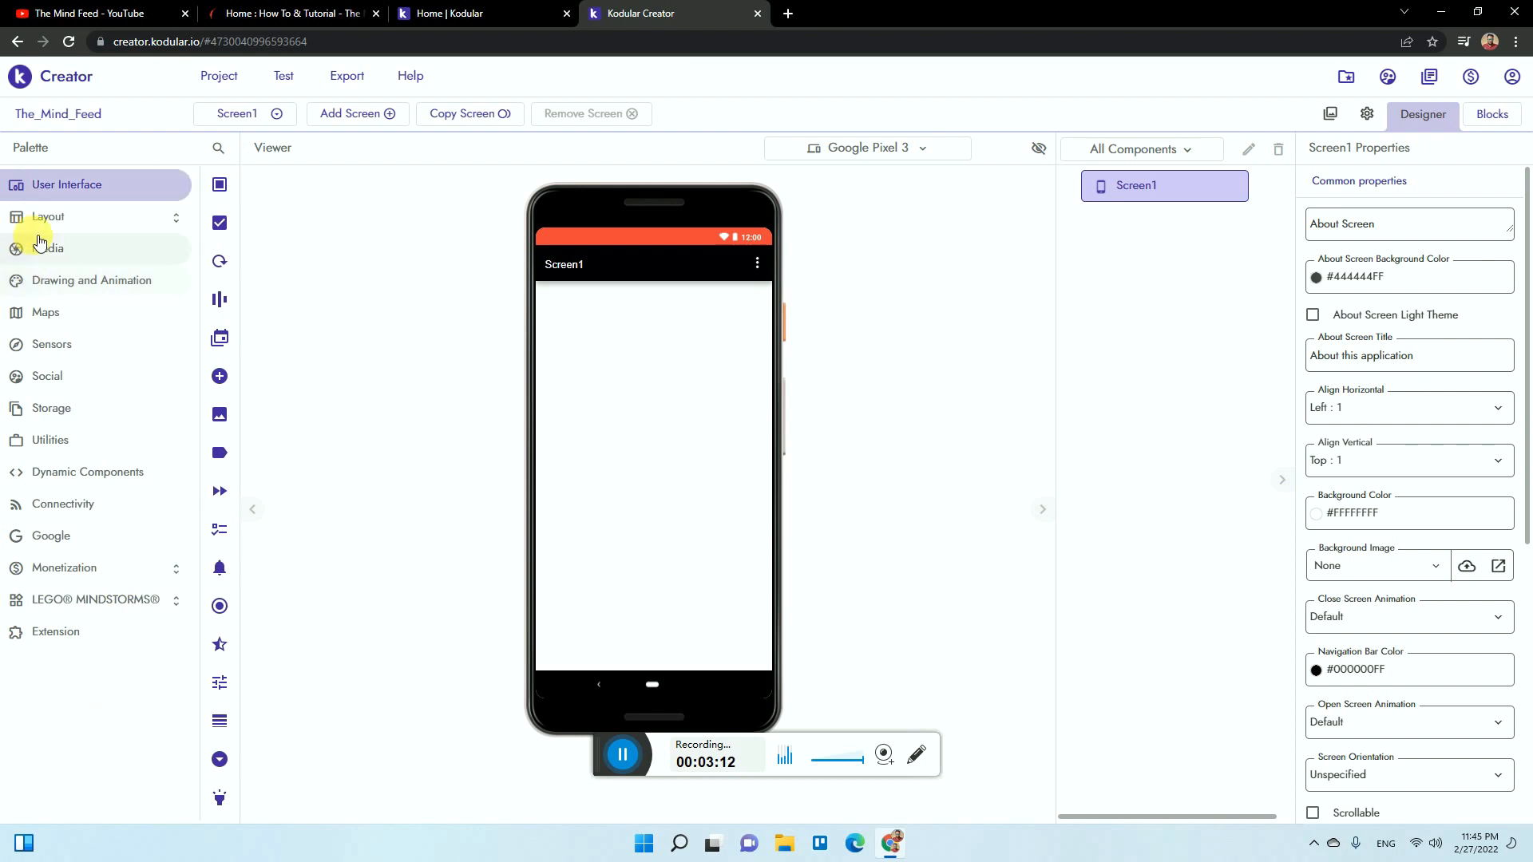
click(68, 186)
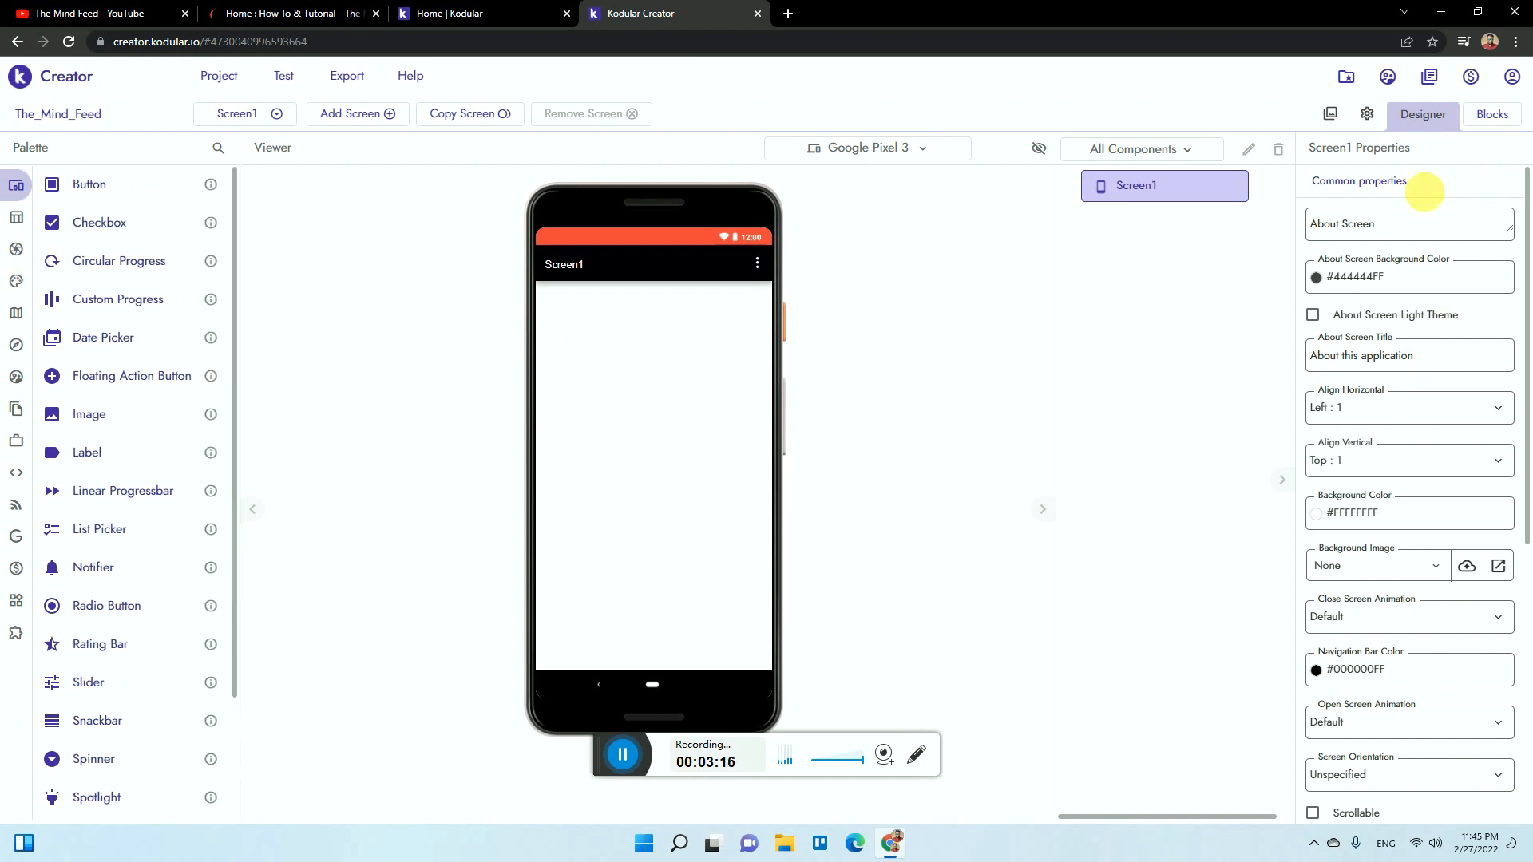
mouse_move(1360, 202)
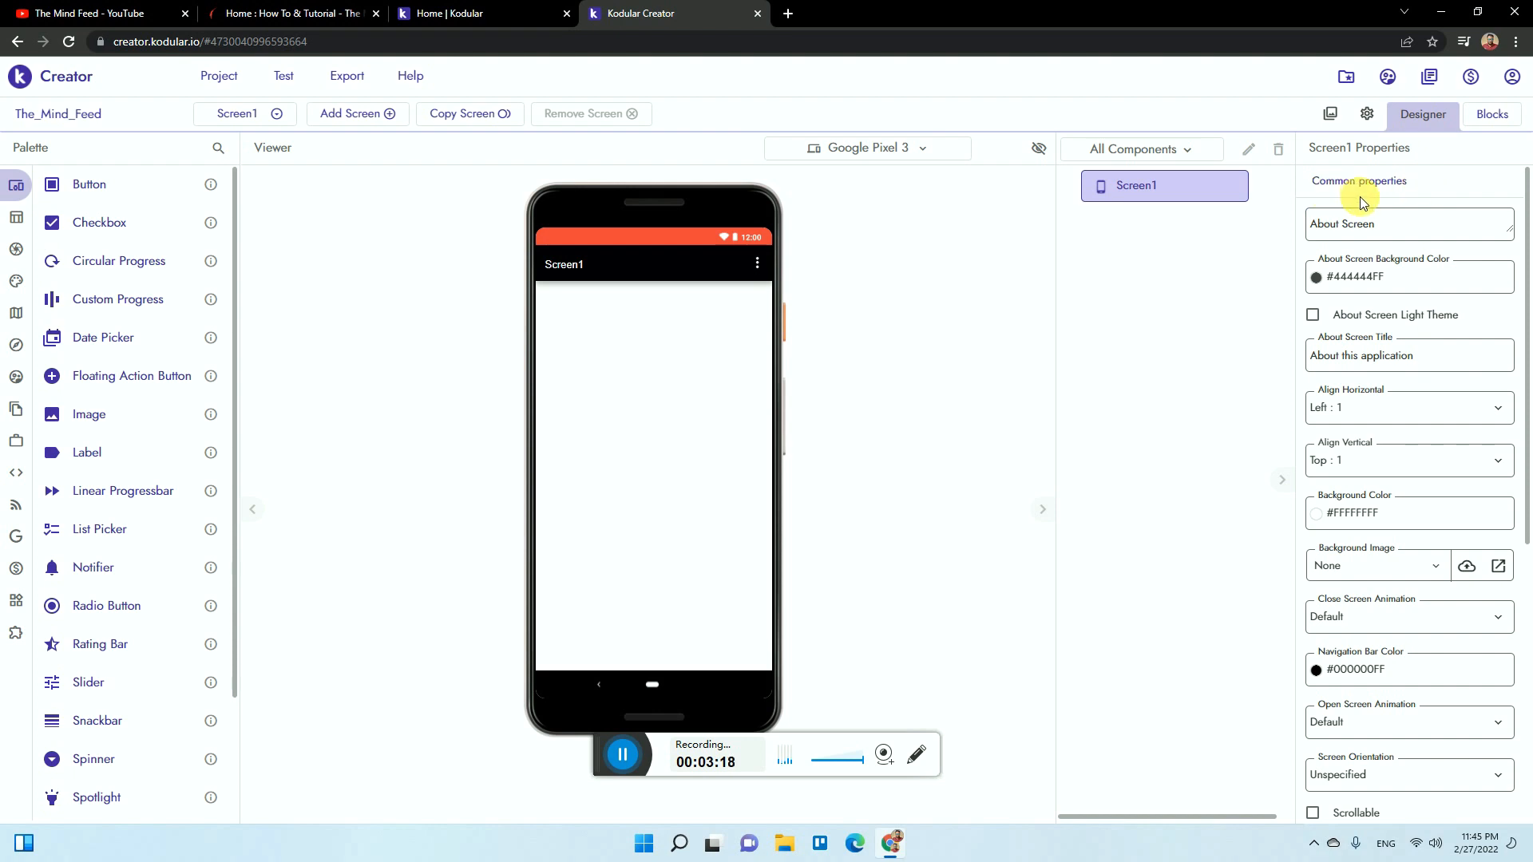
click(1491, 115)
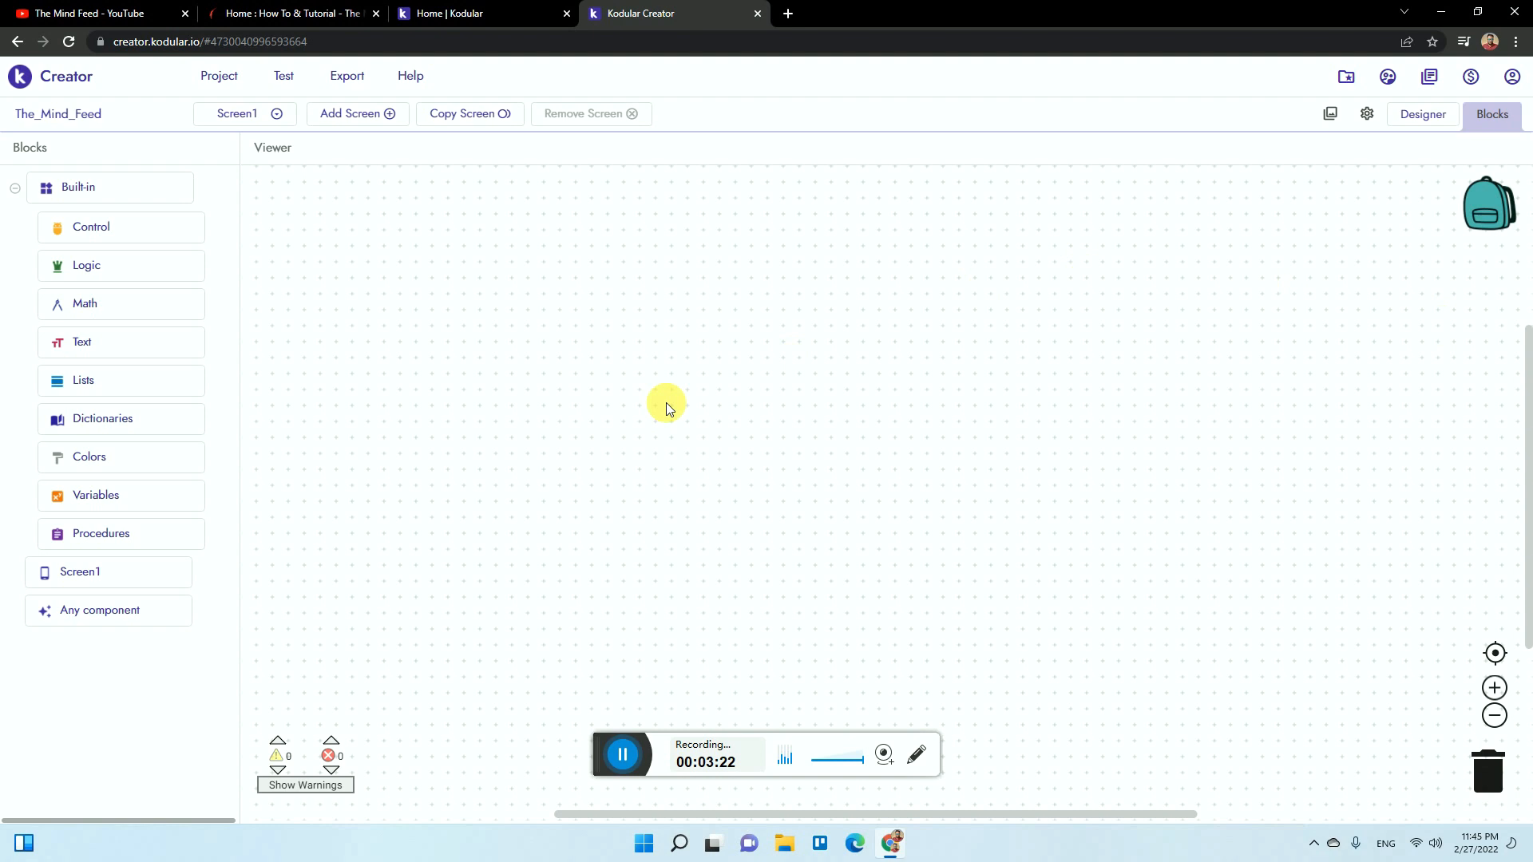
mouse_move(10, 181)
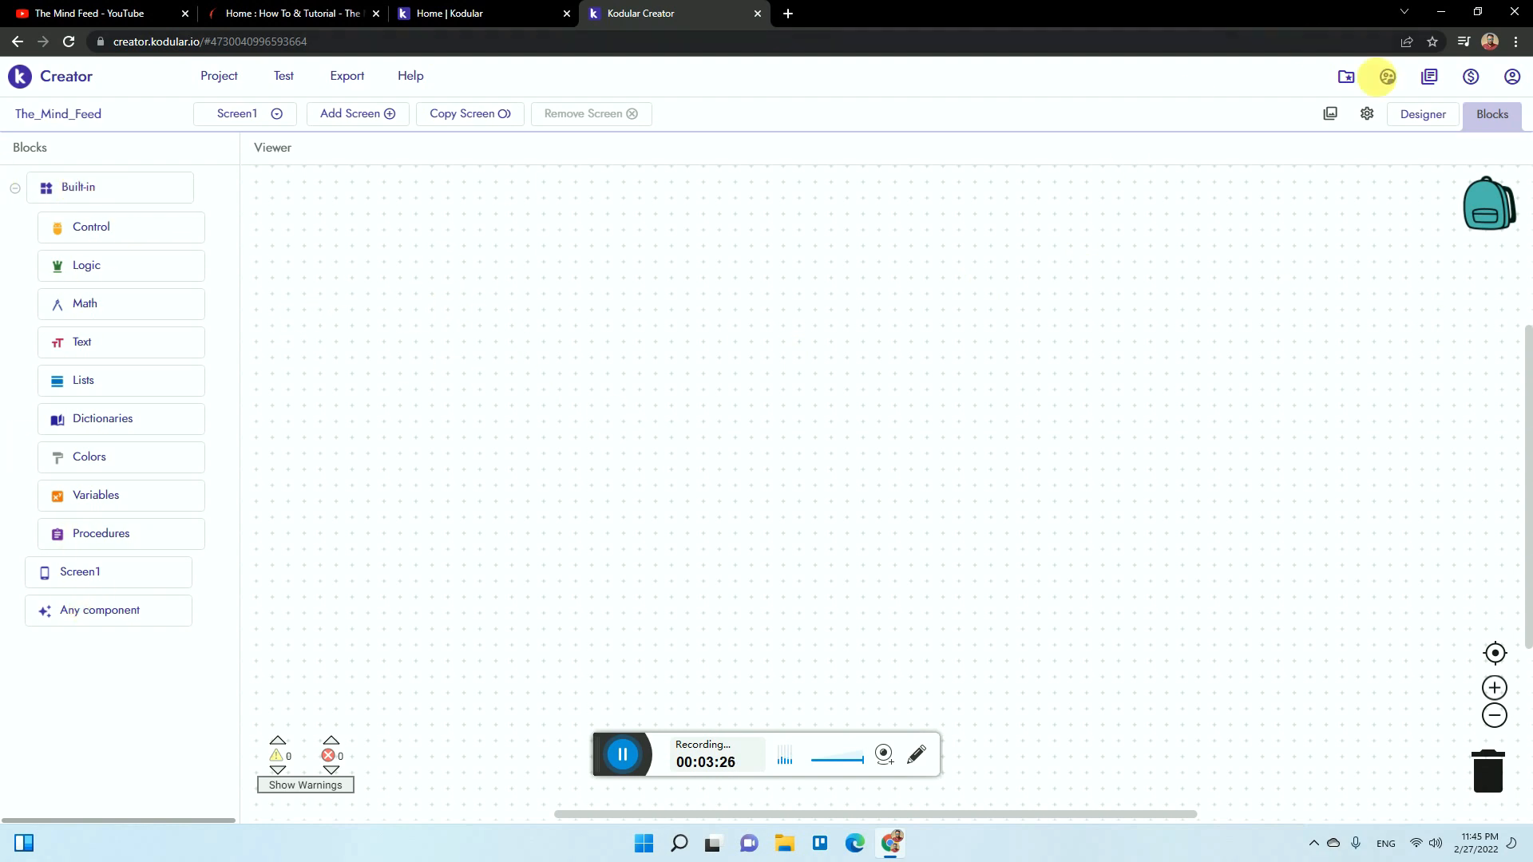
- Back in the designer, drag a Web Viewer from Layout > Views onto Screen1
click(1423, 115)
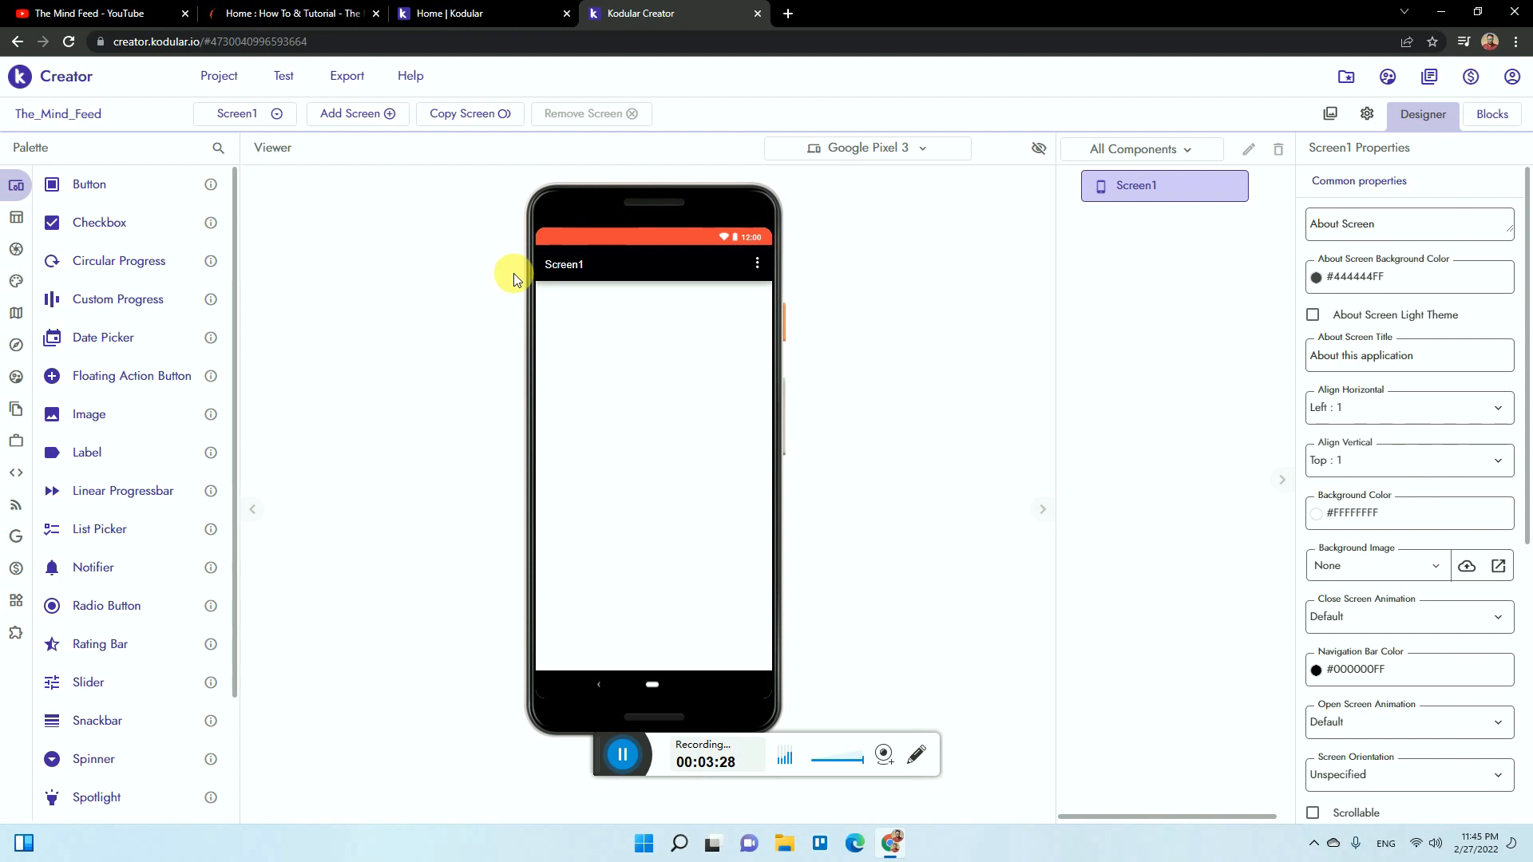
click(16, 185)
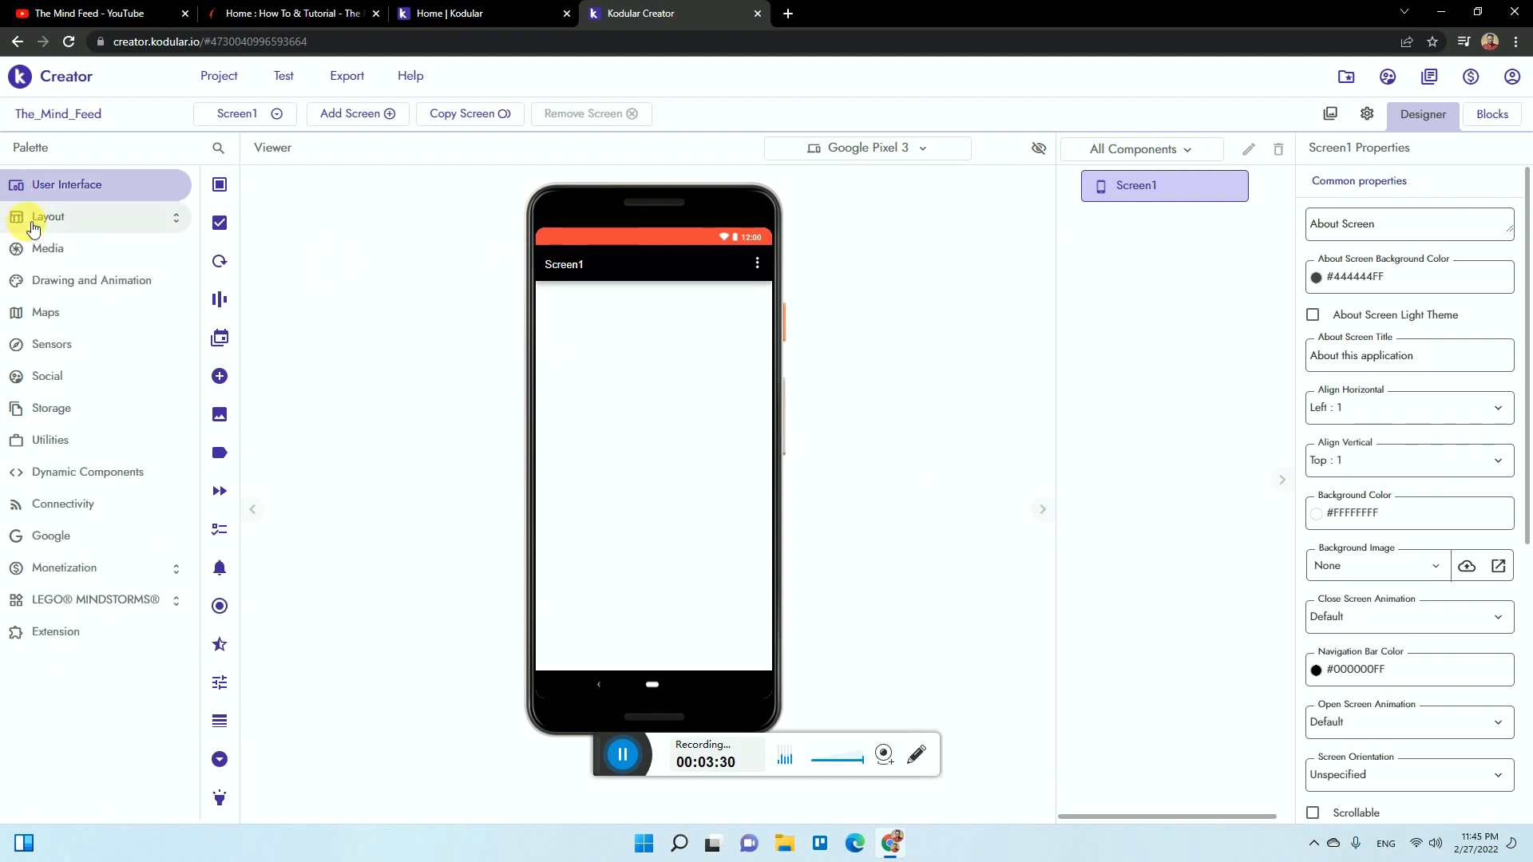
click(48, 218)
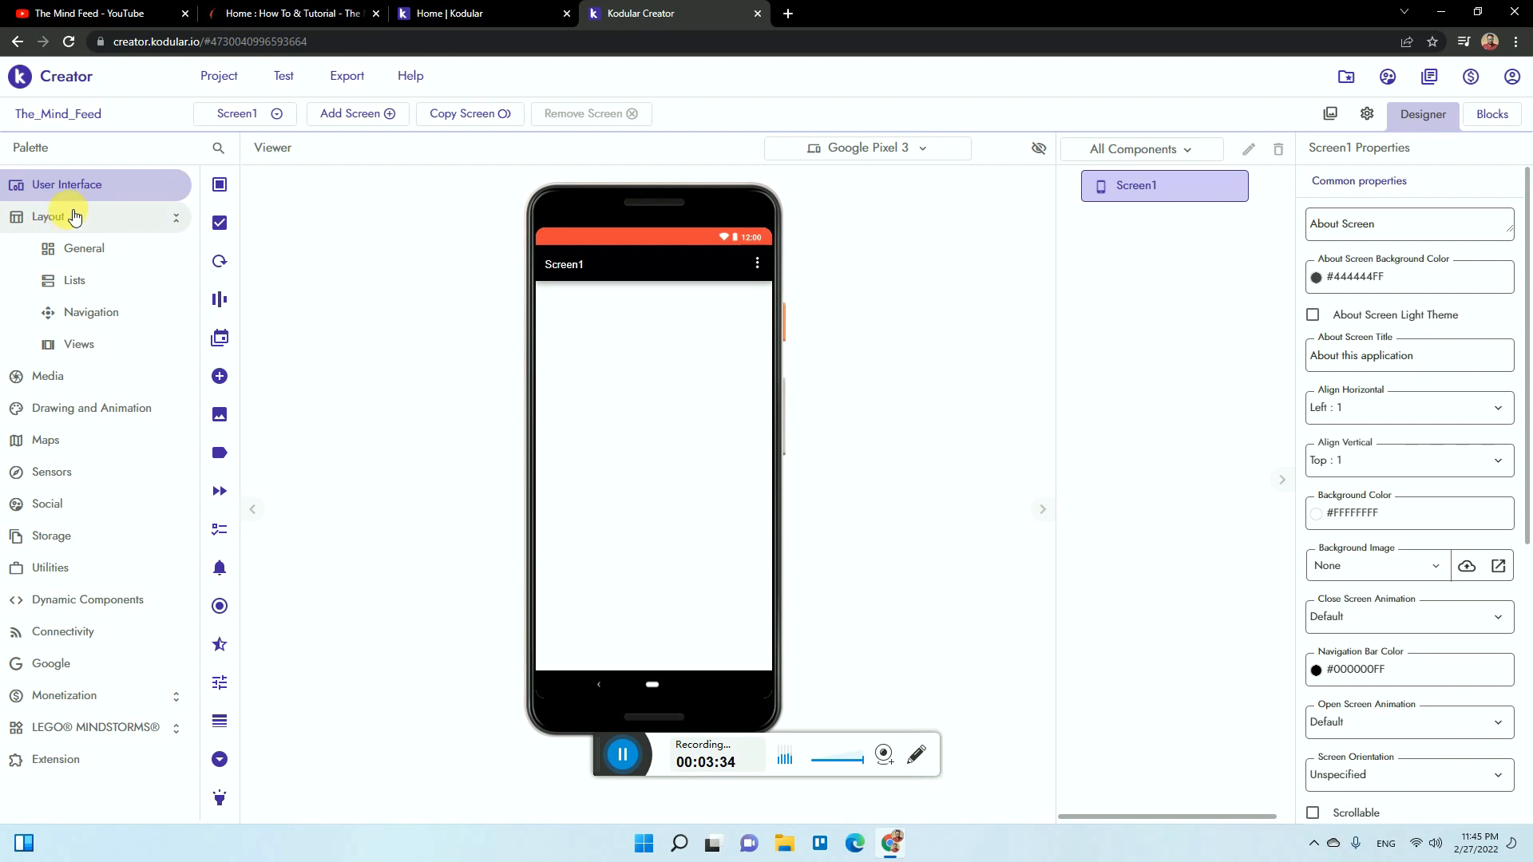
mouse_move(108, 353)
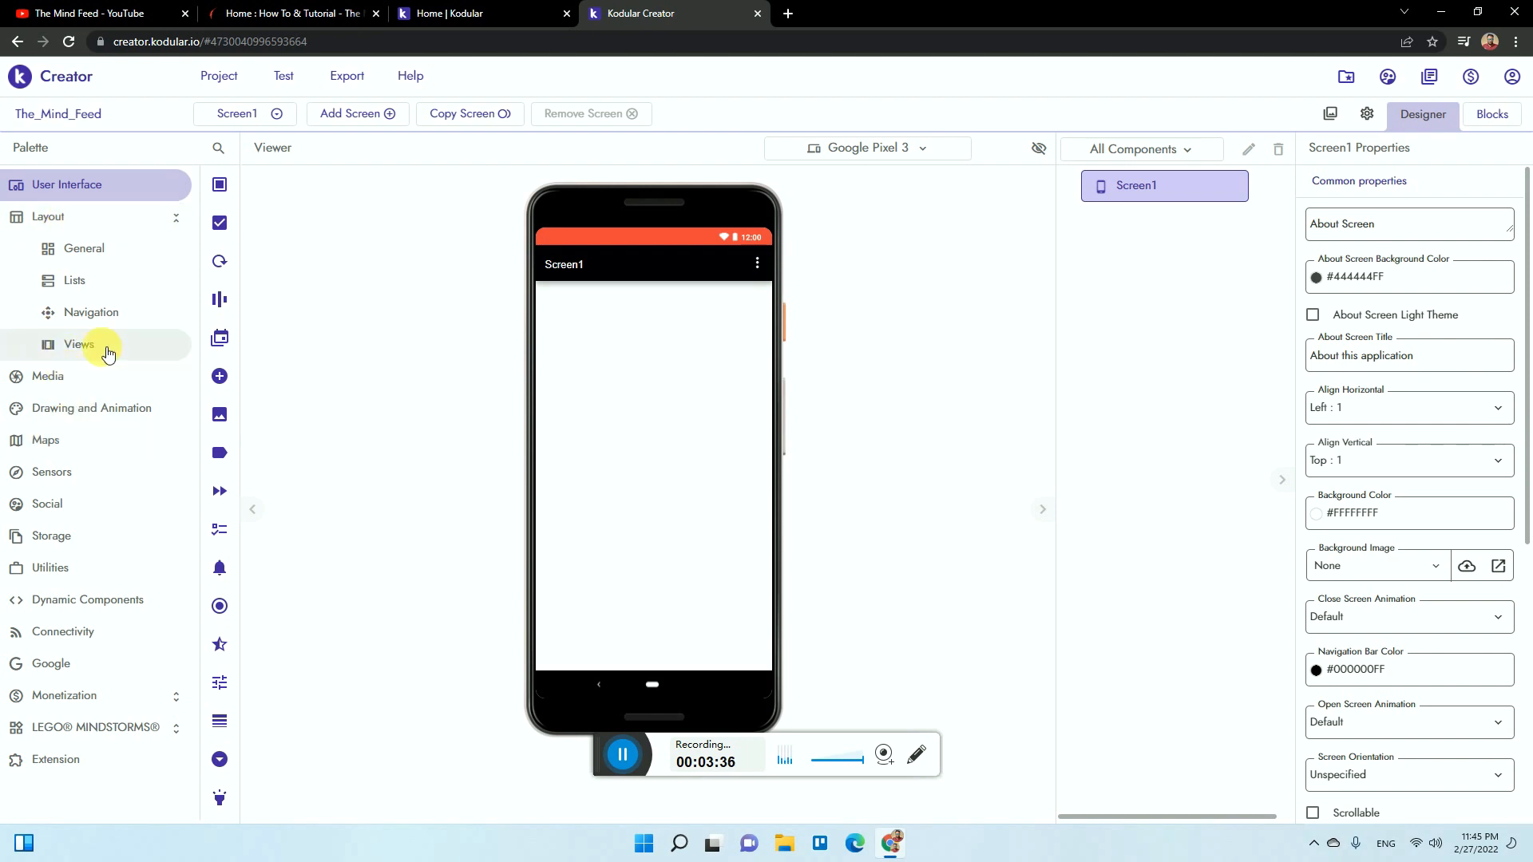
click(78, 345)
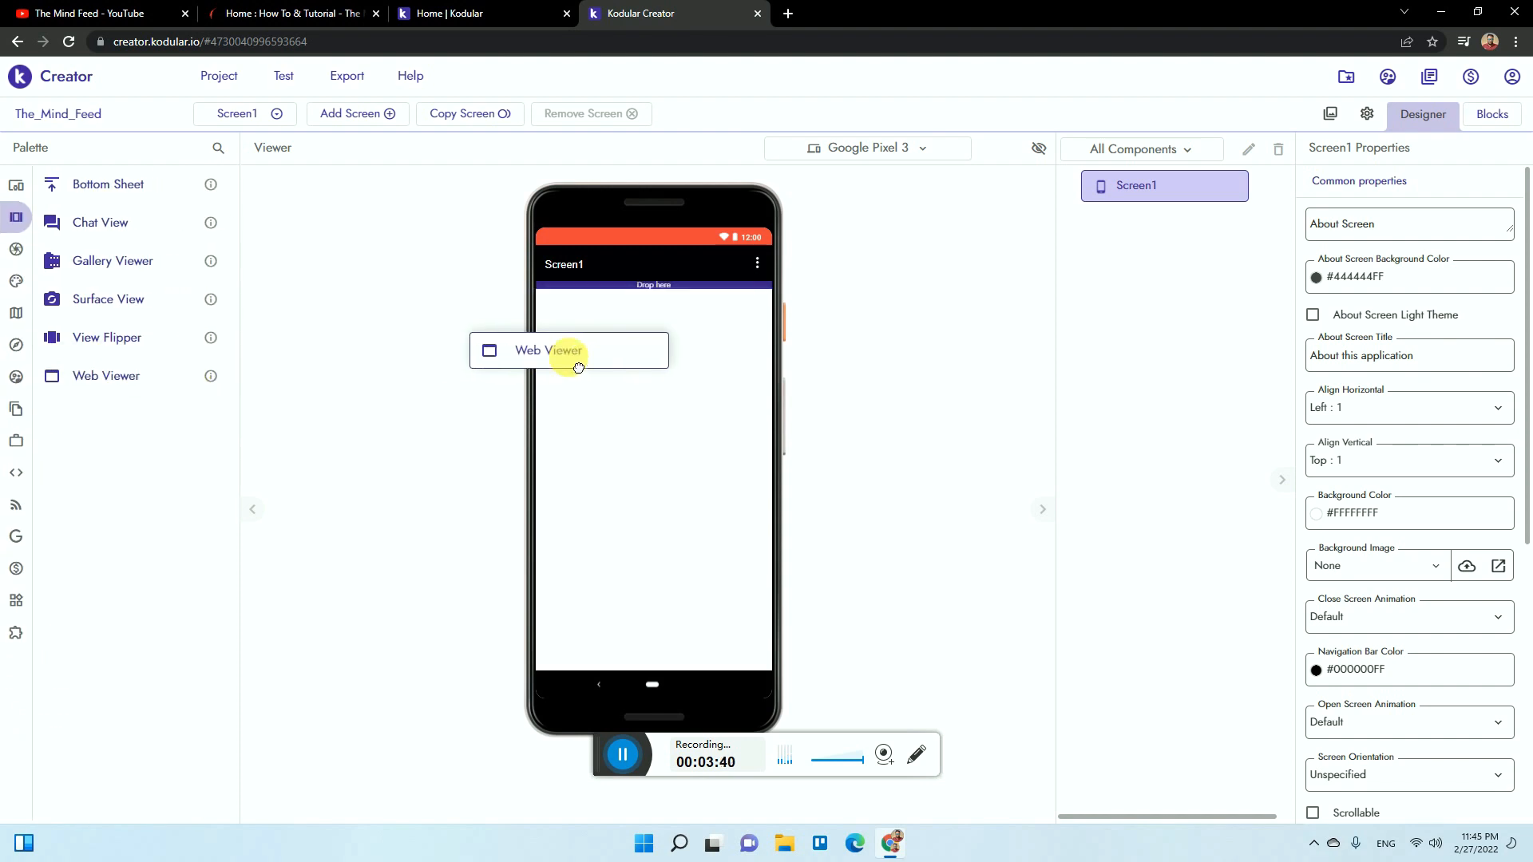
drag(569, 349, 651, 305)
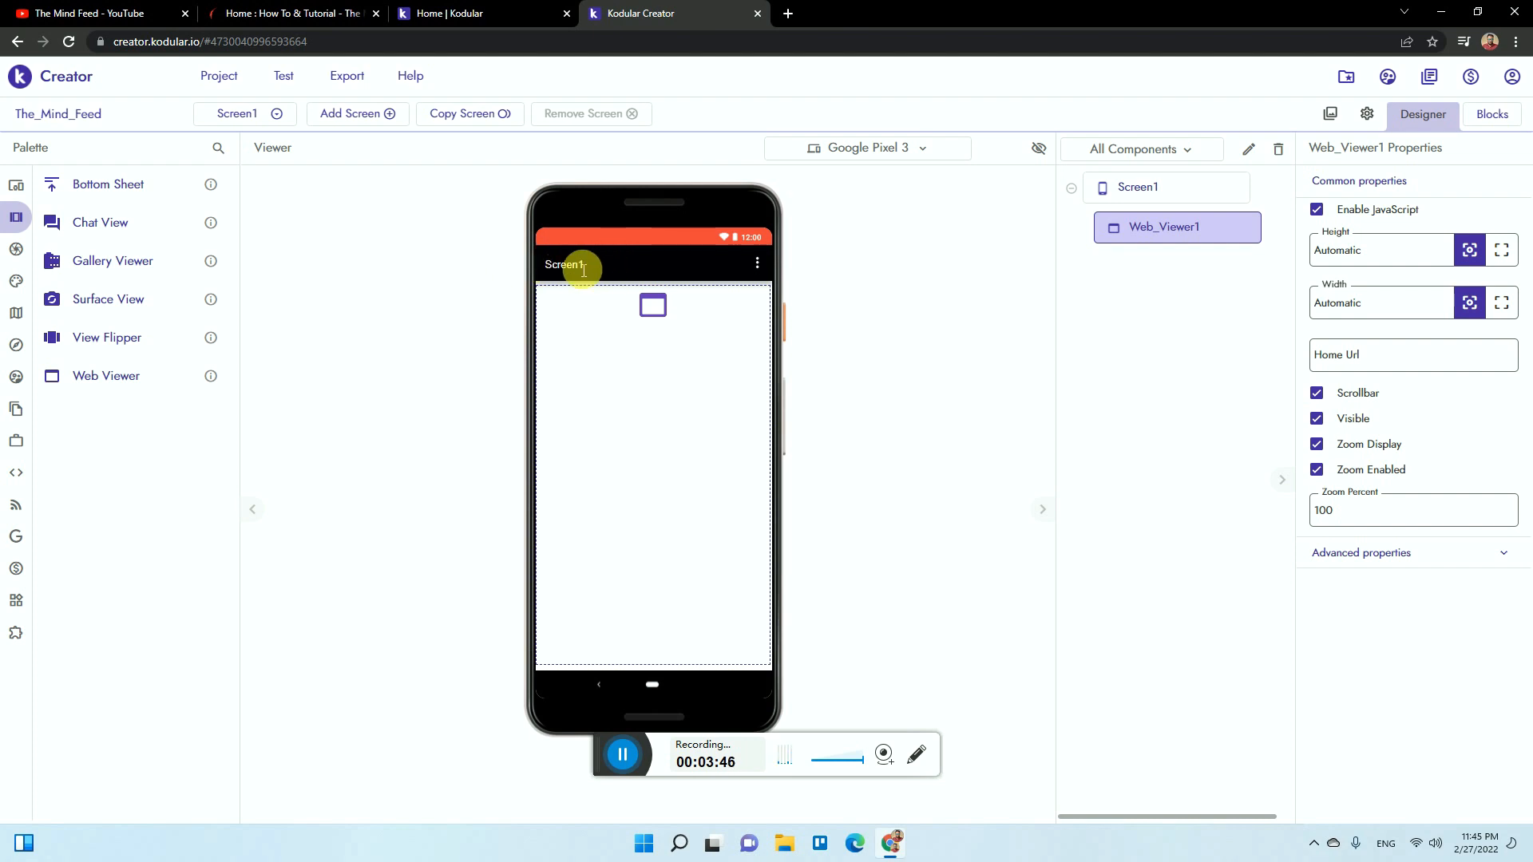
- Title Screen1 'The Mind Feed' and keep its status bar shown
click(1137, 187)
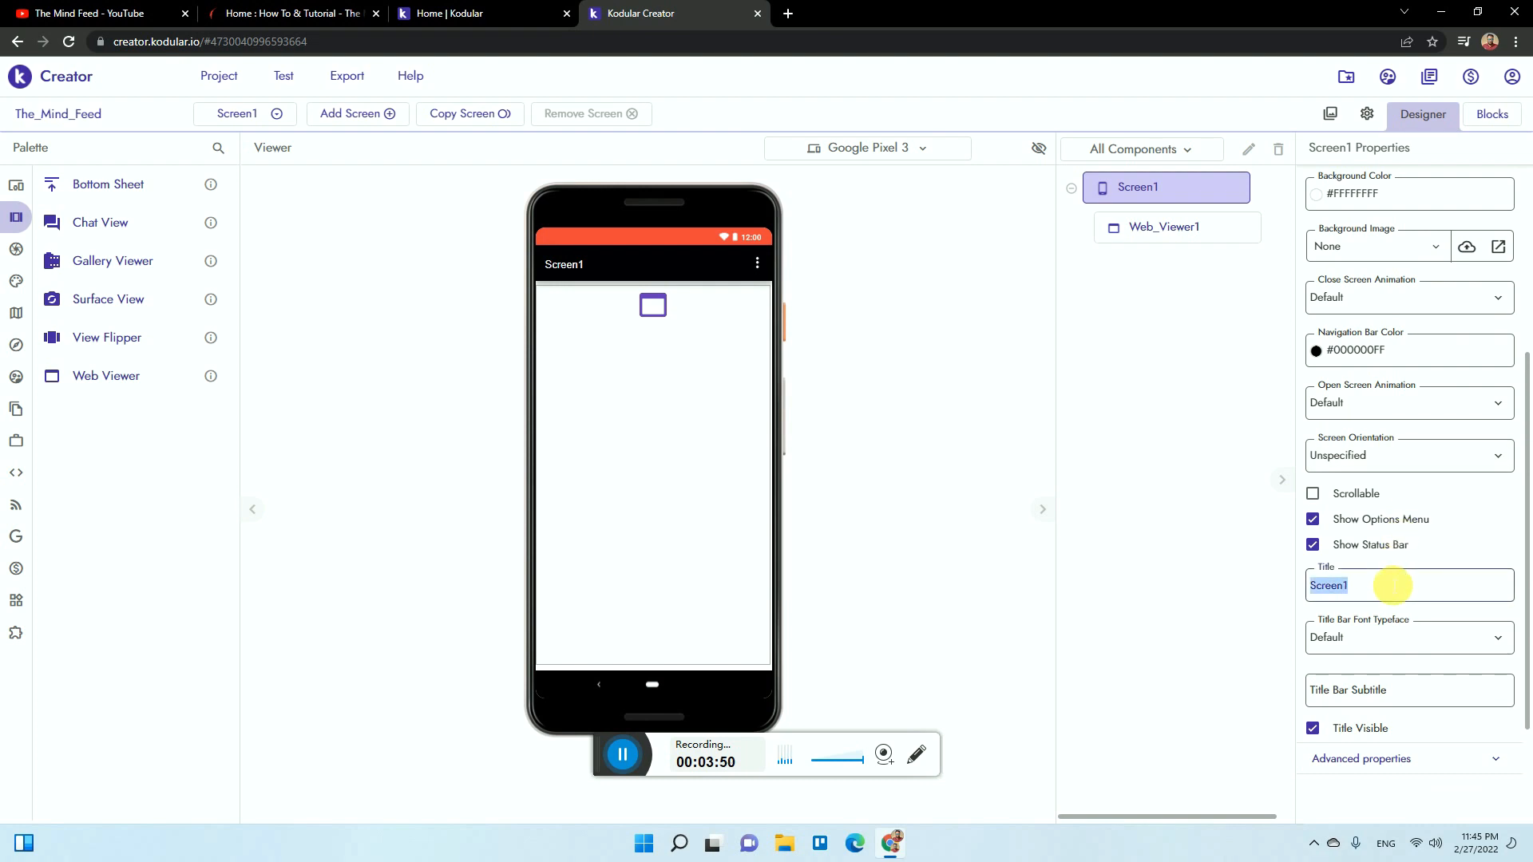
text(Ho)
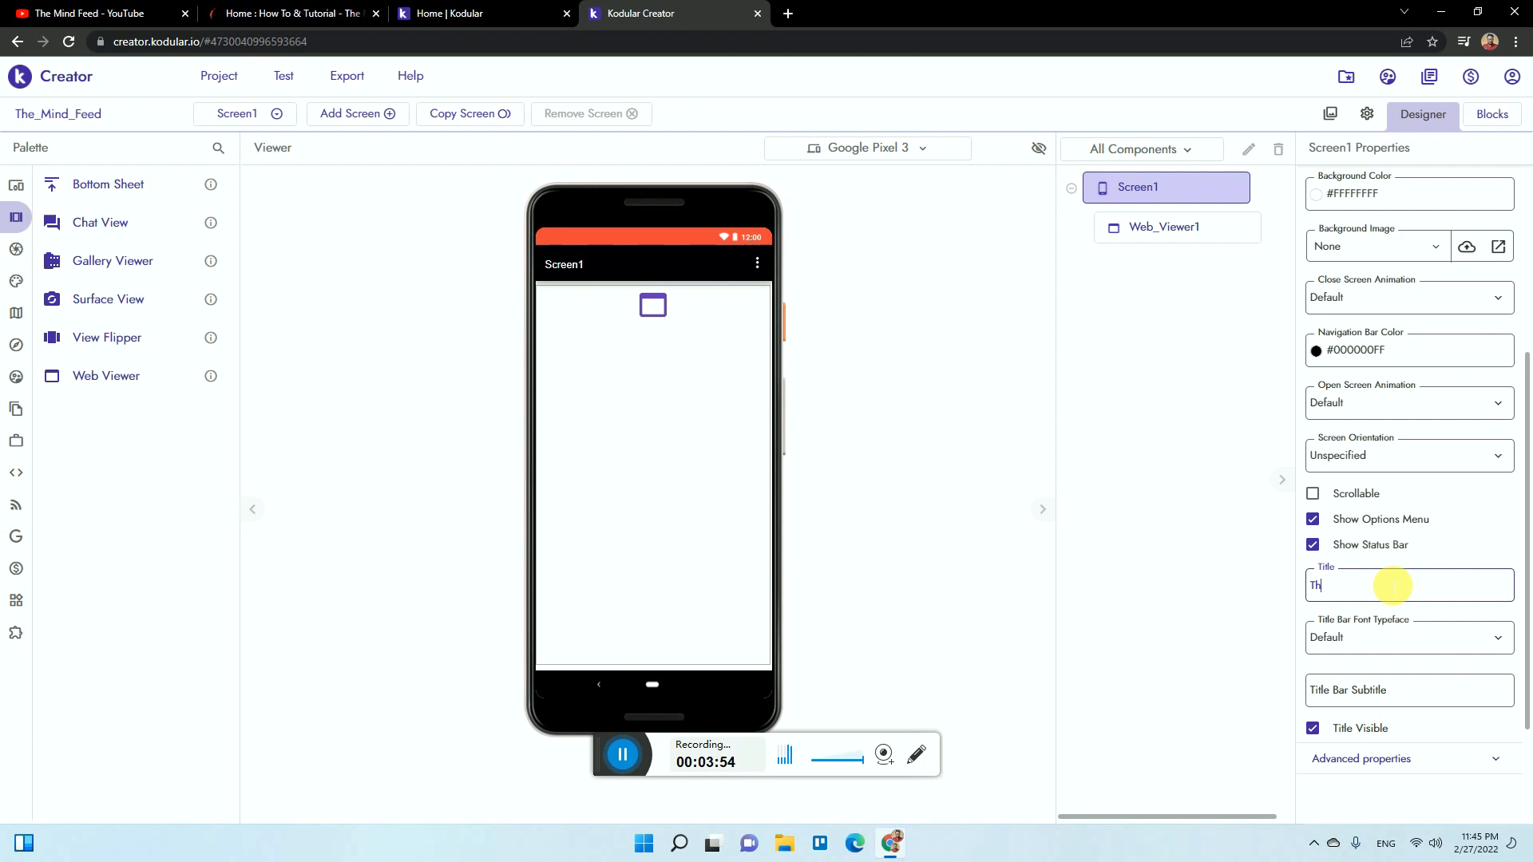
text(he Mind Feed)
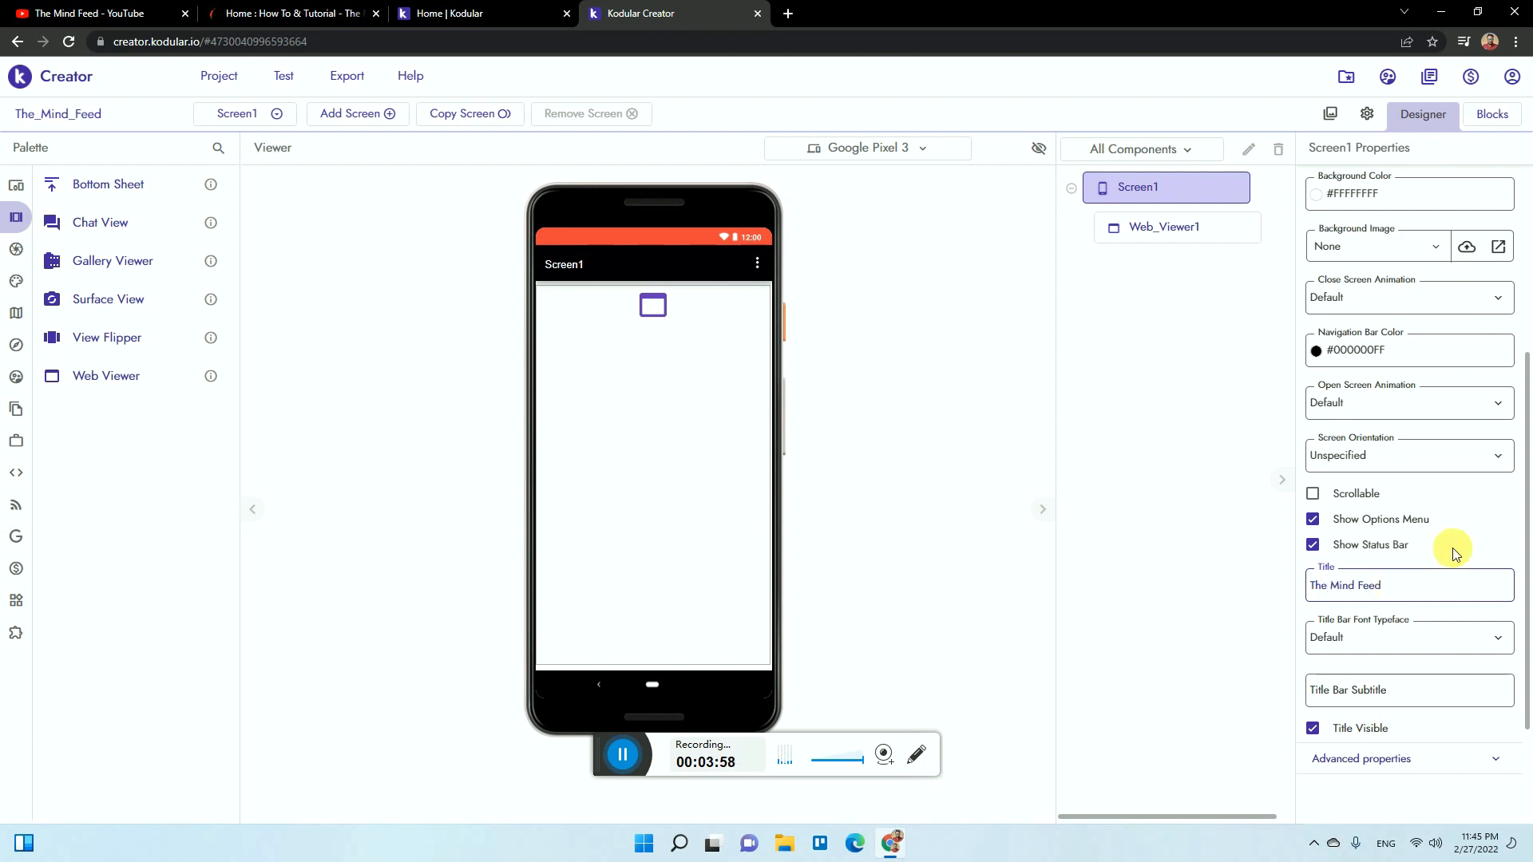
click(1313, 545)
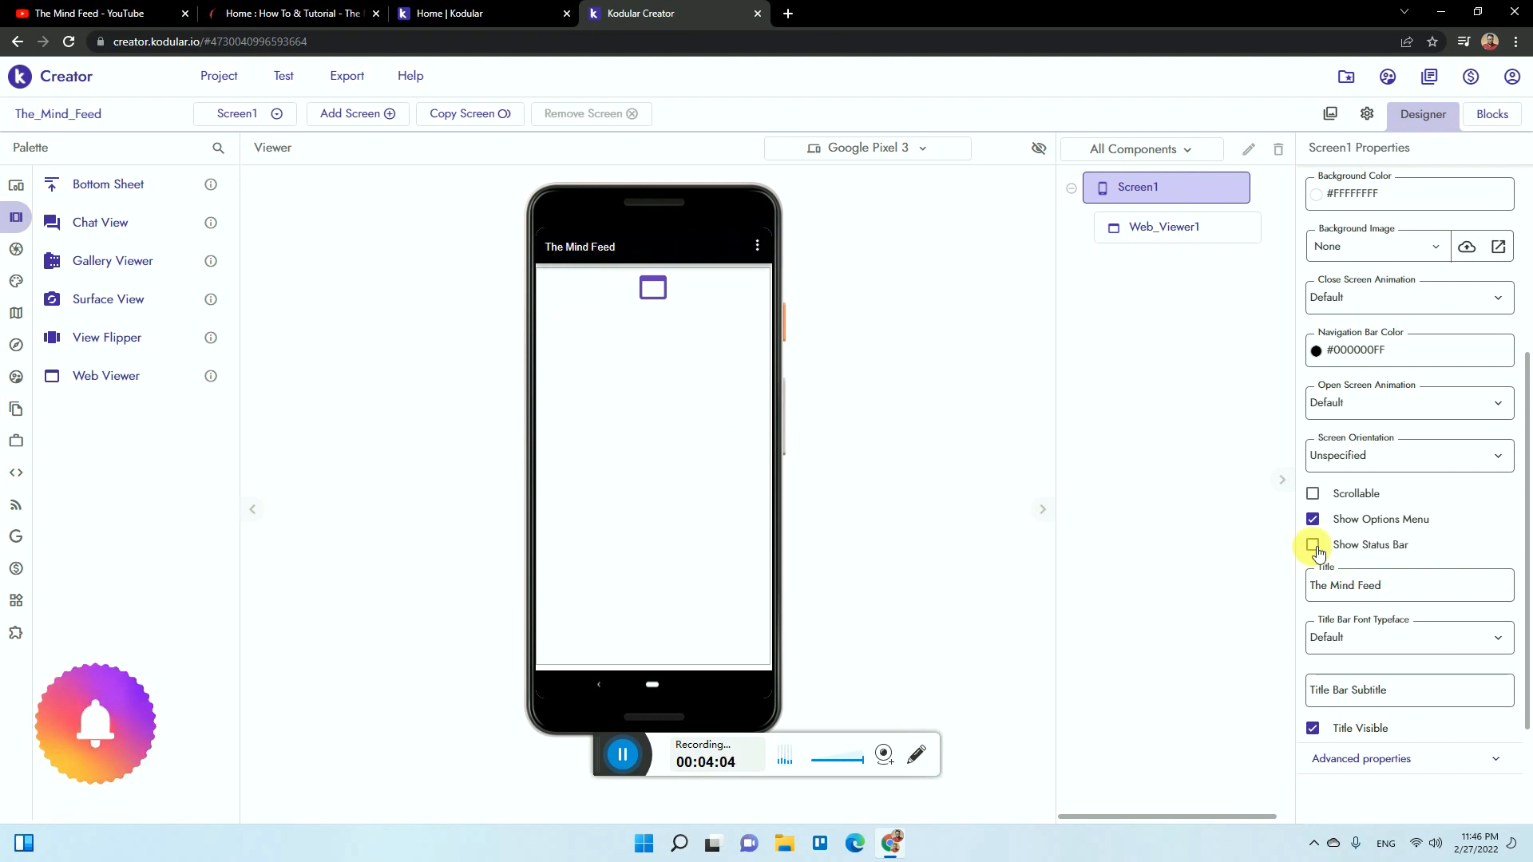
click(1313, 546)
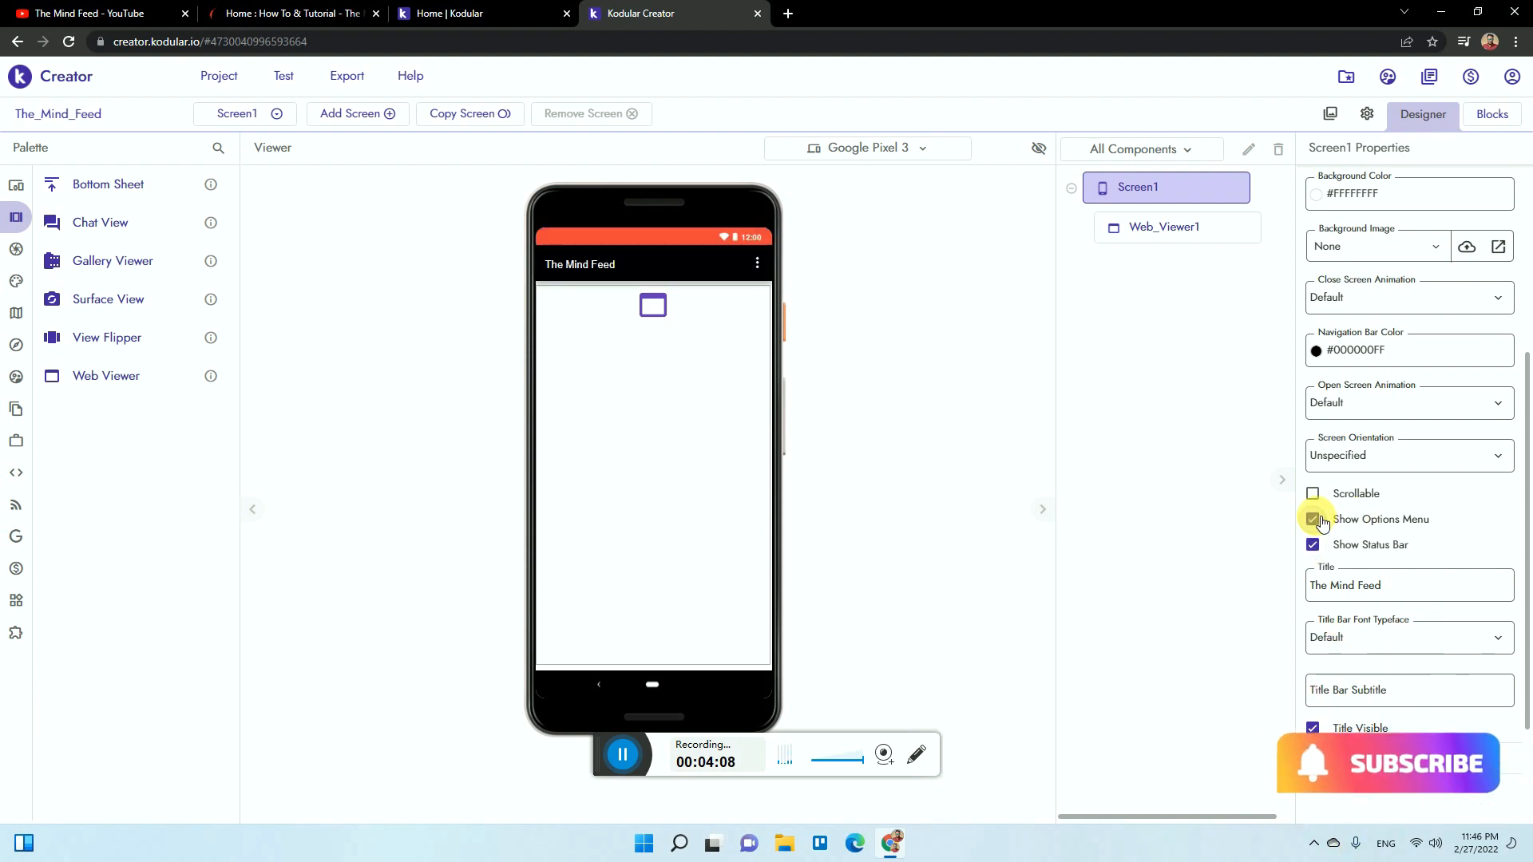
- Turn off Screen1's options menu and title bar, then expand its advanced settings
click(1312, 519)
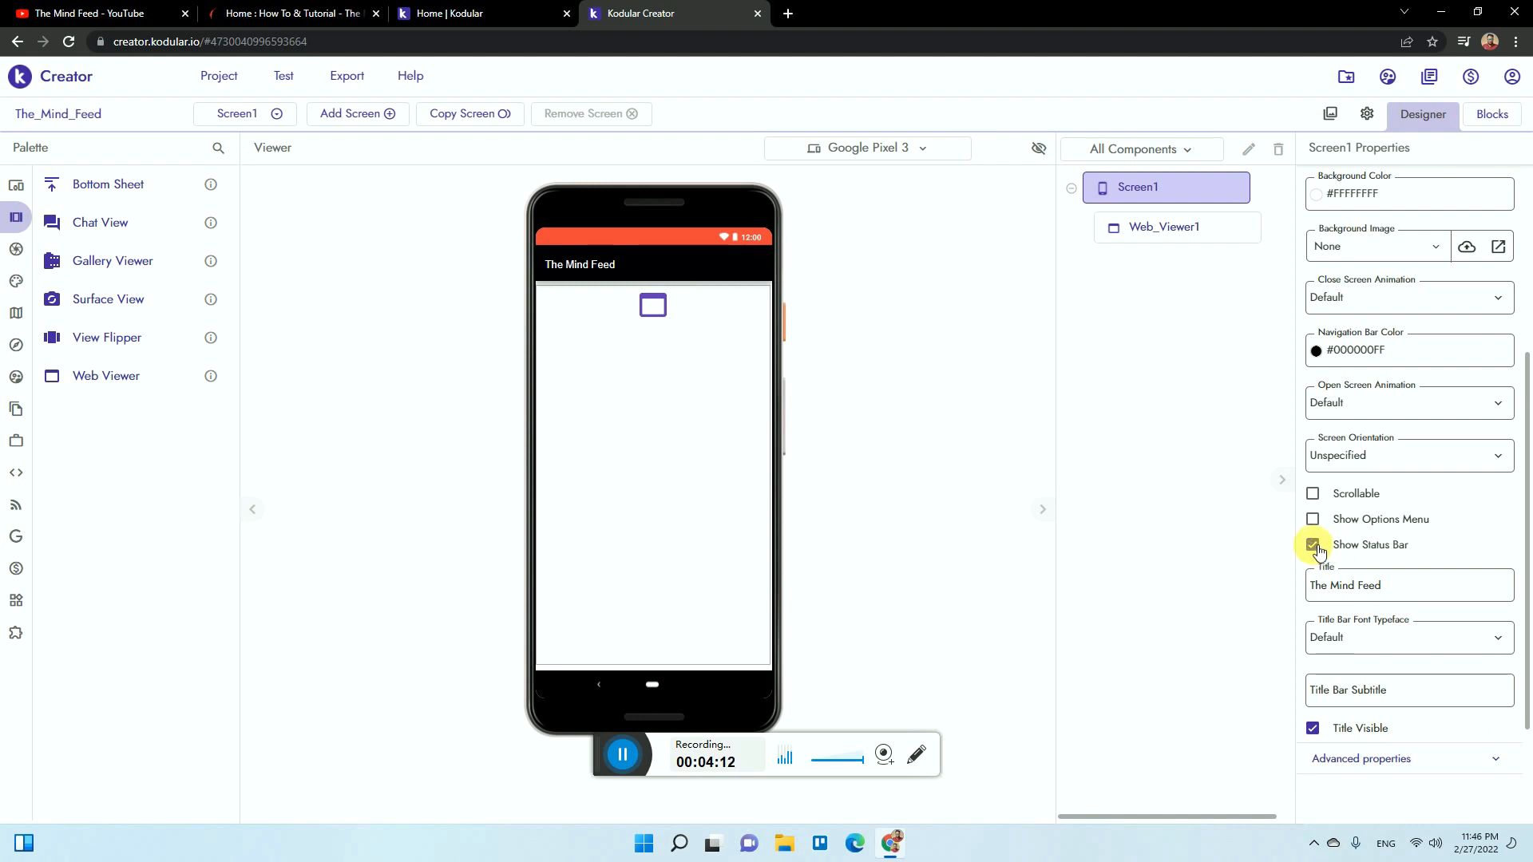
click(1312, 545)
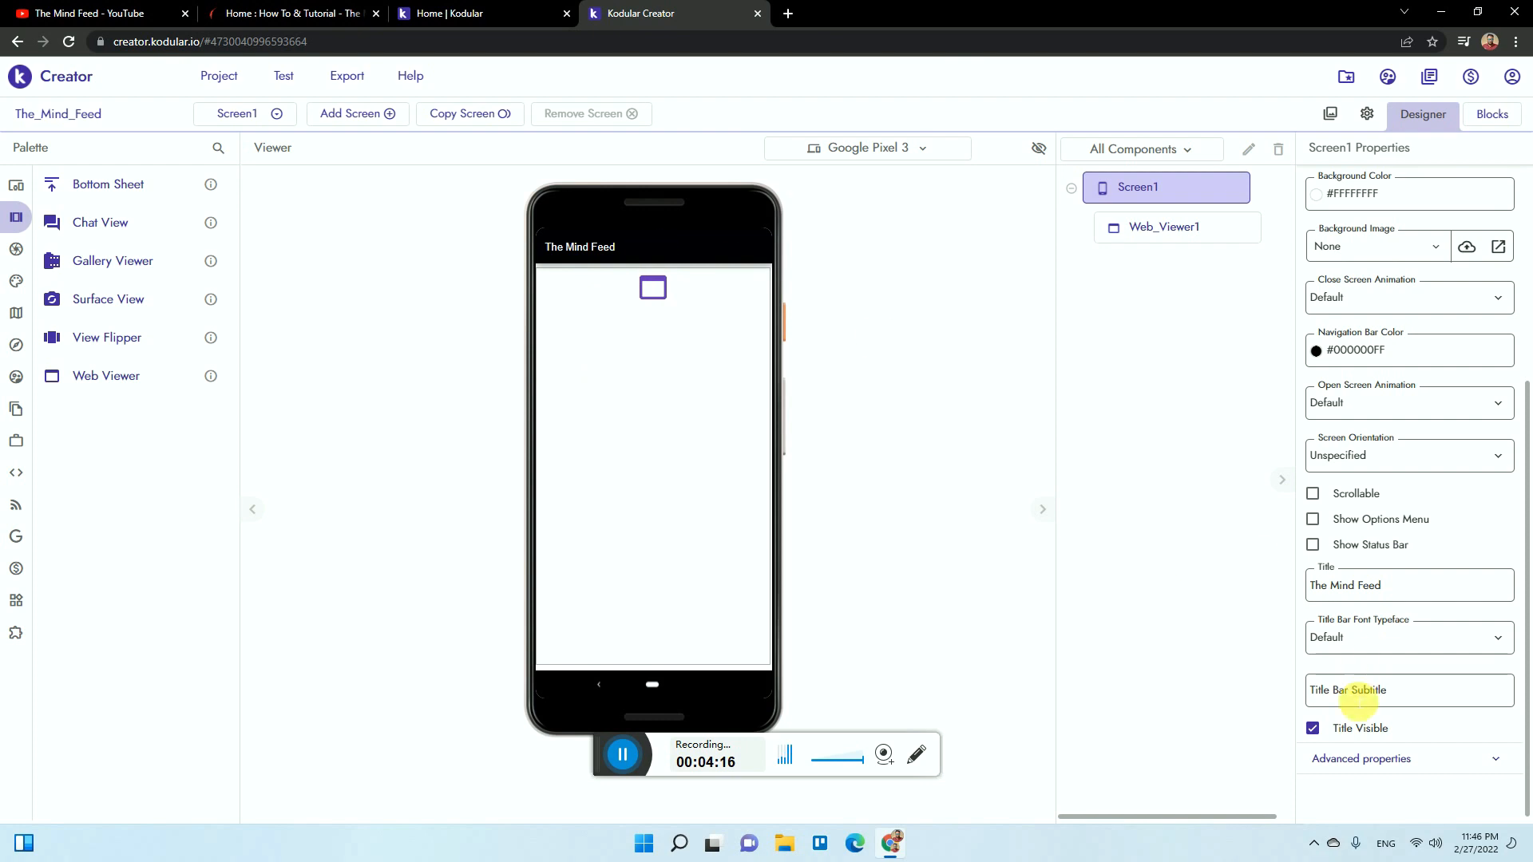
click(1313, 545)
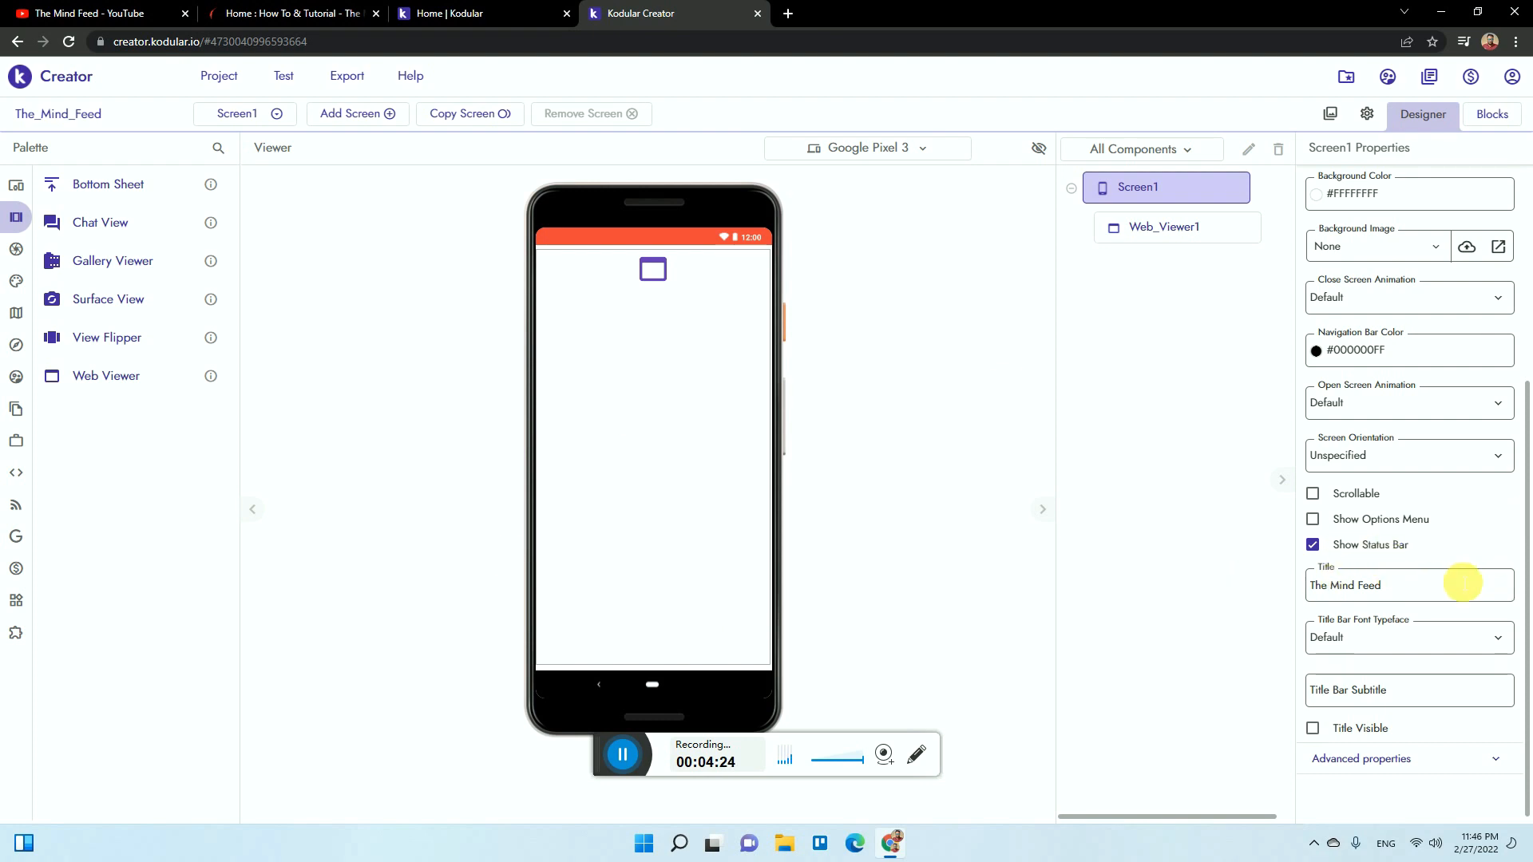
click(1408, 403)
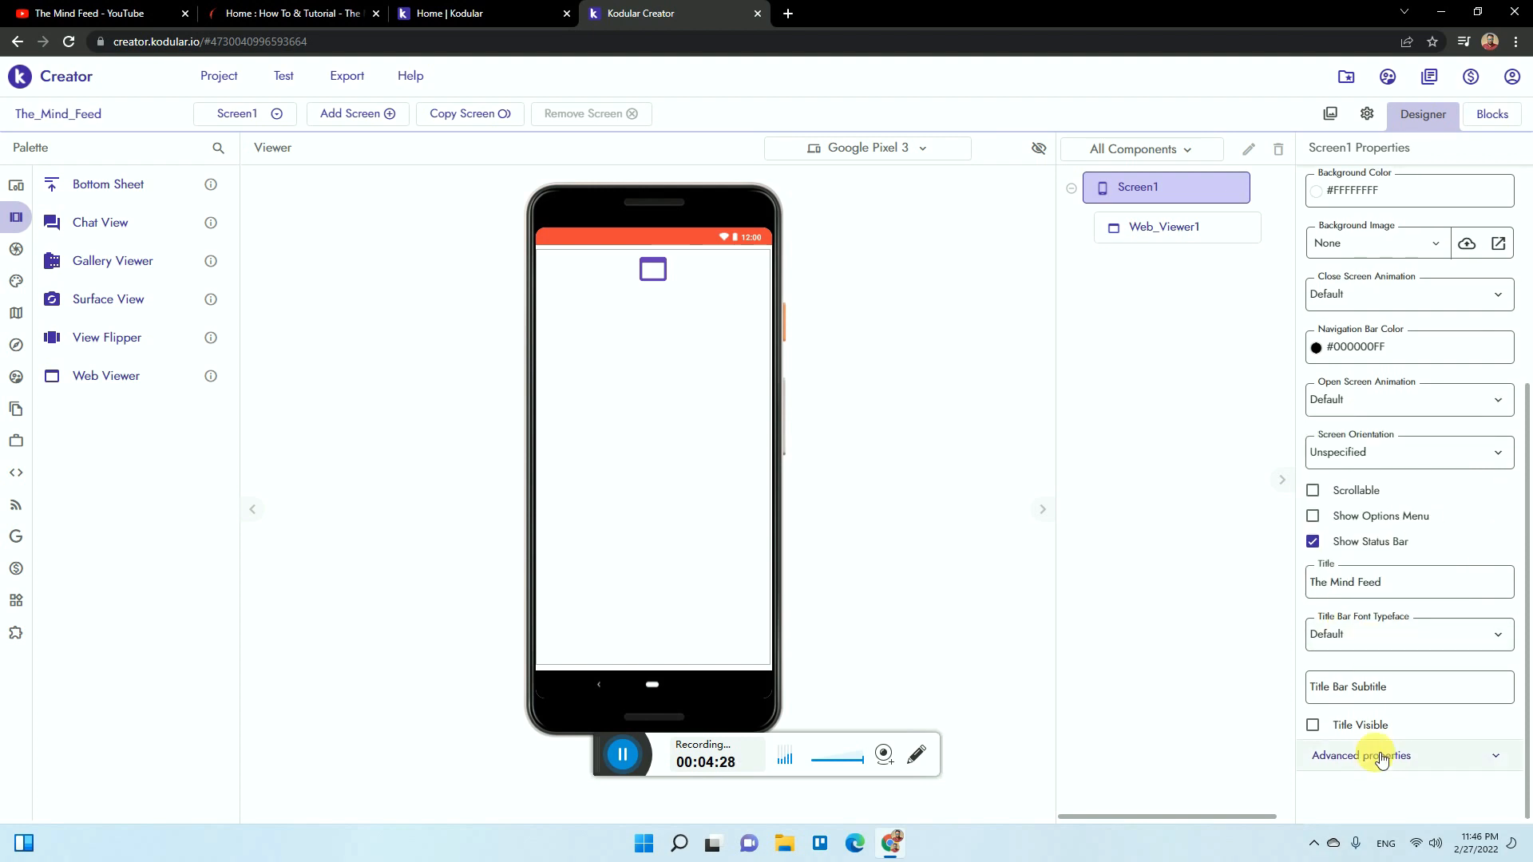
click(1383, 755)
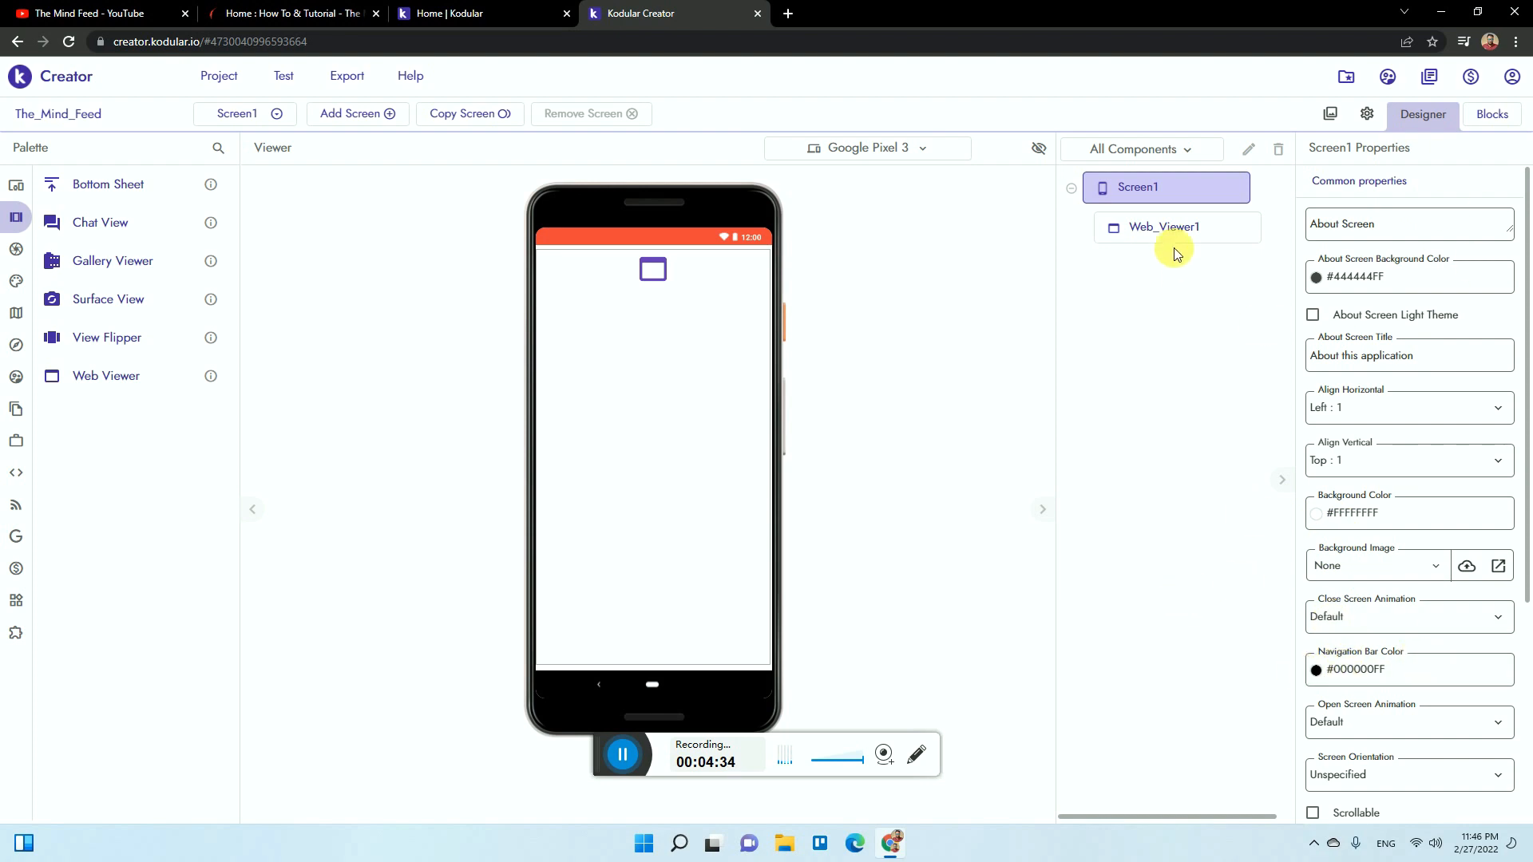
click(1164, 227)
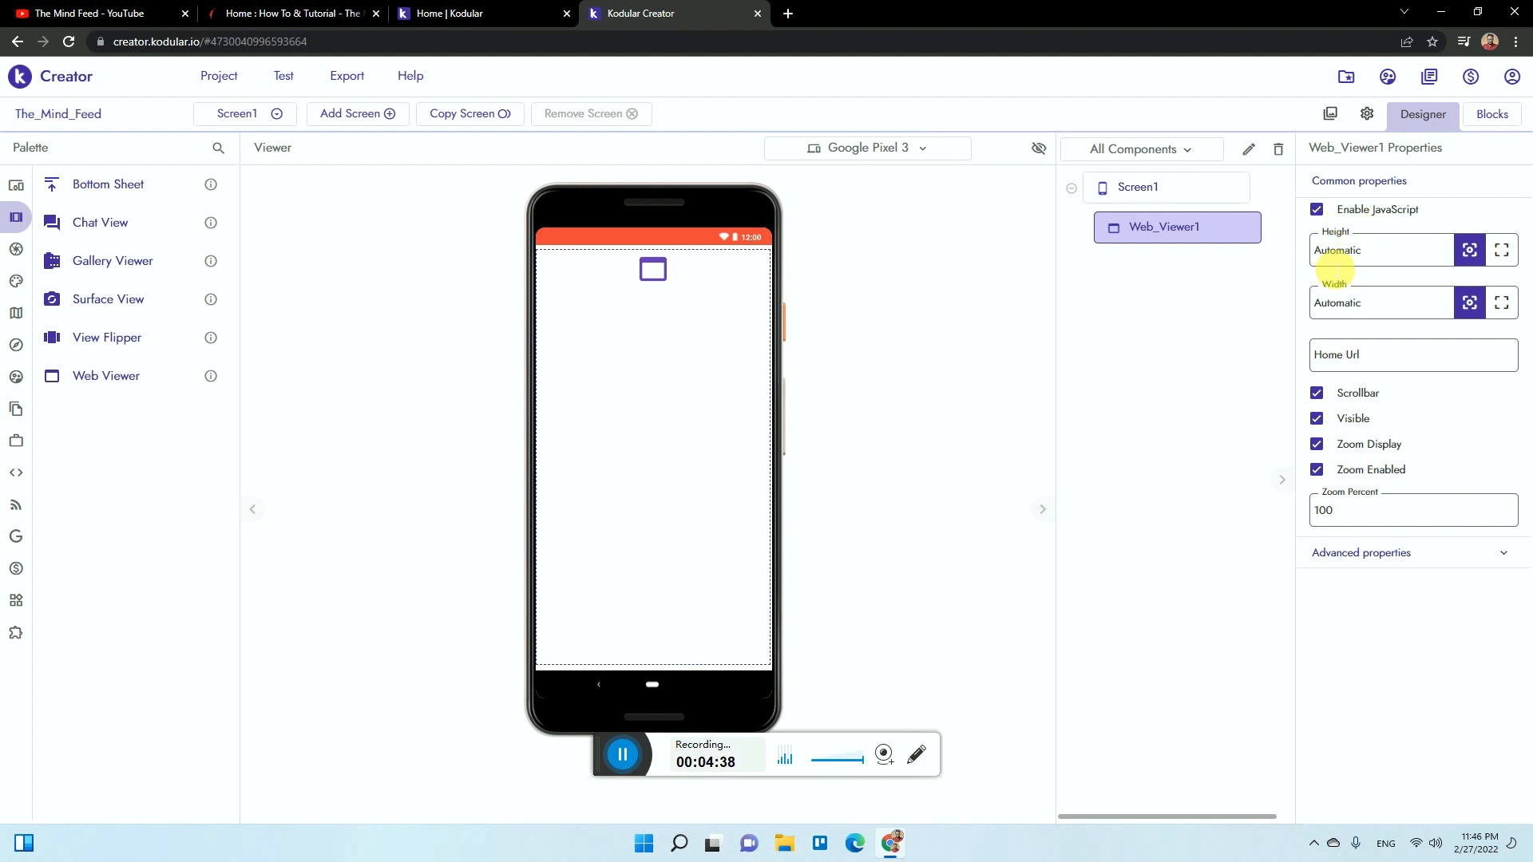
mouse_move(1393, 270)
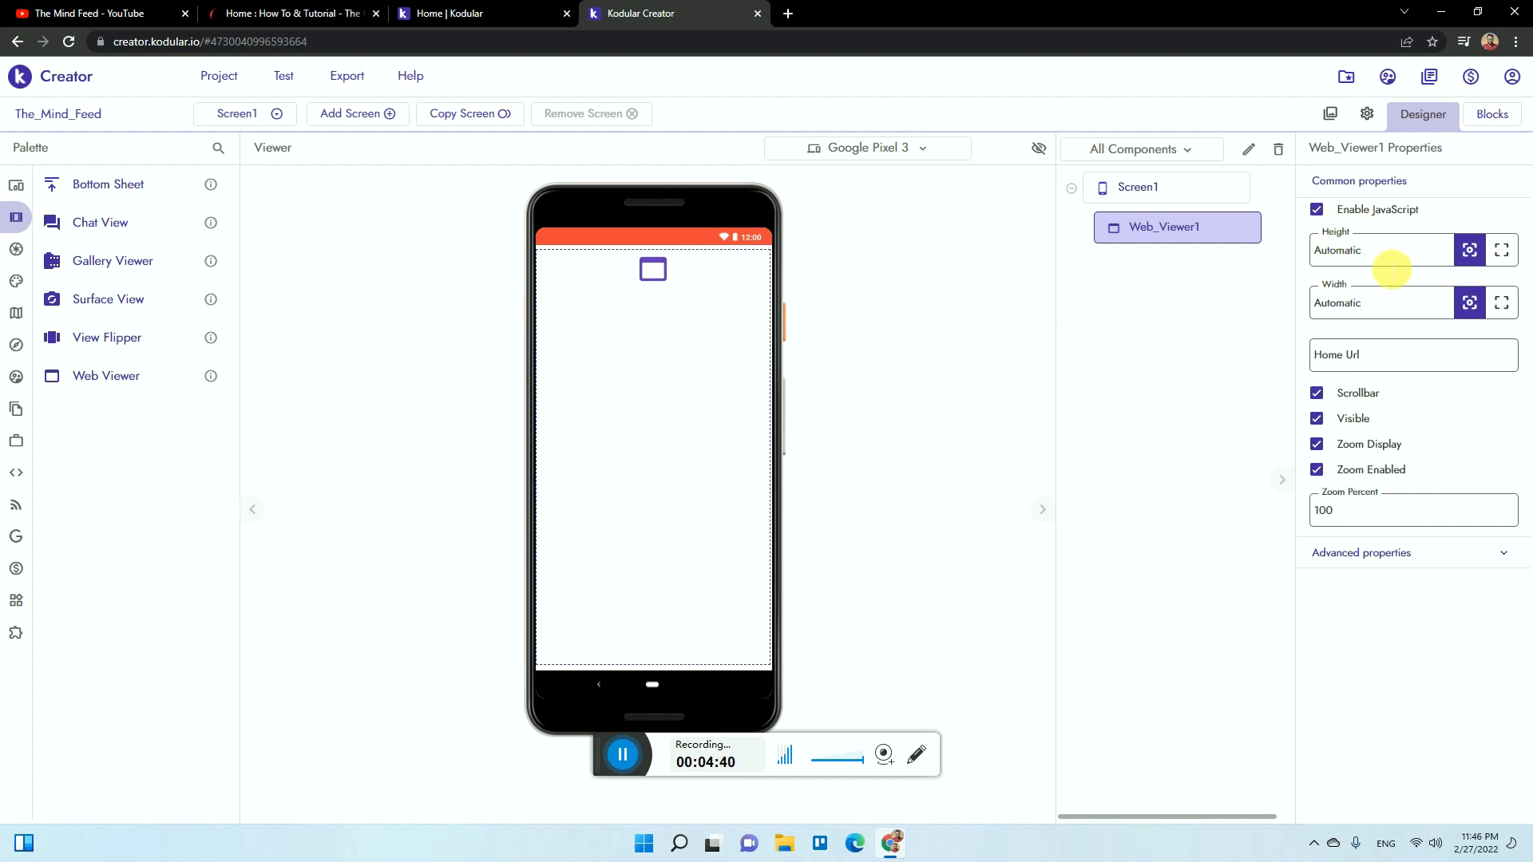
click(1413, 355)
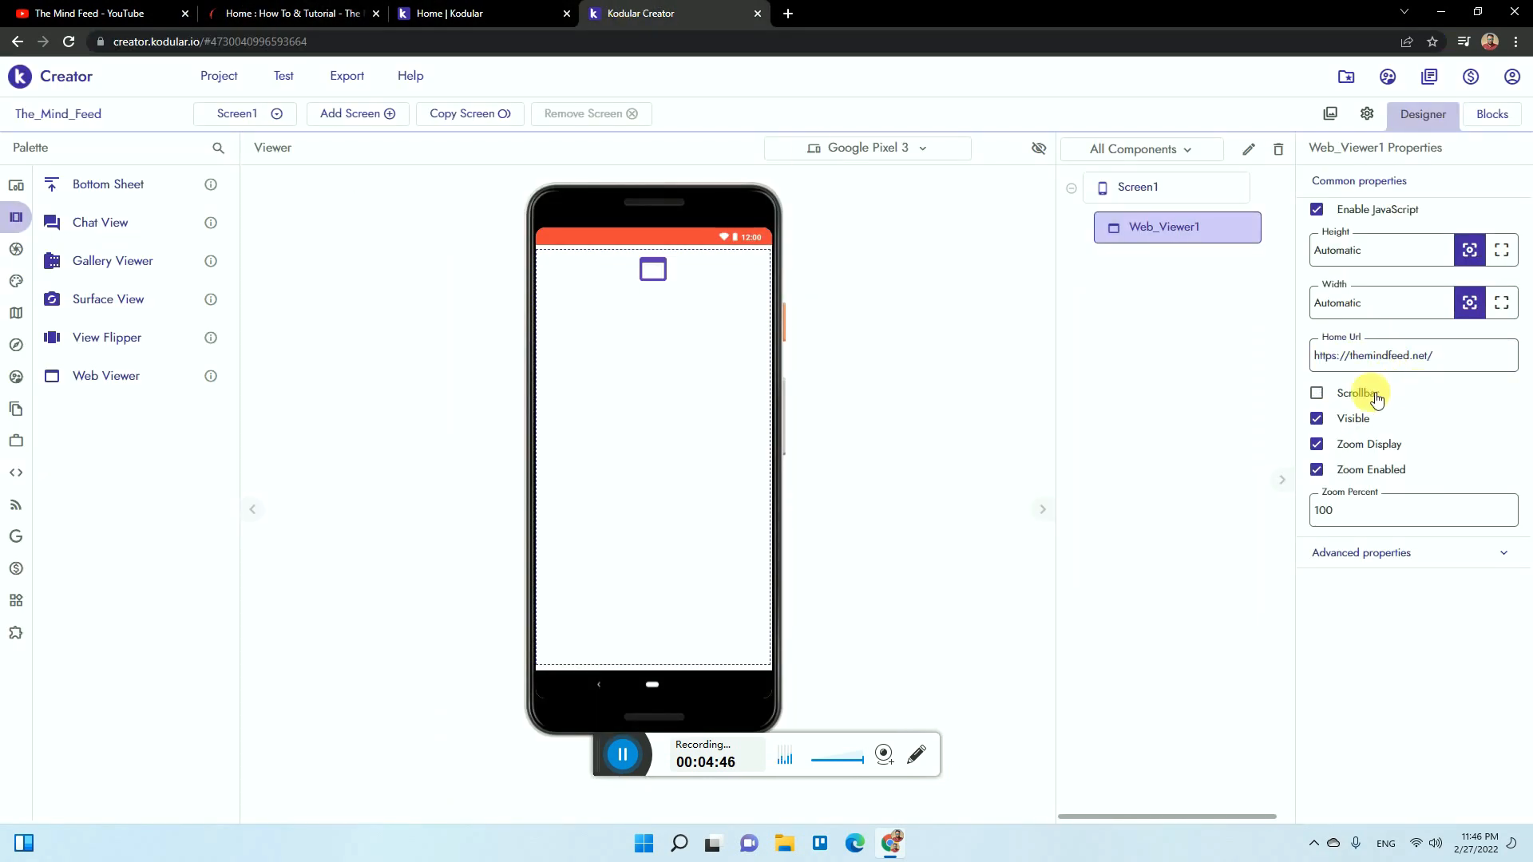
click(1315, 393)
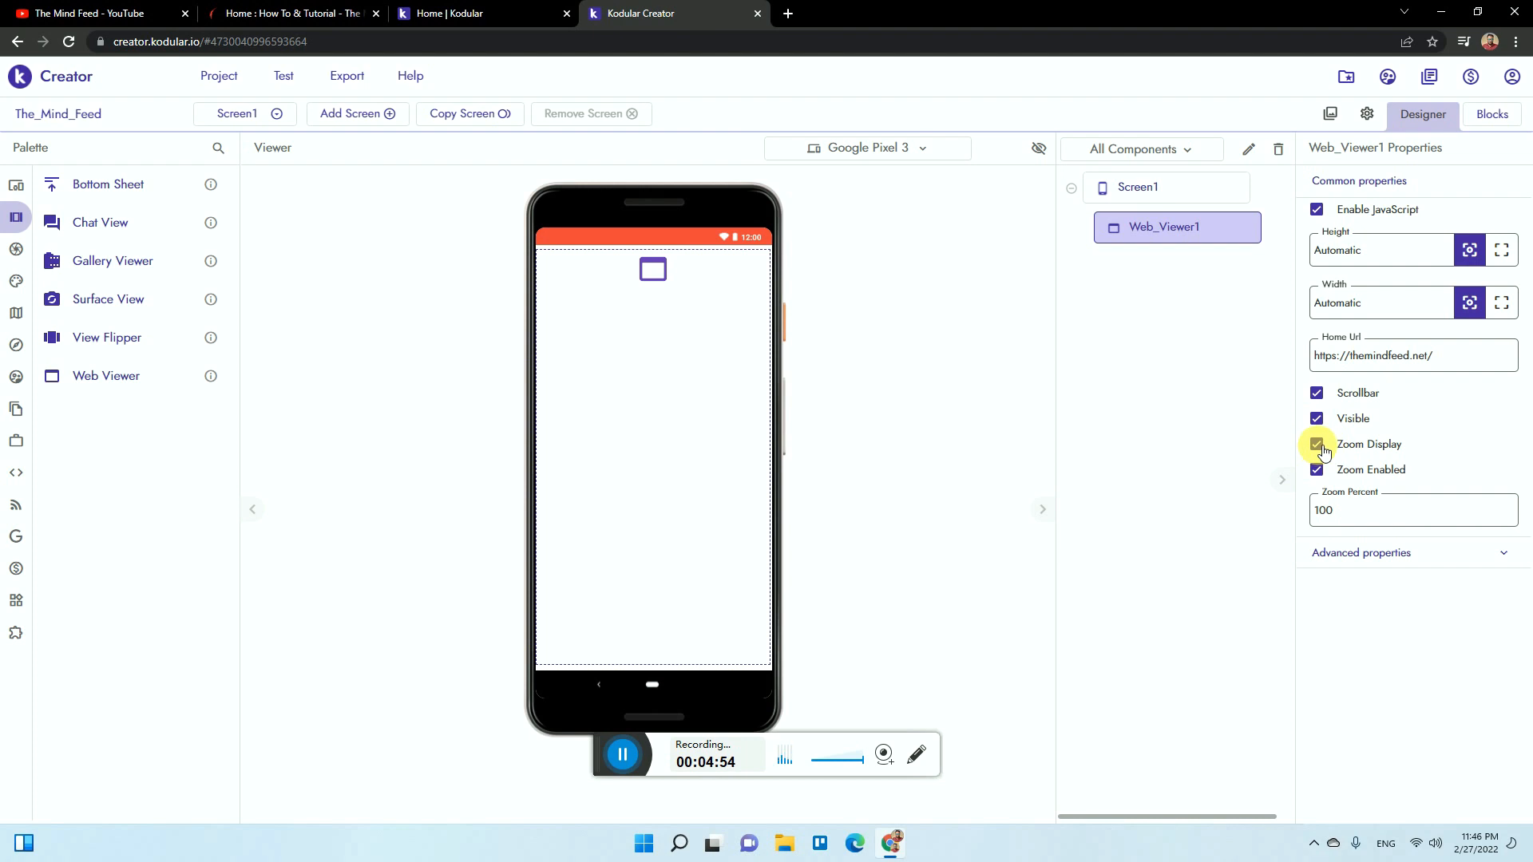
- Turn off zoom display and zooming for Web_Viewer1 and expand its advanced settings
click(1316, 444)
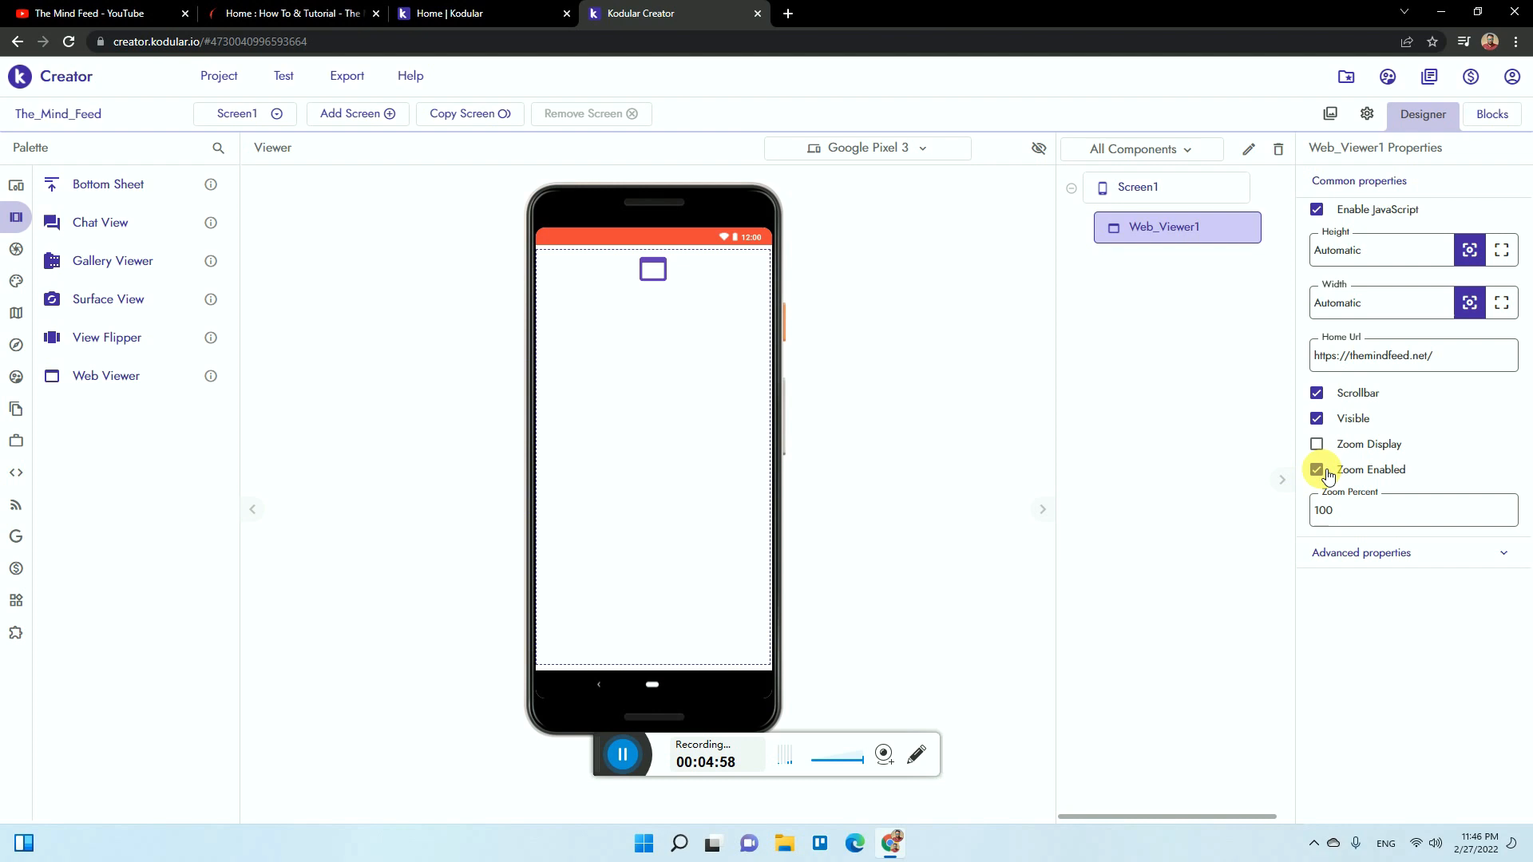
click(1315, 470)
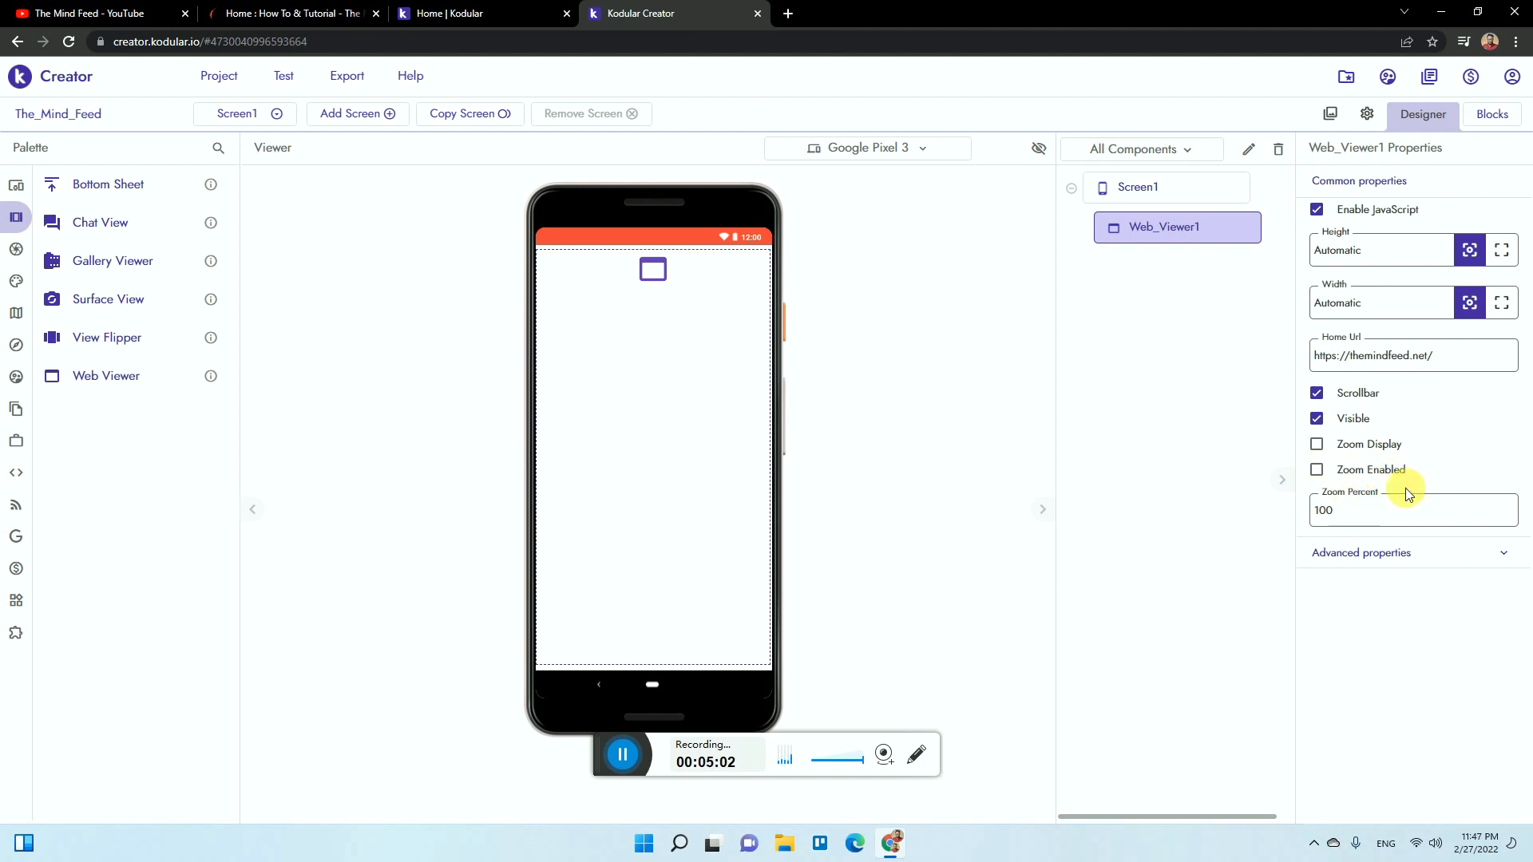
click(1356, 511)
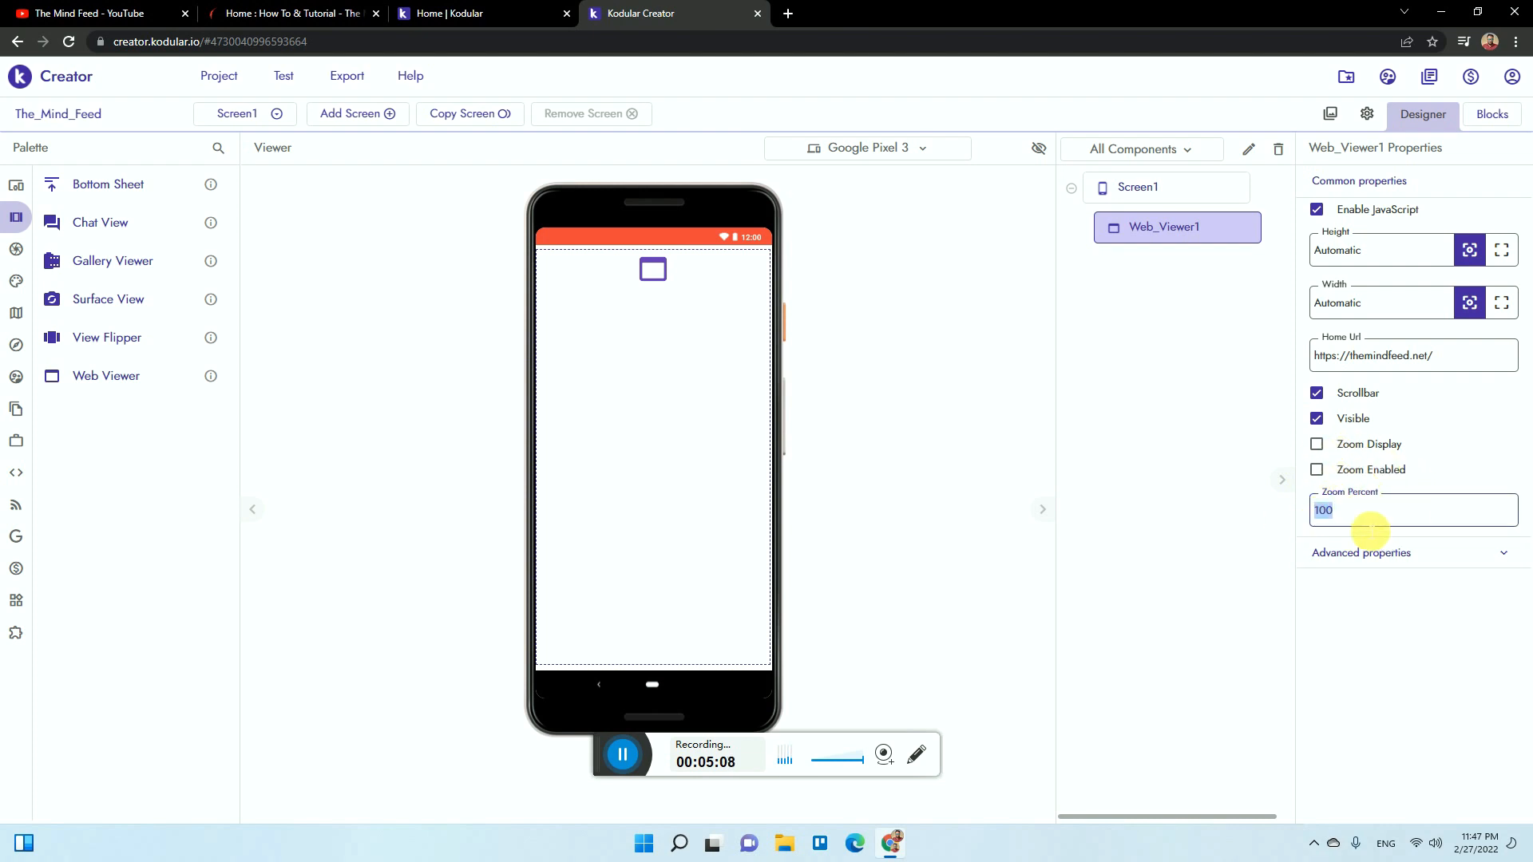
click(1360, 553)
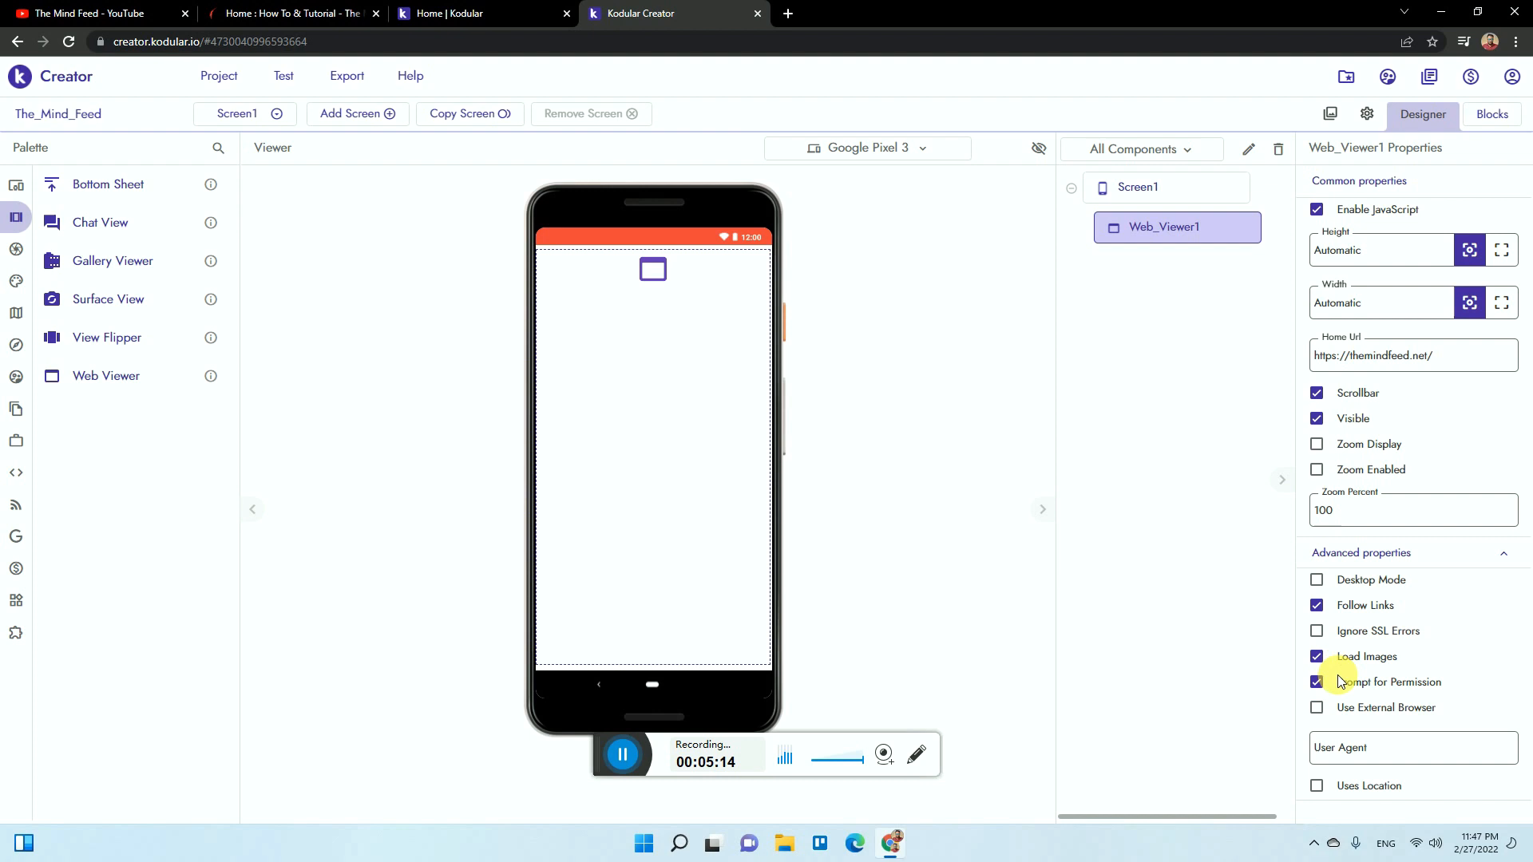
mouse_move(1383, 691)
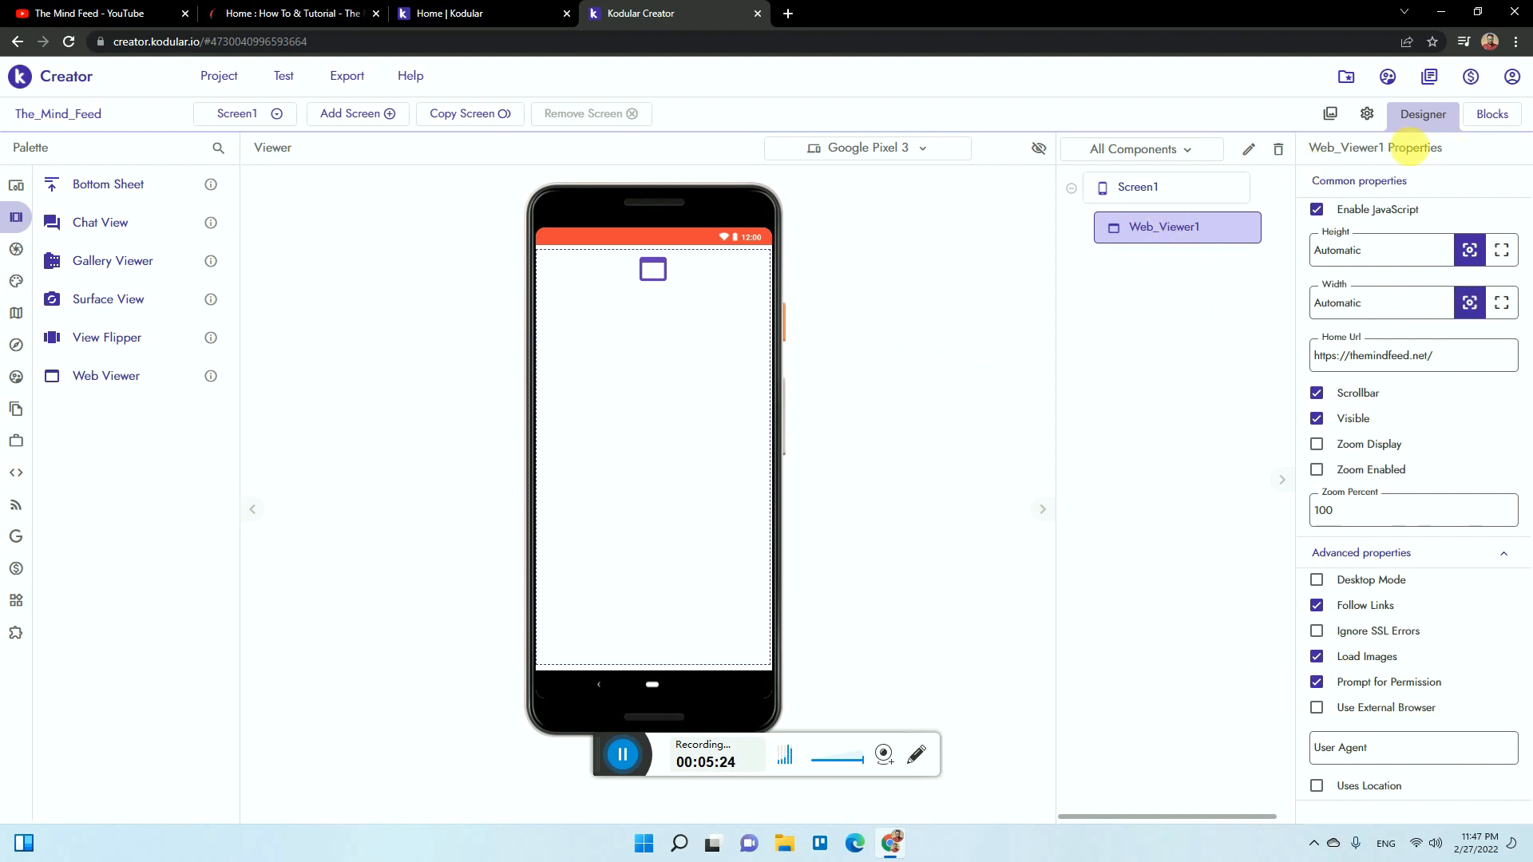
- Place a close application block inside Screen1's Back Pressed event, then open project settings
click(1492, 115)
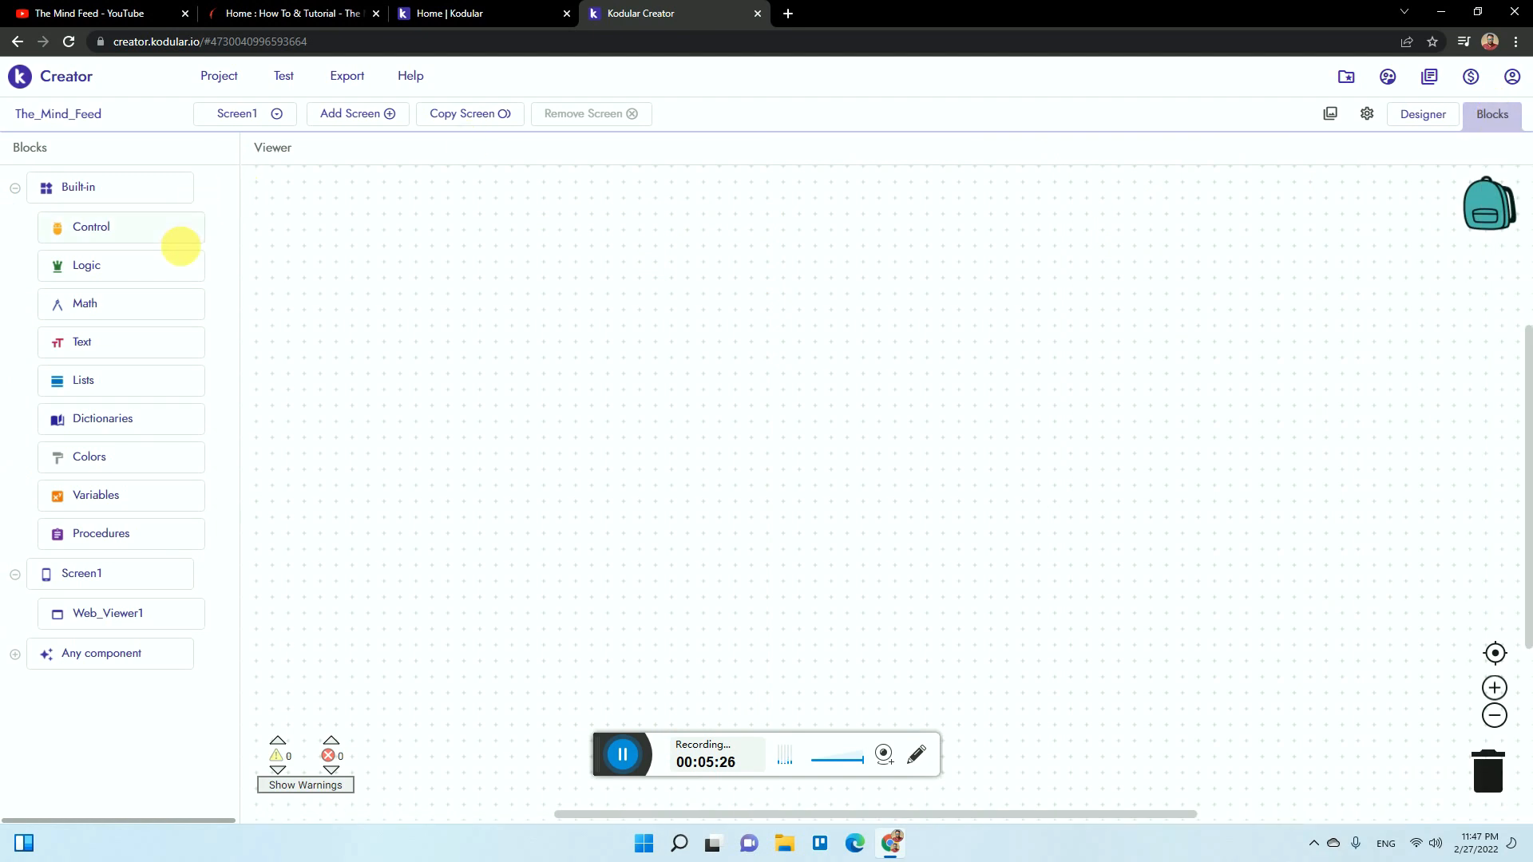
mouse_move(144, 209)
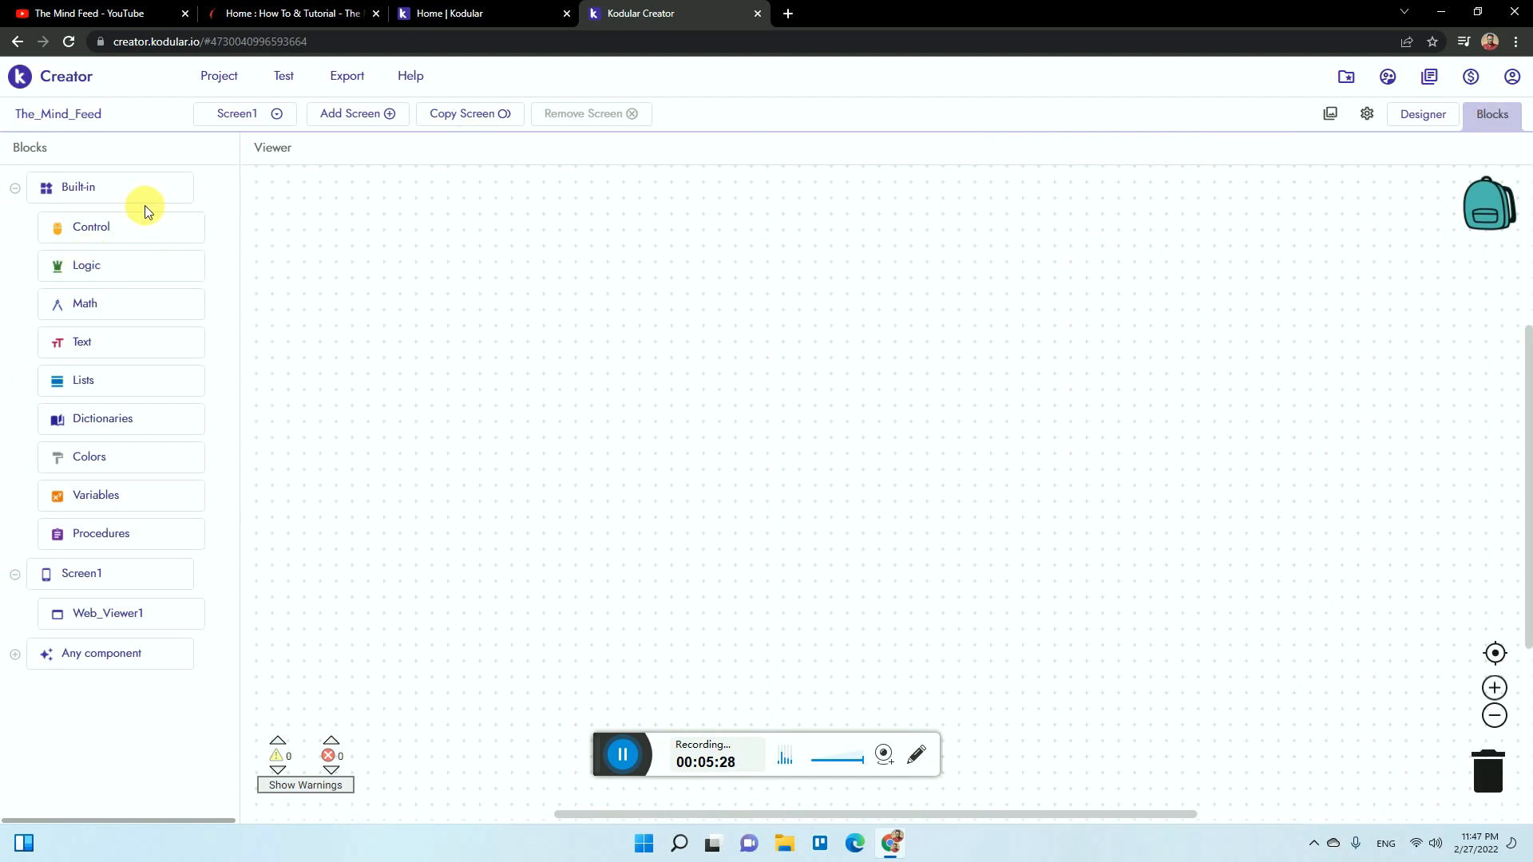
mouse_move(115, 556)
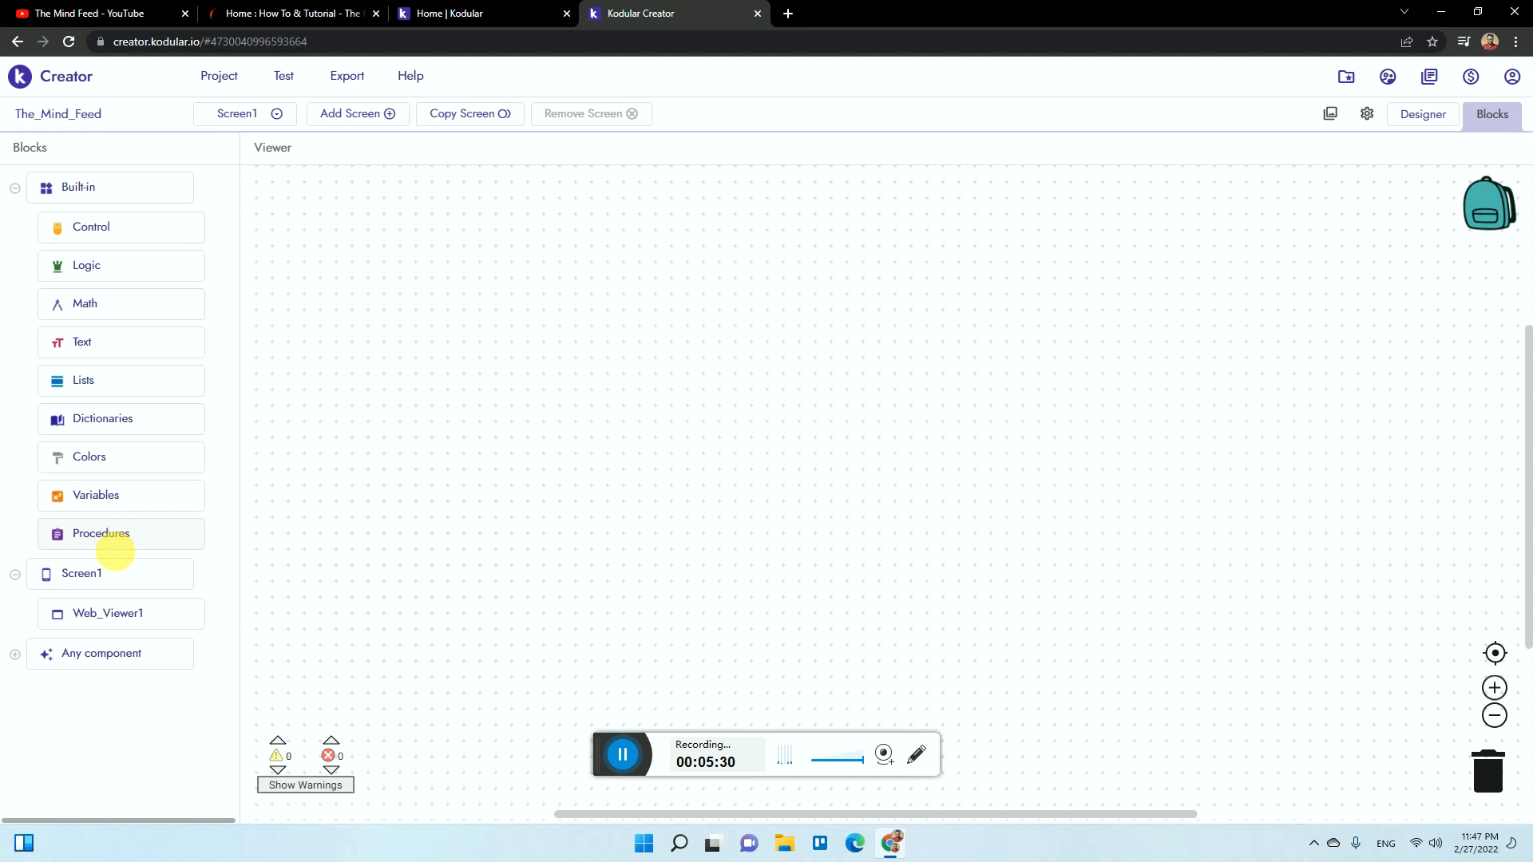
click(82, 574)
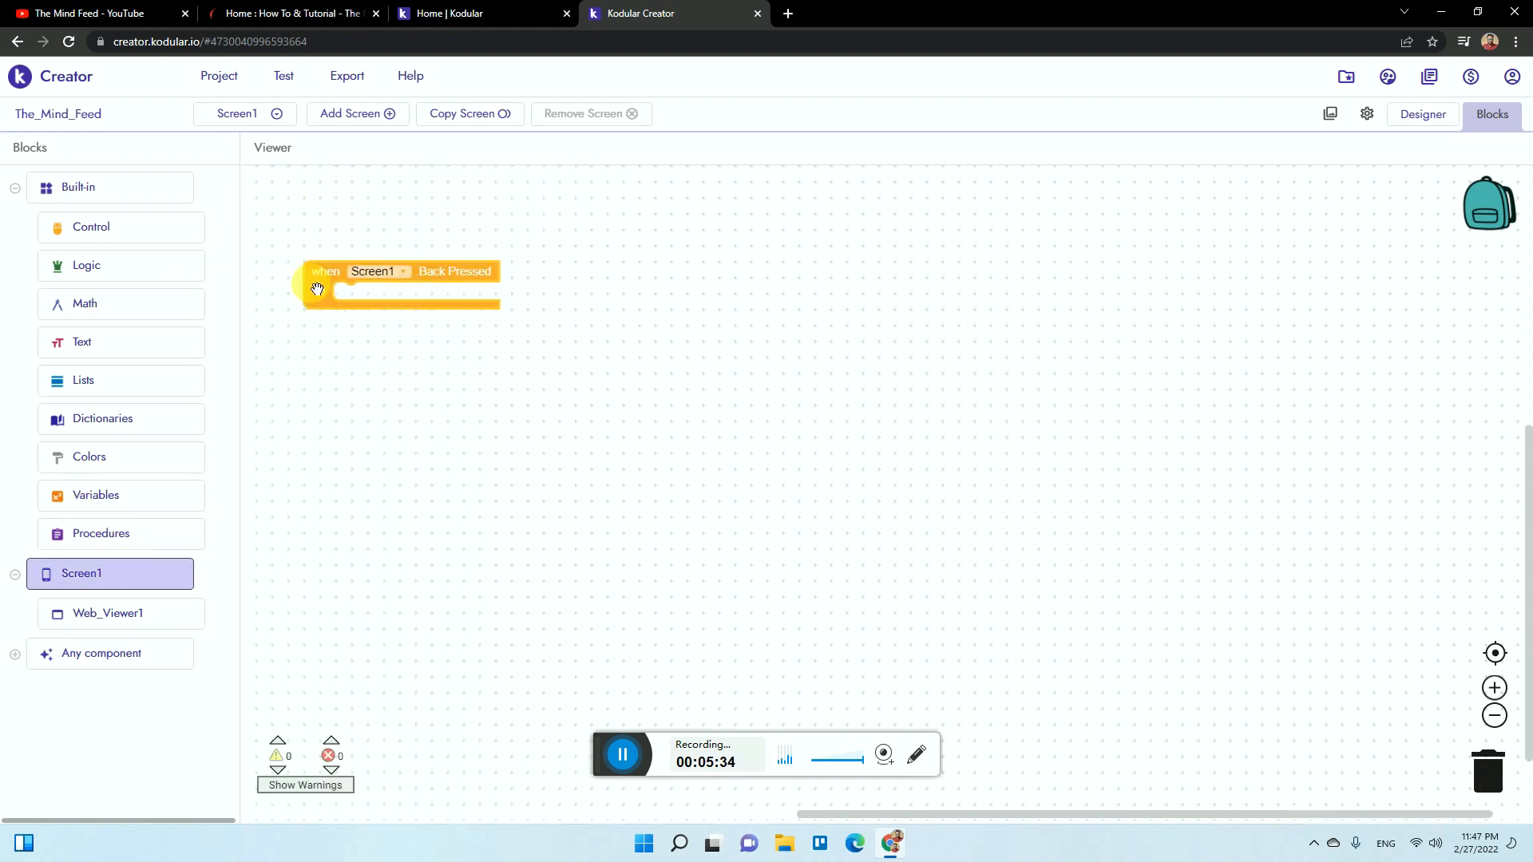
click(89, 226)
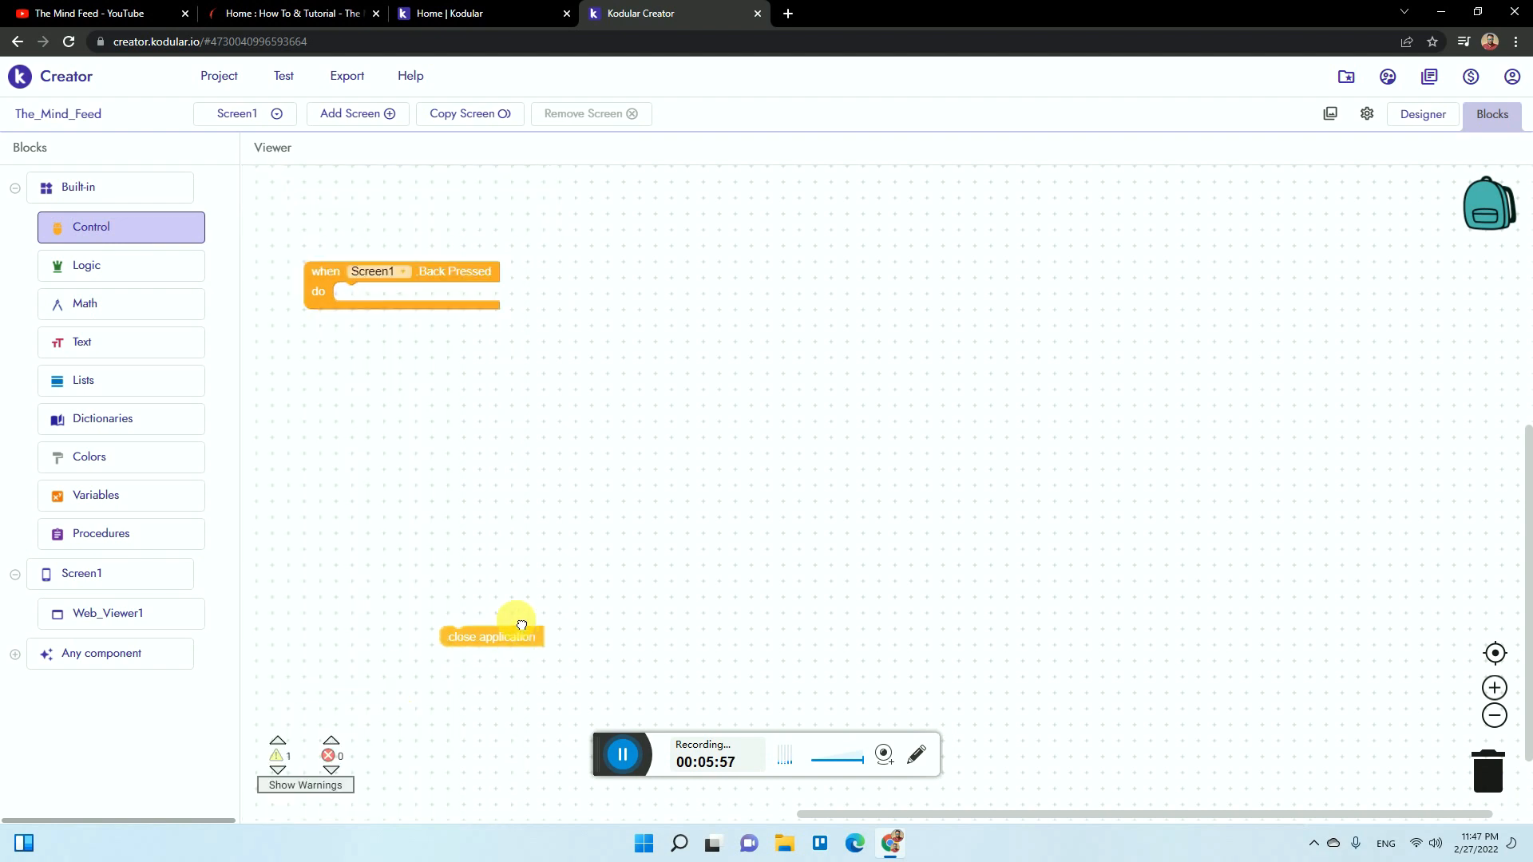
drag(490, 624, 383, 291)
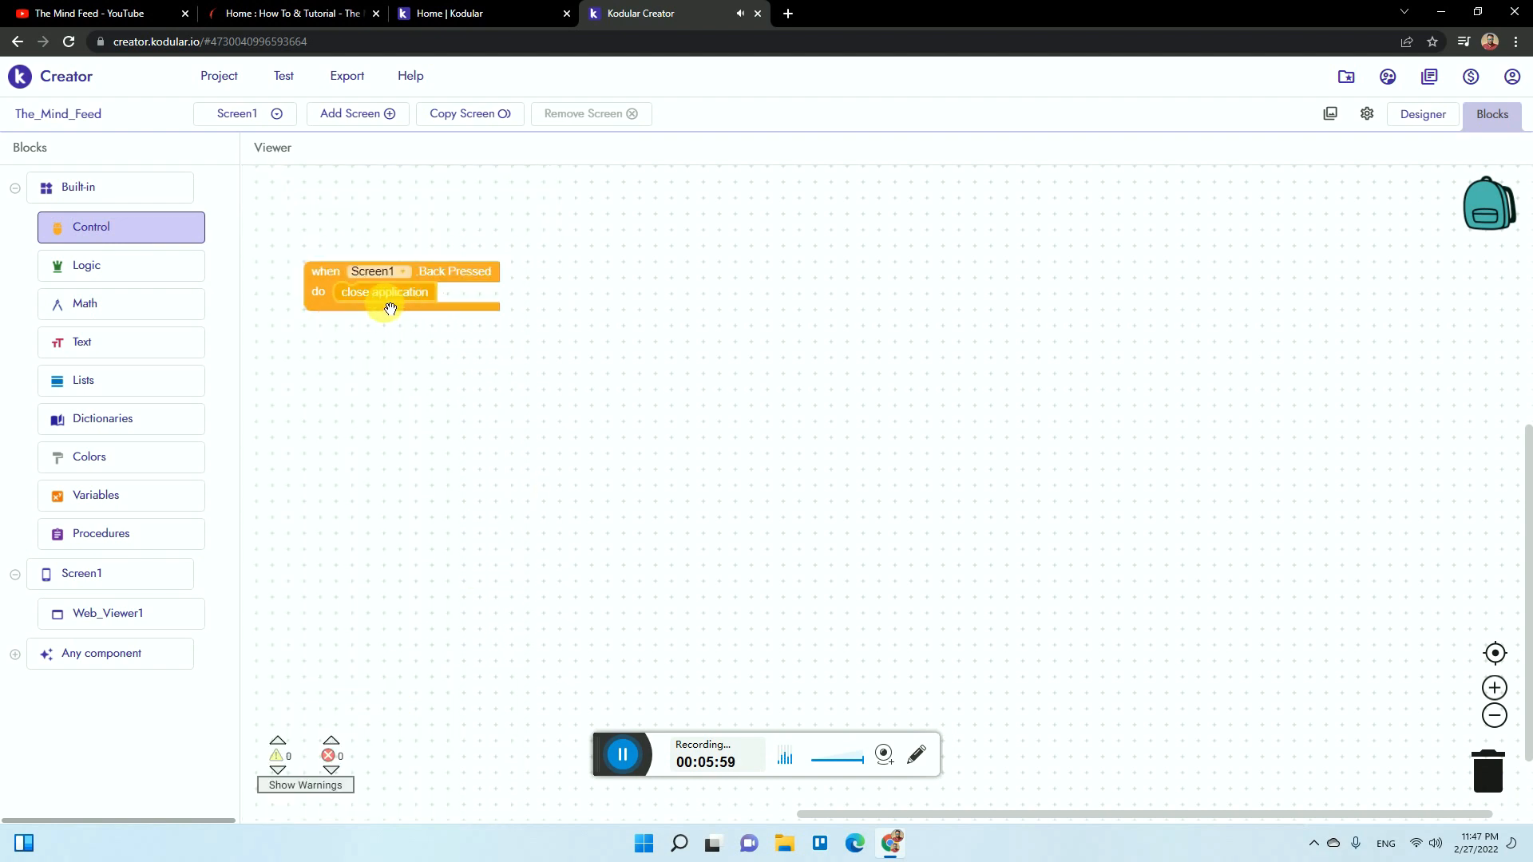
mouse_move(670, 345)
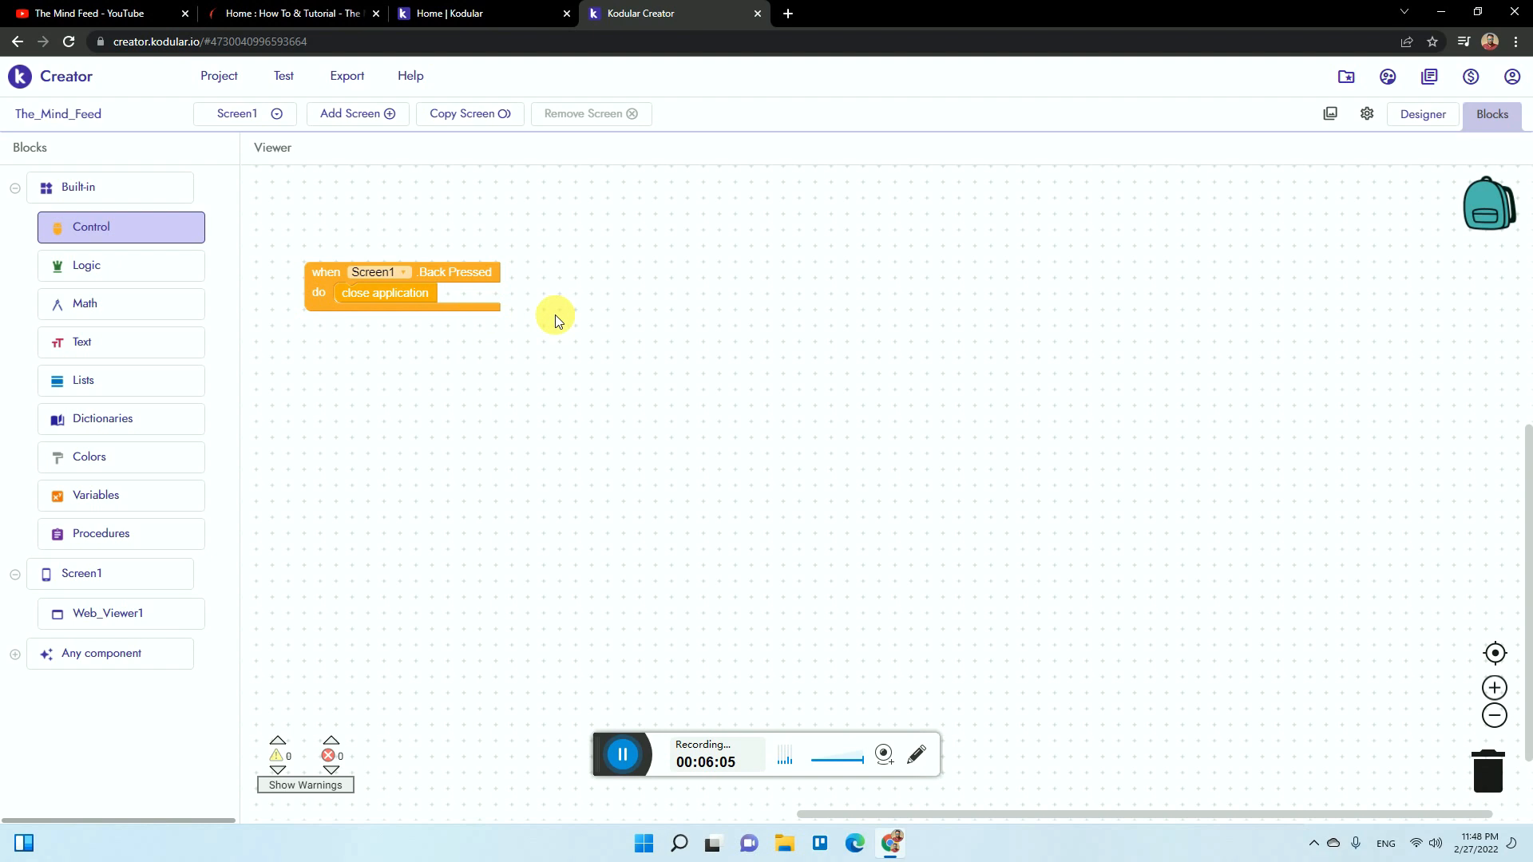
mouse_move(26, 284)
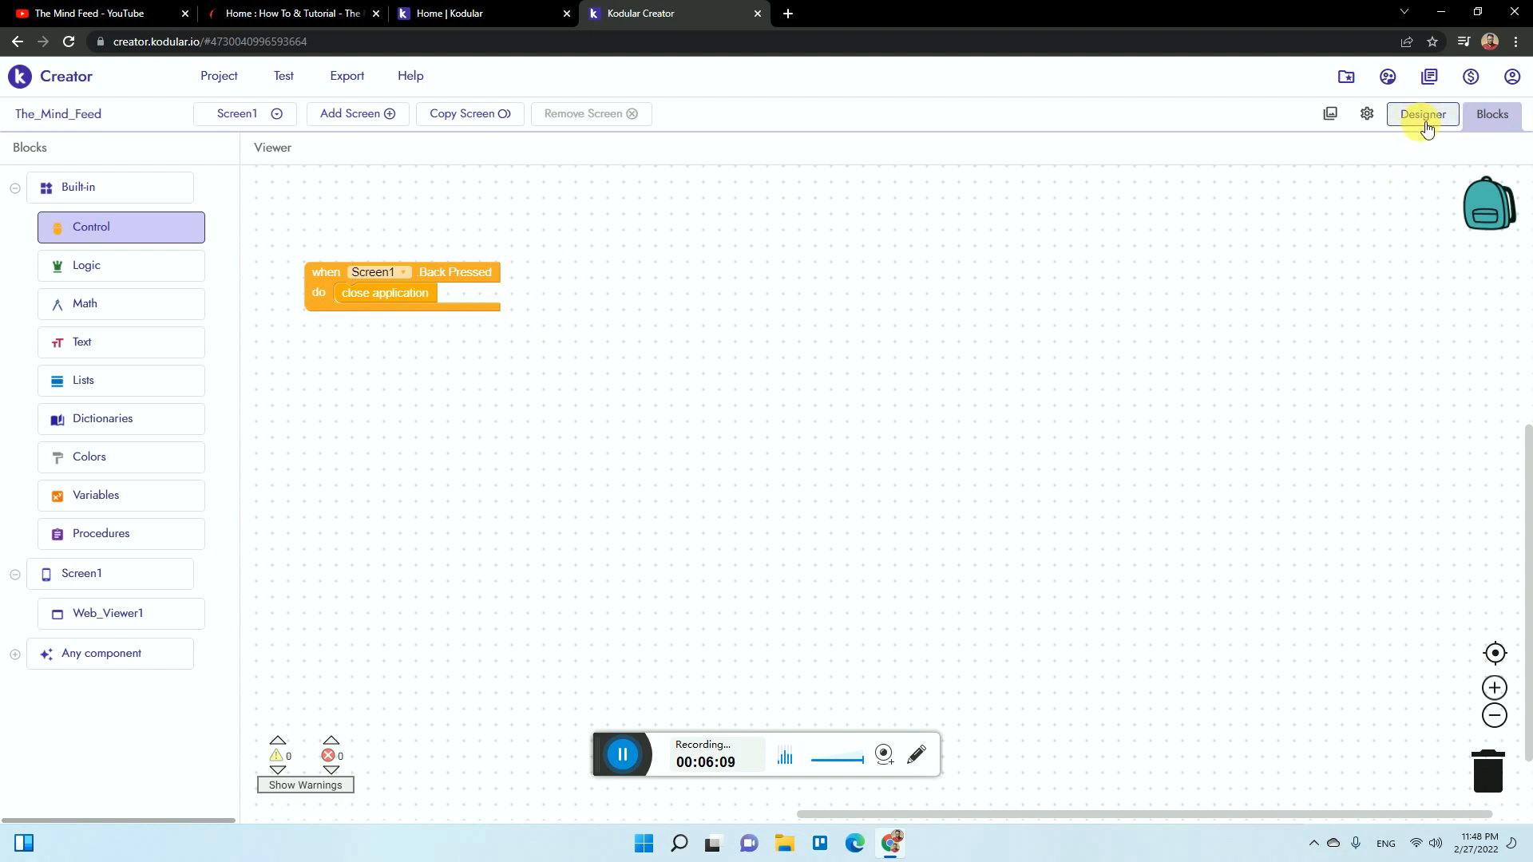
click(1367, 113)
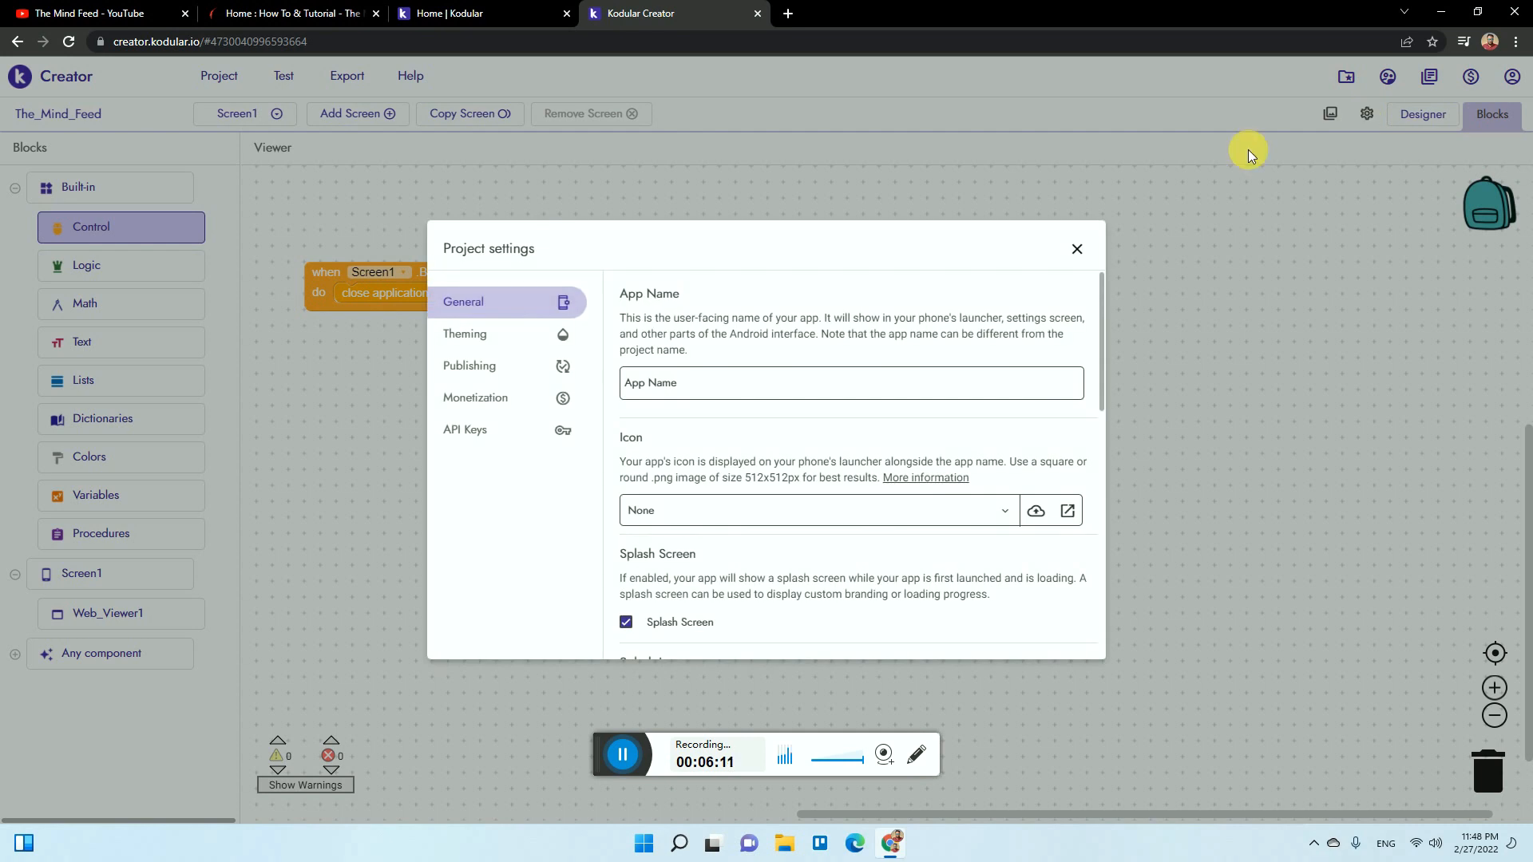
- Review the General settings' display name and icon, leaving the splash screen disabled
click(723, 383)
text(The Mind Feed)
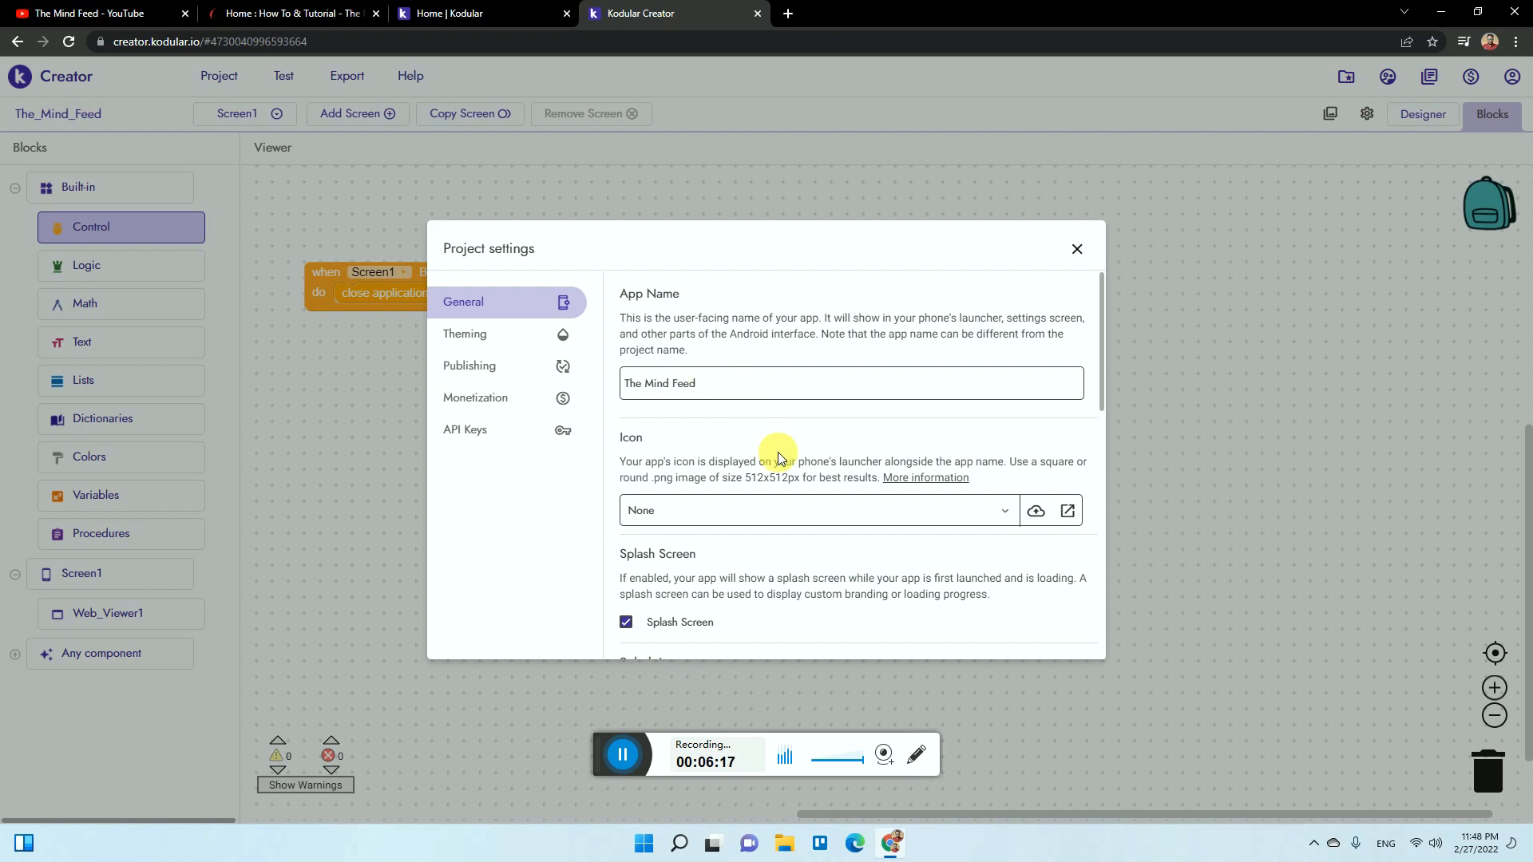
mouse_move(1036, 511)
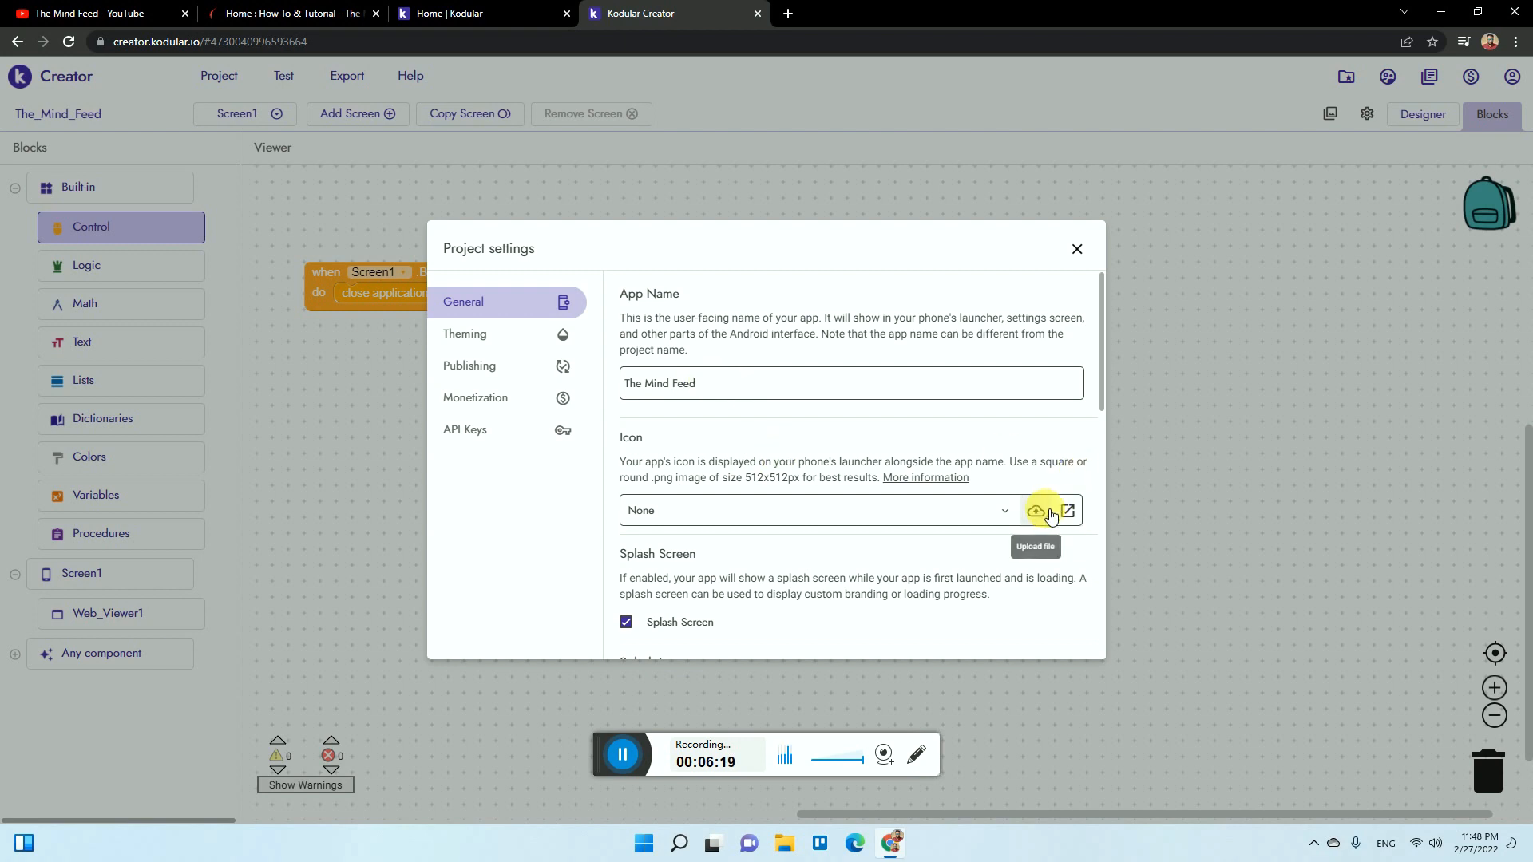
click(1041, 511)
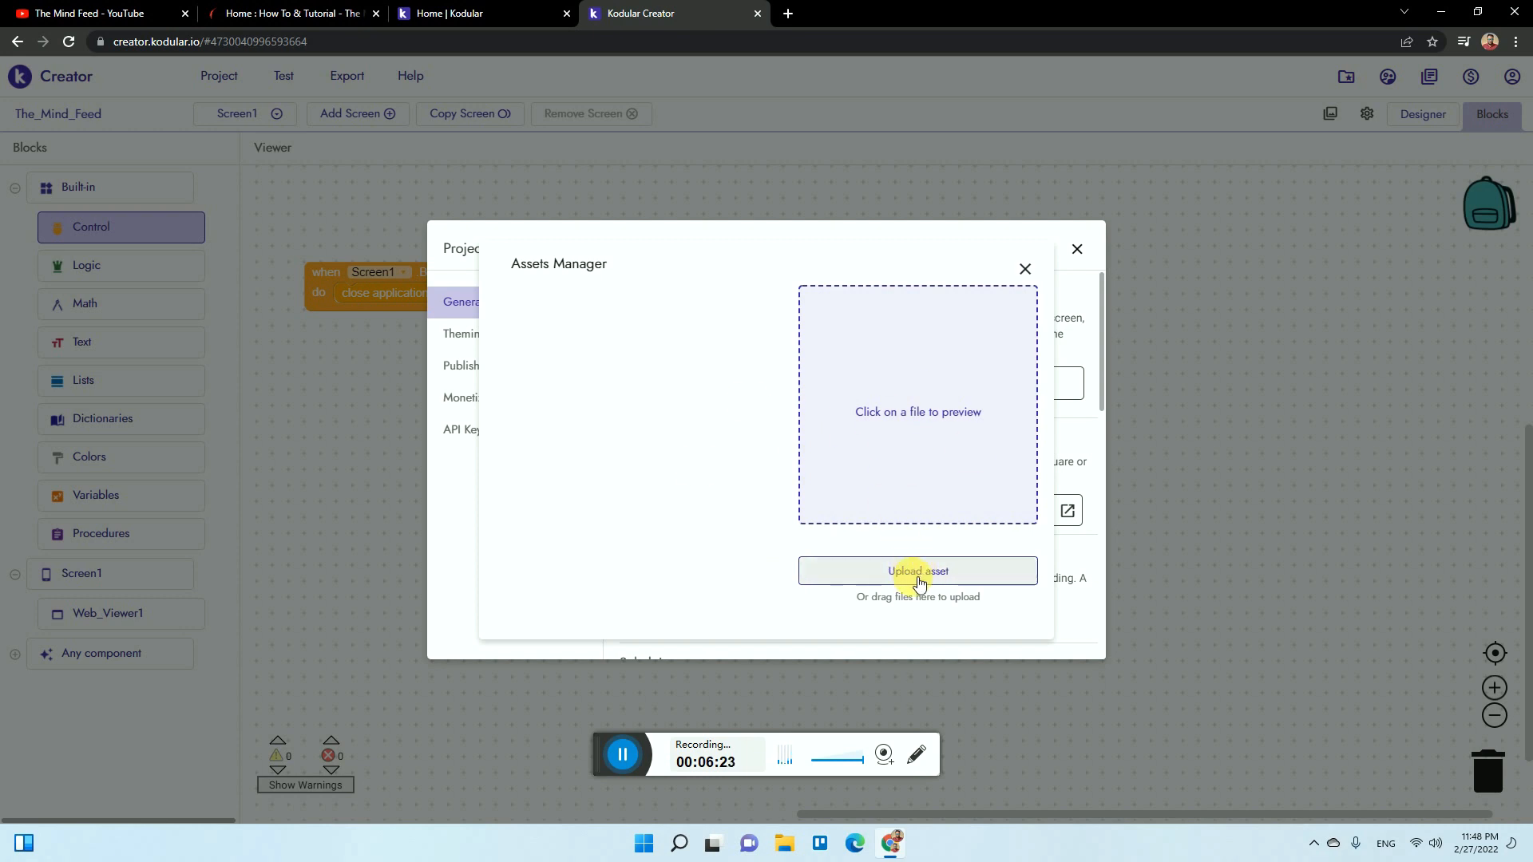
click(1025, 268)
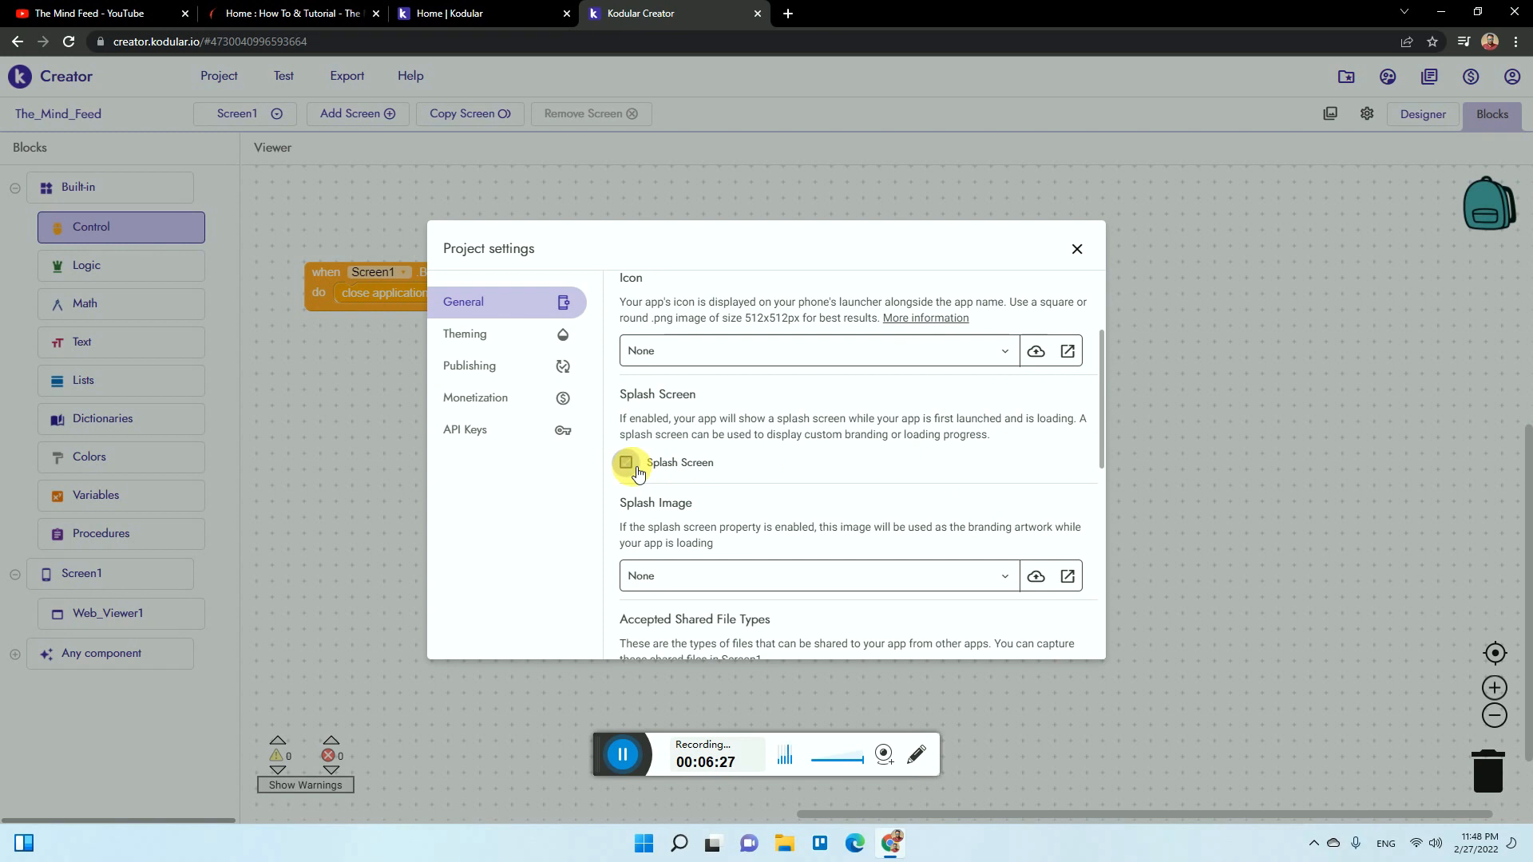
scroll(down, 3)
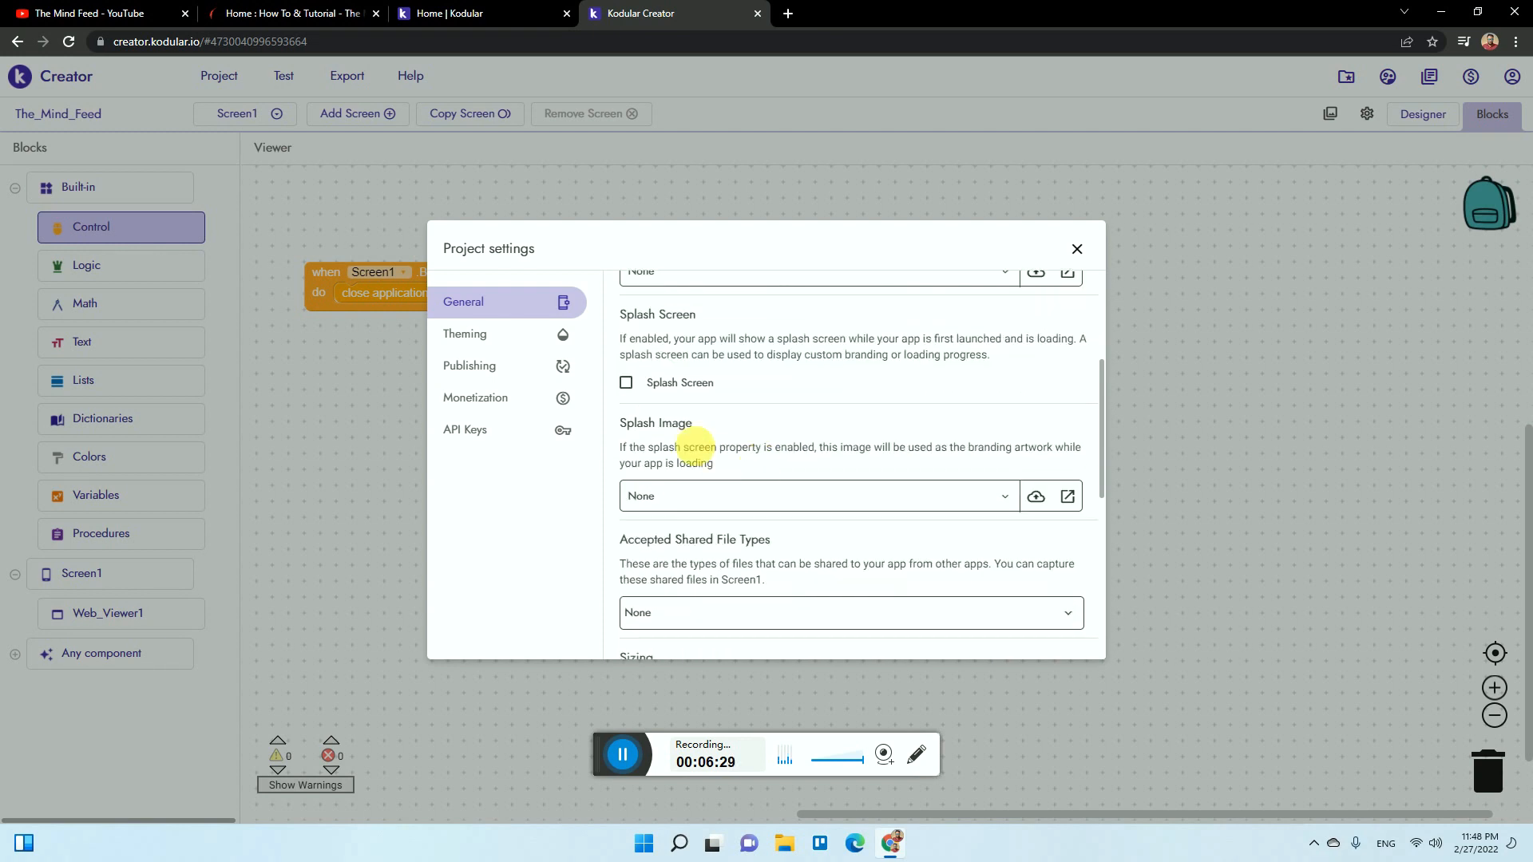
click(624, 383)
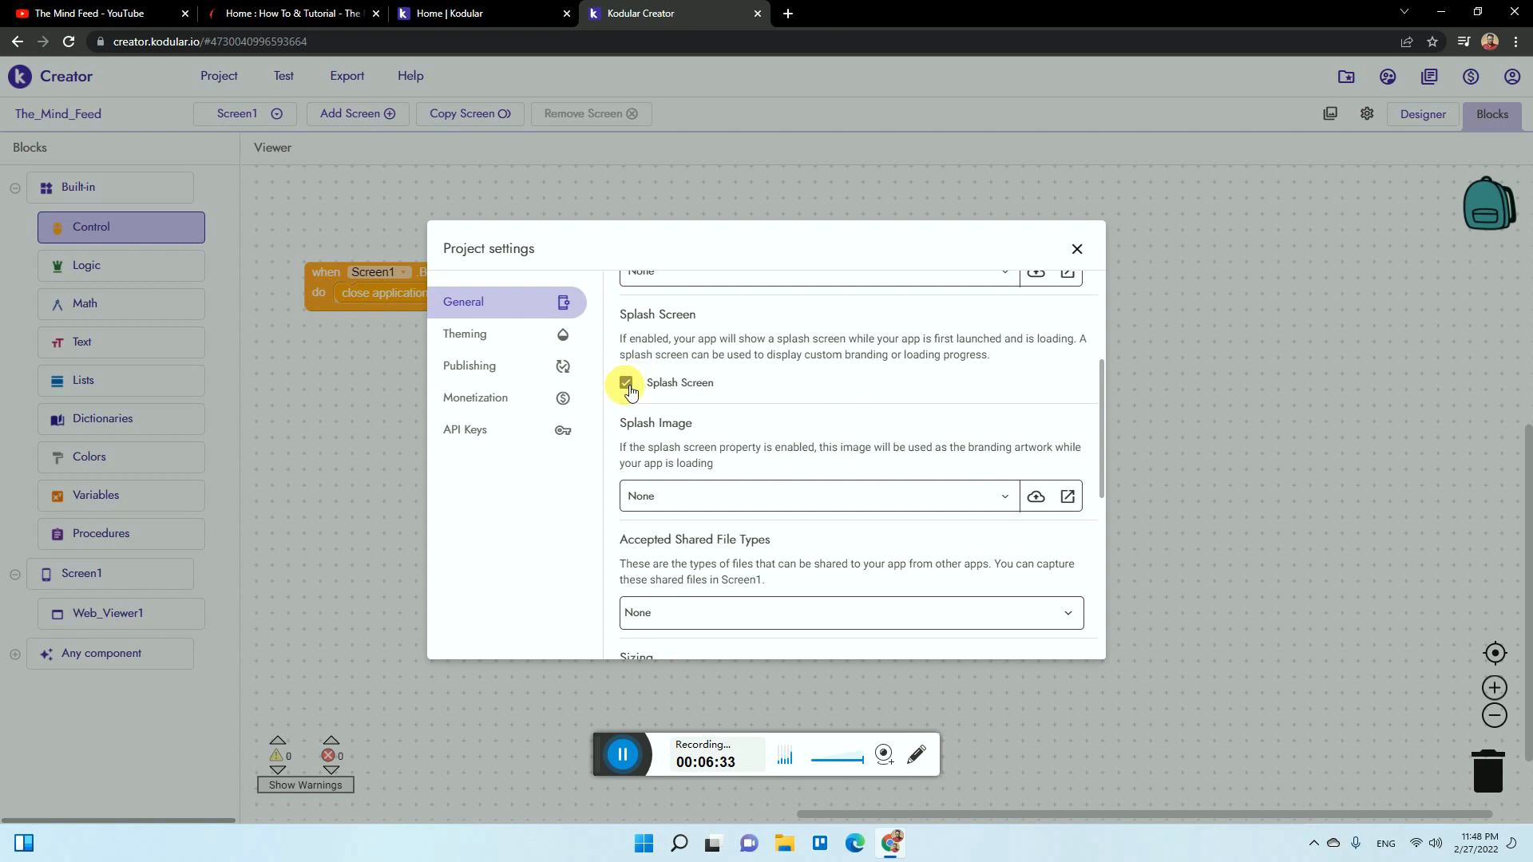
click(625, 384)
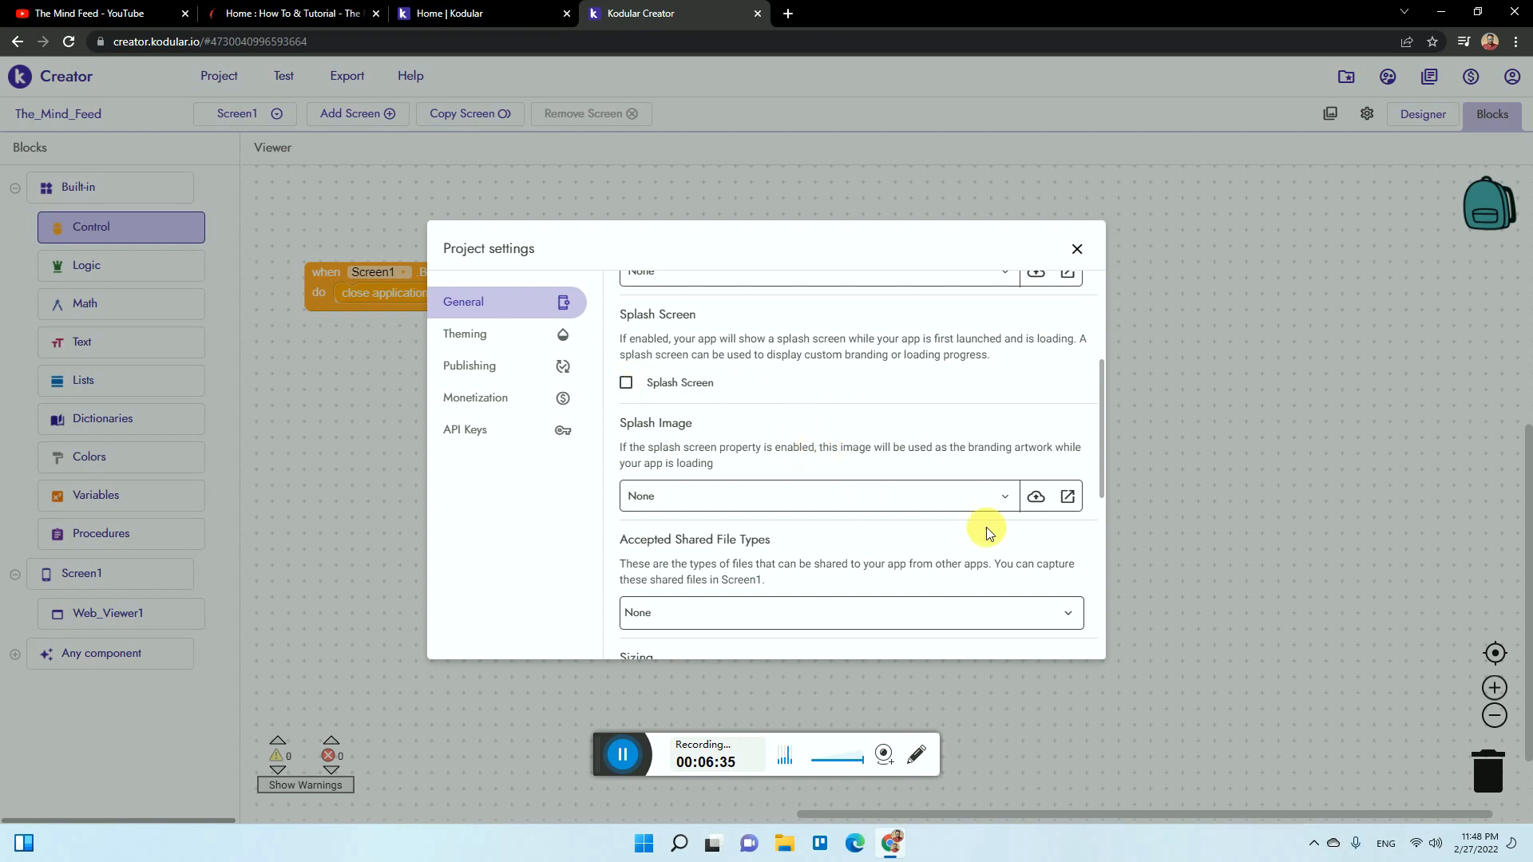
- Switch to the Theming settings showing the red and grey colours and app theme
scroll(down, 3)
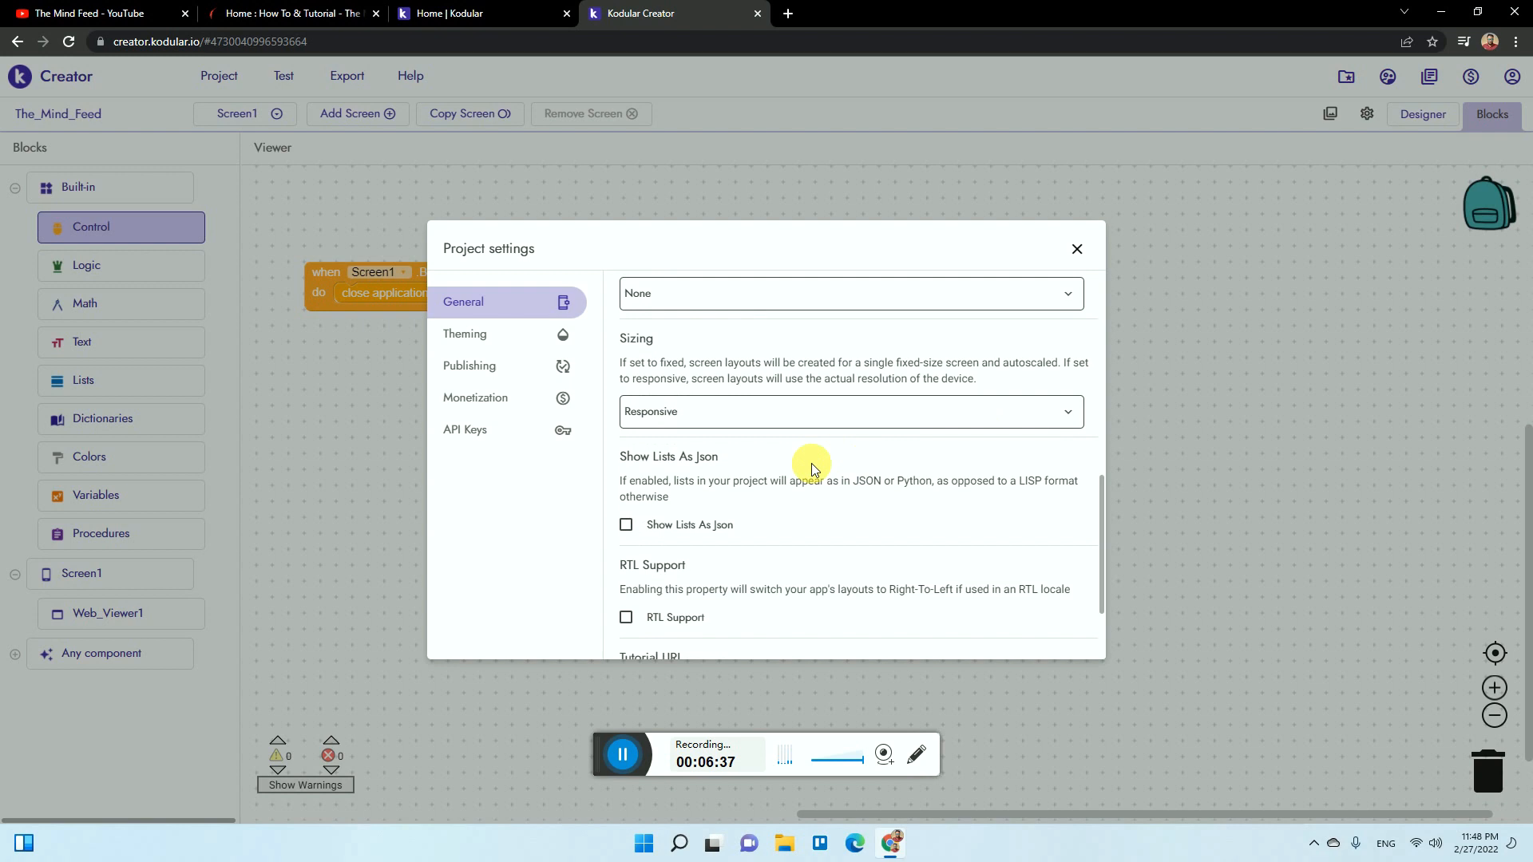
click(465, 333)
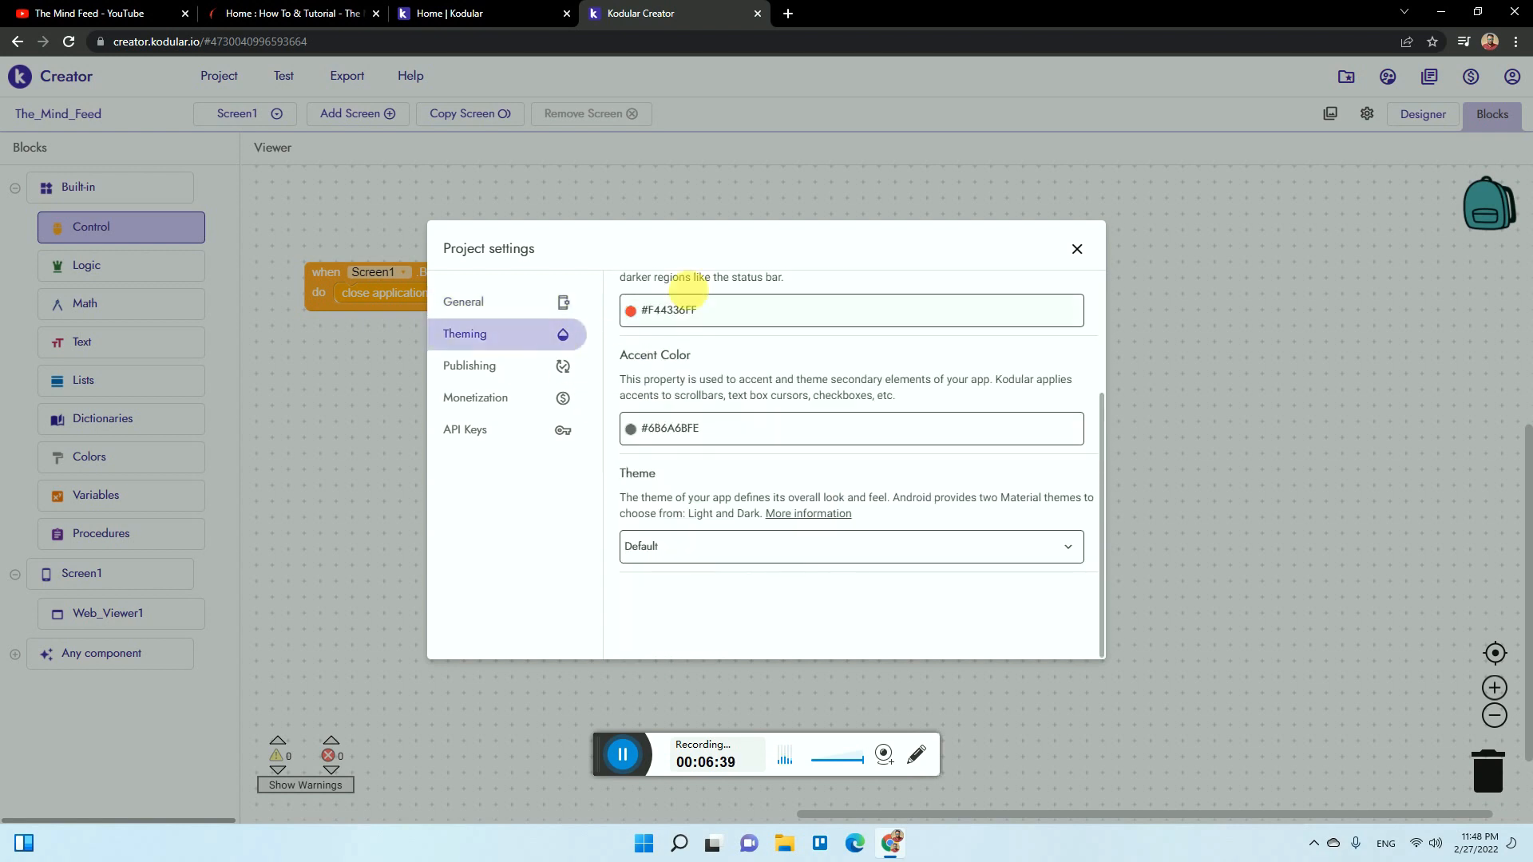
- Check the Publishing package name and version, then view the empty Monetization Google Ads App ID
click(469, 366)
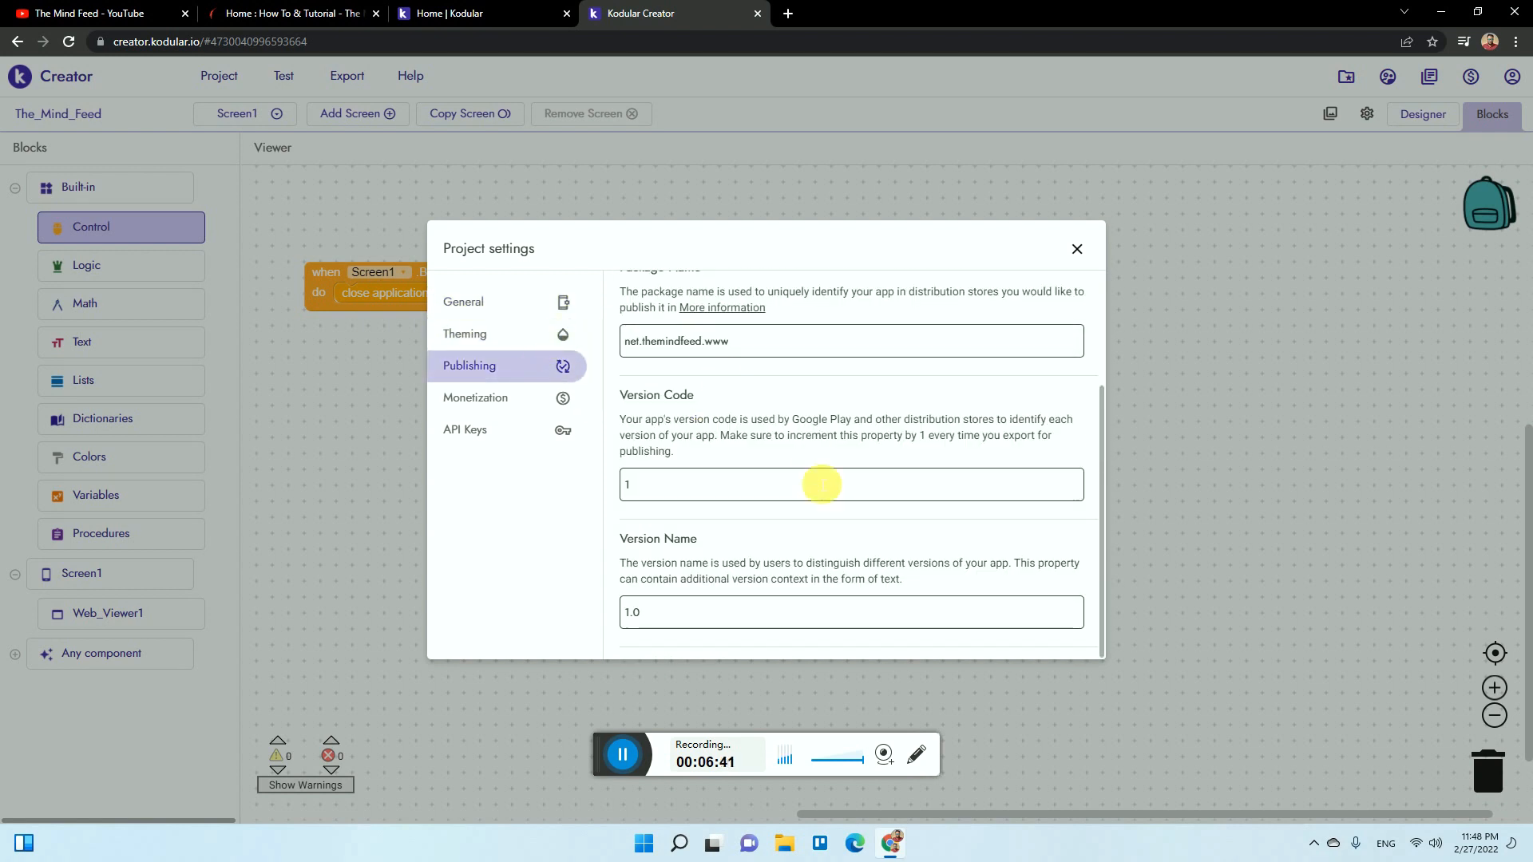
mouse_move(684, 538)
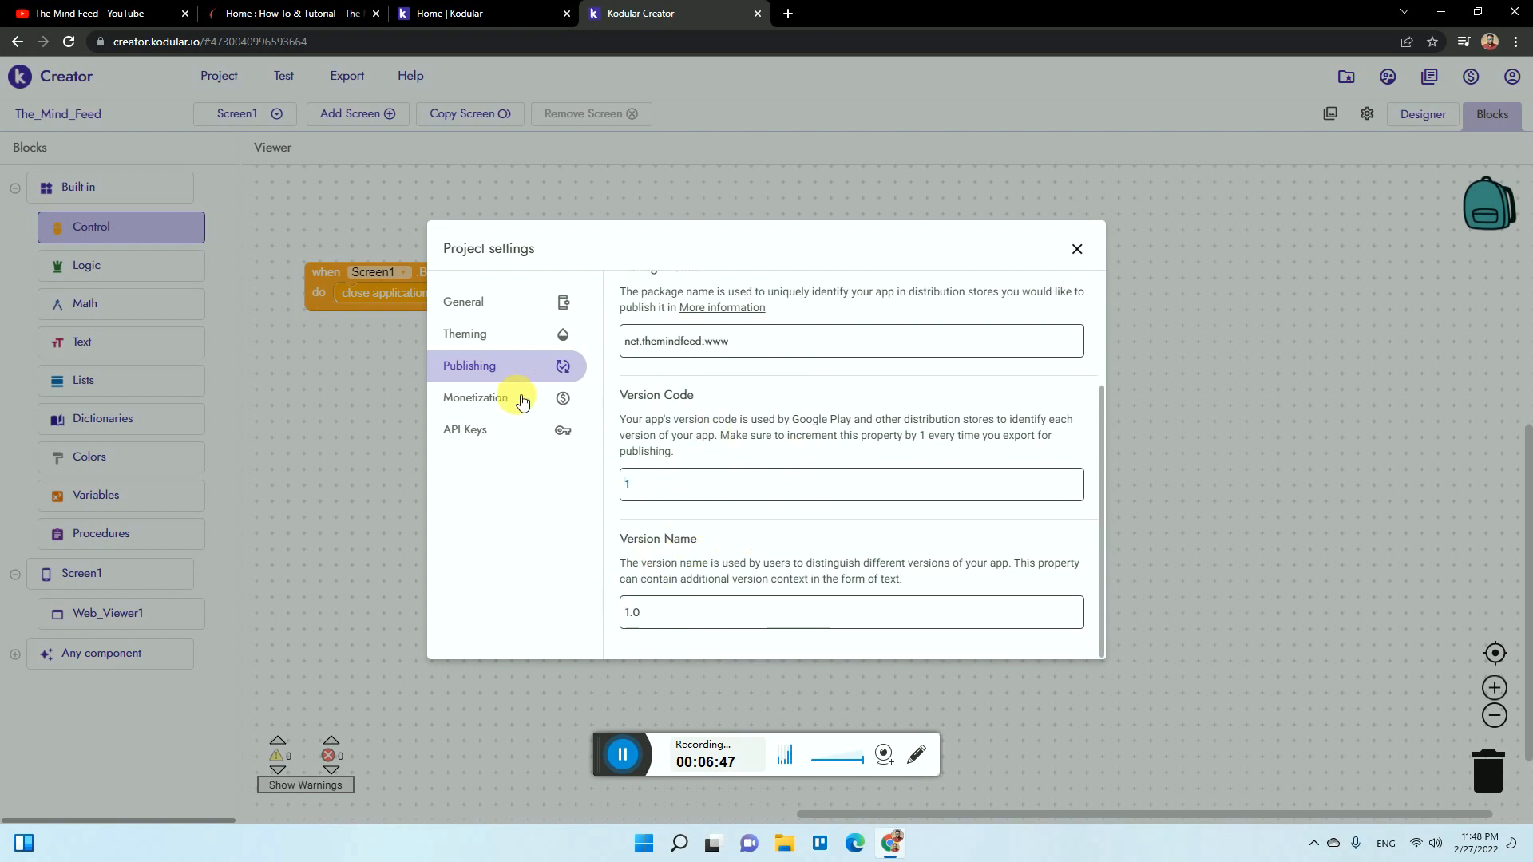
click(476, 397)
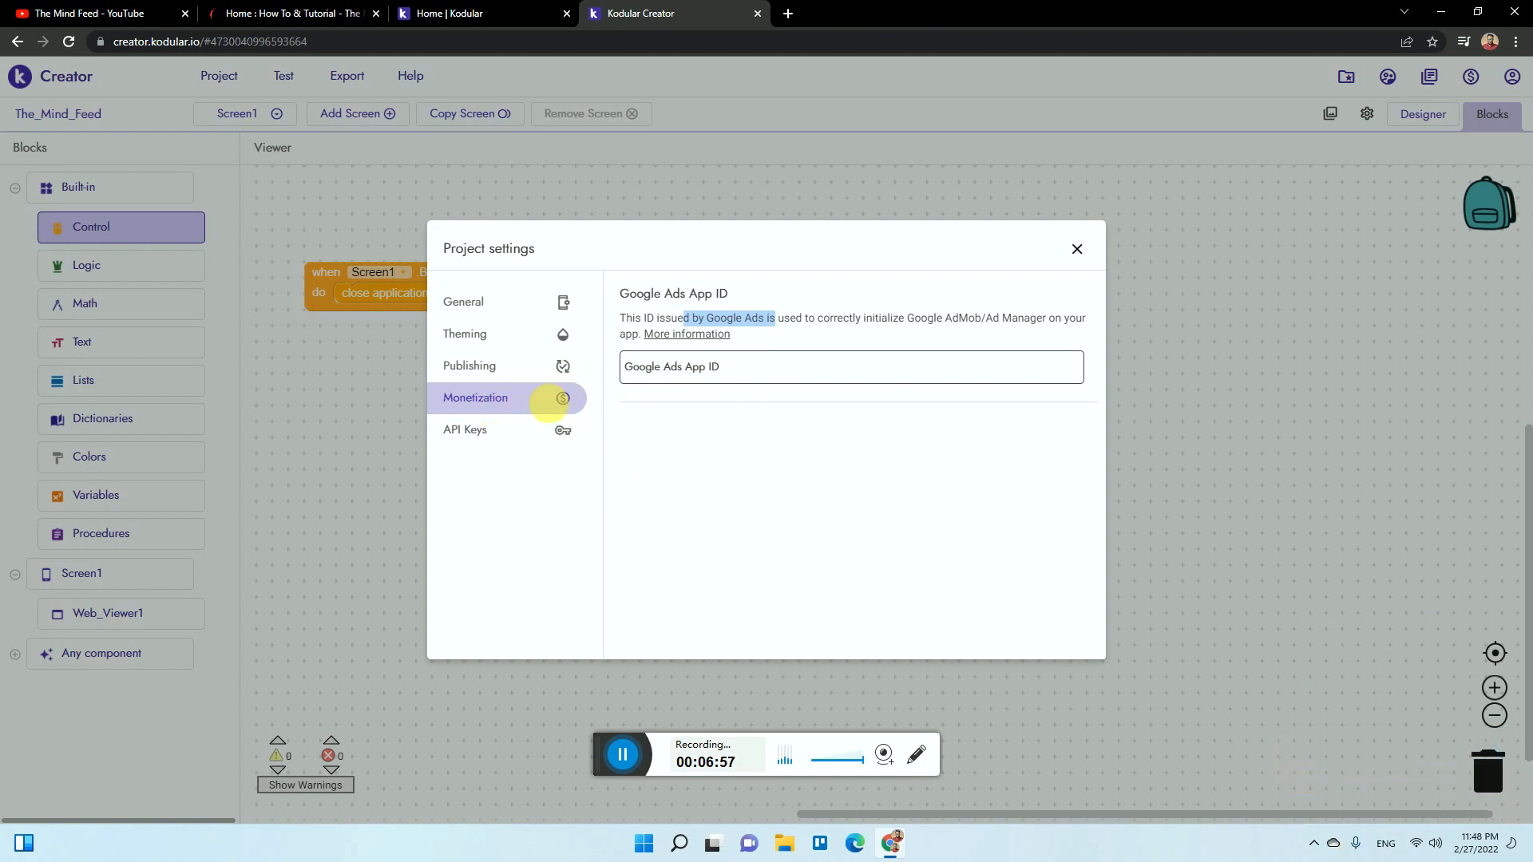
- View the API Keys section with empty Play Games, OneSignal and Google Maps keys
click(464, 429)
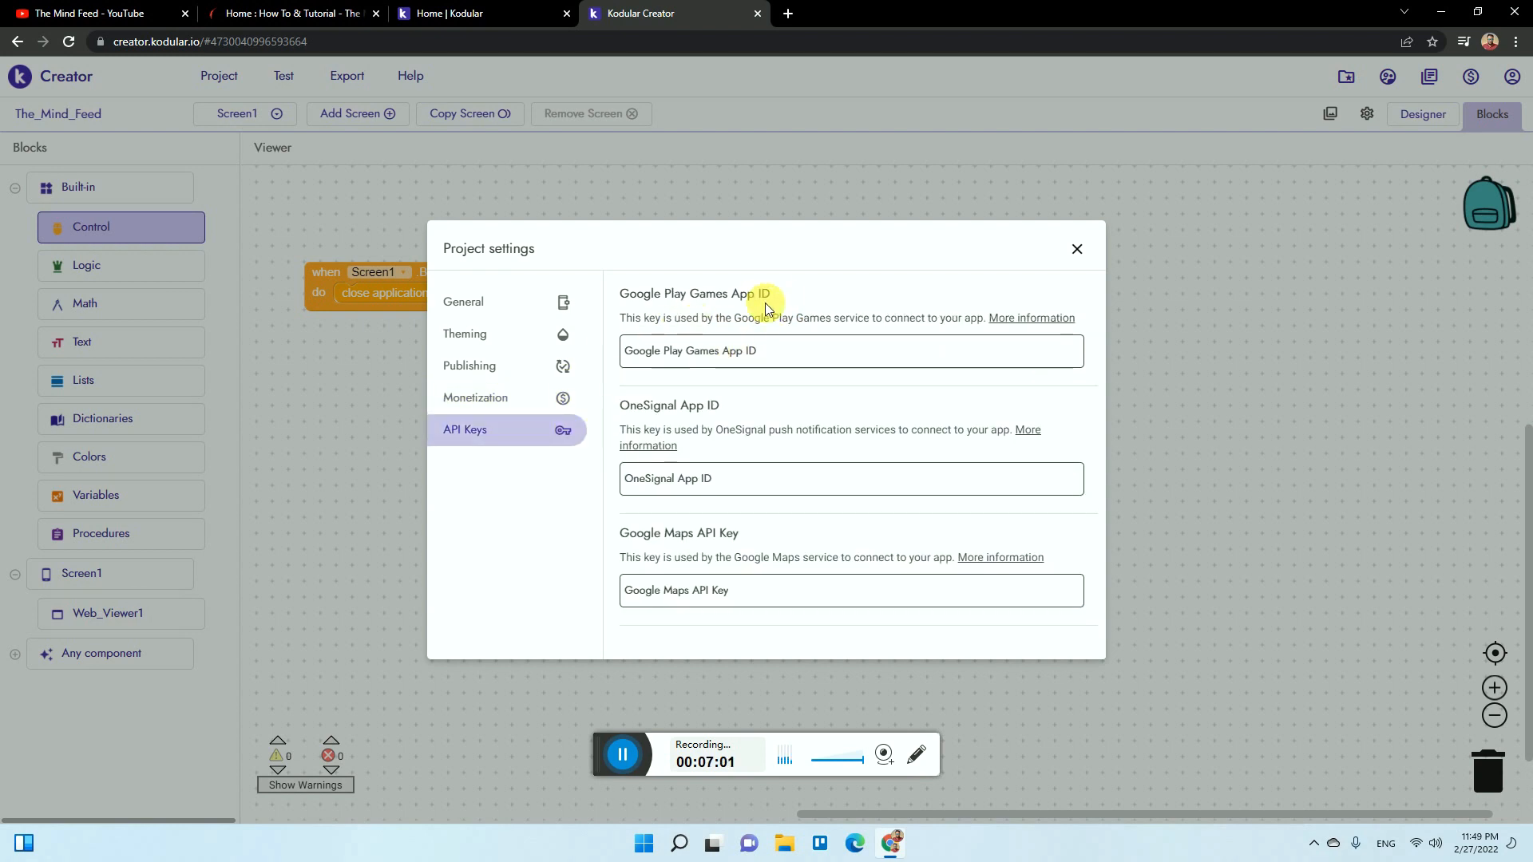
mouse_move(723, 306)
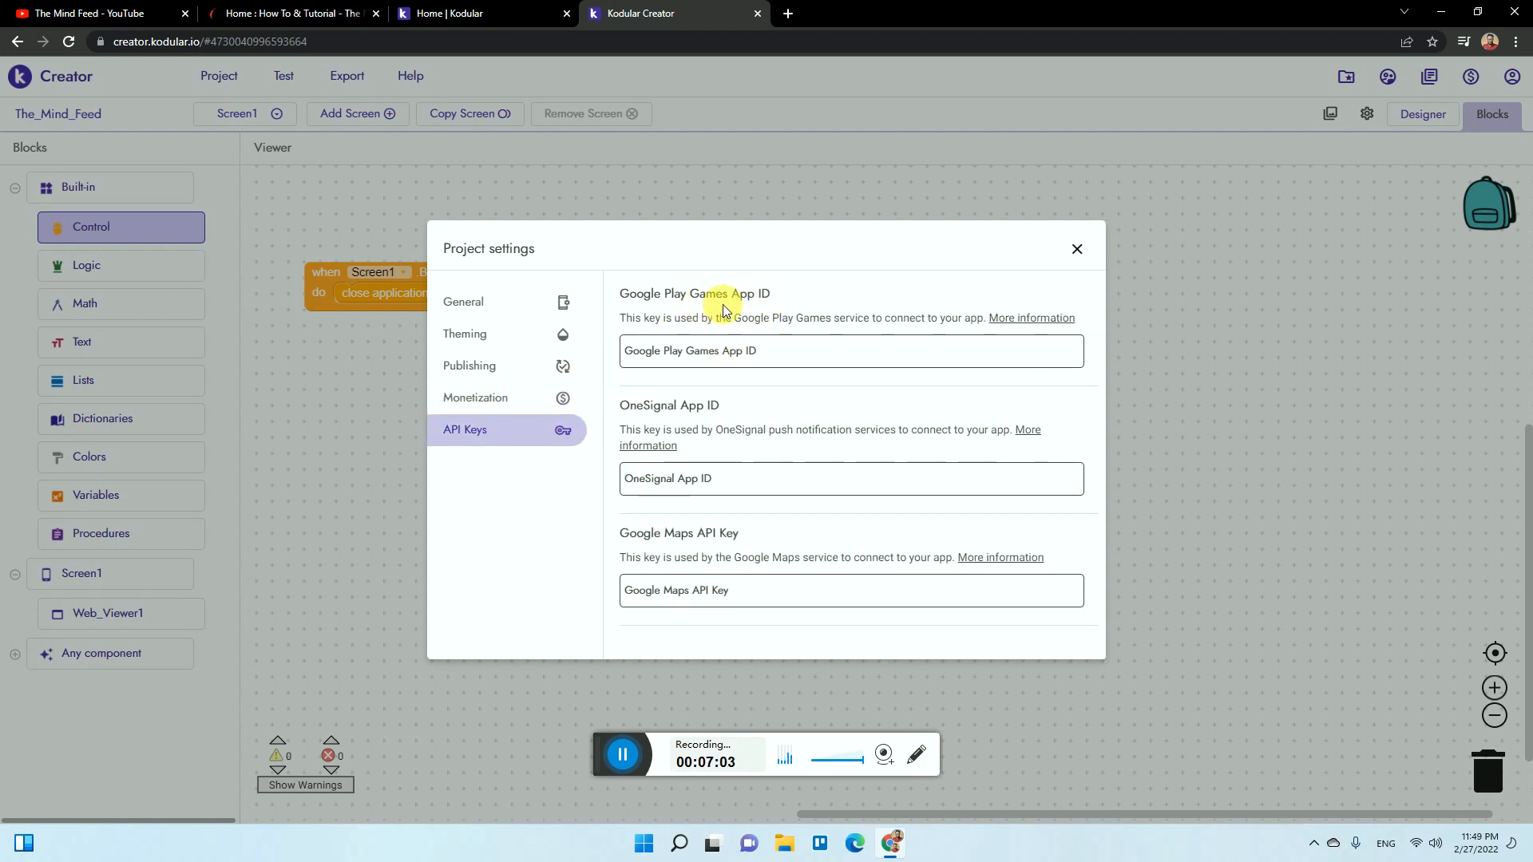
mouse_move(682, 306)
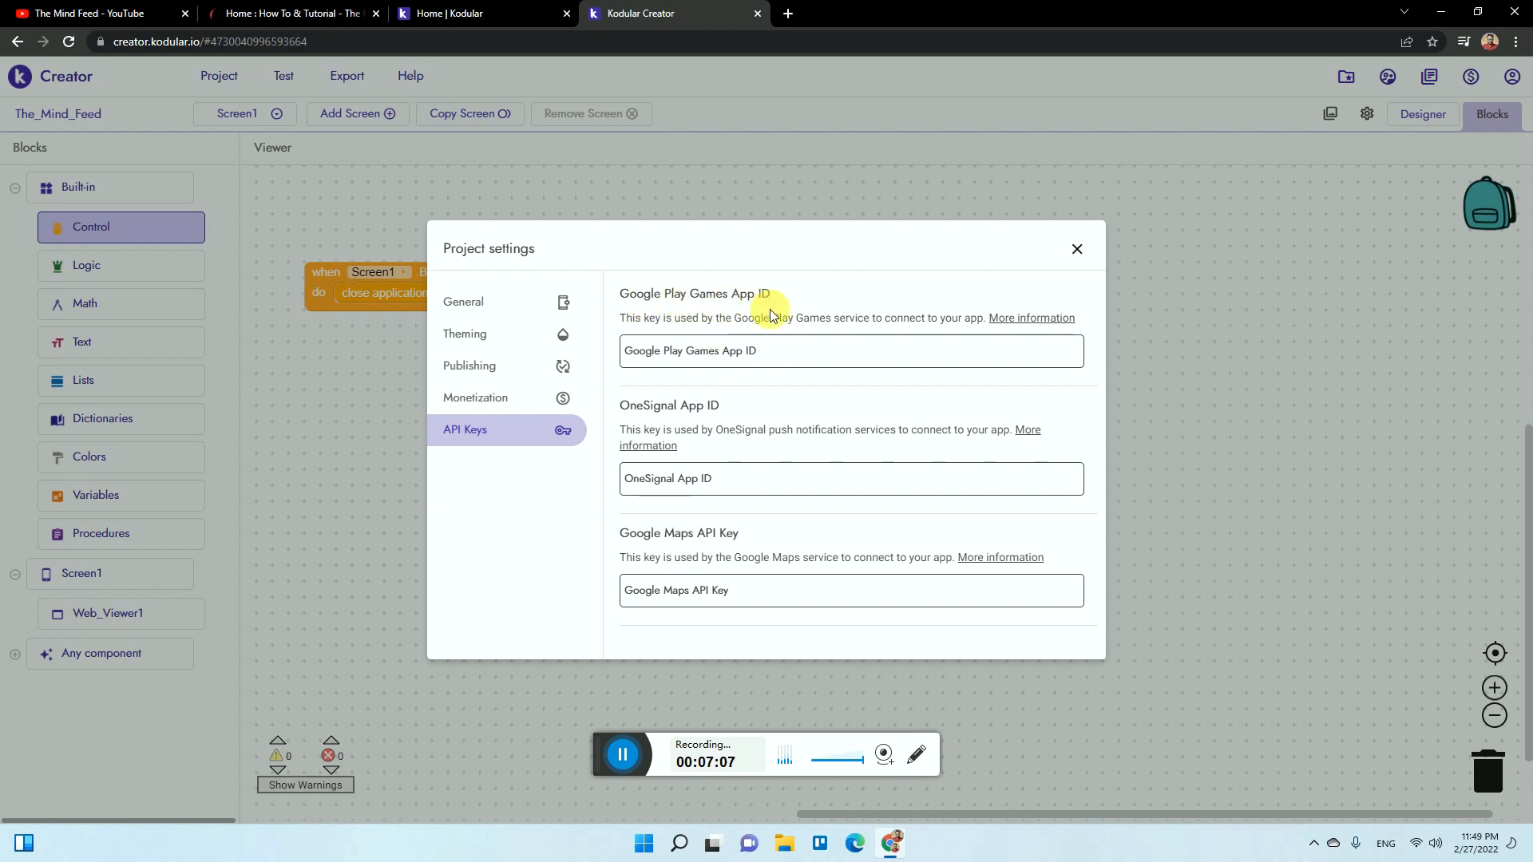
mouse_move(785, 358)
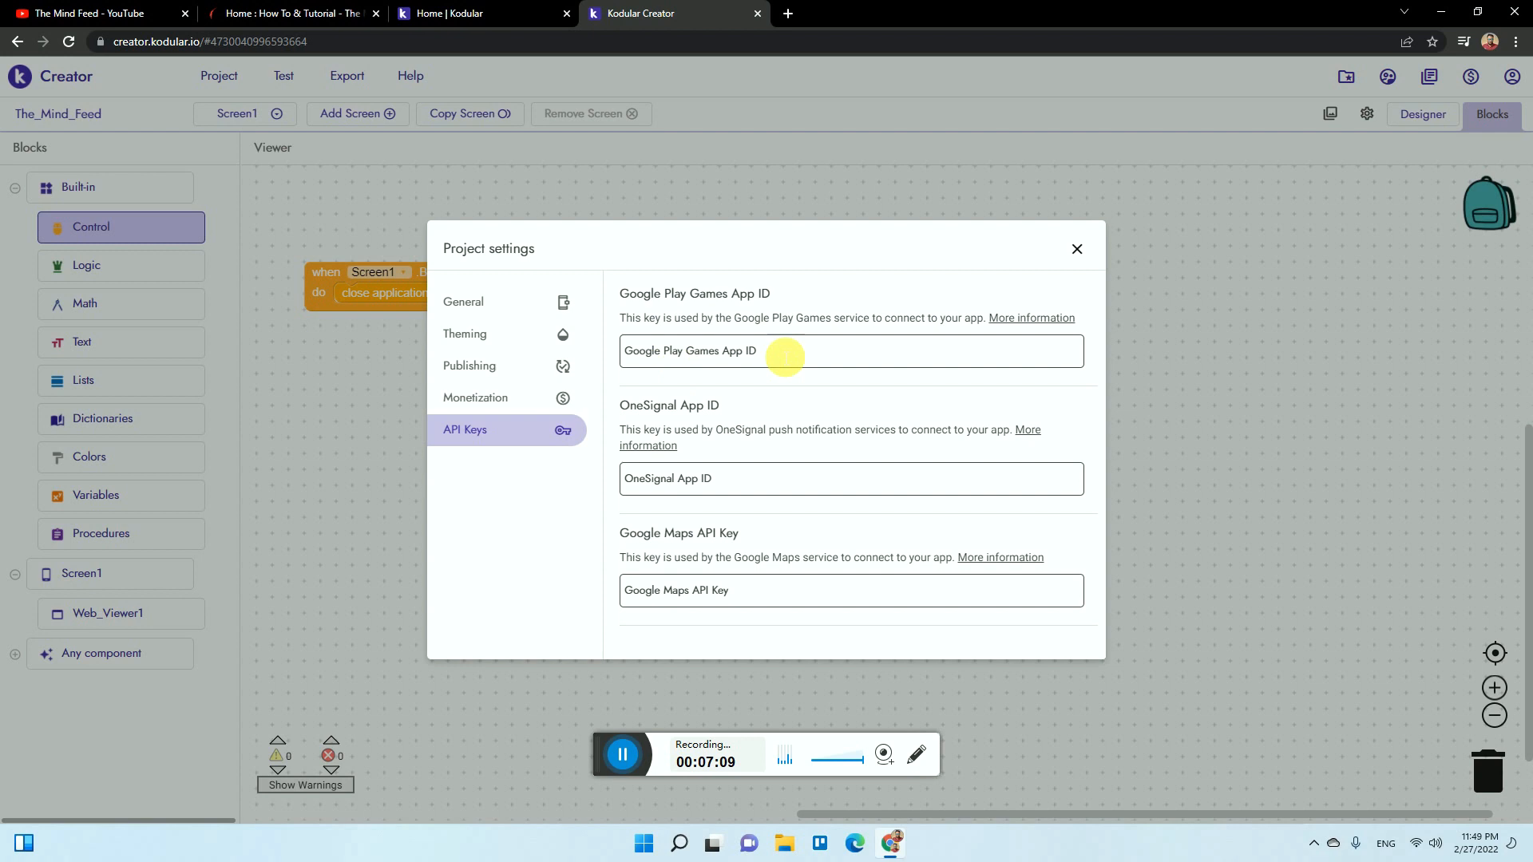
click(734, 479)
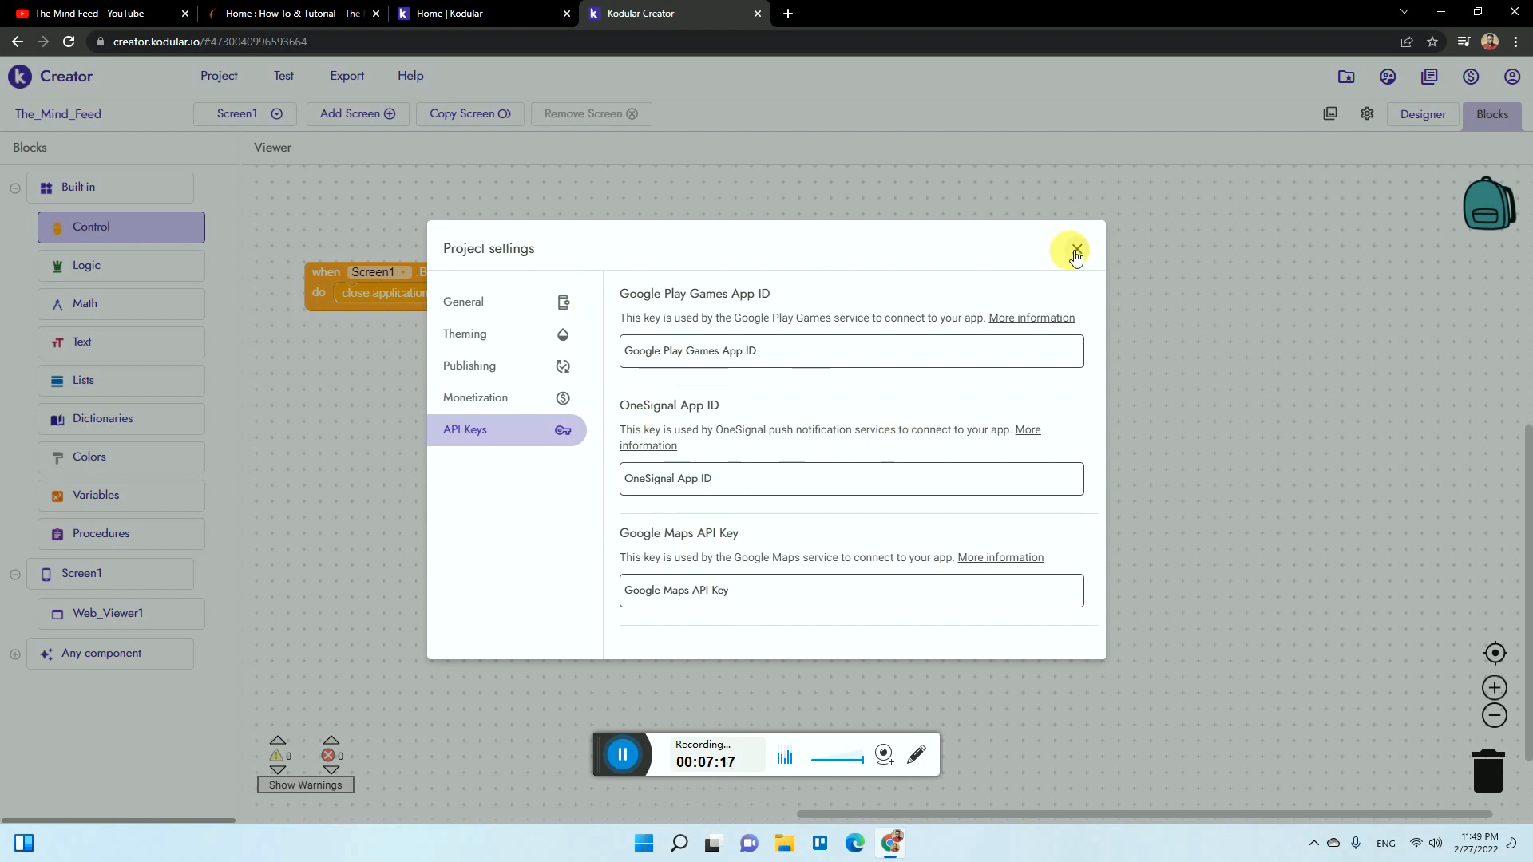
- Close Project settings and bring up the Export choices for .apk and .aab
click(1069, 249)
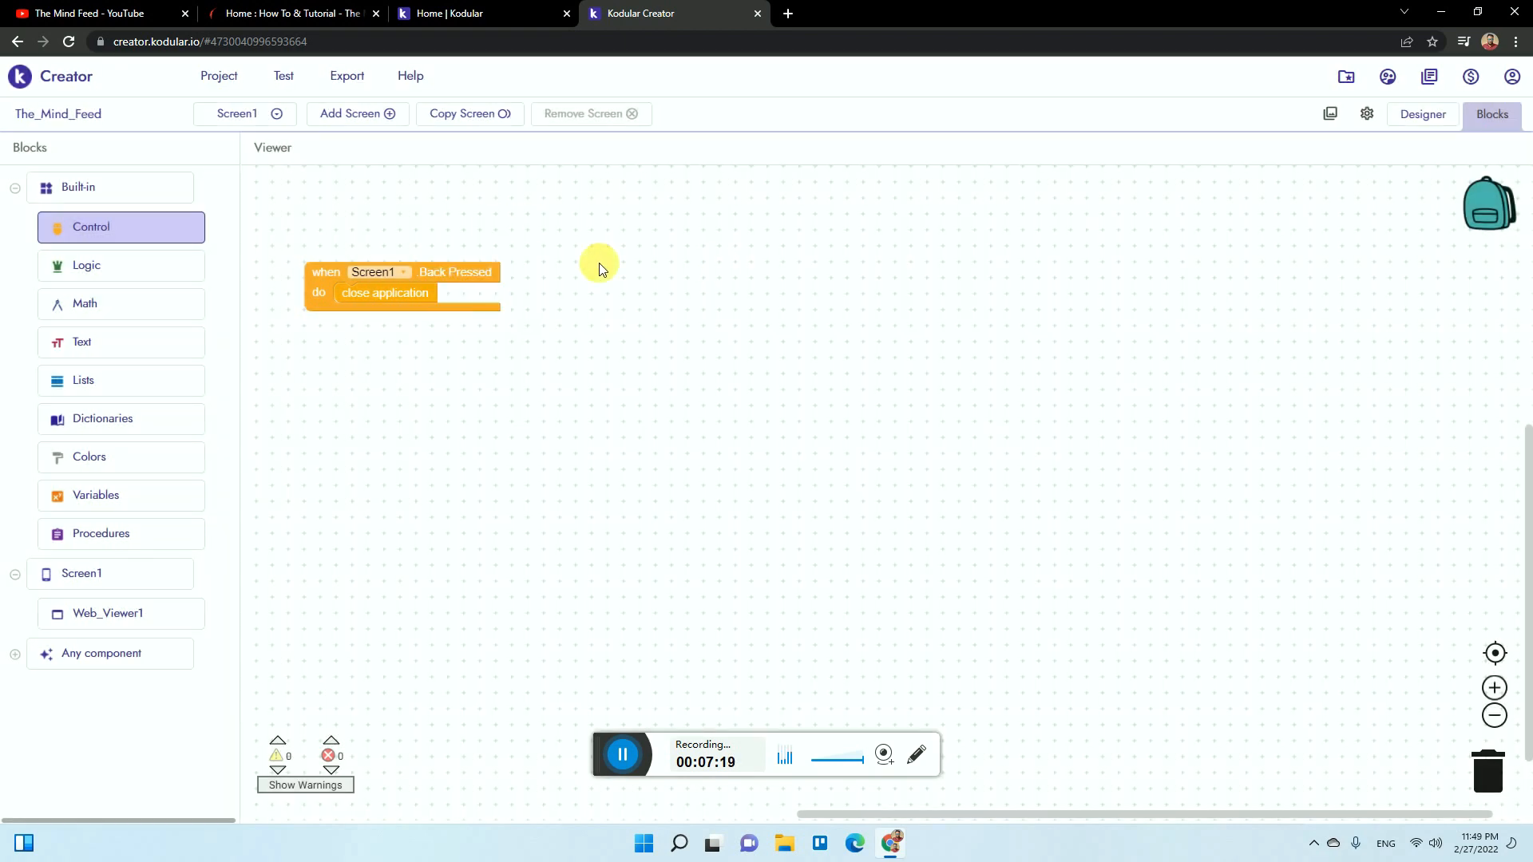
click(346, 75)
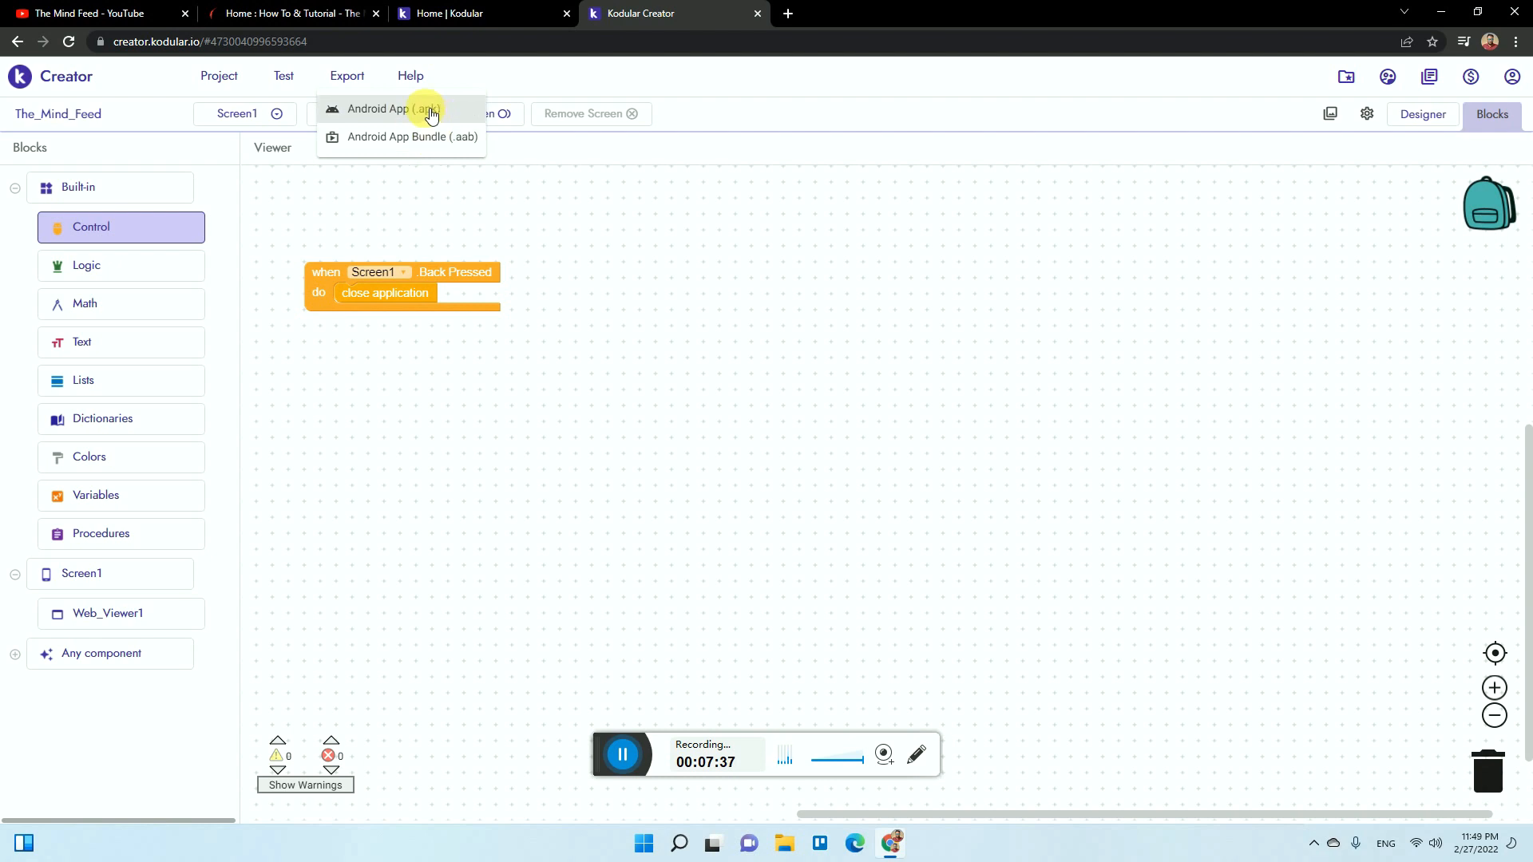
- Build the Android APK, download The_Mind_Feed.apk and dismiss the download dialog
click(393, 109)
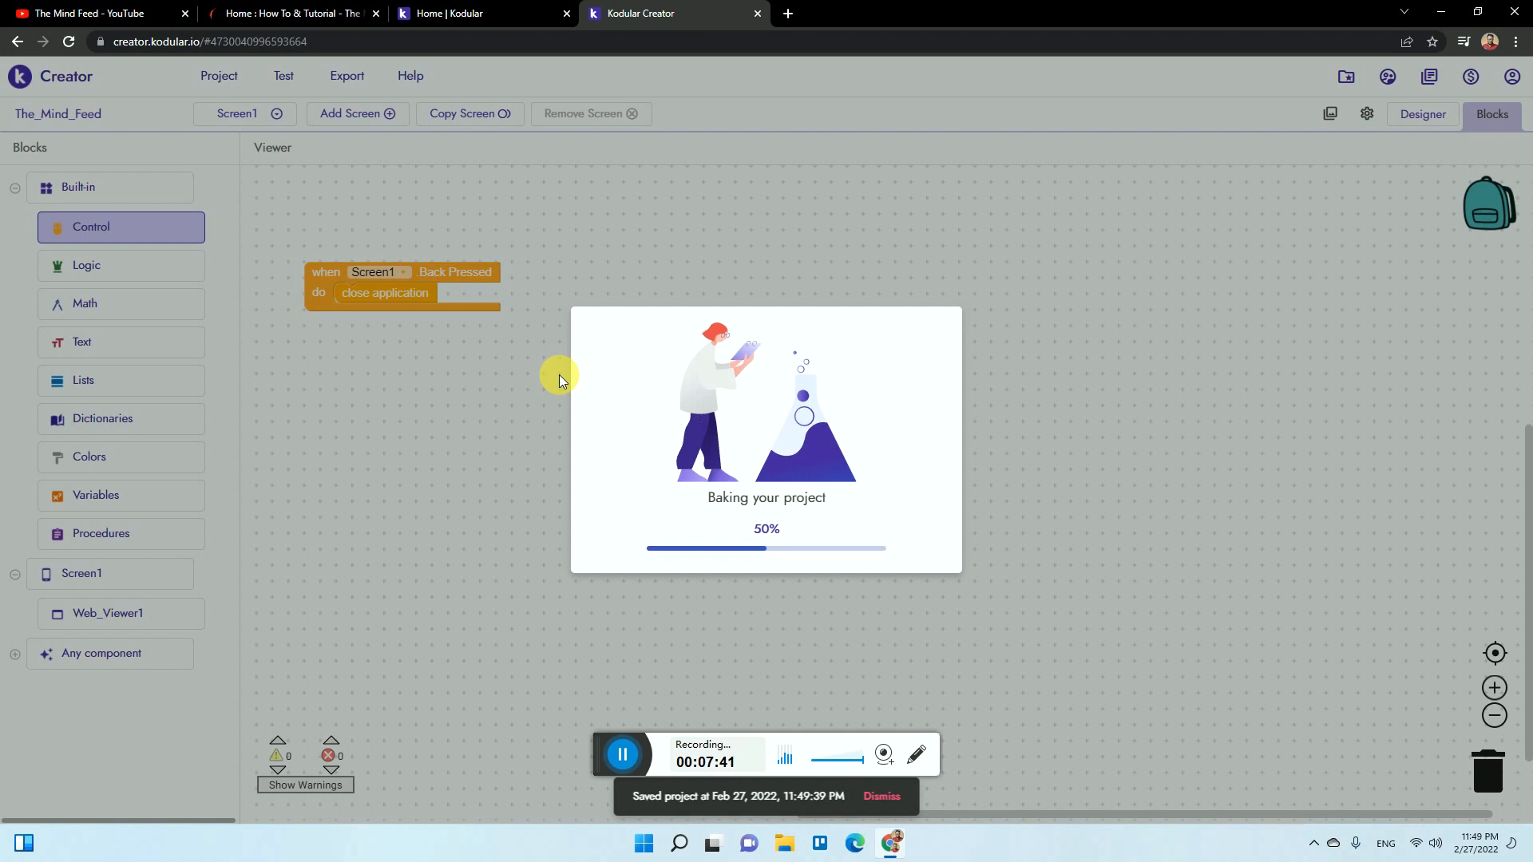
mouse_move(789, 415)
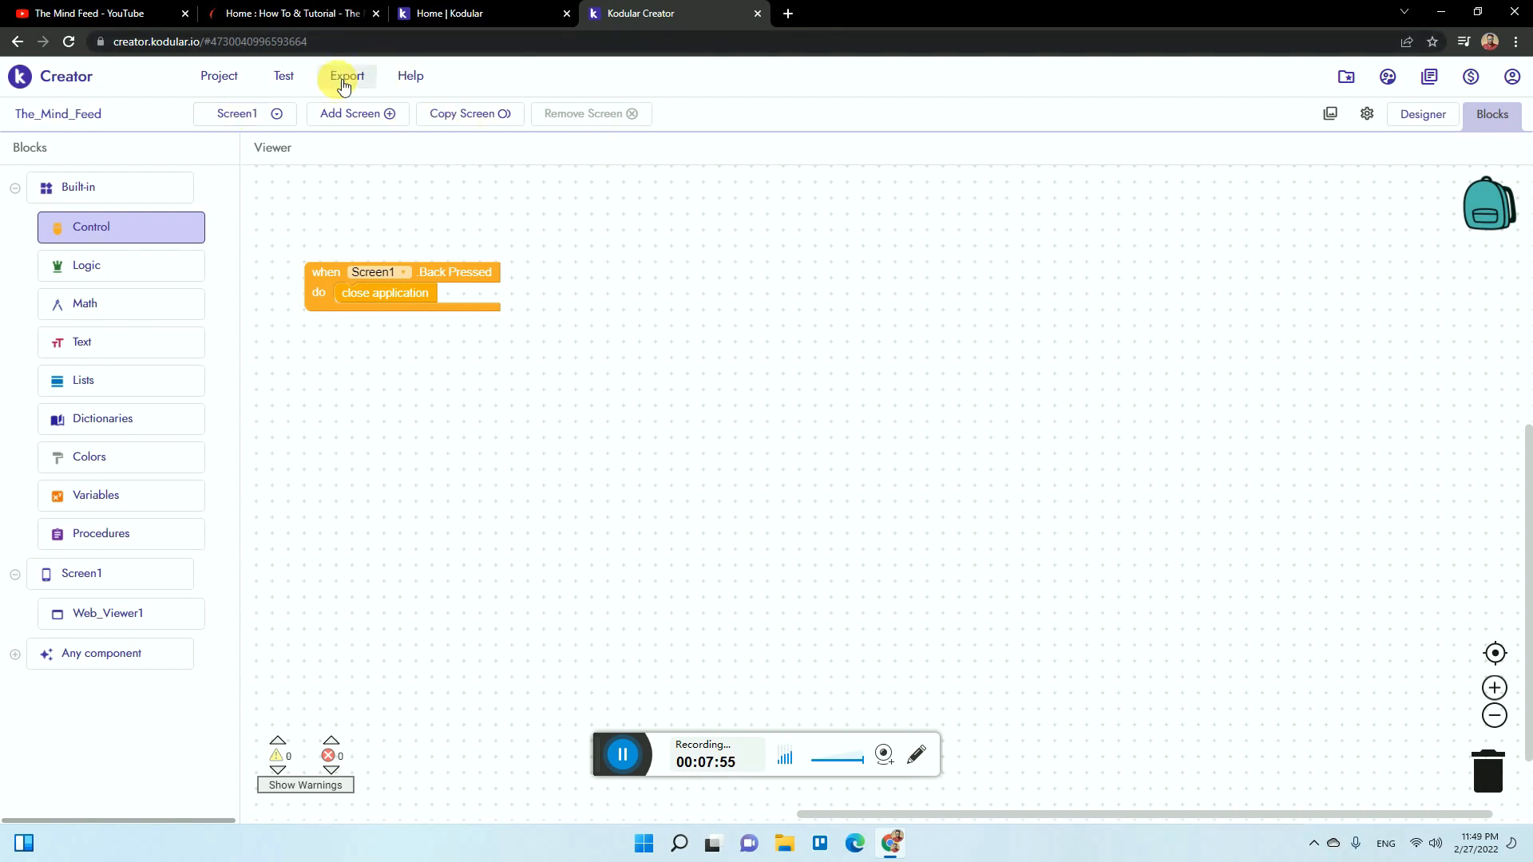
click(345, 75)
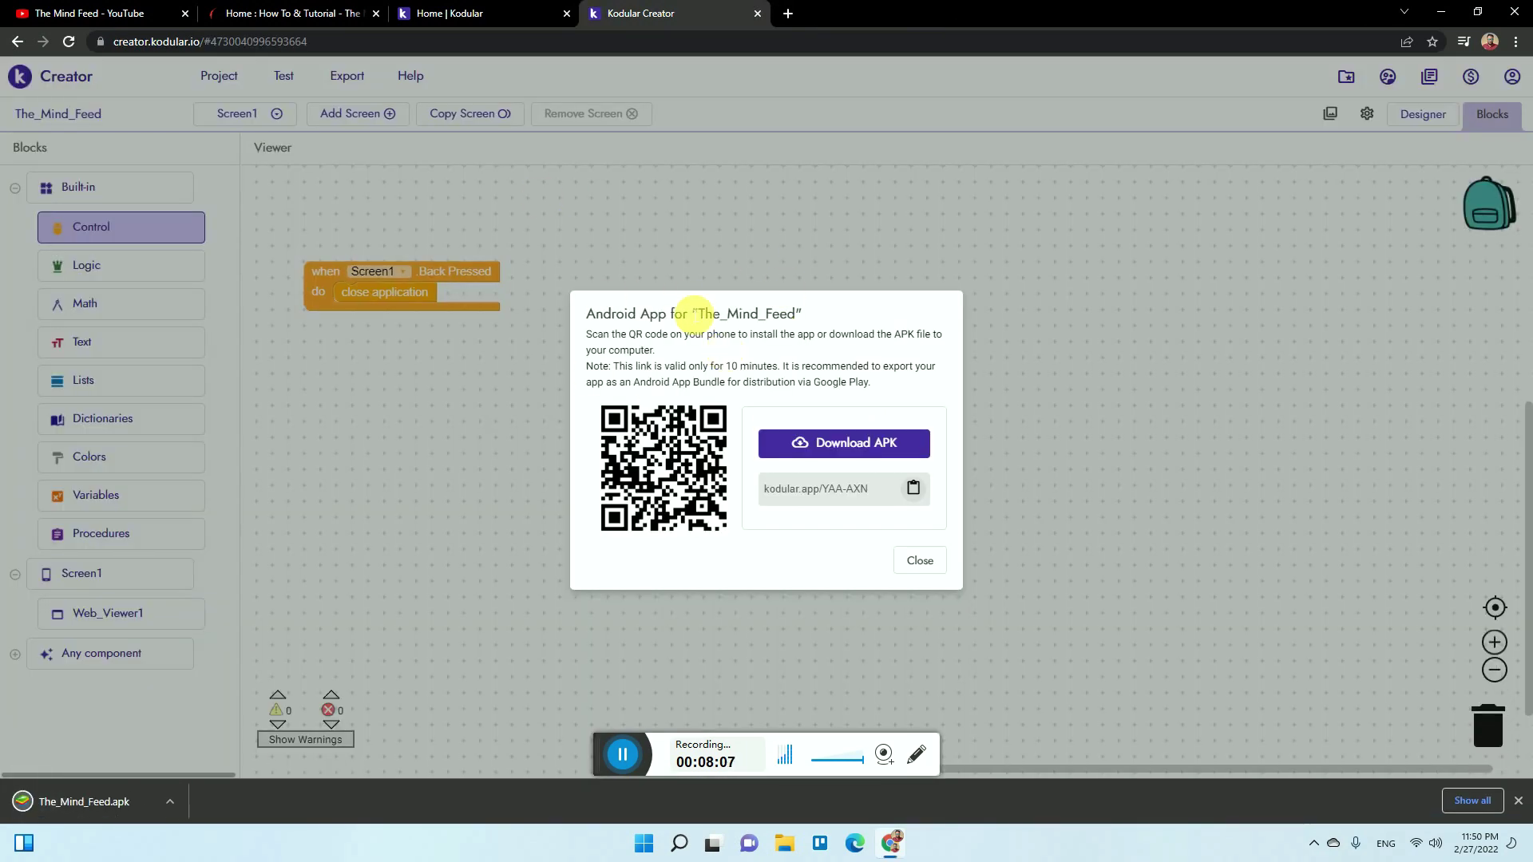
mouse_move(552, 499)
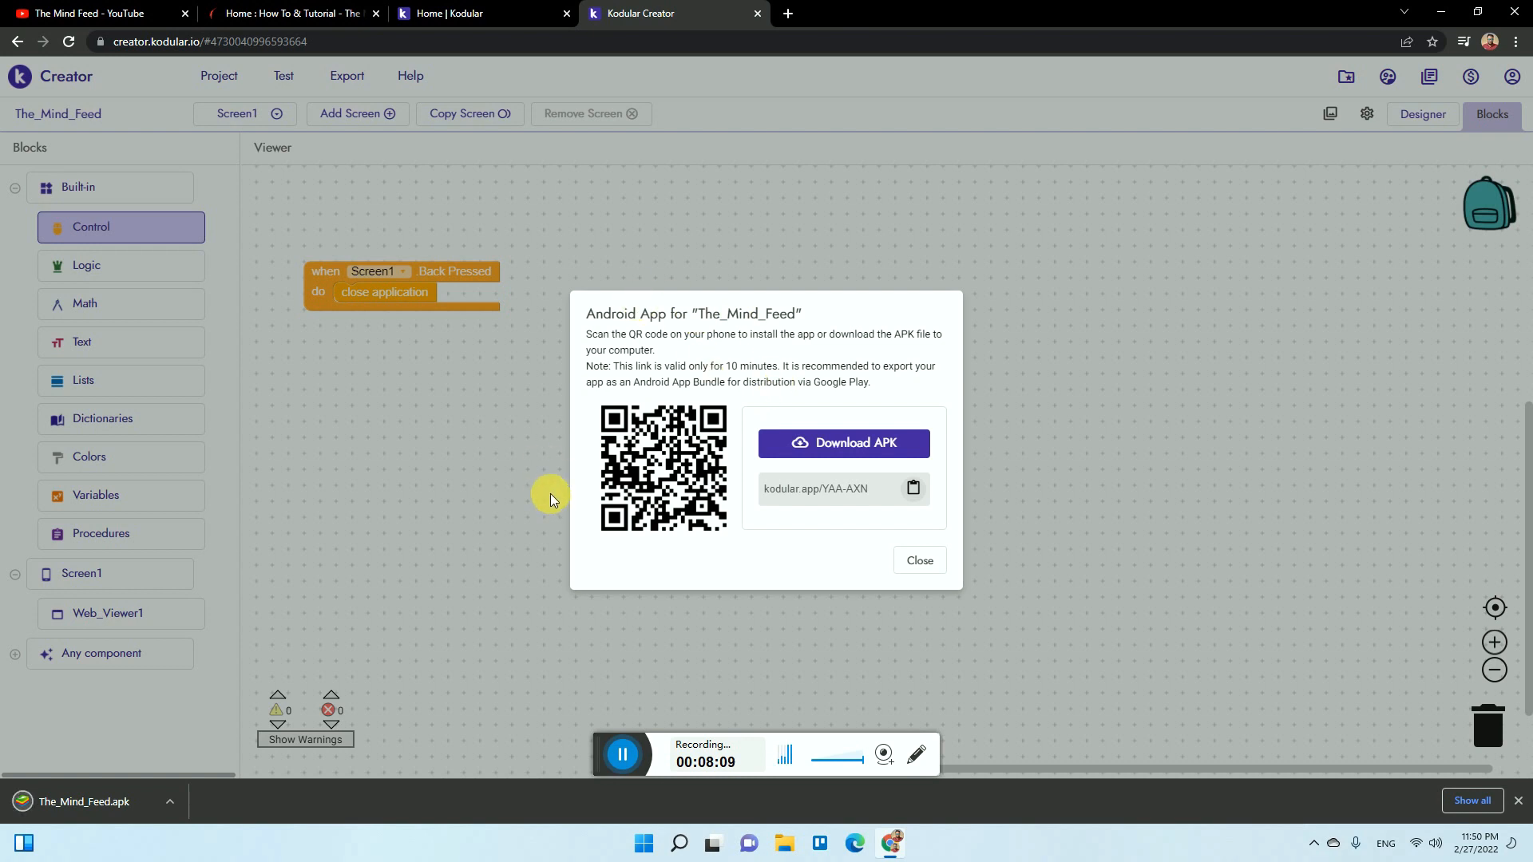
mouse_move(628, 451)
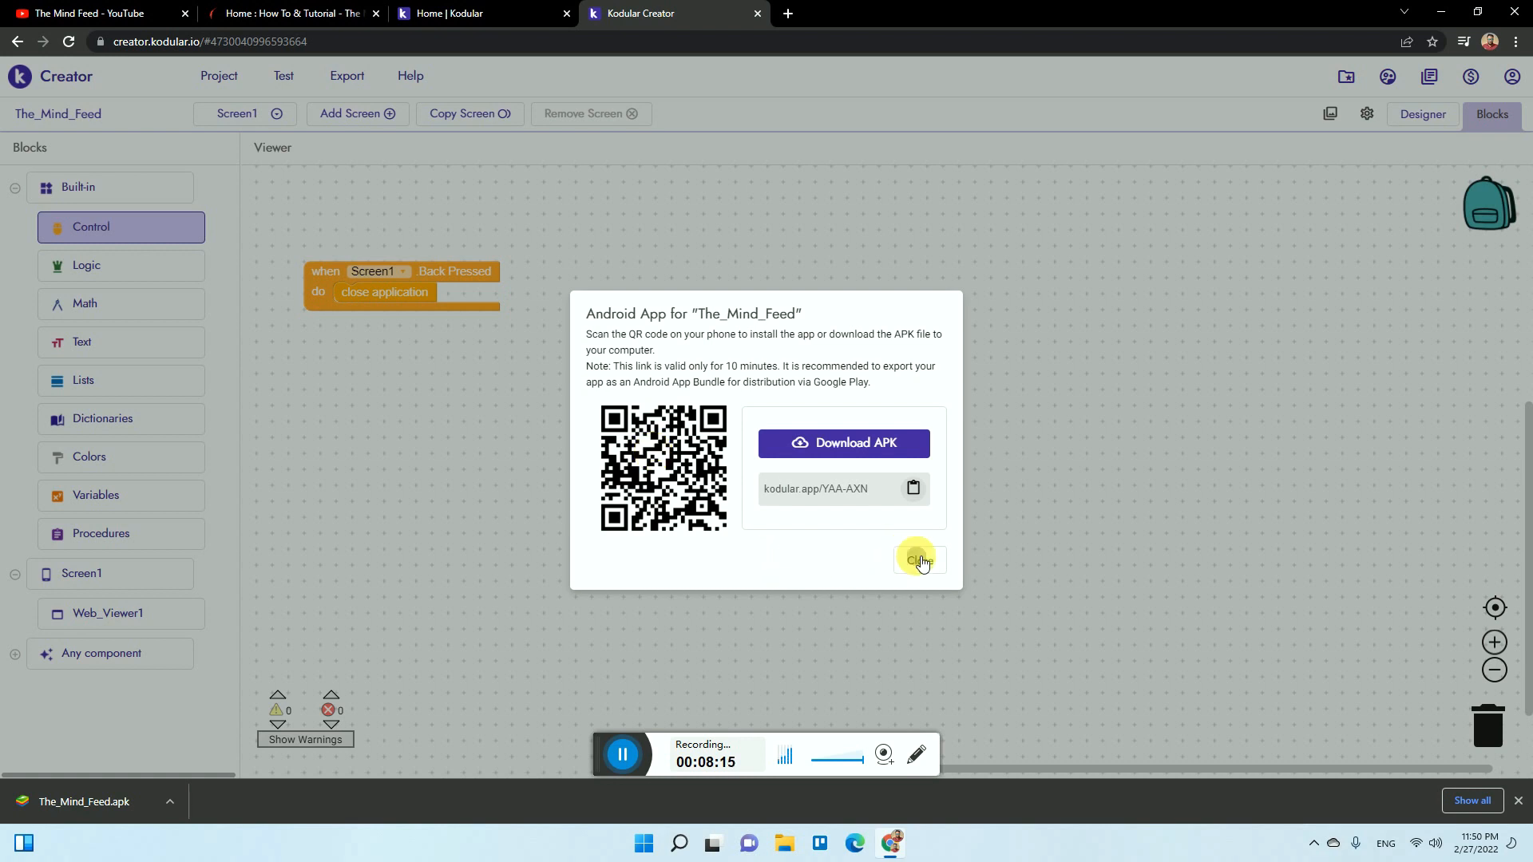
click(920, 561)
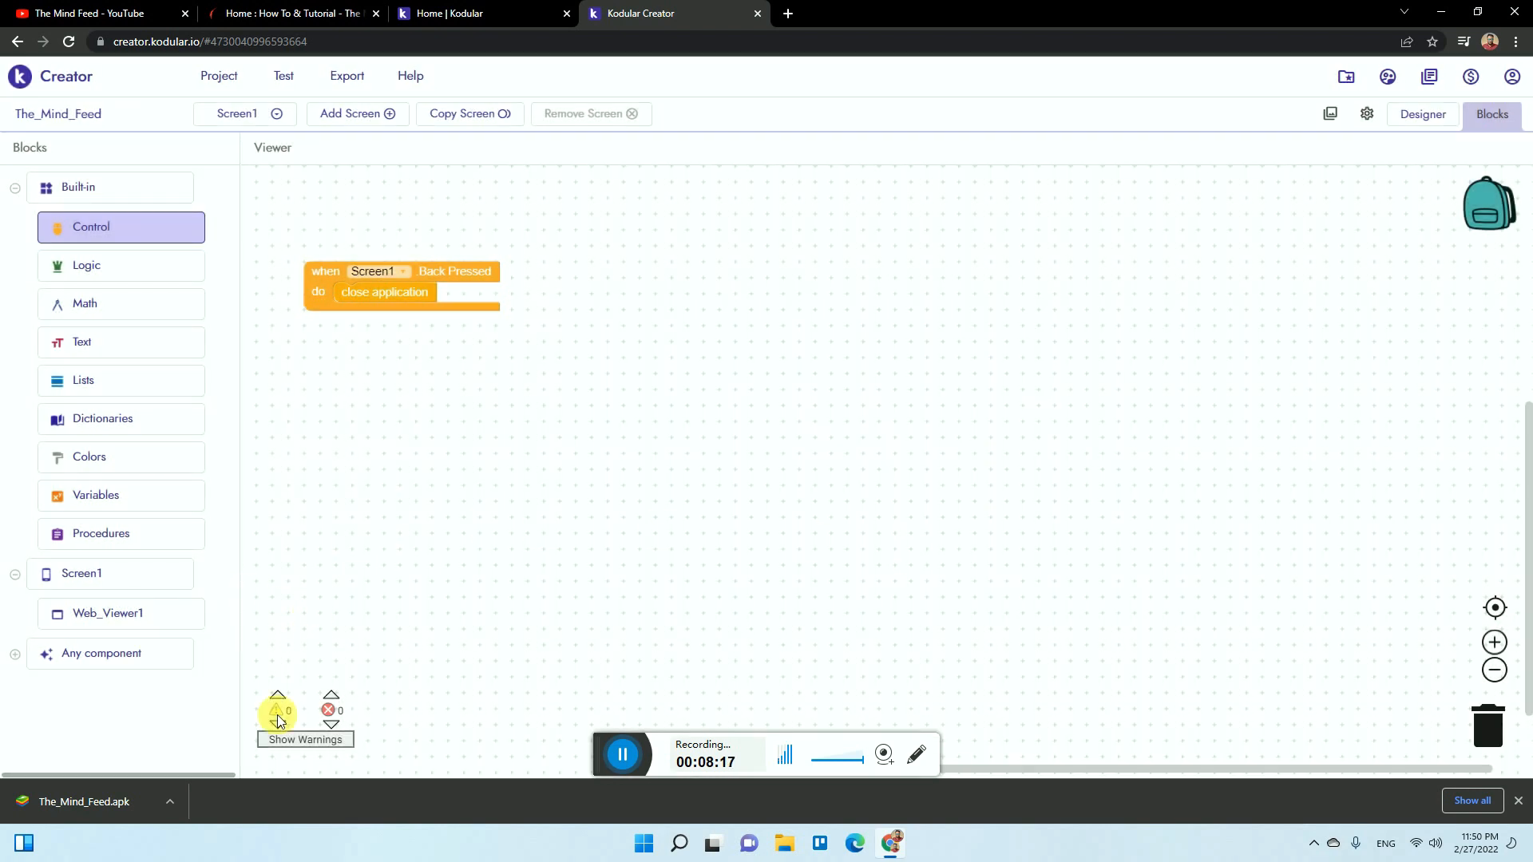
mouse_move(398, 658)
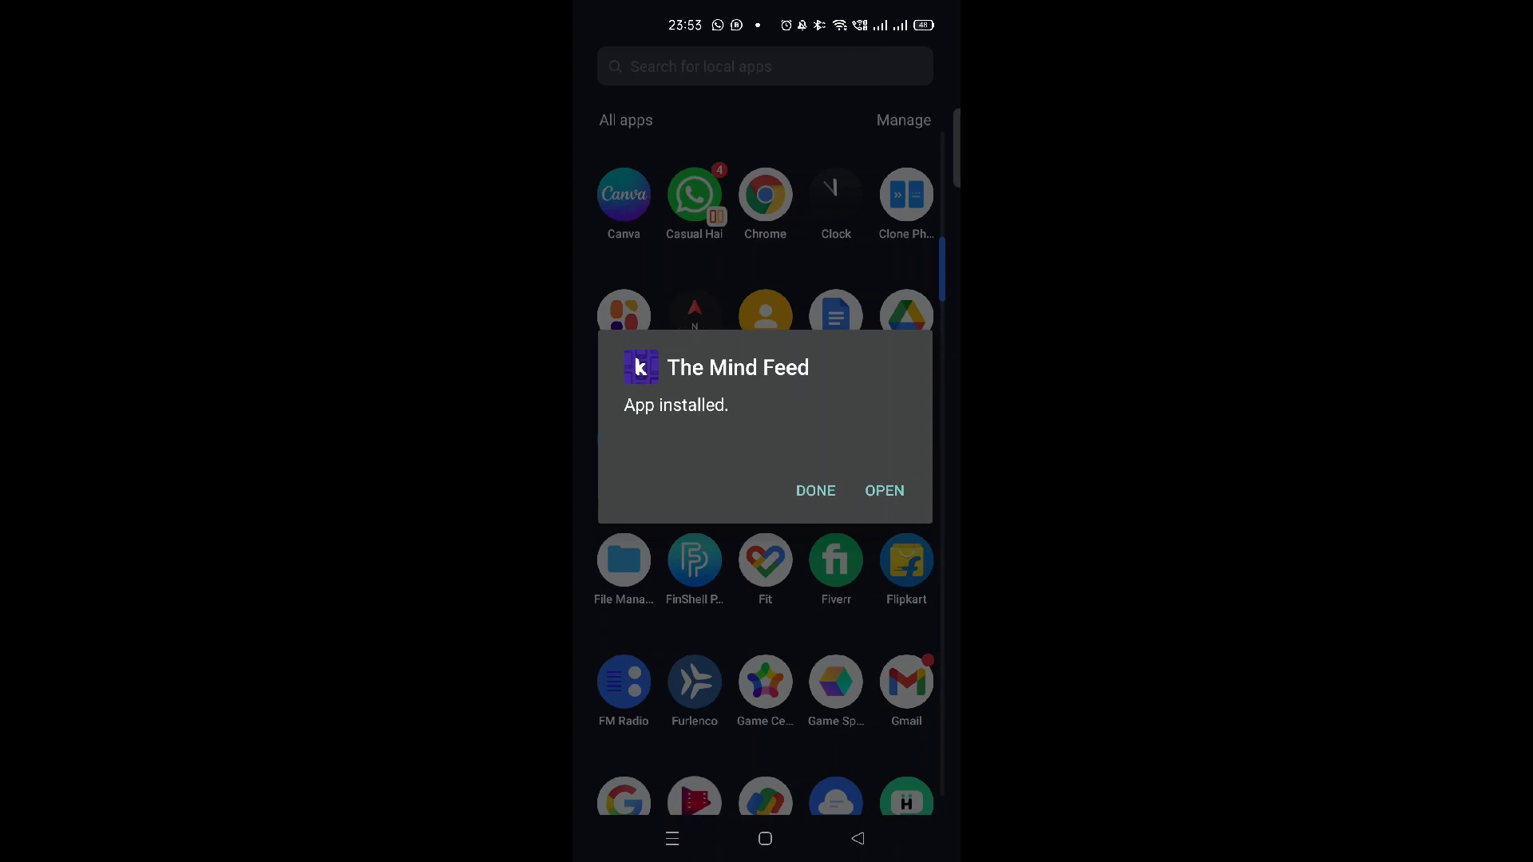
- Launch the installed The Mind Feed app so the website loads with its navigation menu
click(885, 490)
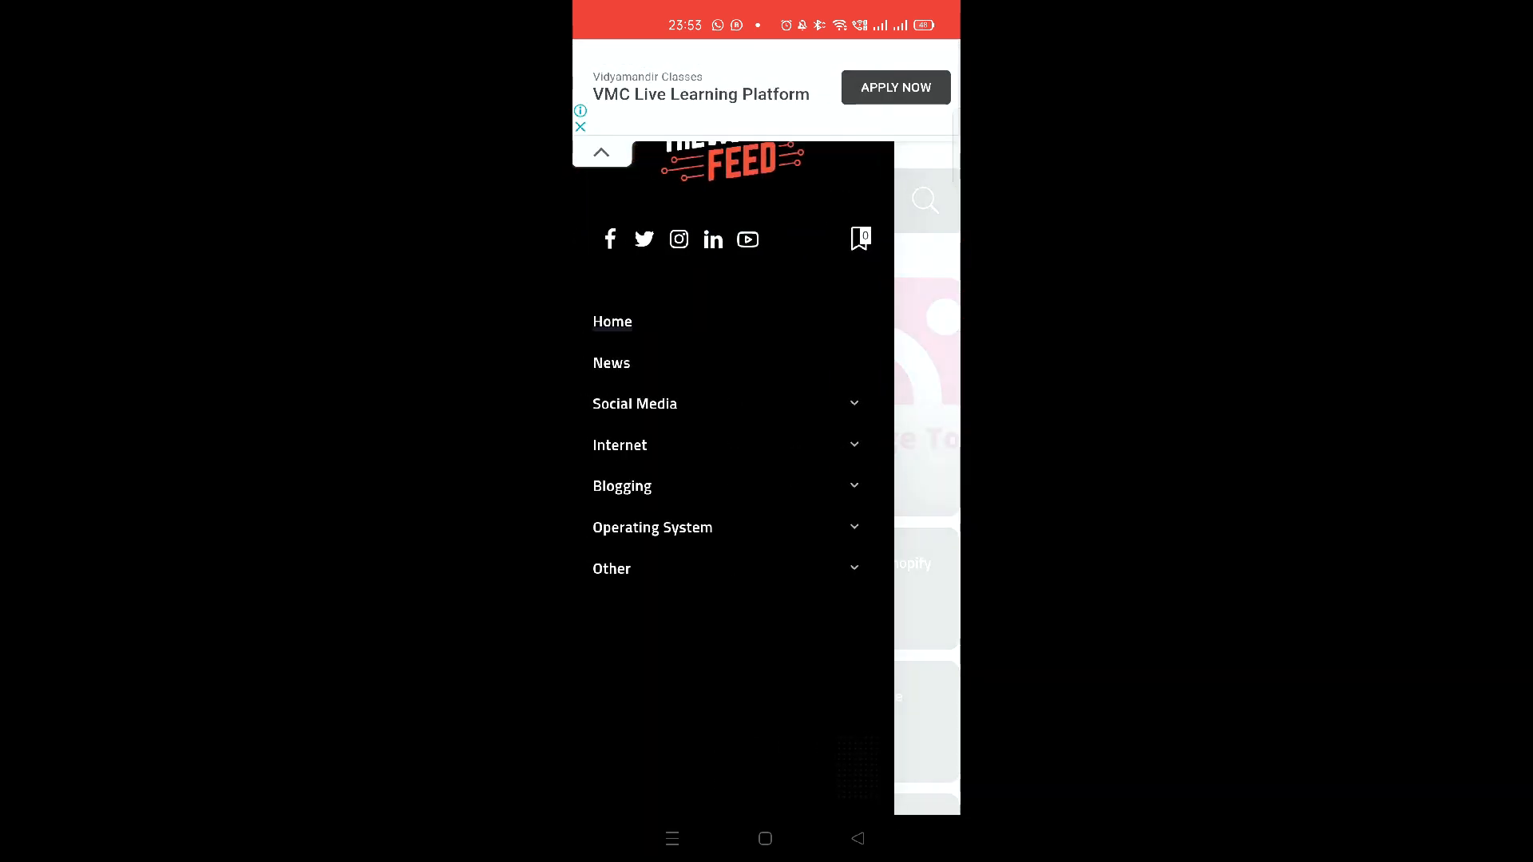
- Open the How To Delete Twitter Account Permanently article, close the ad, and scroll to its end and back
click(581, 126)
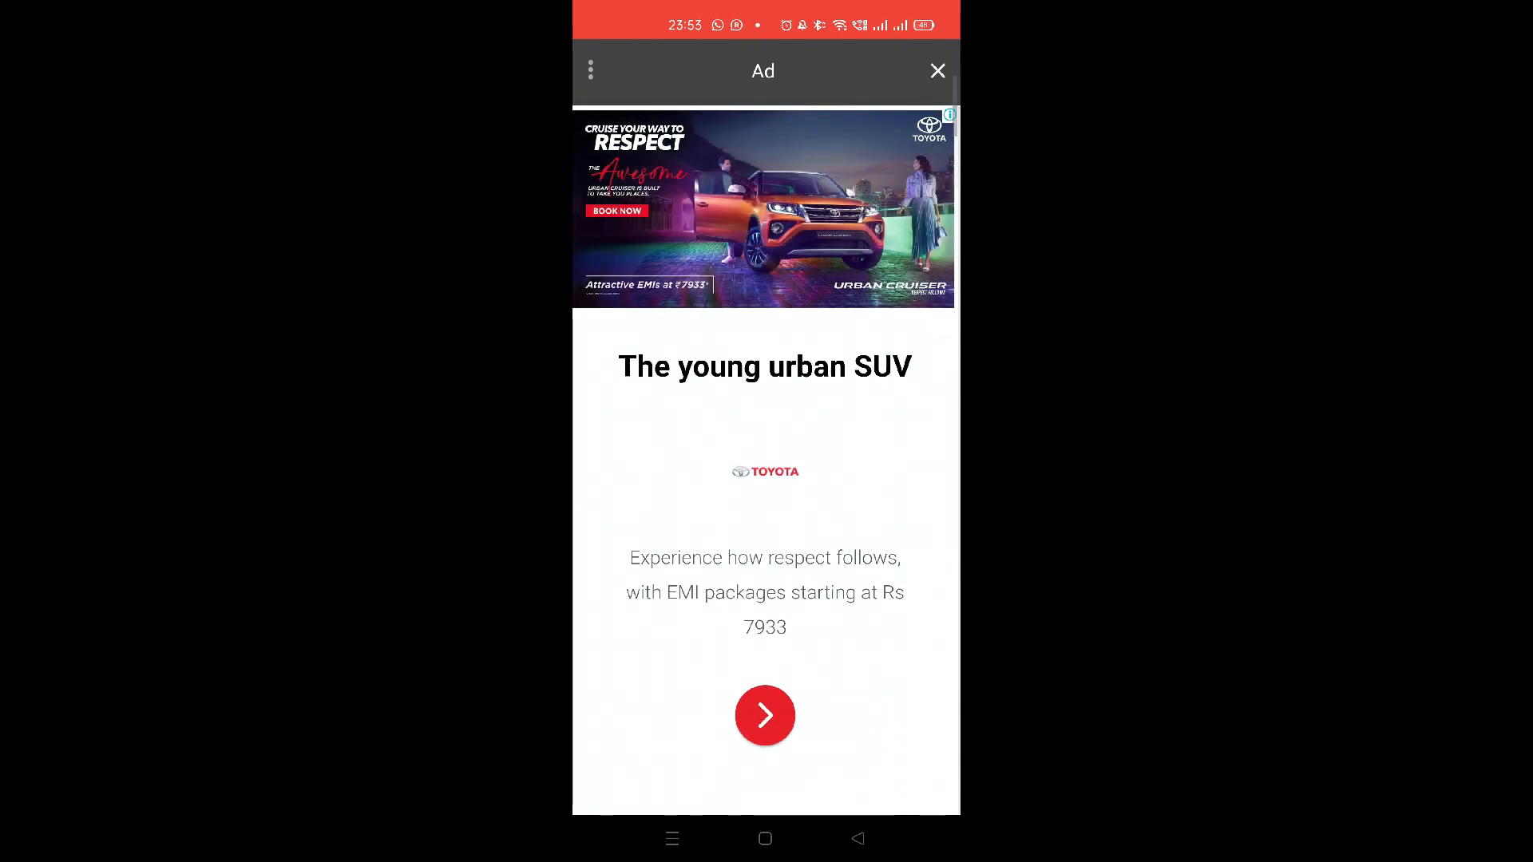
click(937, 70)
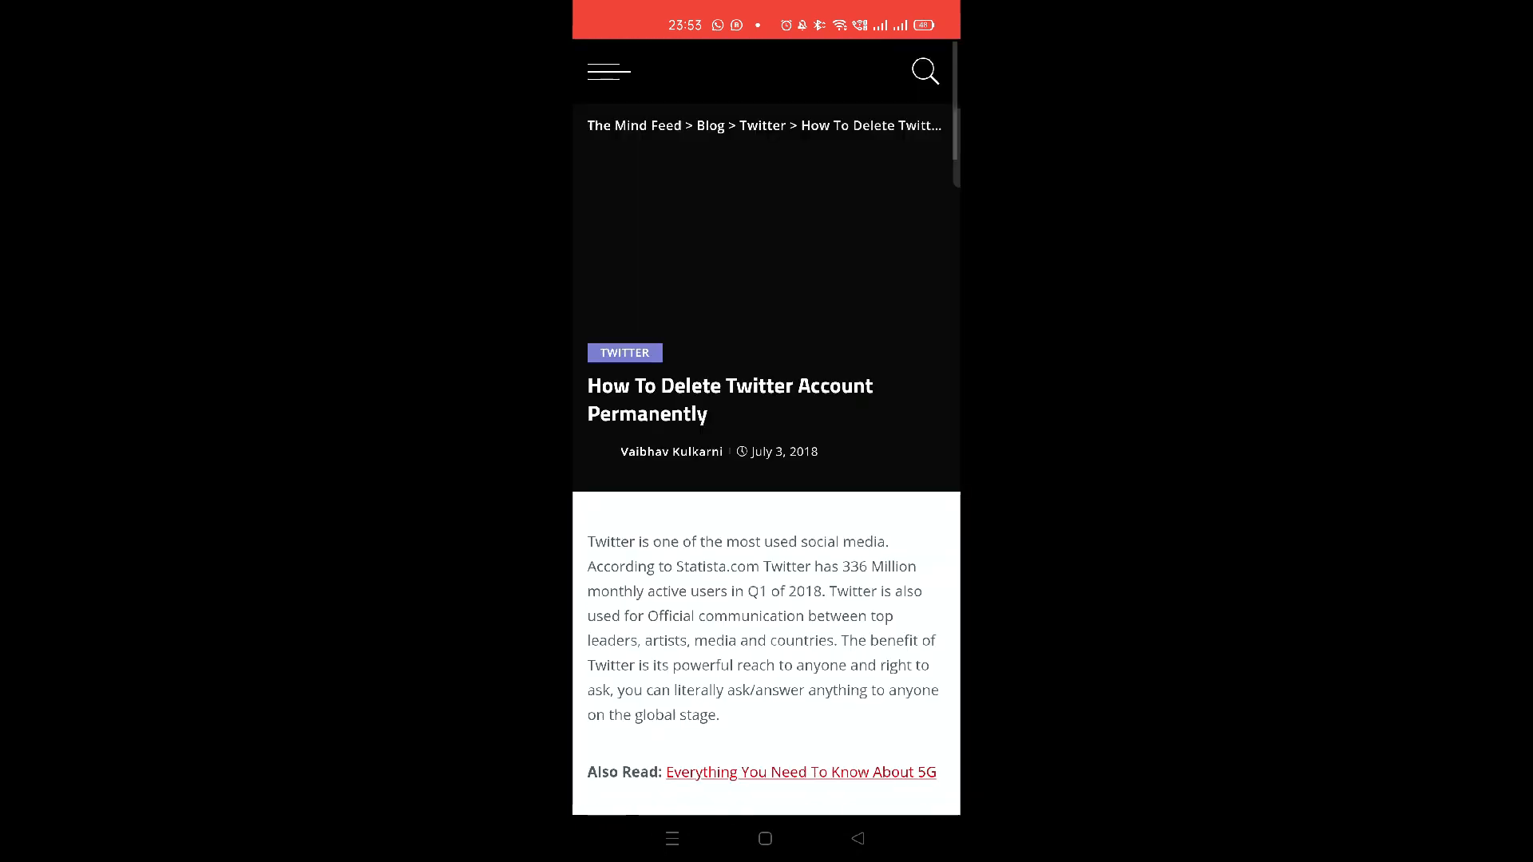
scroll(down, 3)
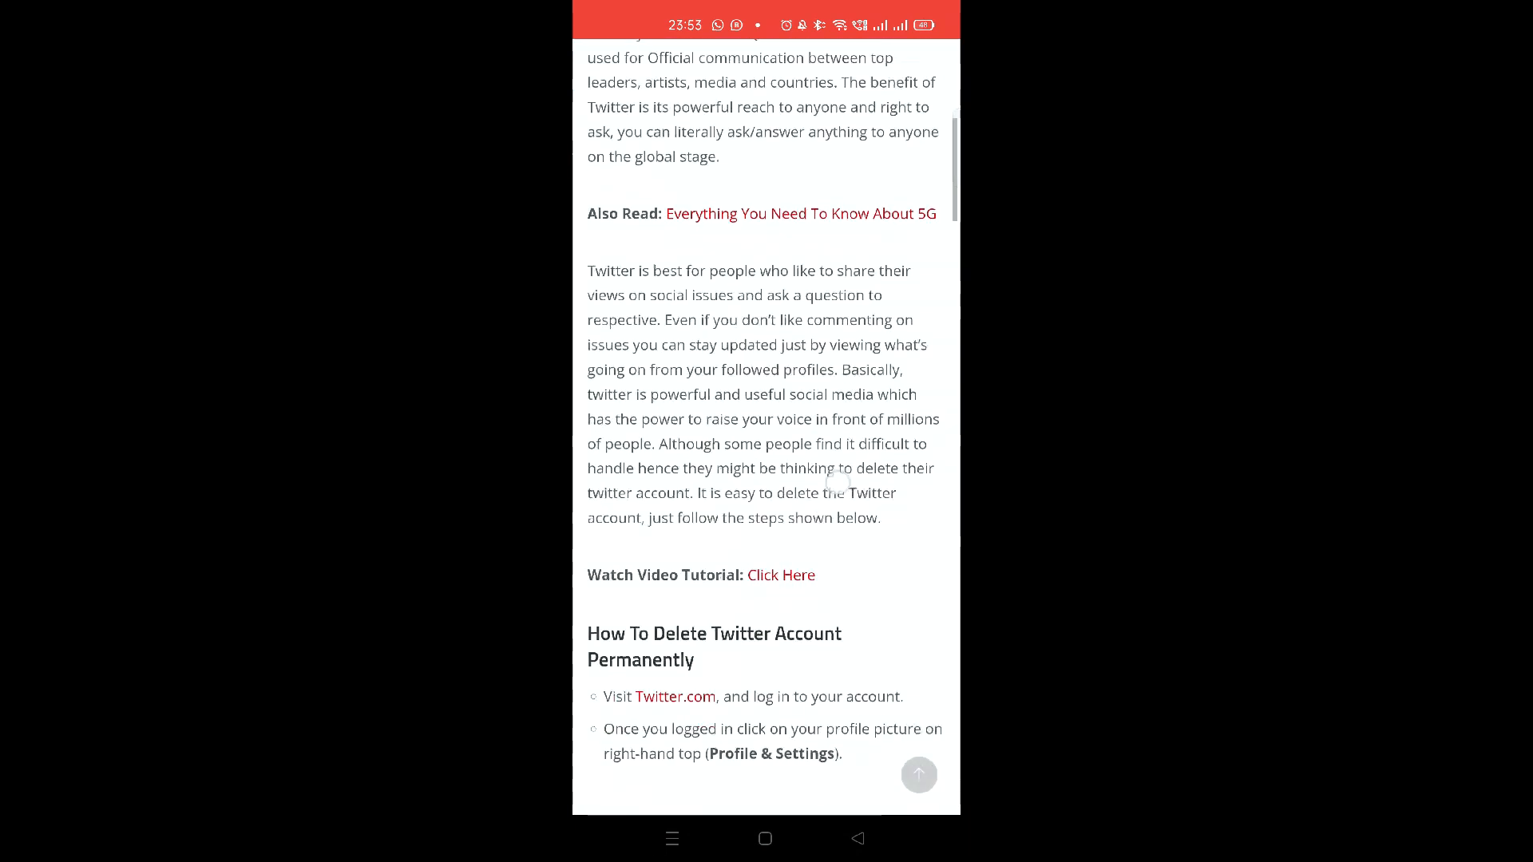
scroll(down, 3)
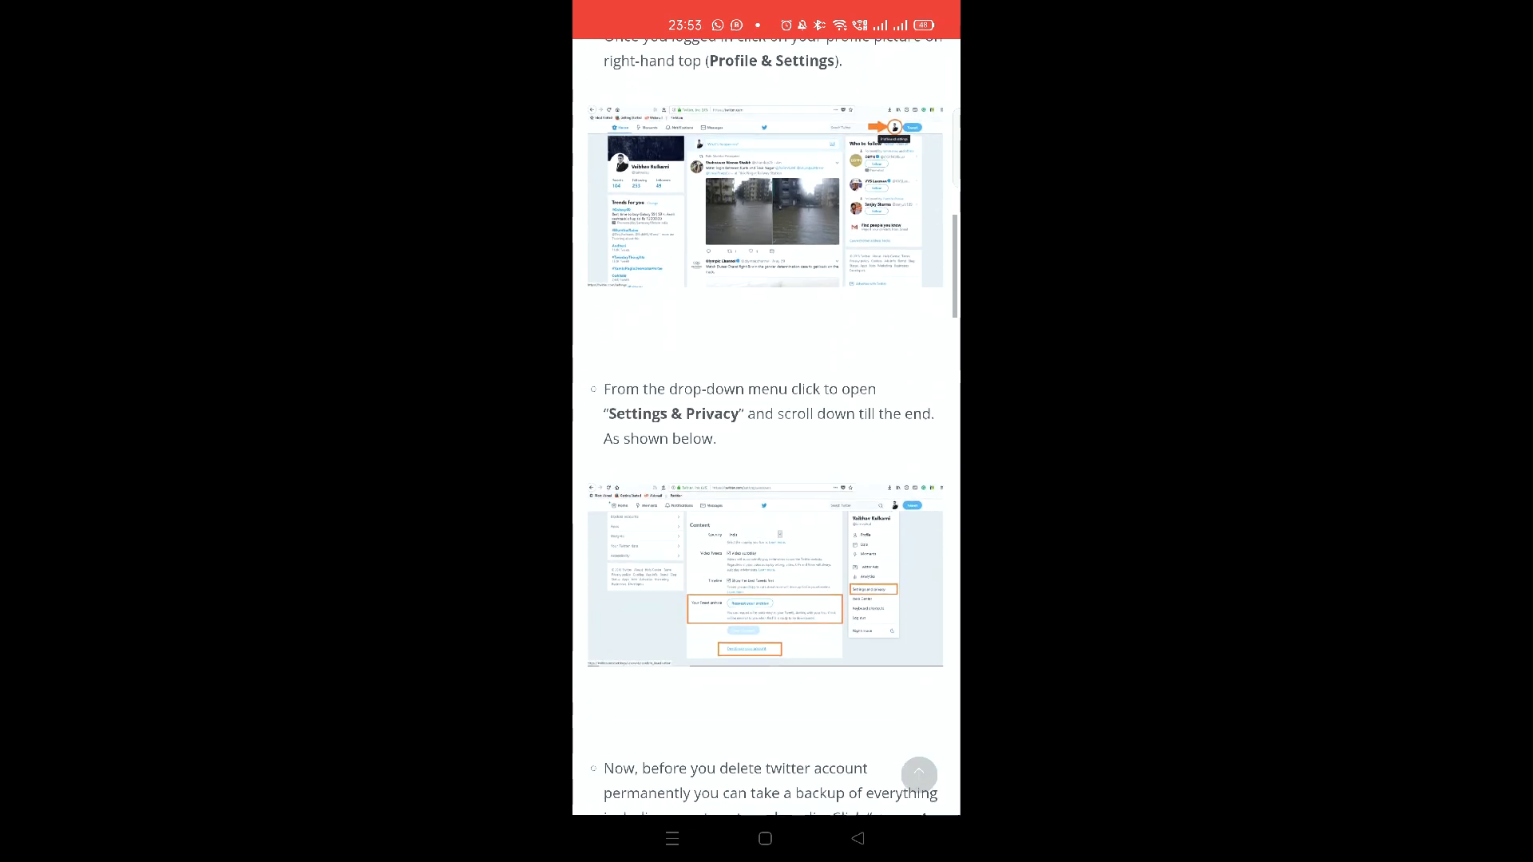
scroll(down, 3)
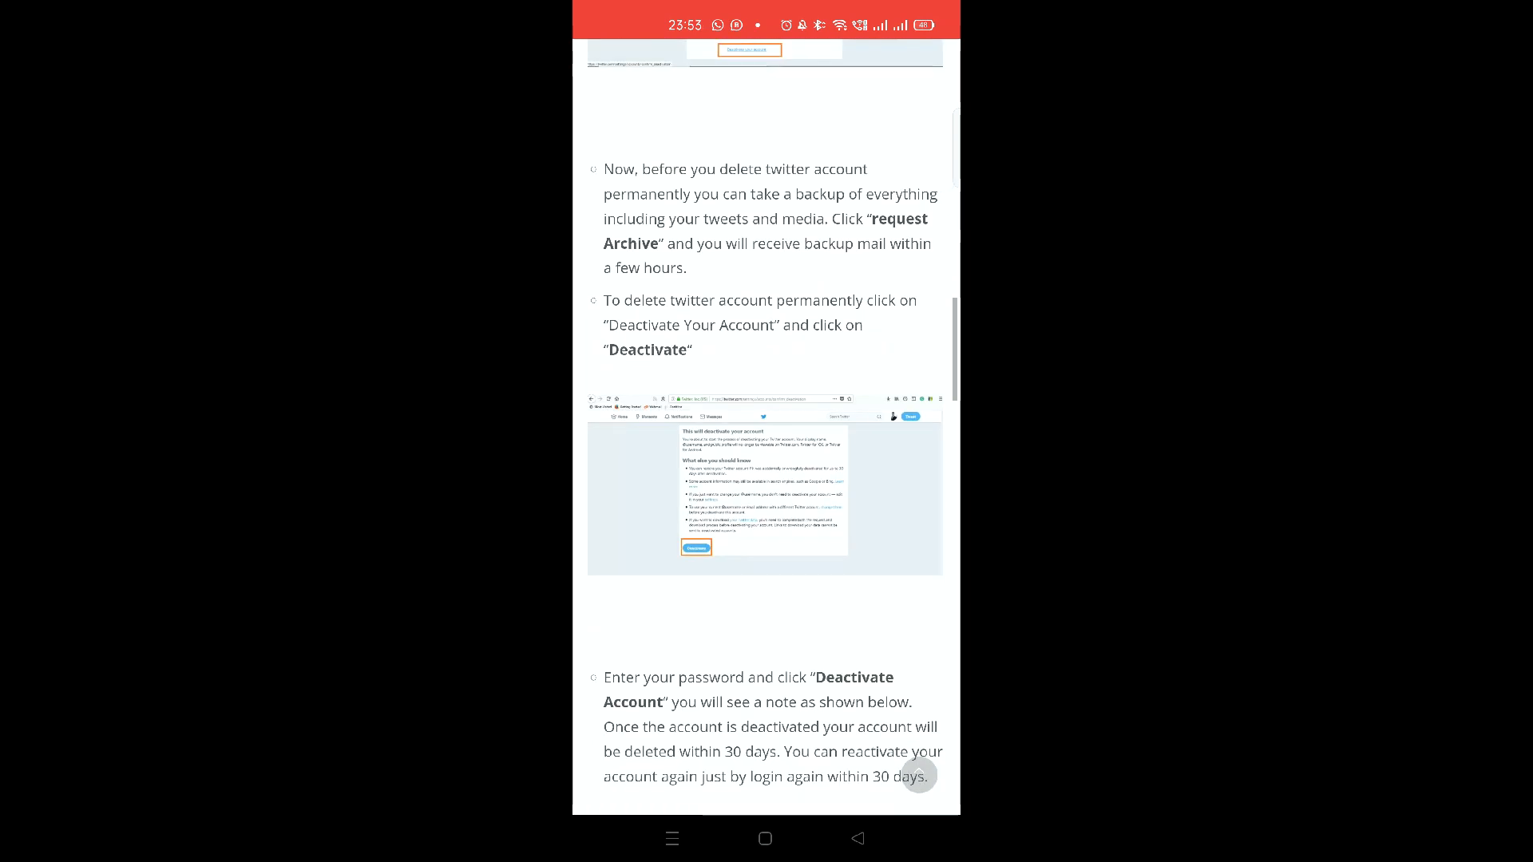
scroll(down, 3)
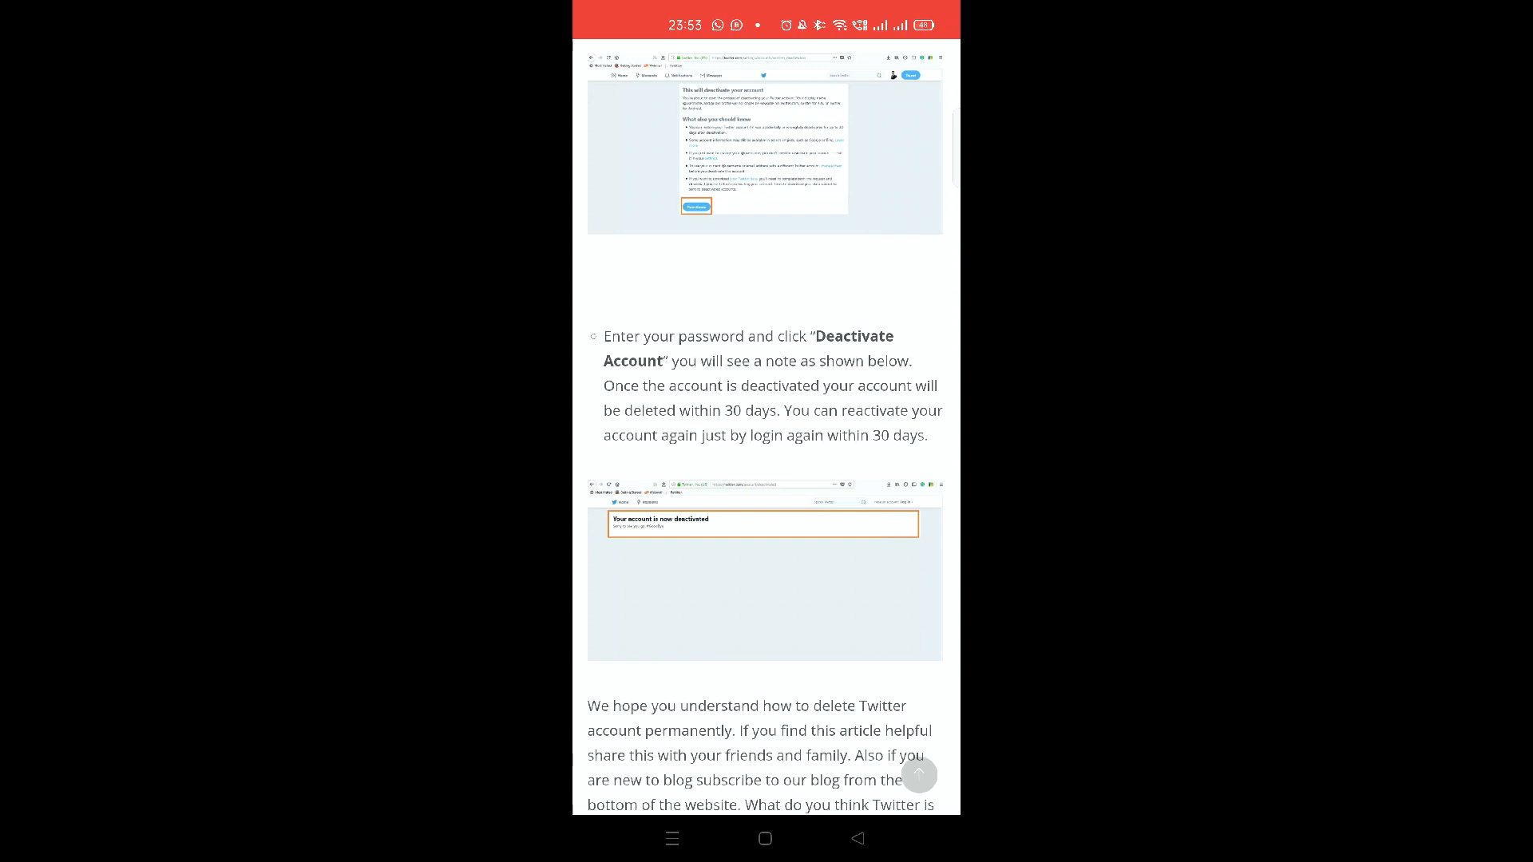
scroll(down, 3)
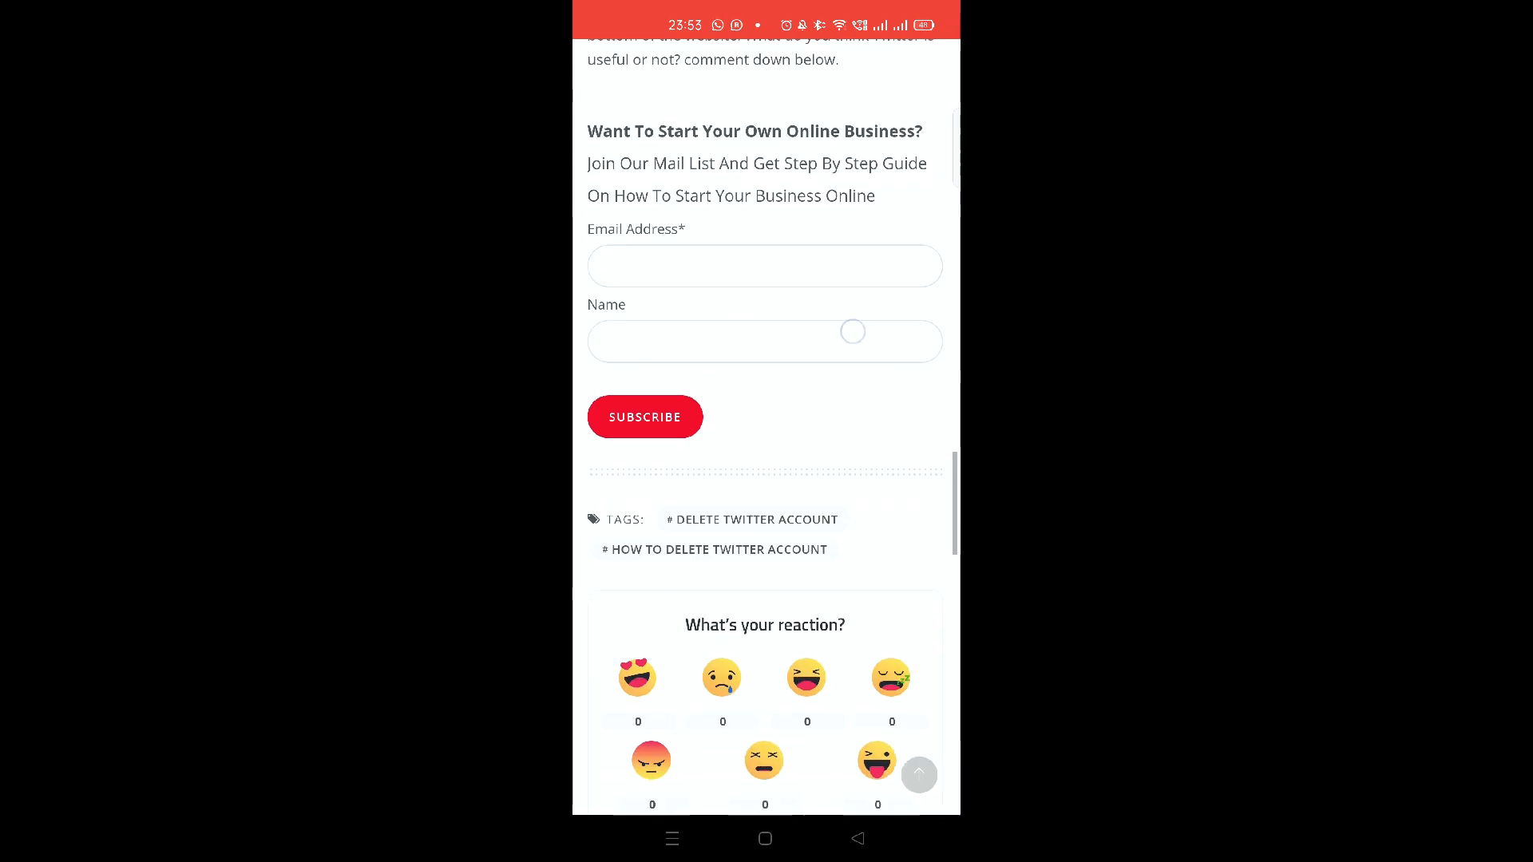
scroll(up, 3)
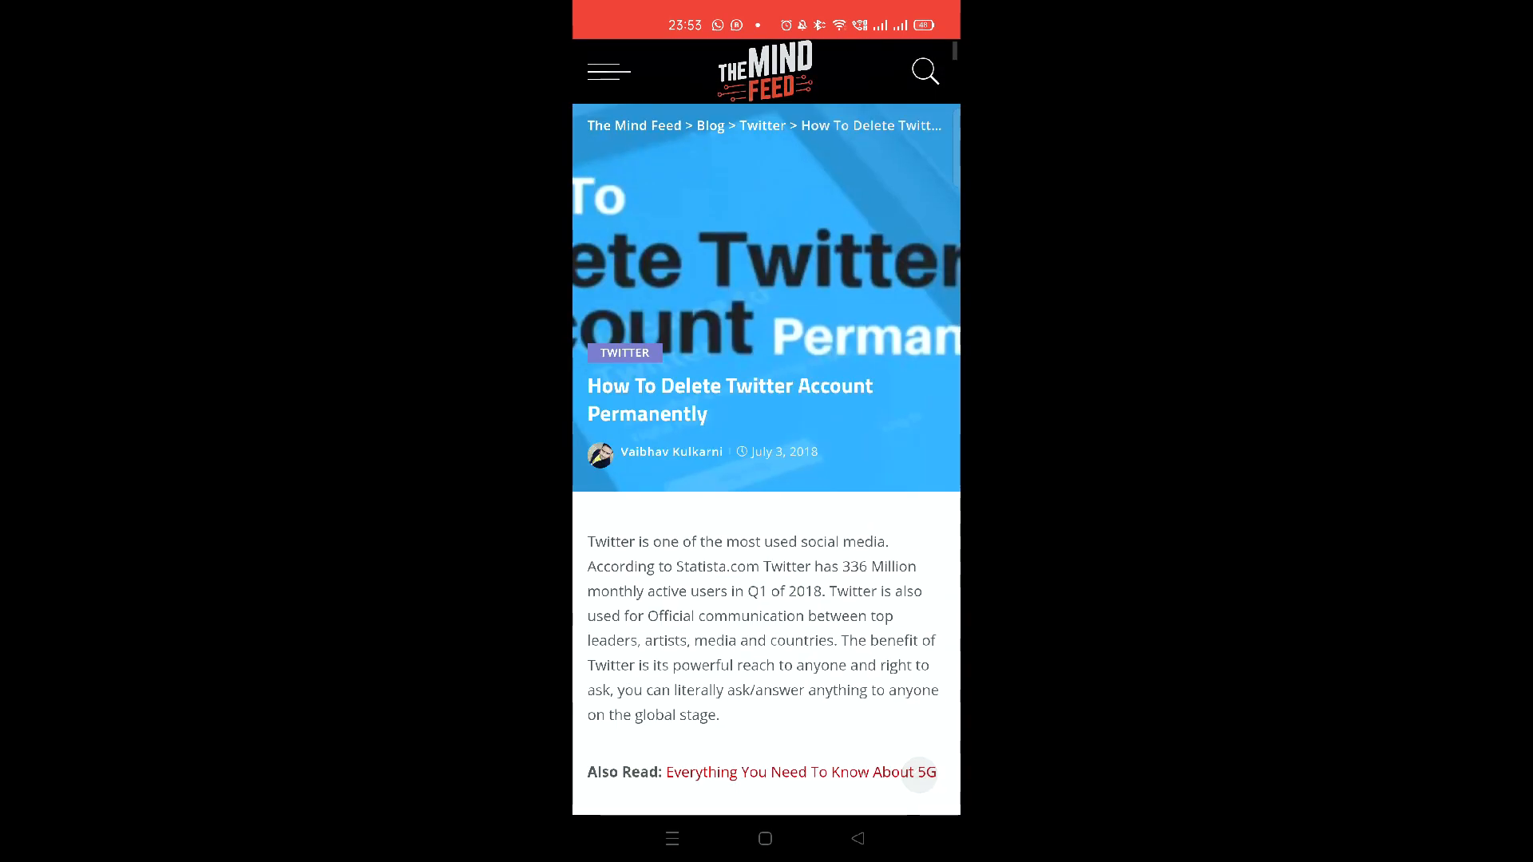